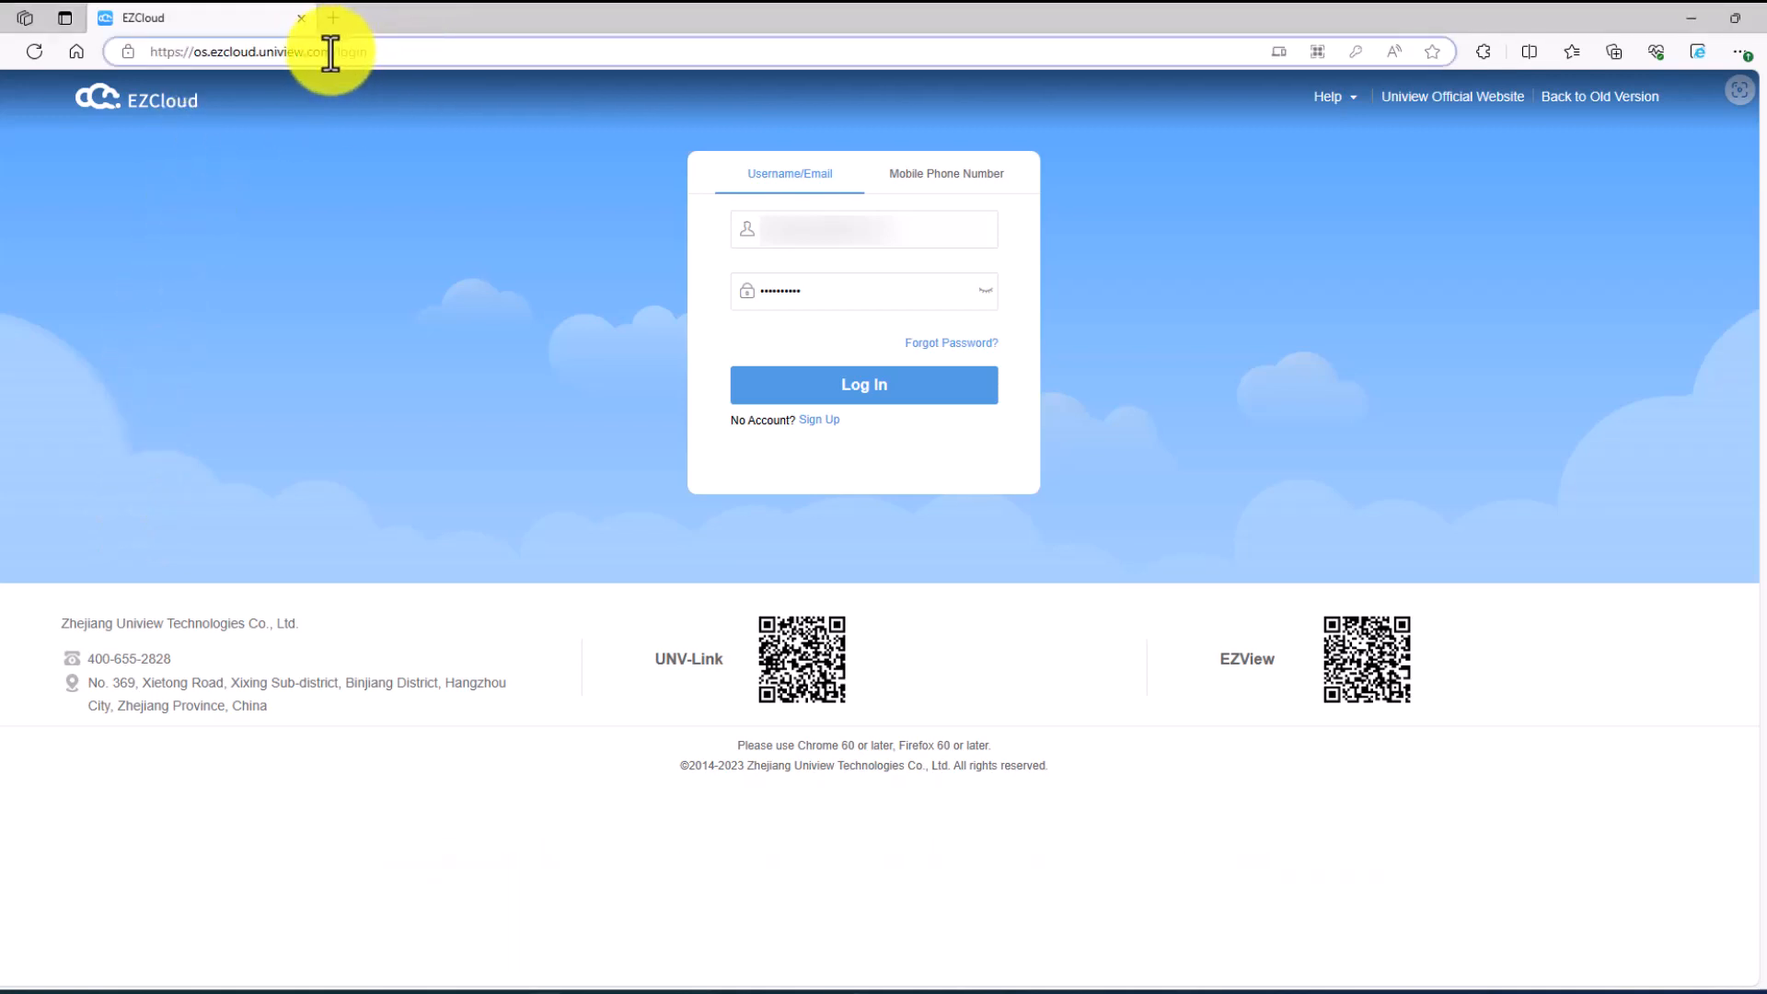
- Sign in to EZCloud and open the NVR302-16E2-P16 web interface on Live View
left_click(221, 51)
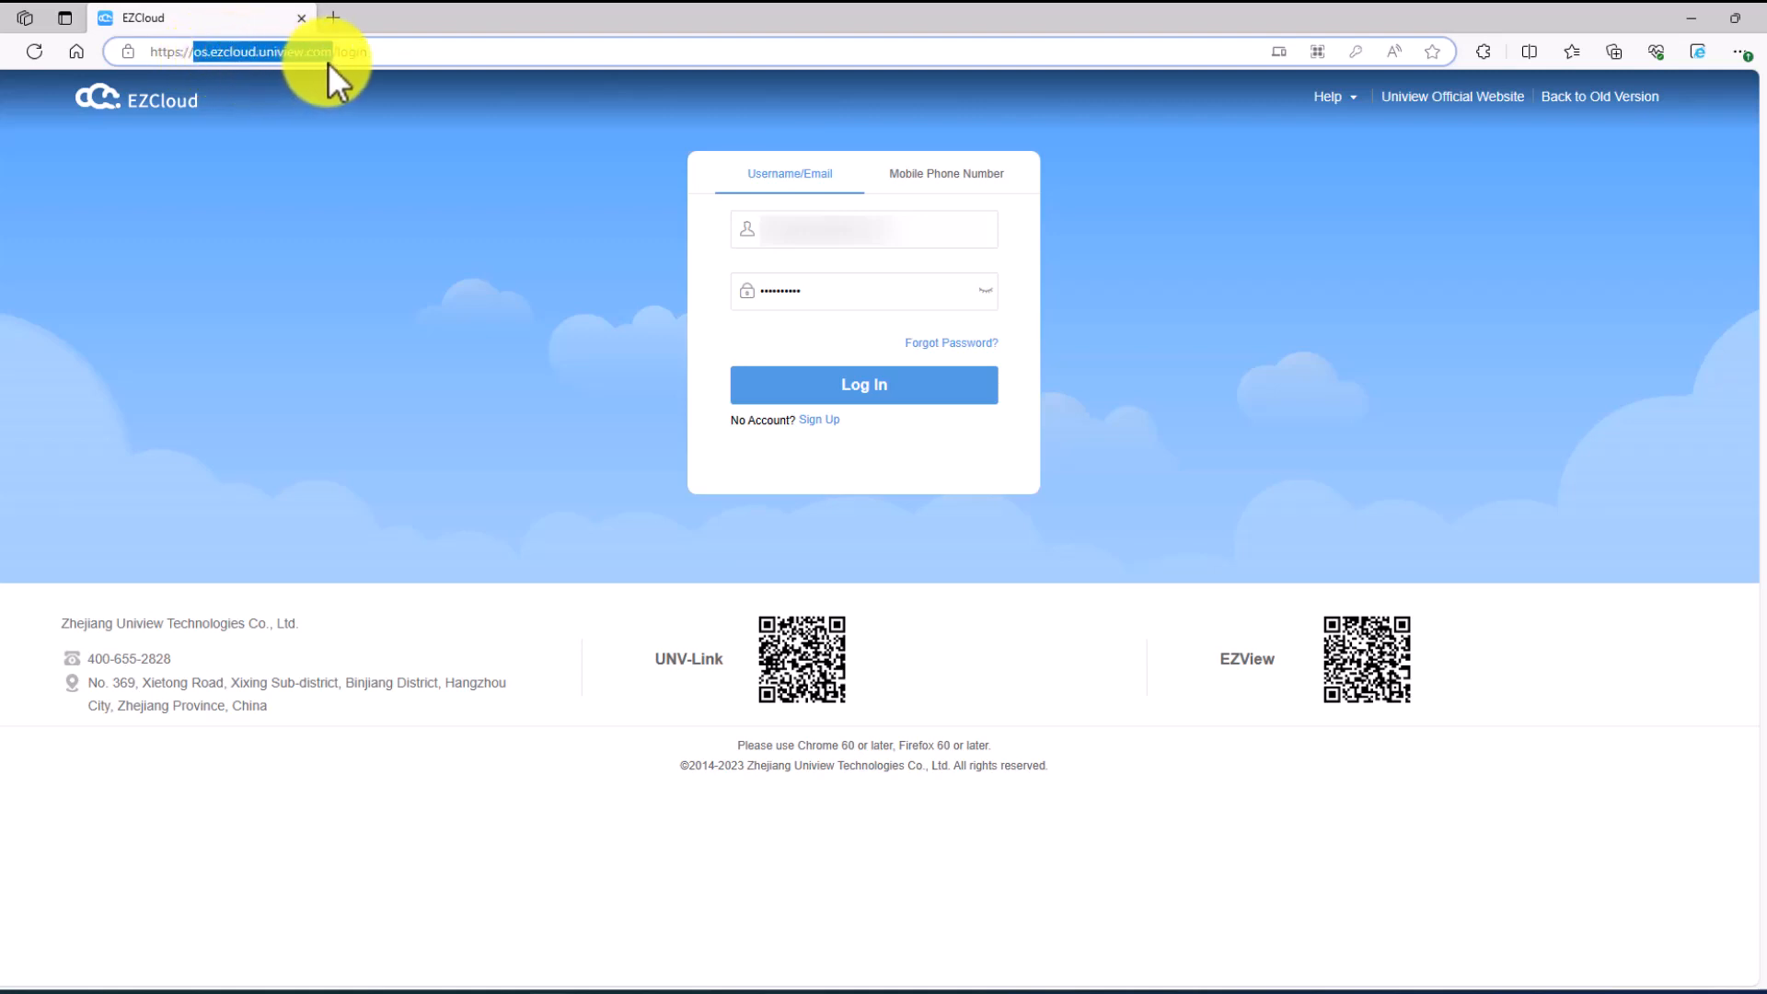
left_click(865, 384)
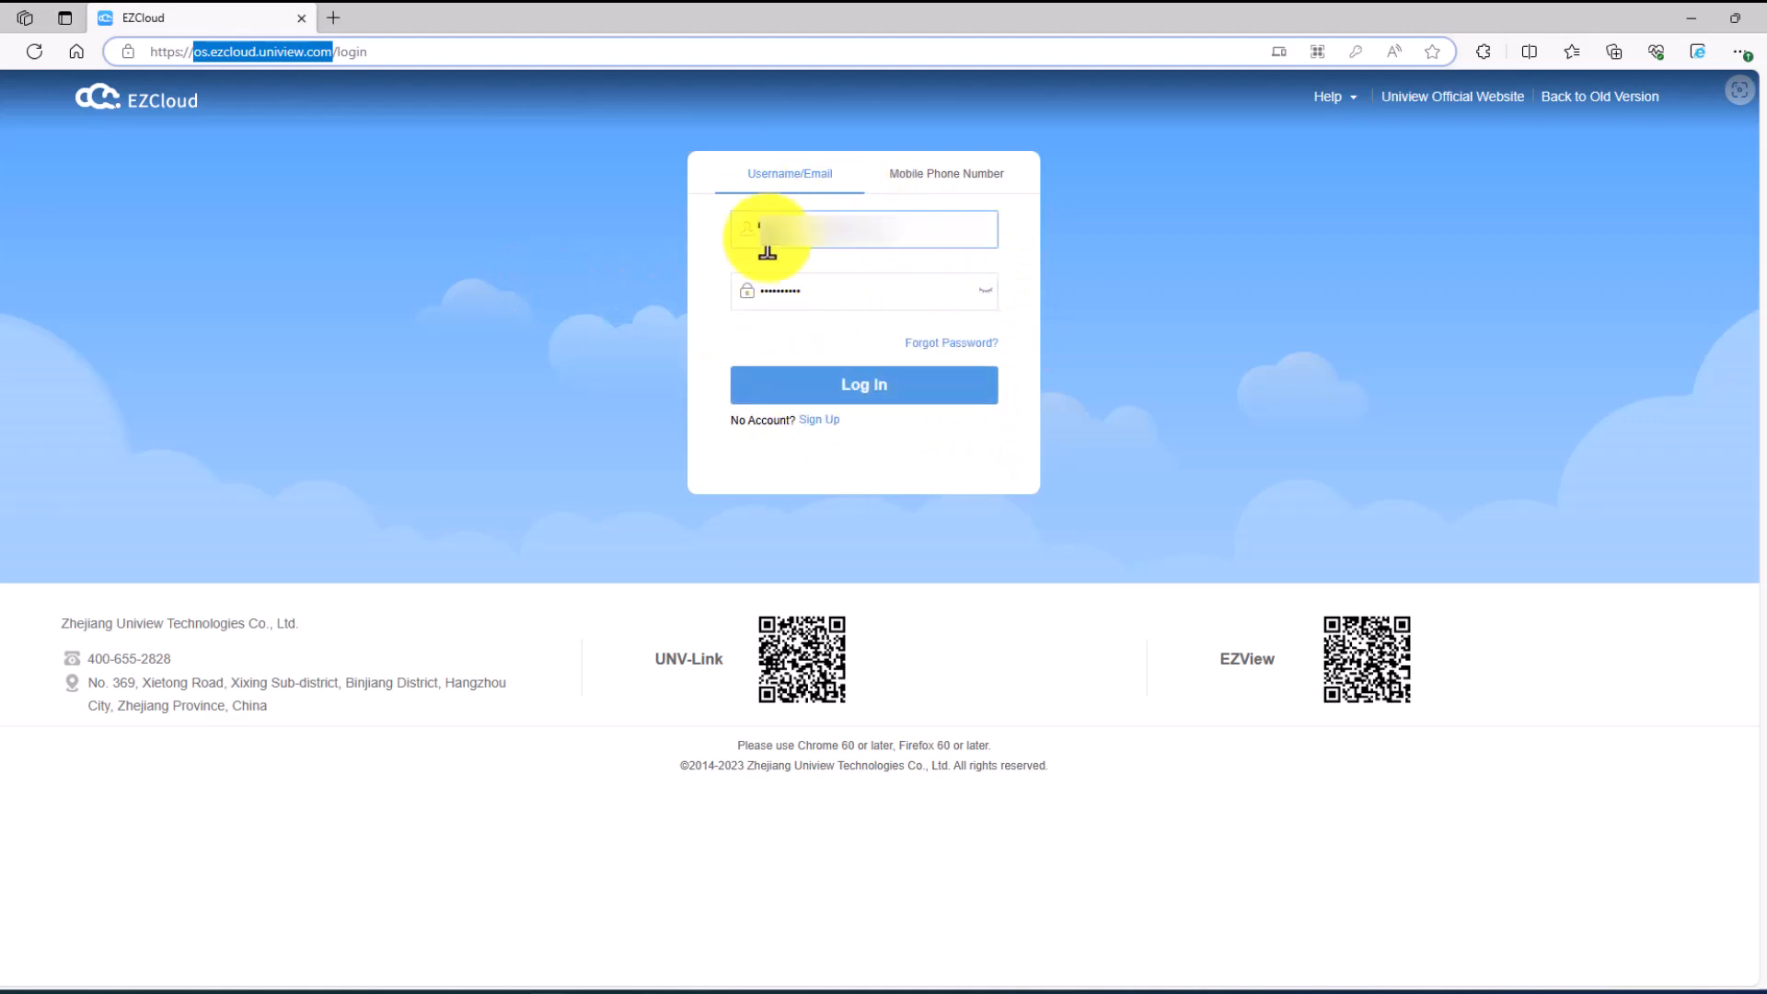
left_click(863, 385)
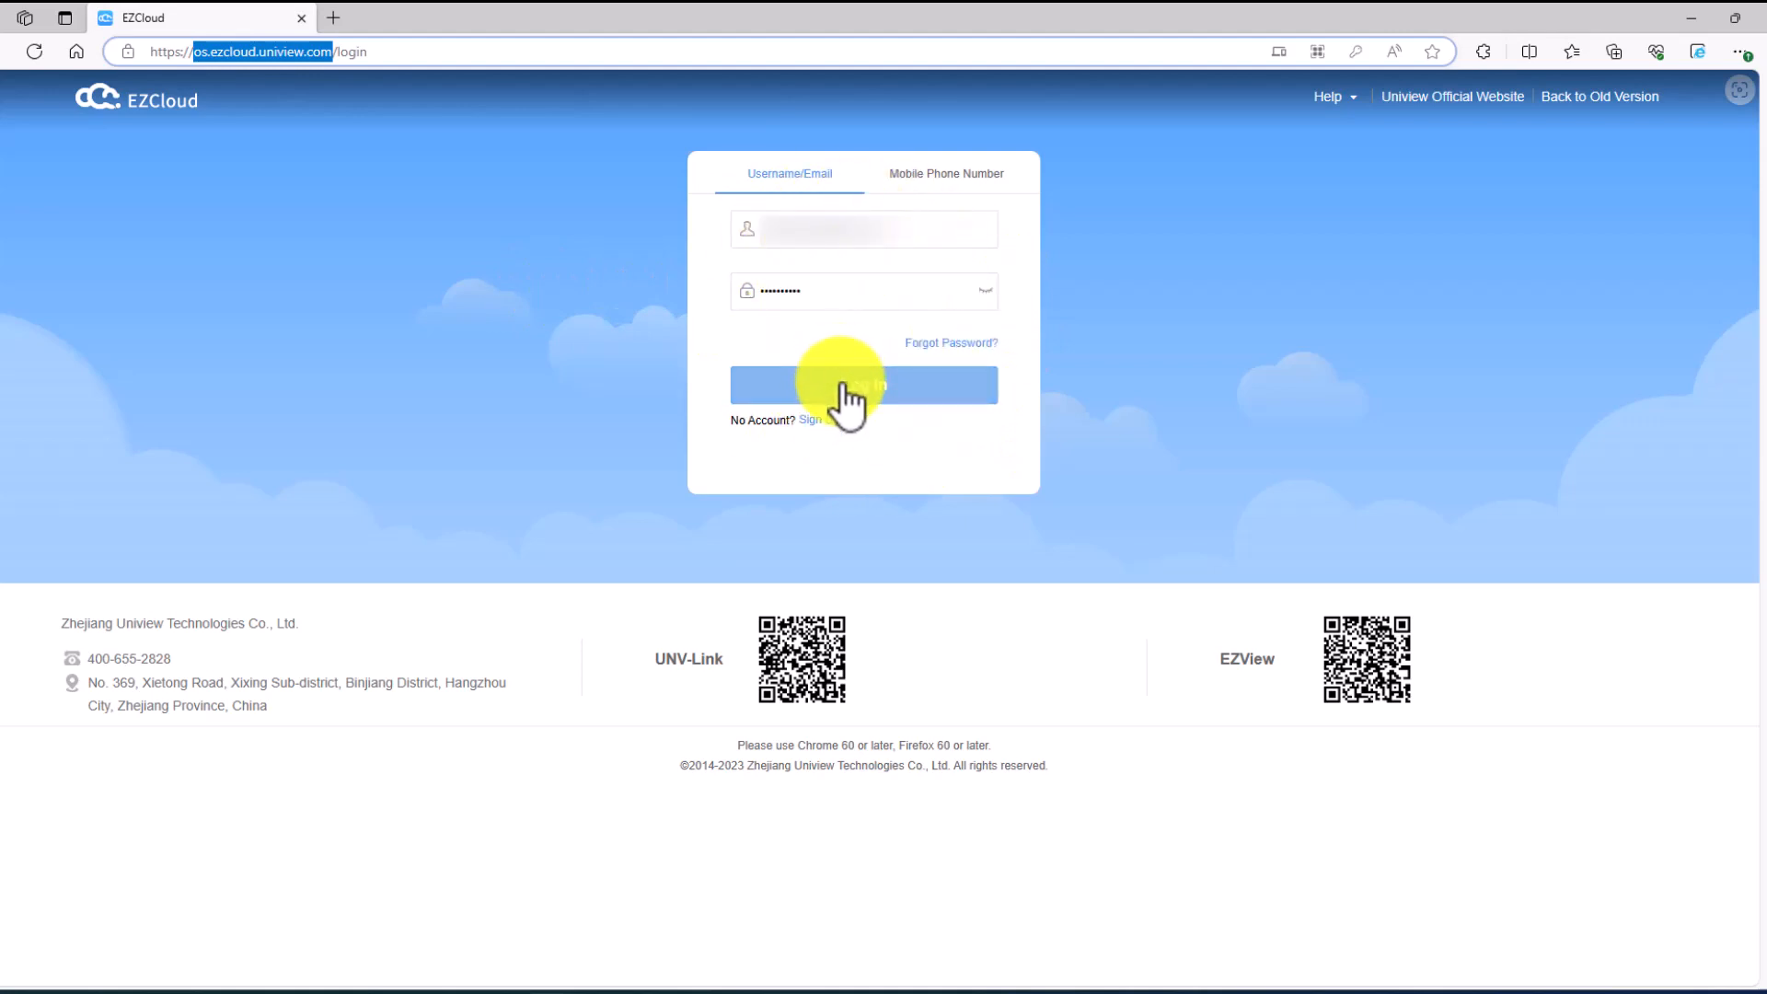
left_click(864, 384)
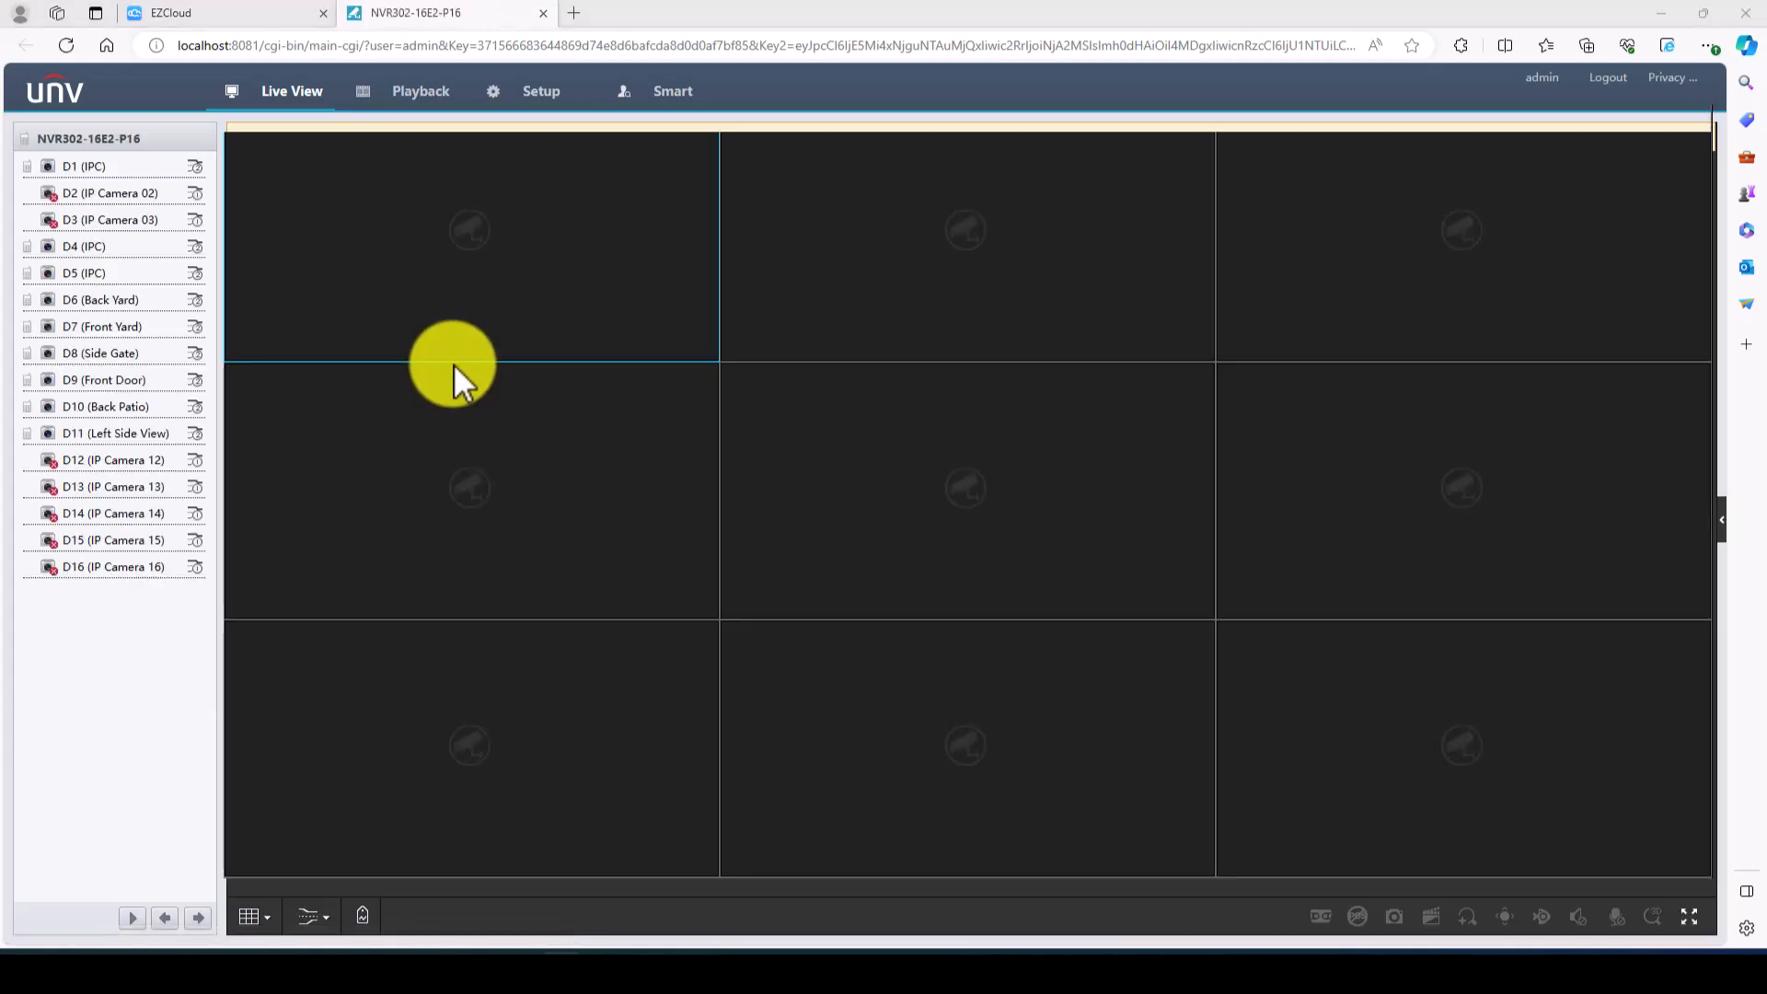
mouse_move(449, 387)
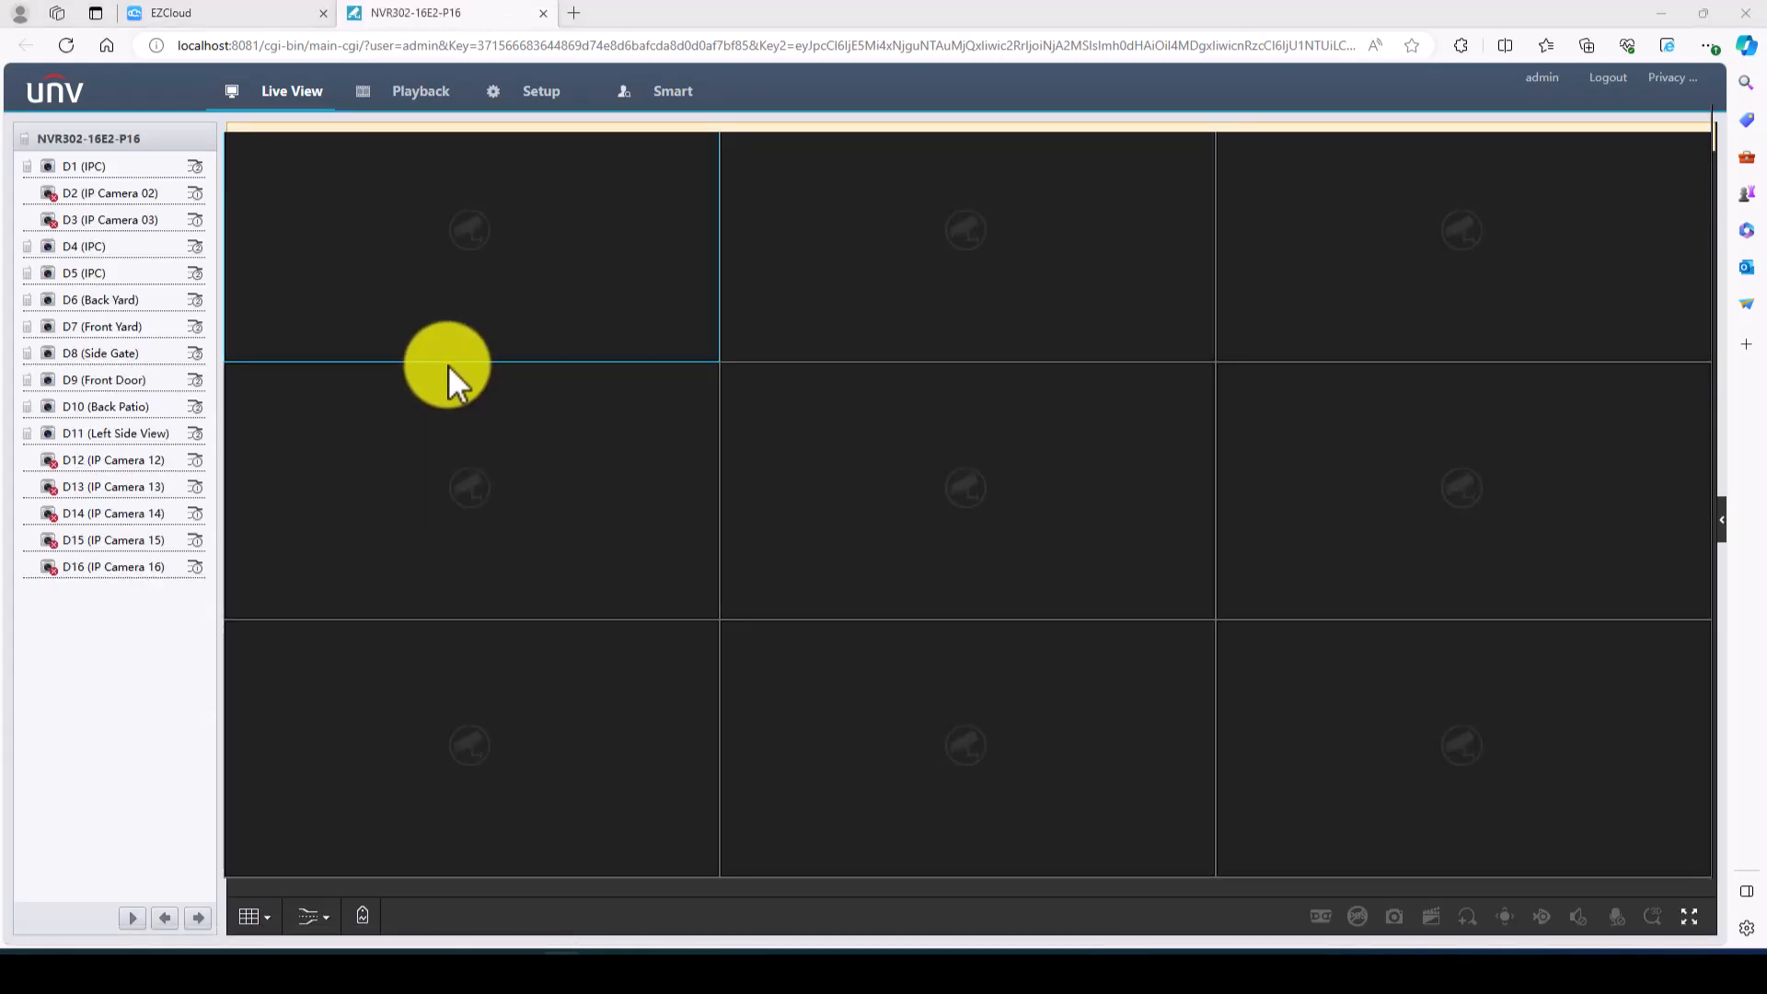
- Sync the NVR clock with the computer on the System Time page (Eastern time zone)
left_click(541, 92)
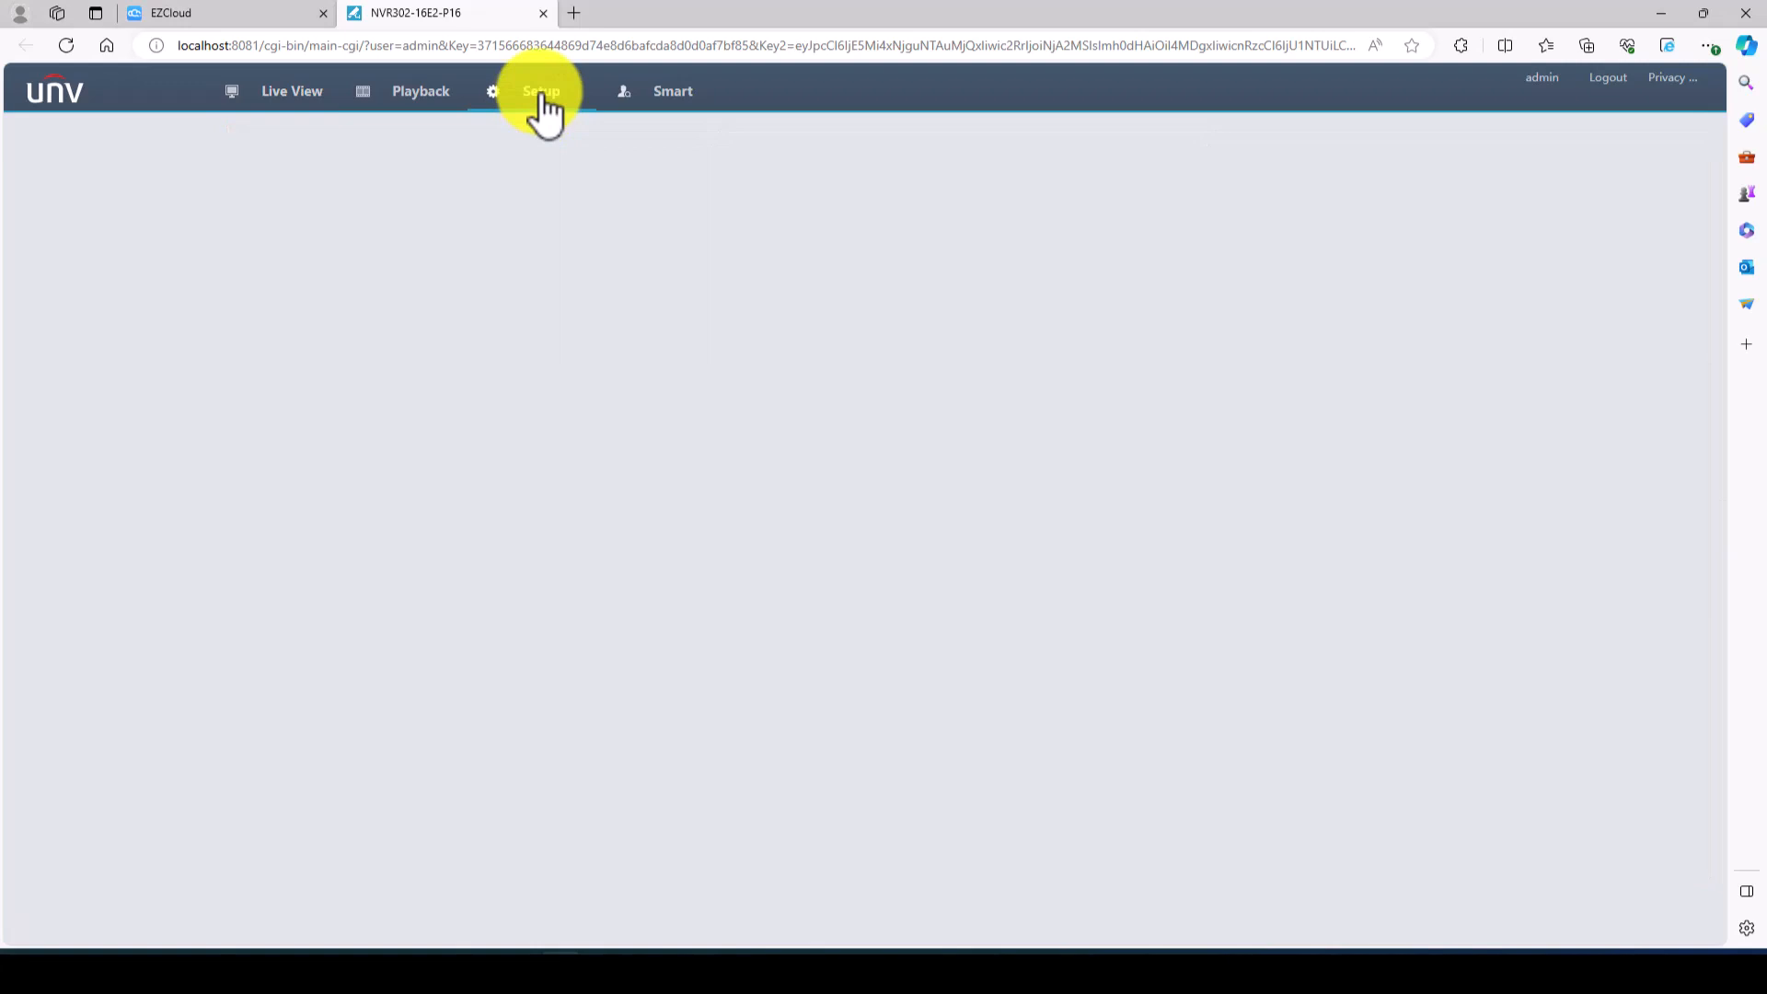
left_click(542, 90)
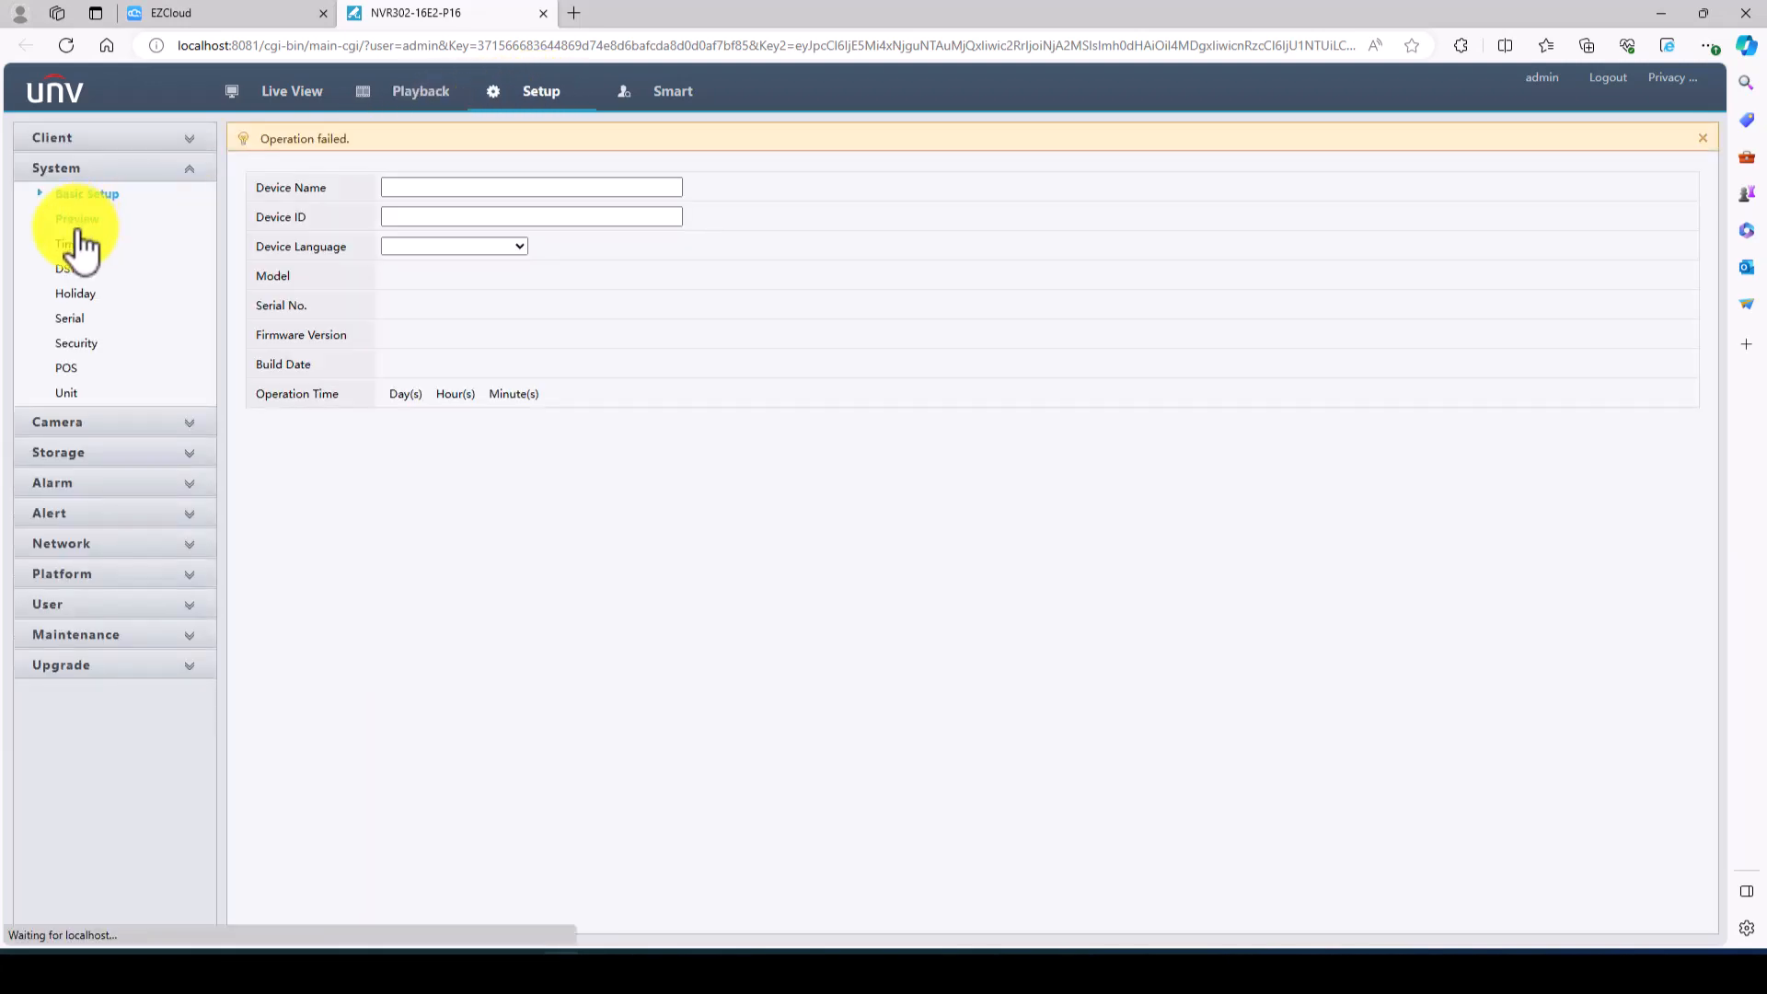
left_click(64, 268)
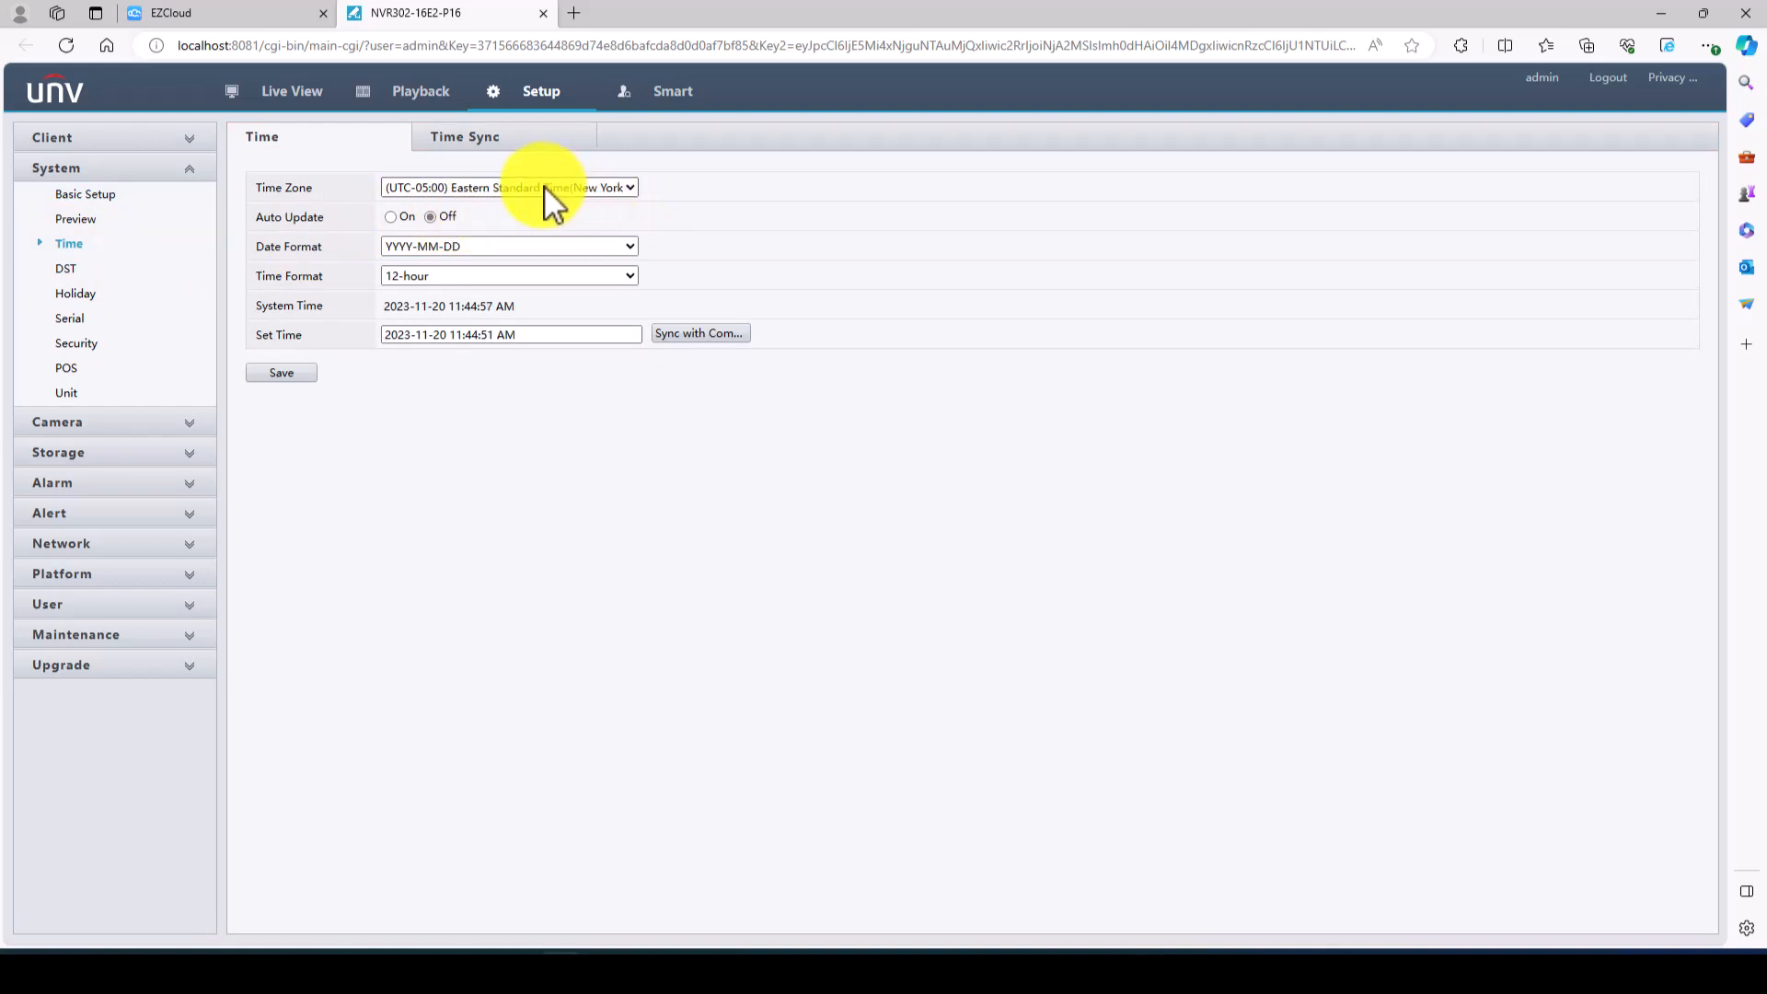
mouse_move(509, 231)
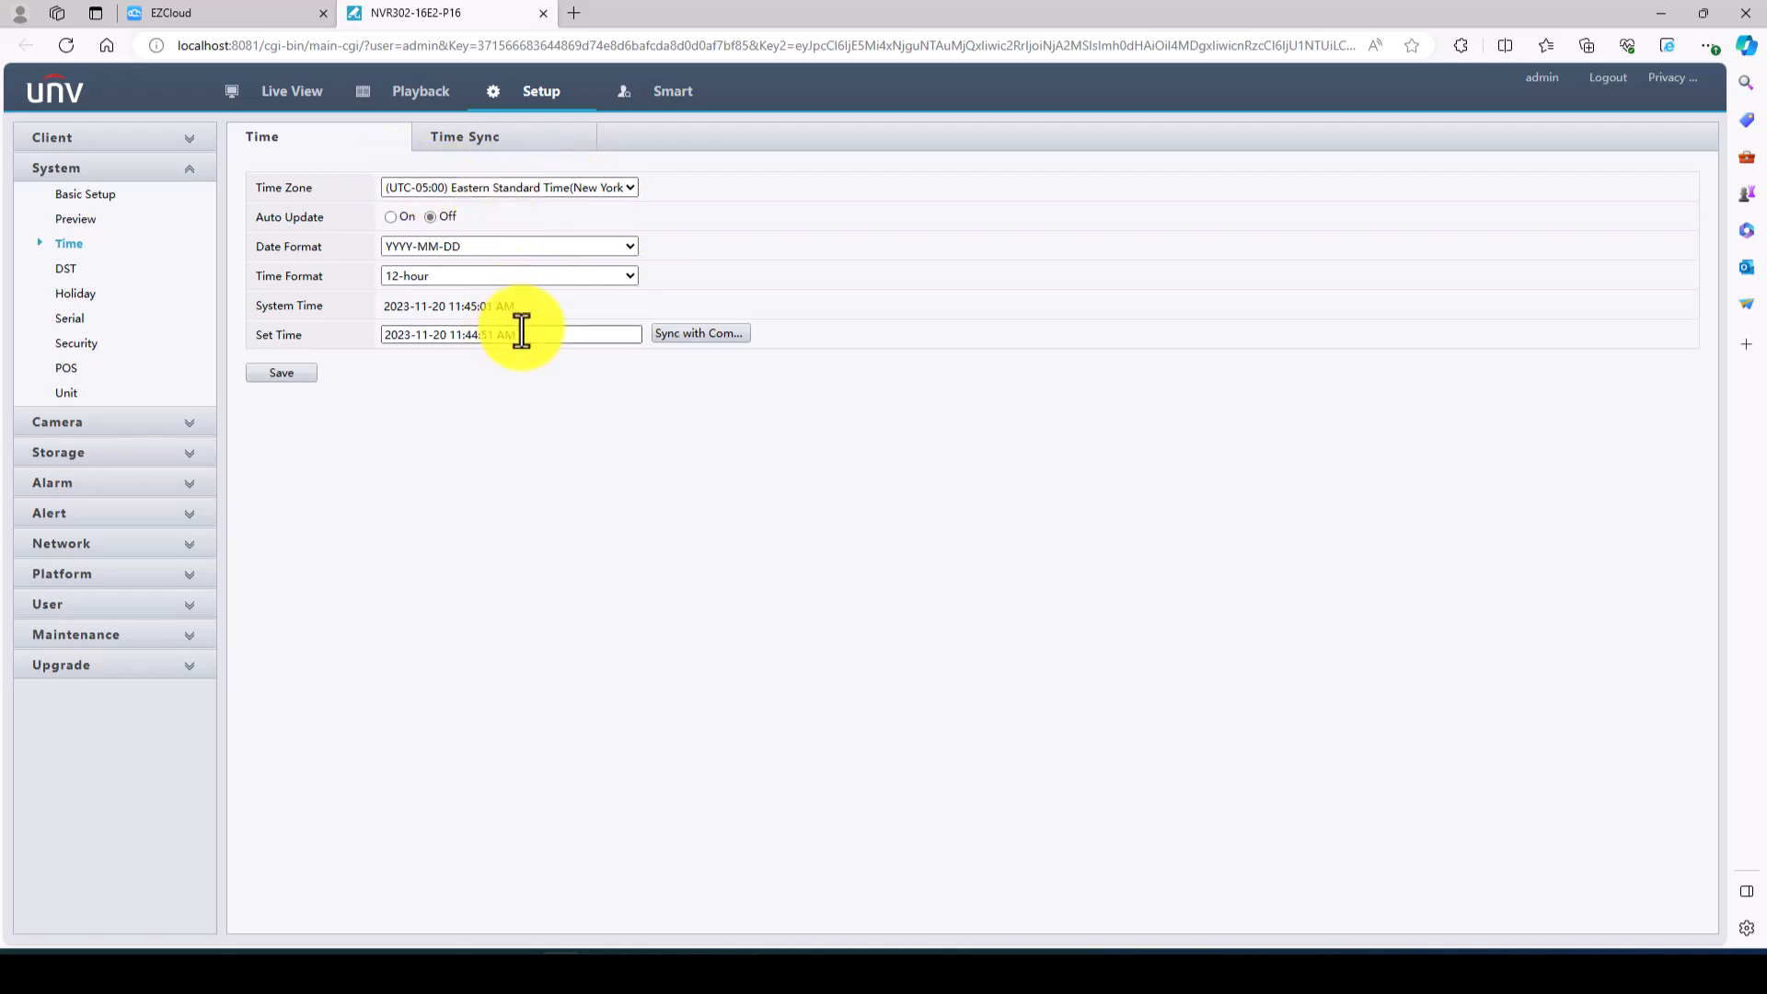
left_click(510, 333)
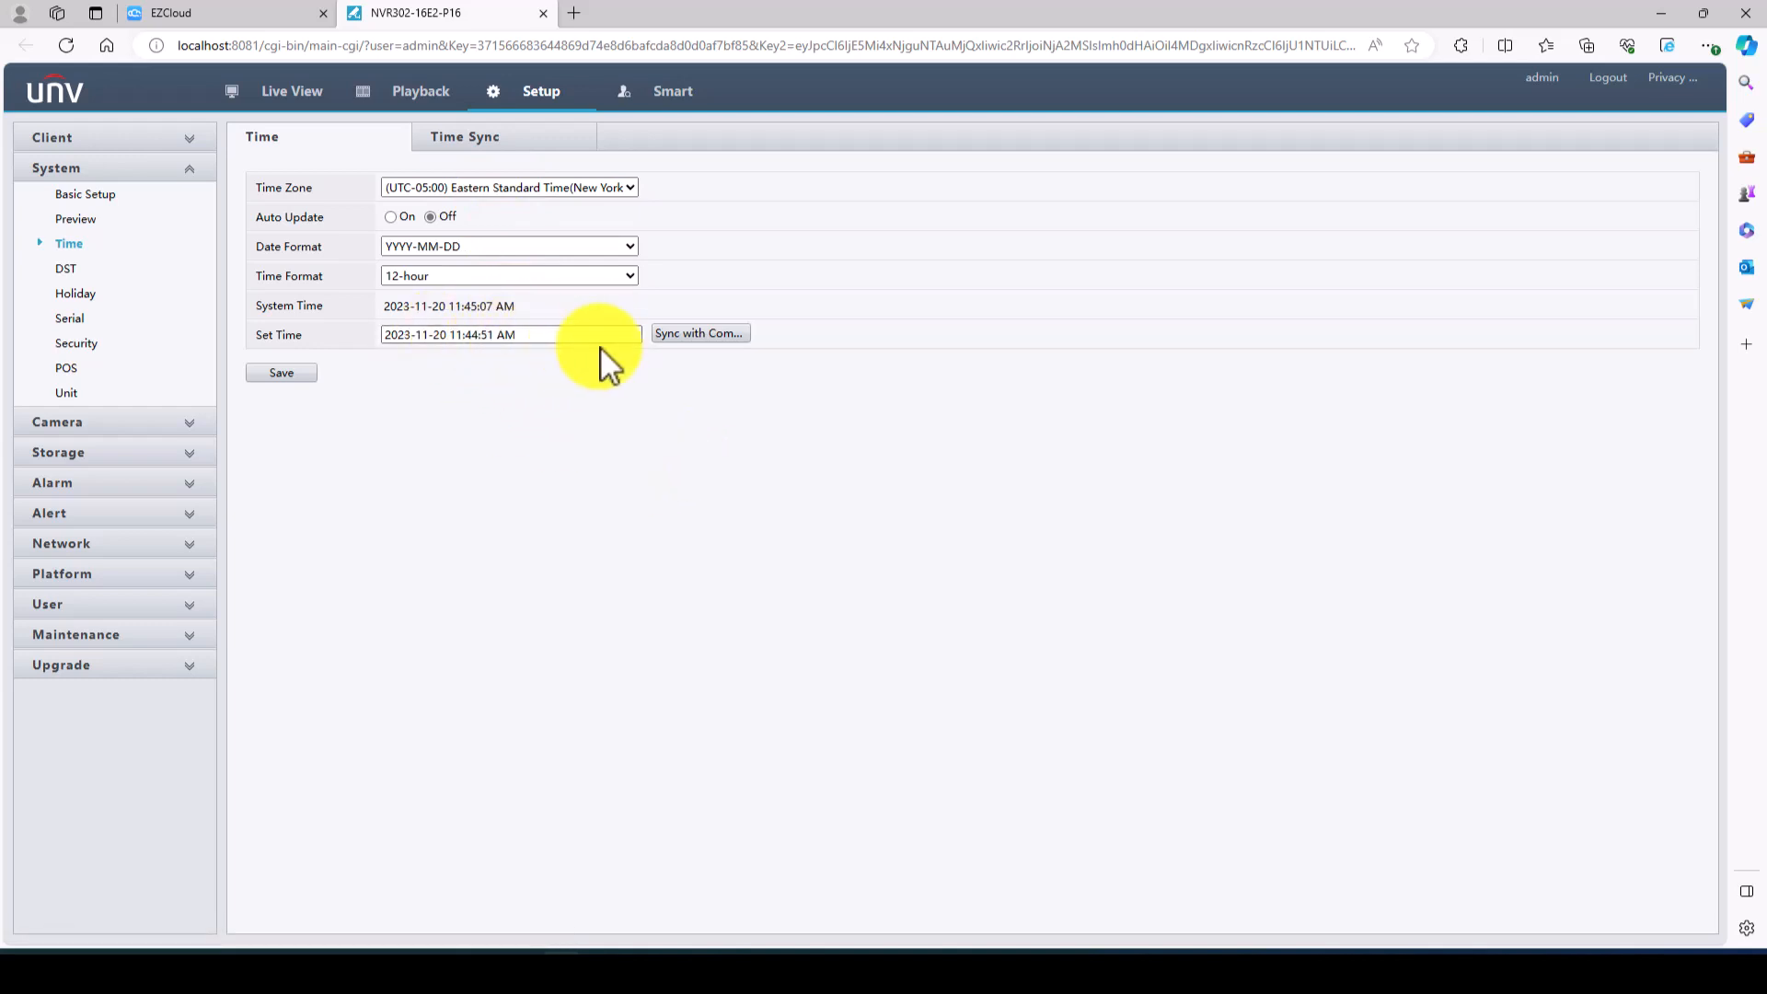
left_click(699, 333)
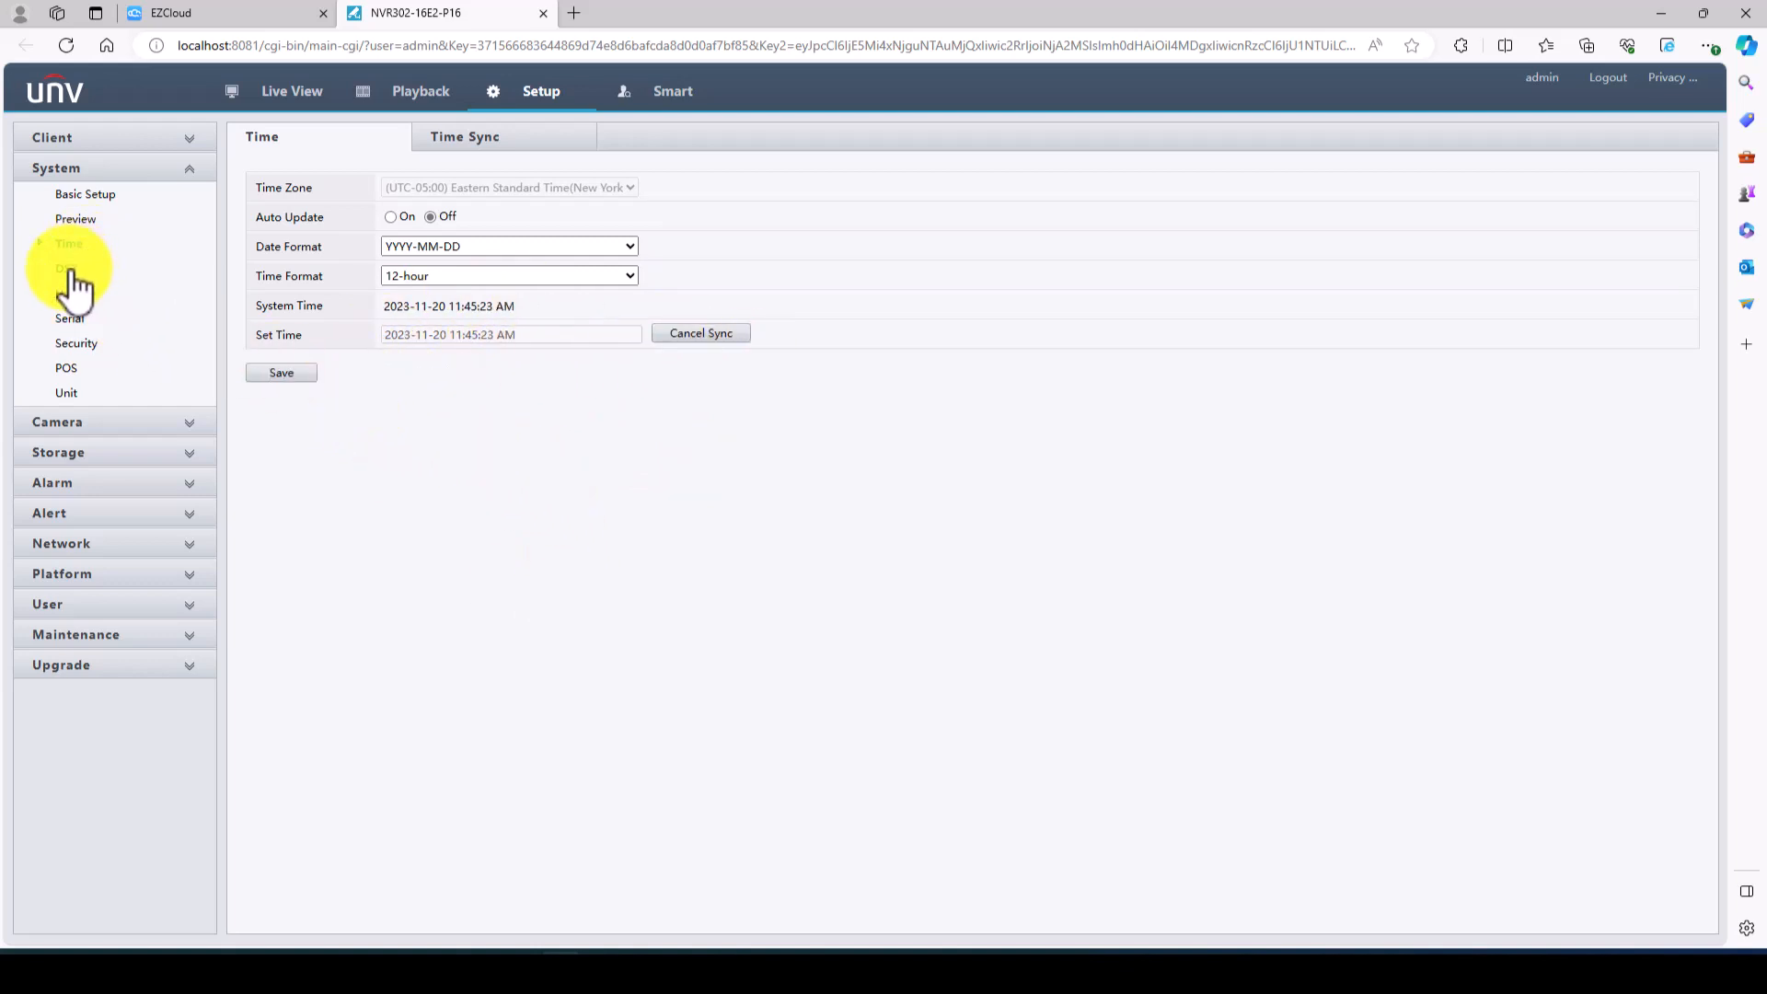
- Review and save the DST settings (March to November) and return to the Time page
left_click(64, 268)
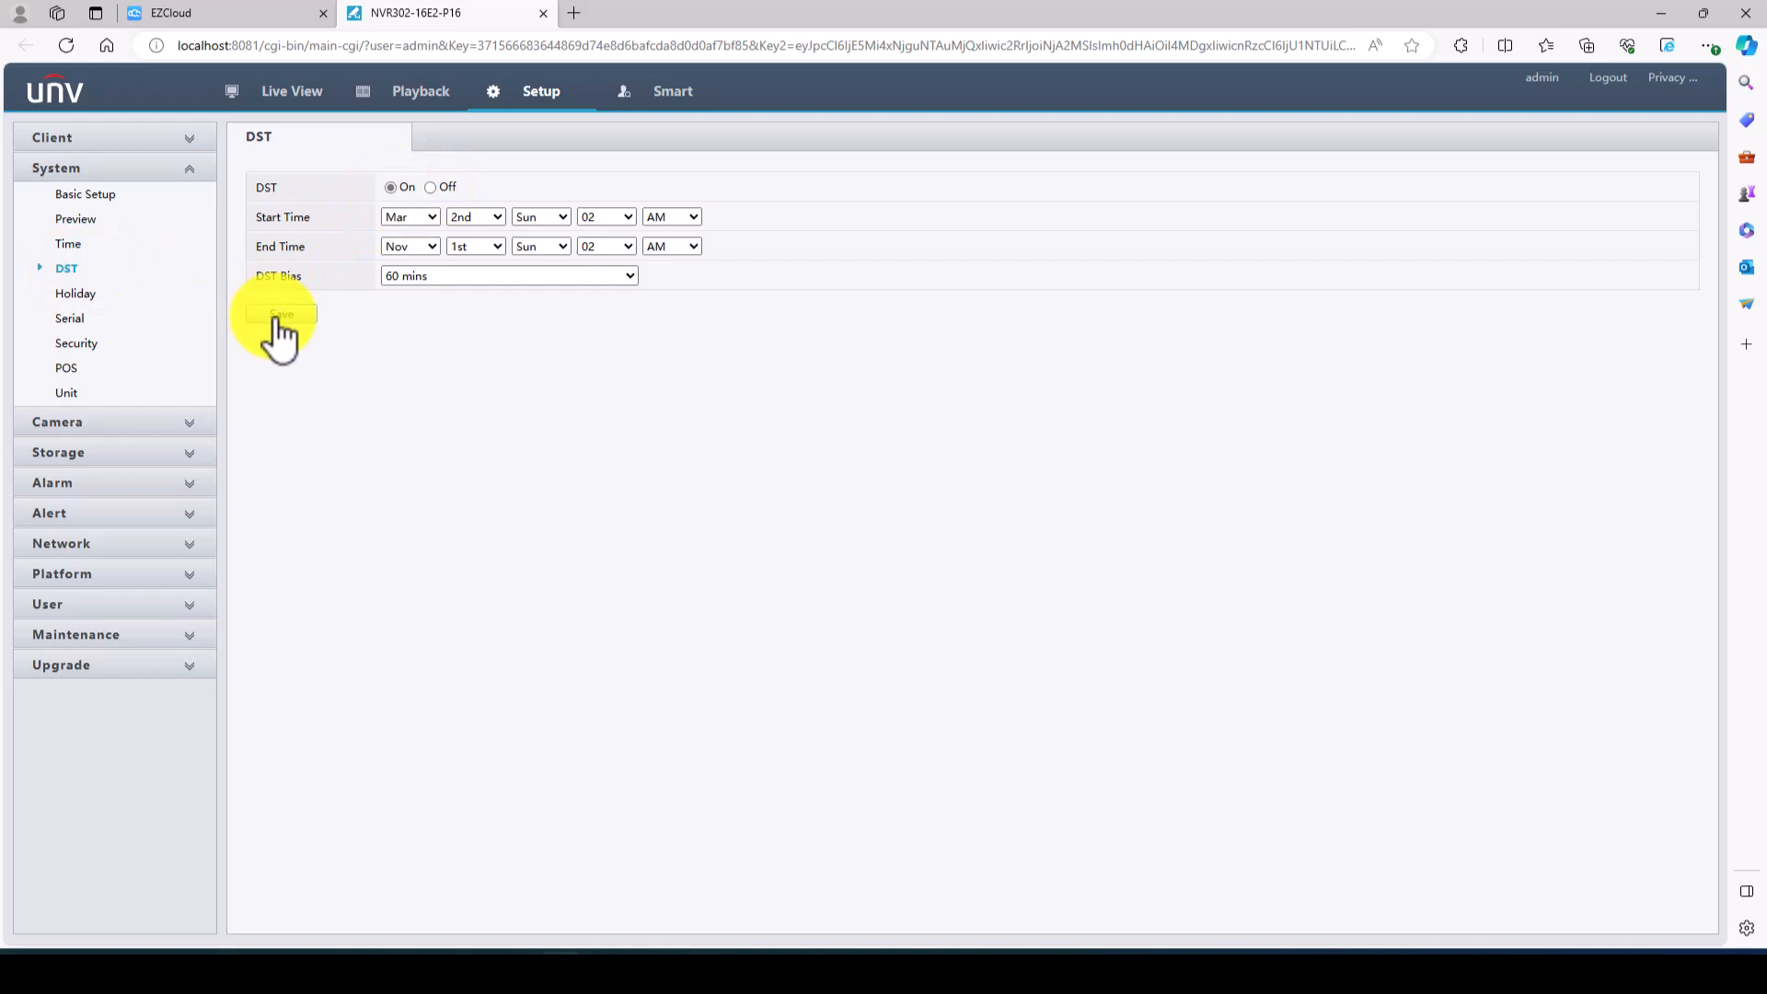
left_click(280, 313)
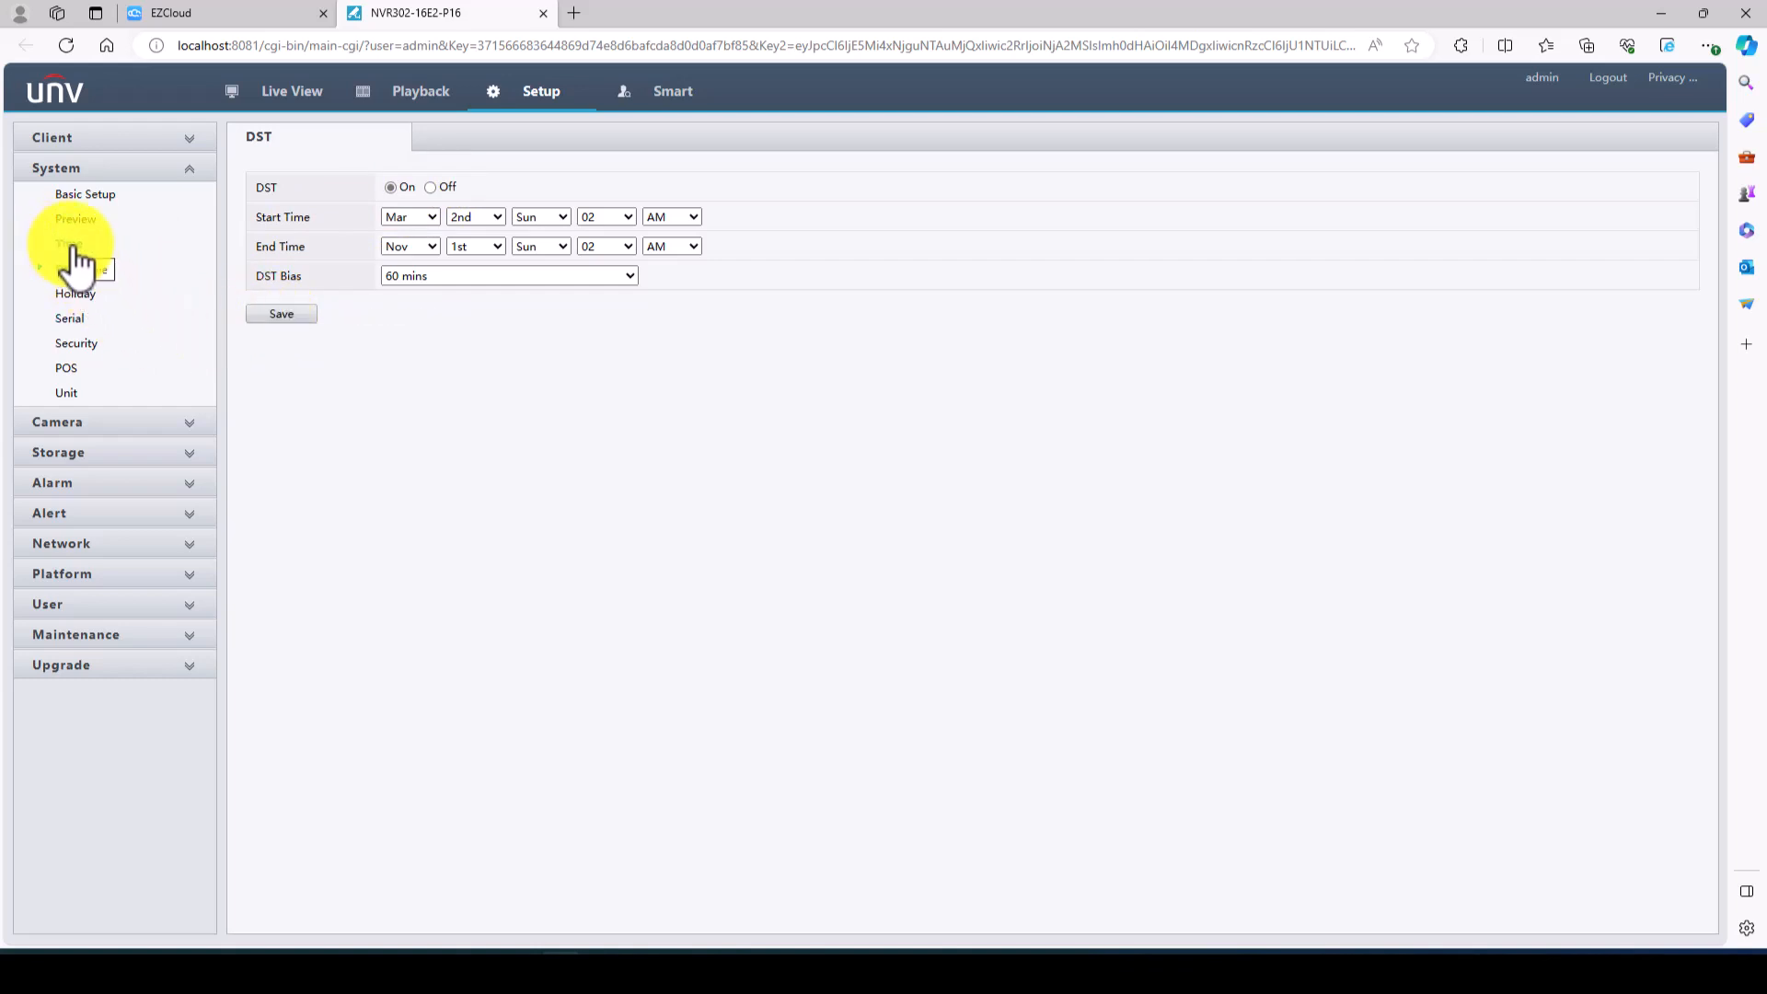
left_click(70, 243)
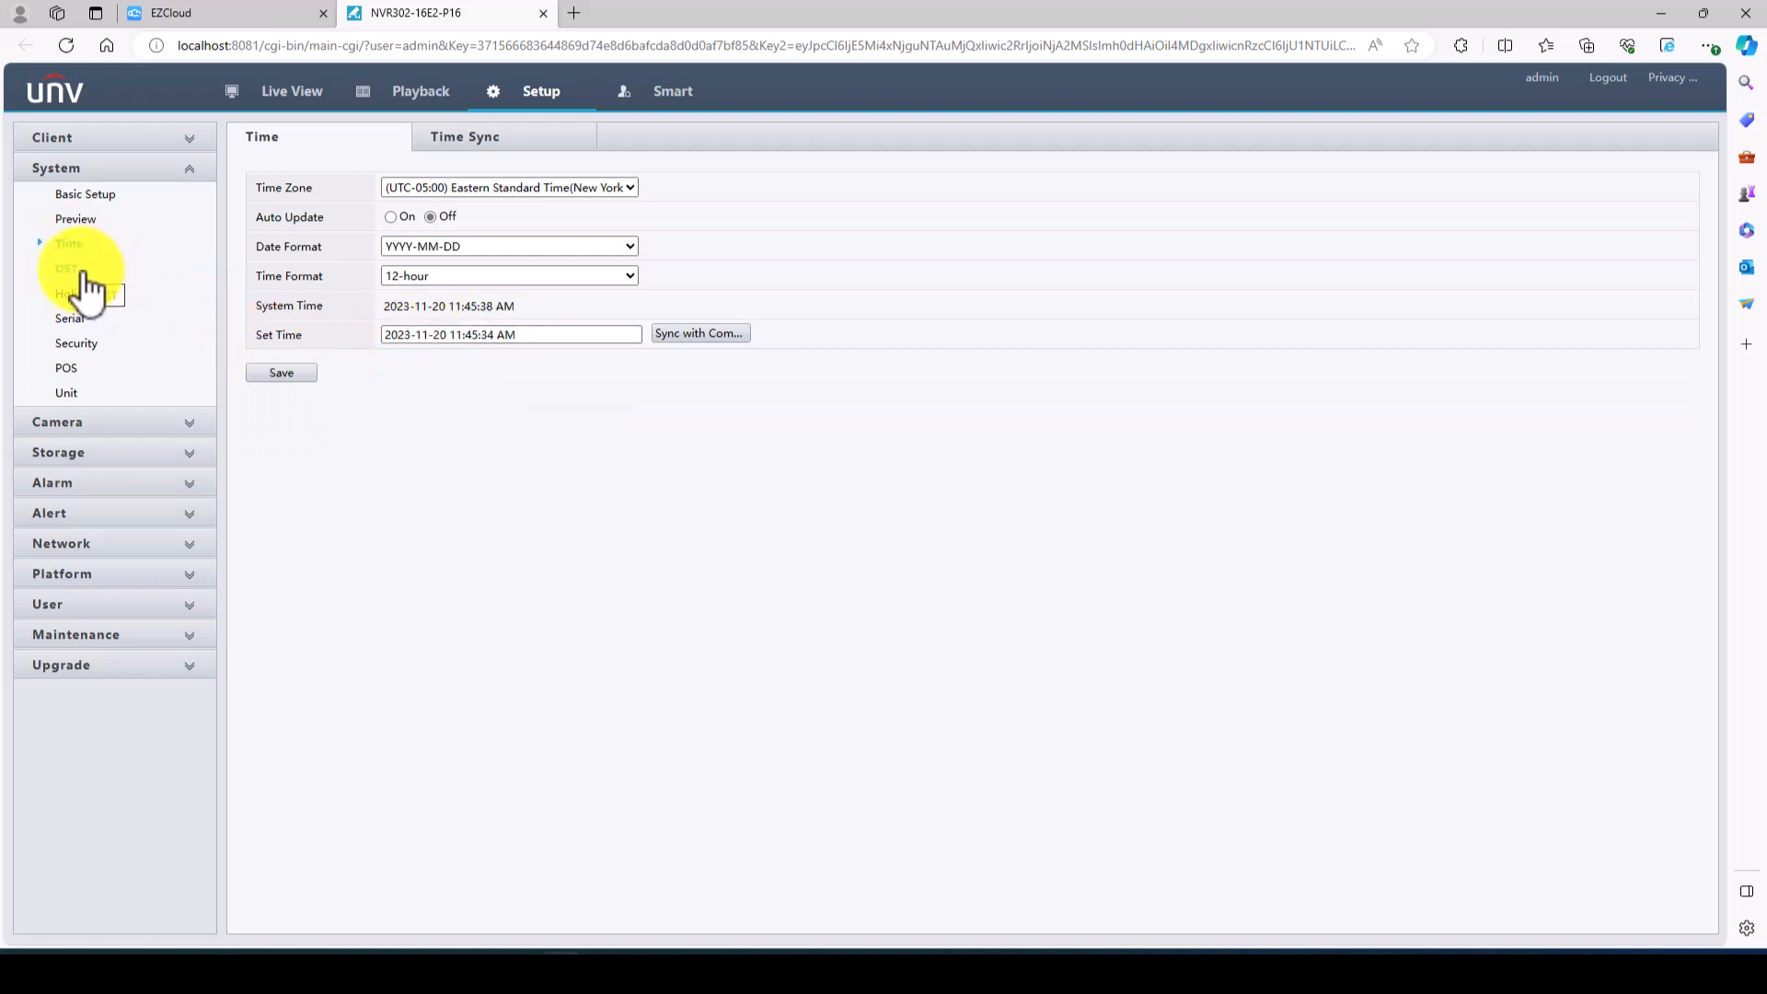
mouse_move(61, 423)
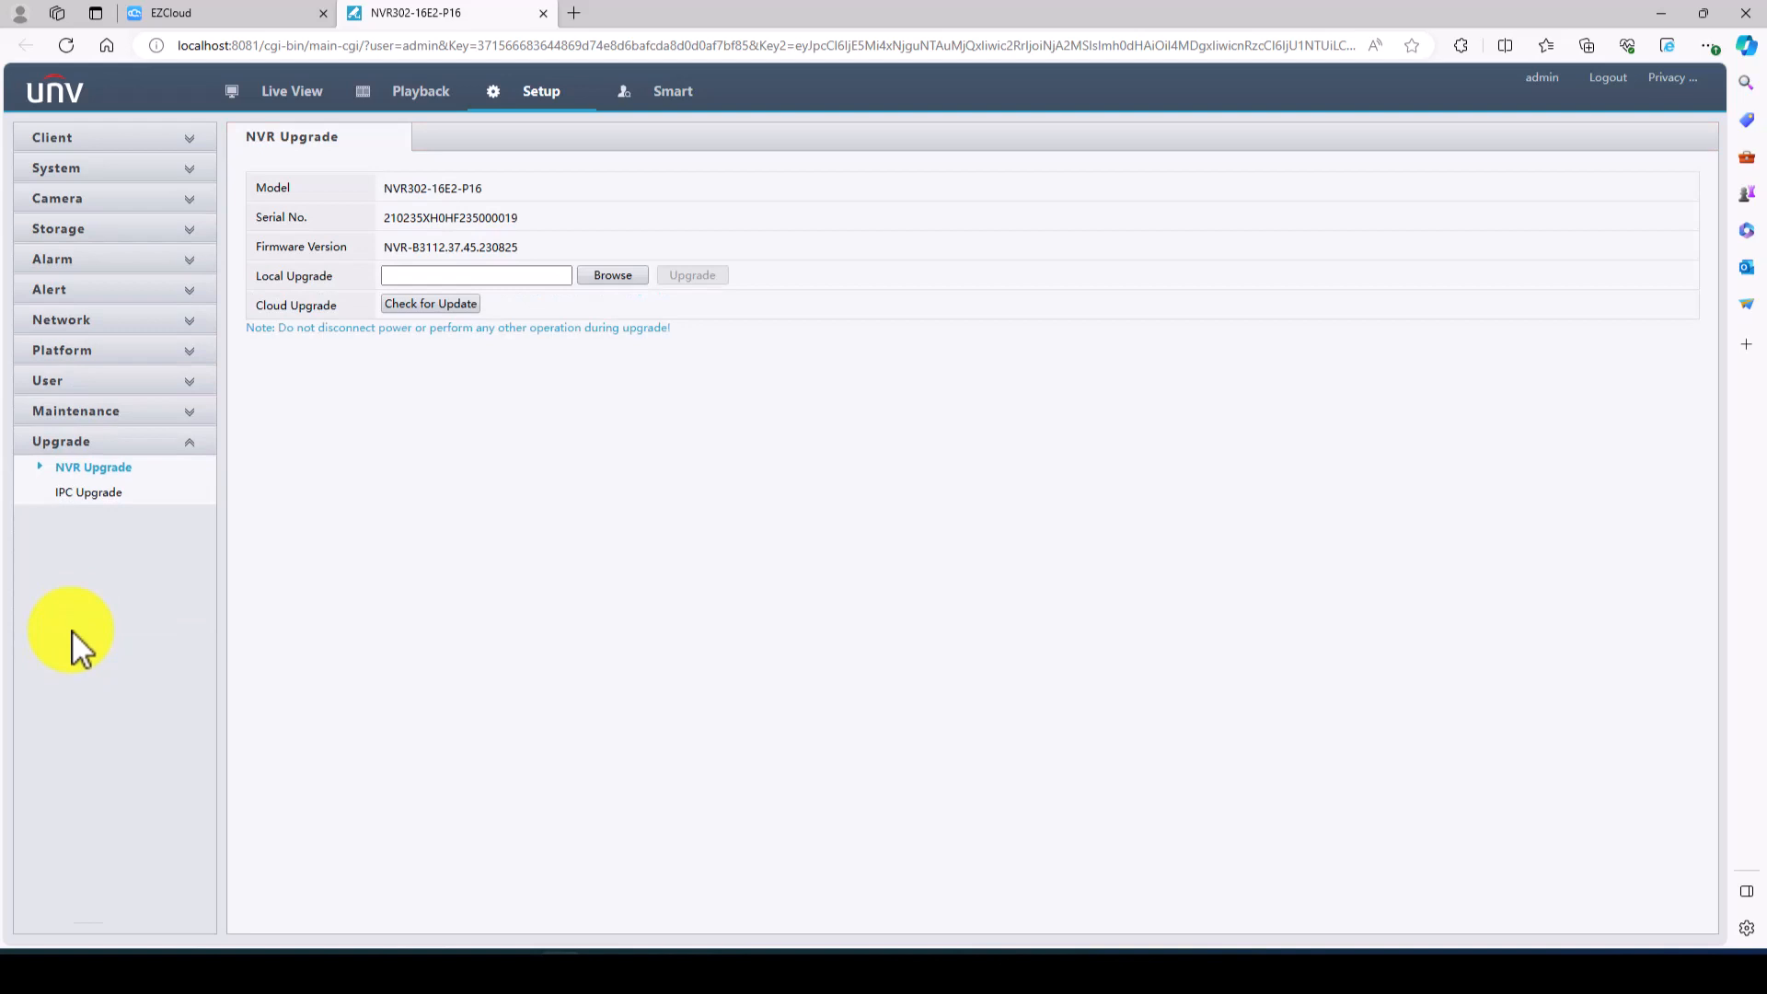
- Confirm all cameras and the NVR already run the latest firmware via Check for Update
left_click(88, 494)
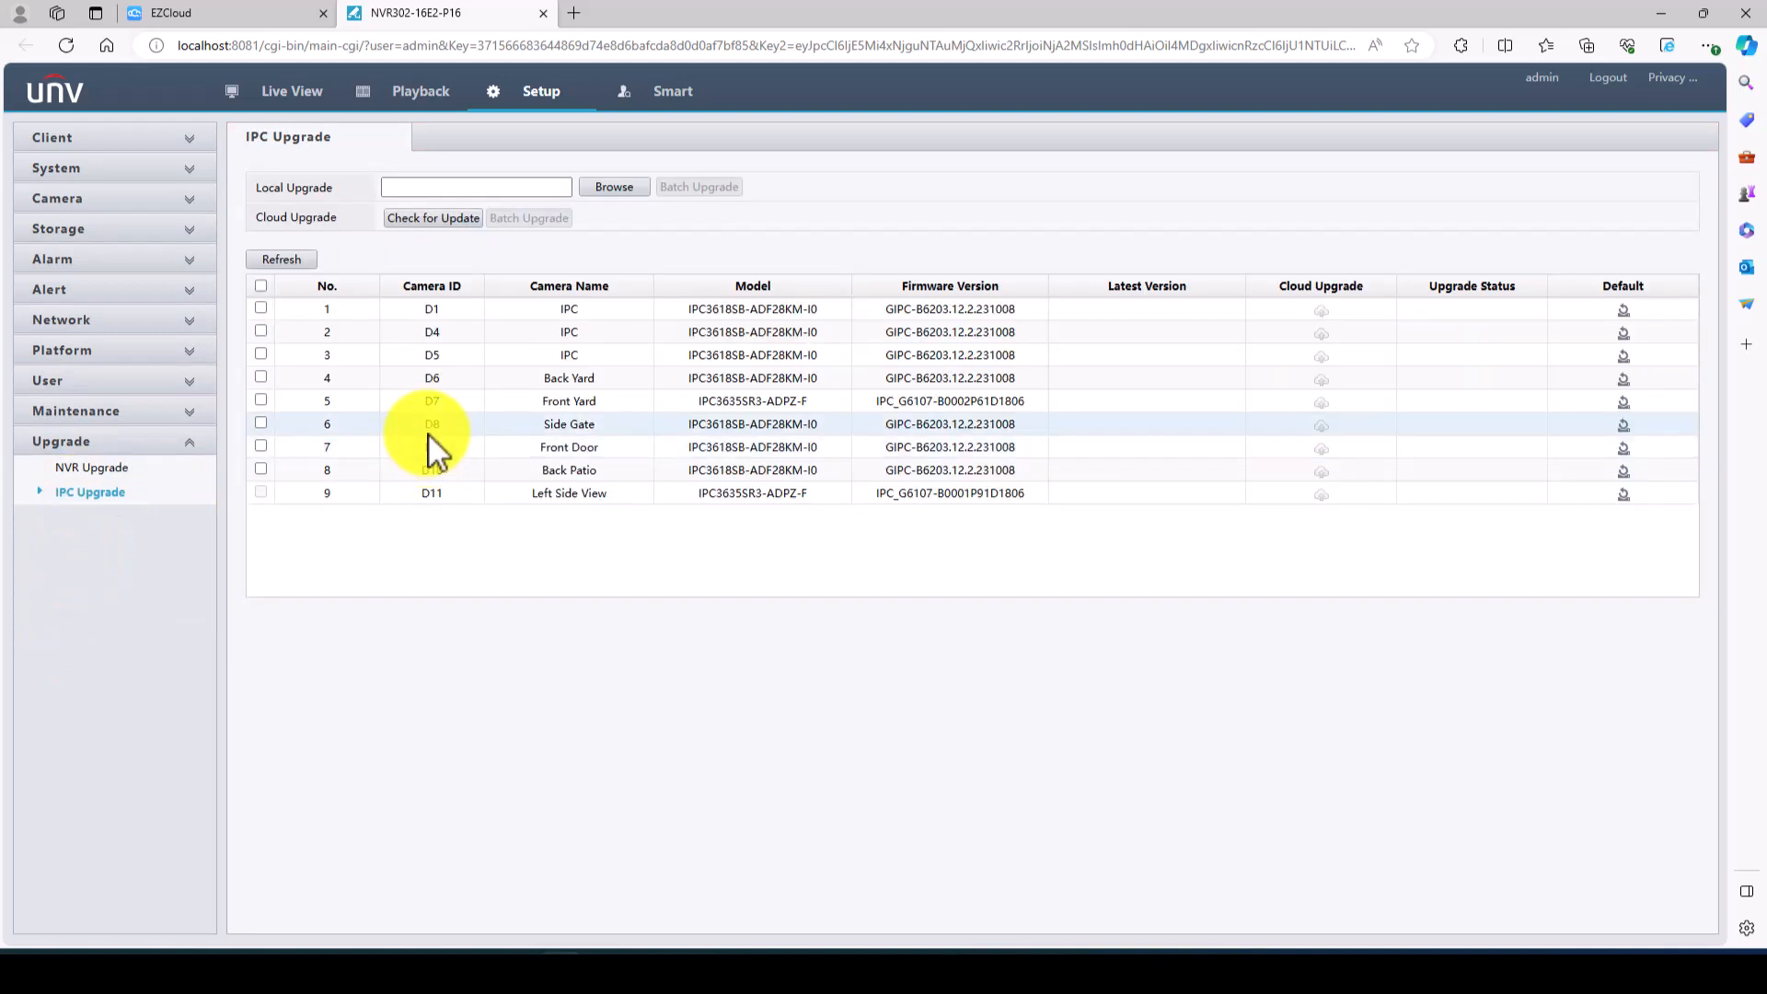
left_click(261, 285)
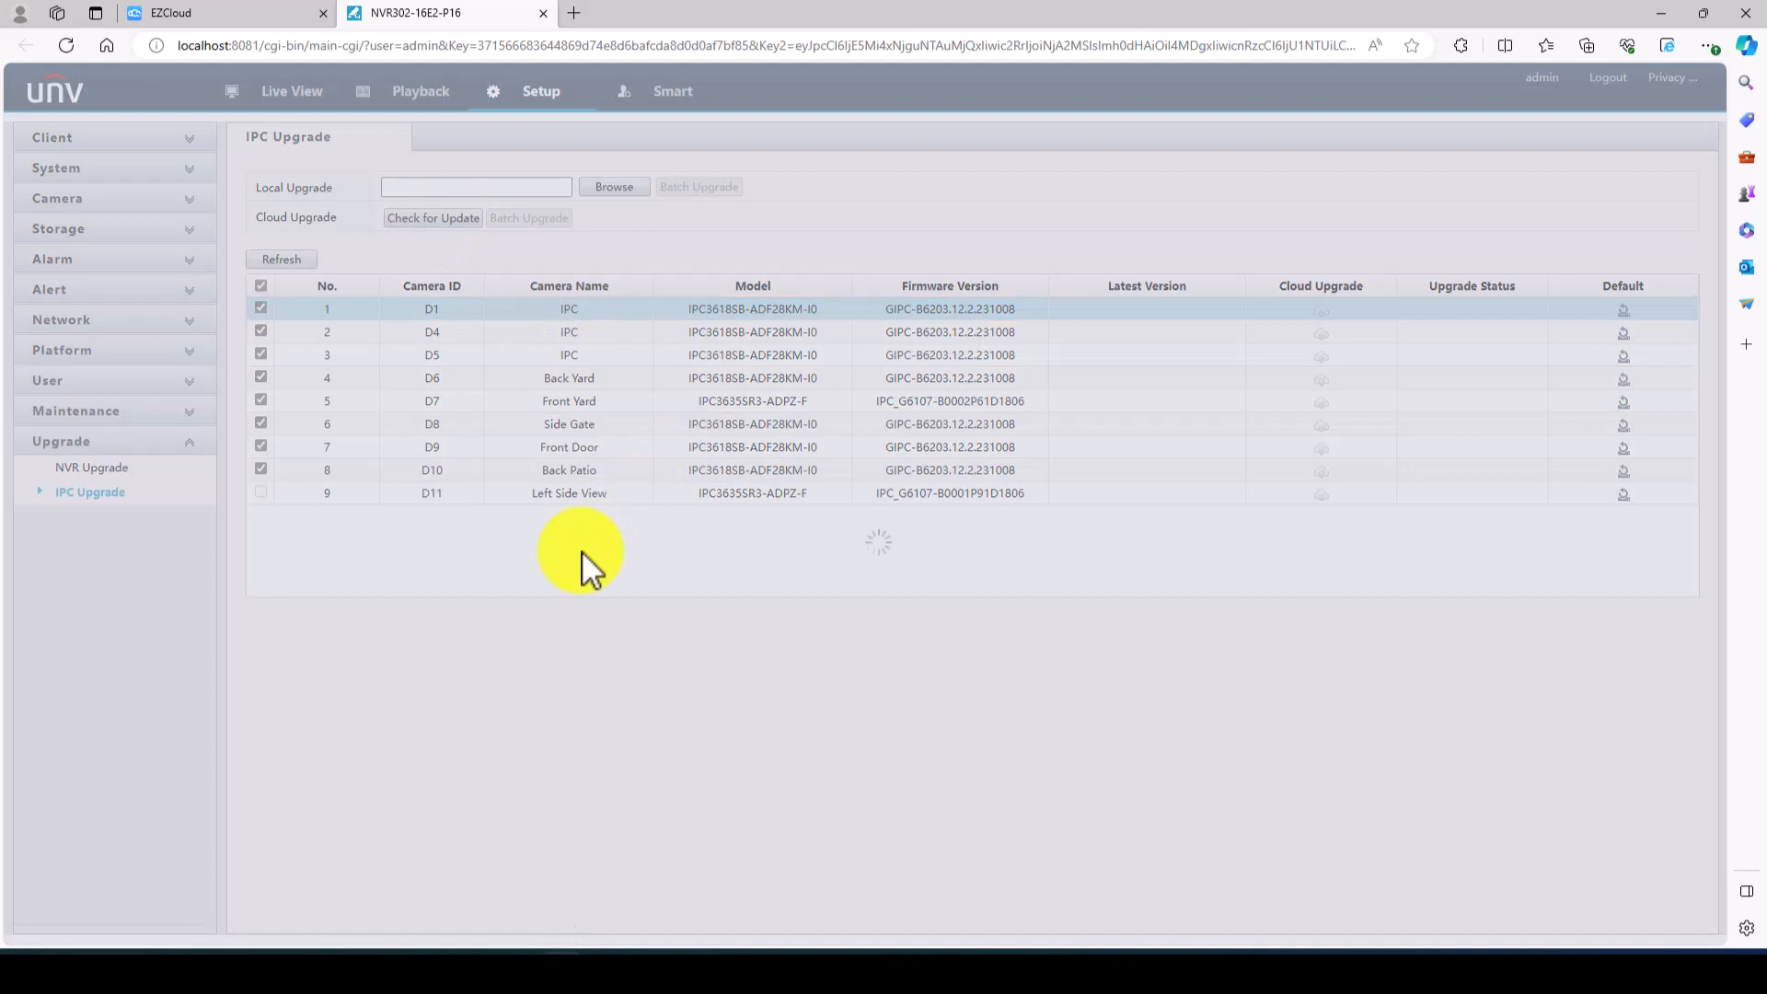
left_click(432, 217)
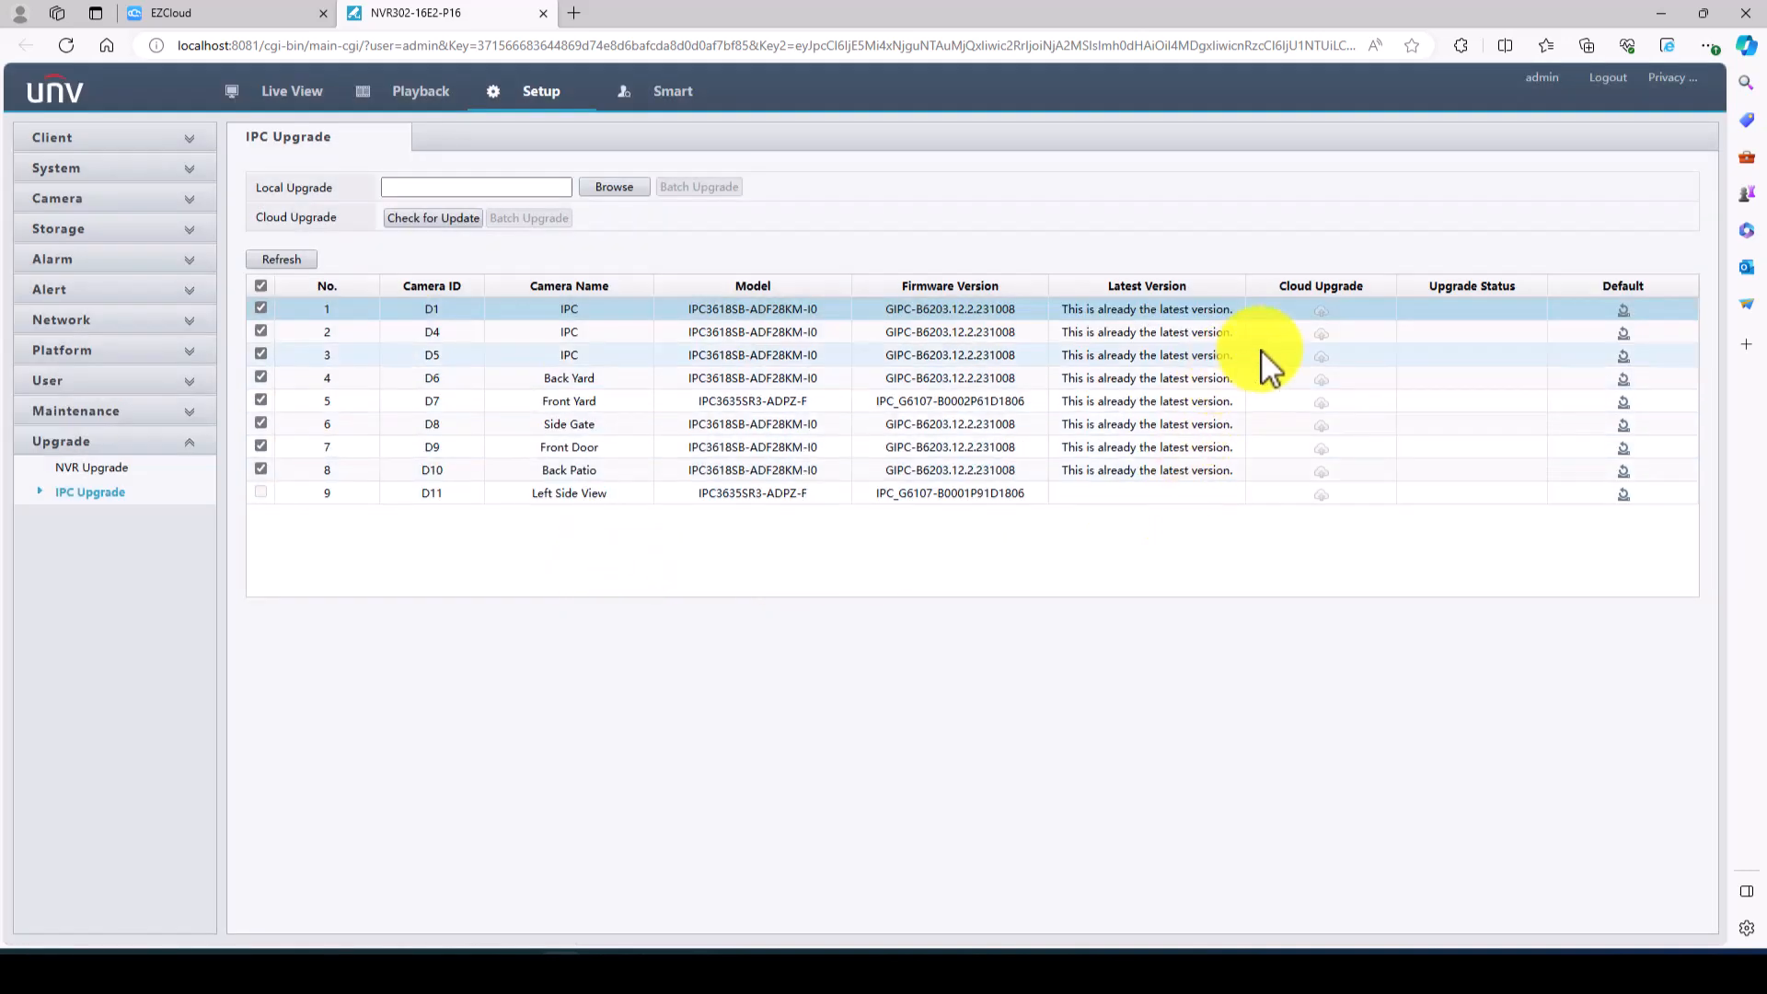
mouse_move(1270, 445)
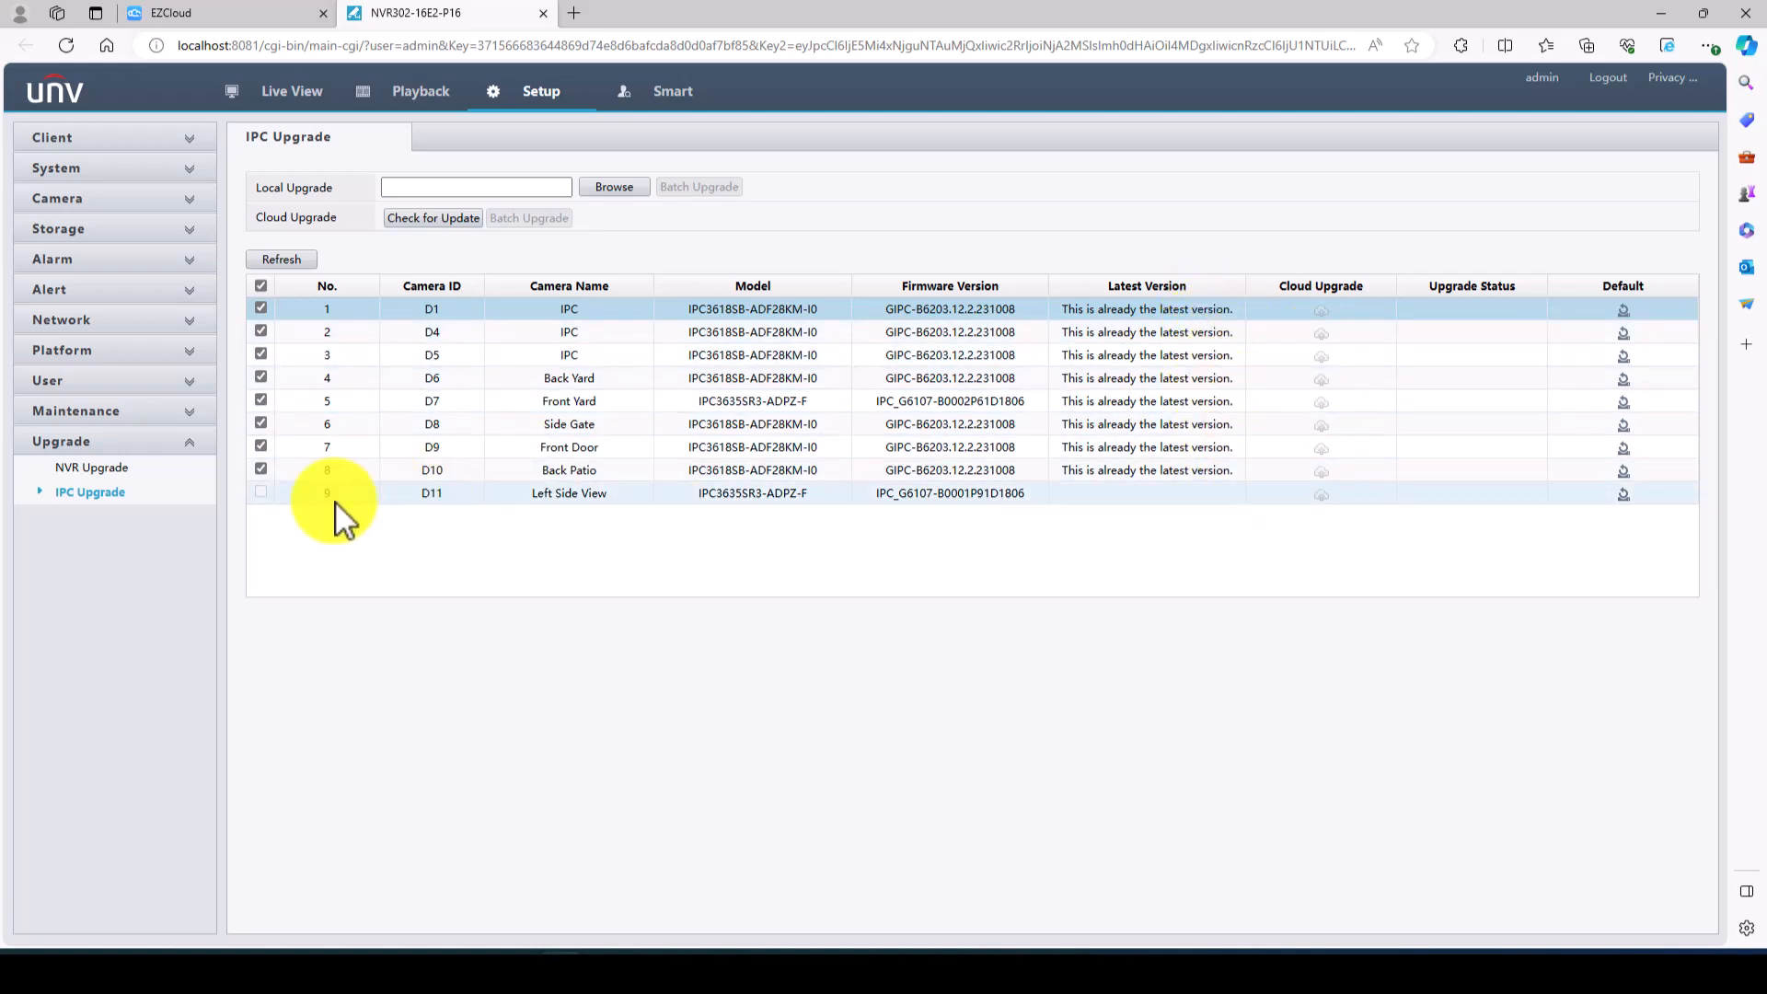
left_click(261, 286)
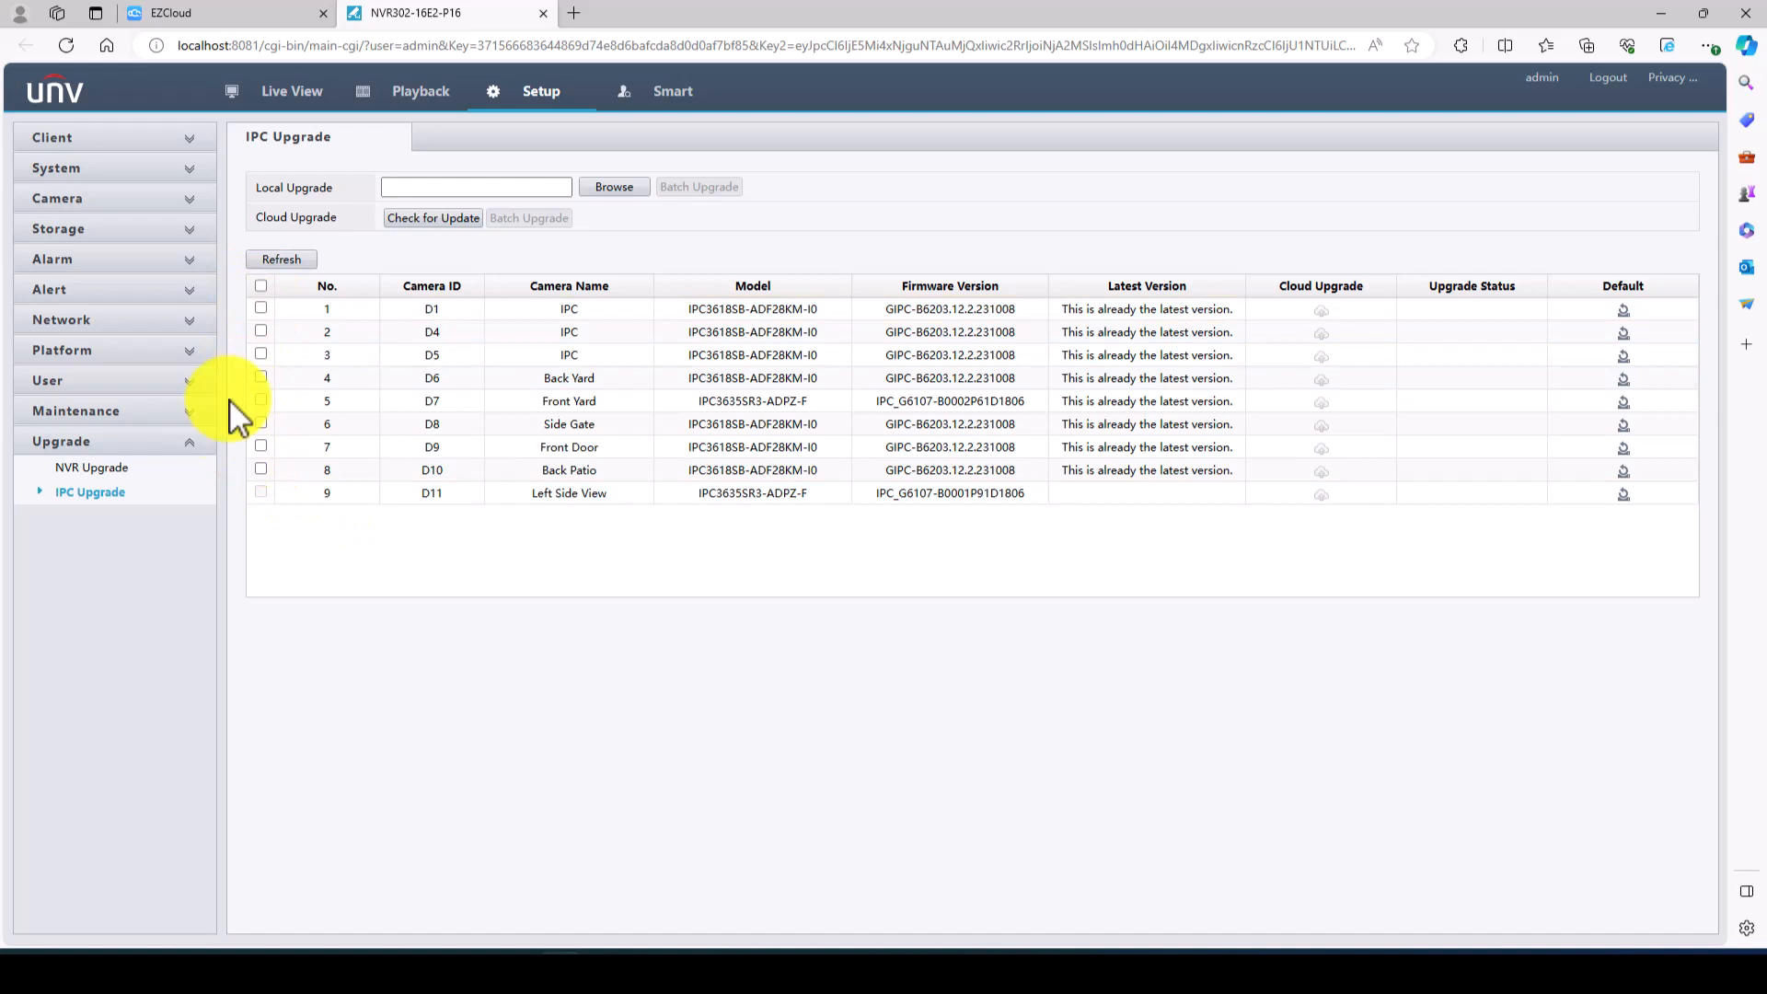
left_click(92, 468)
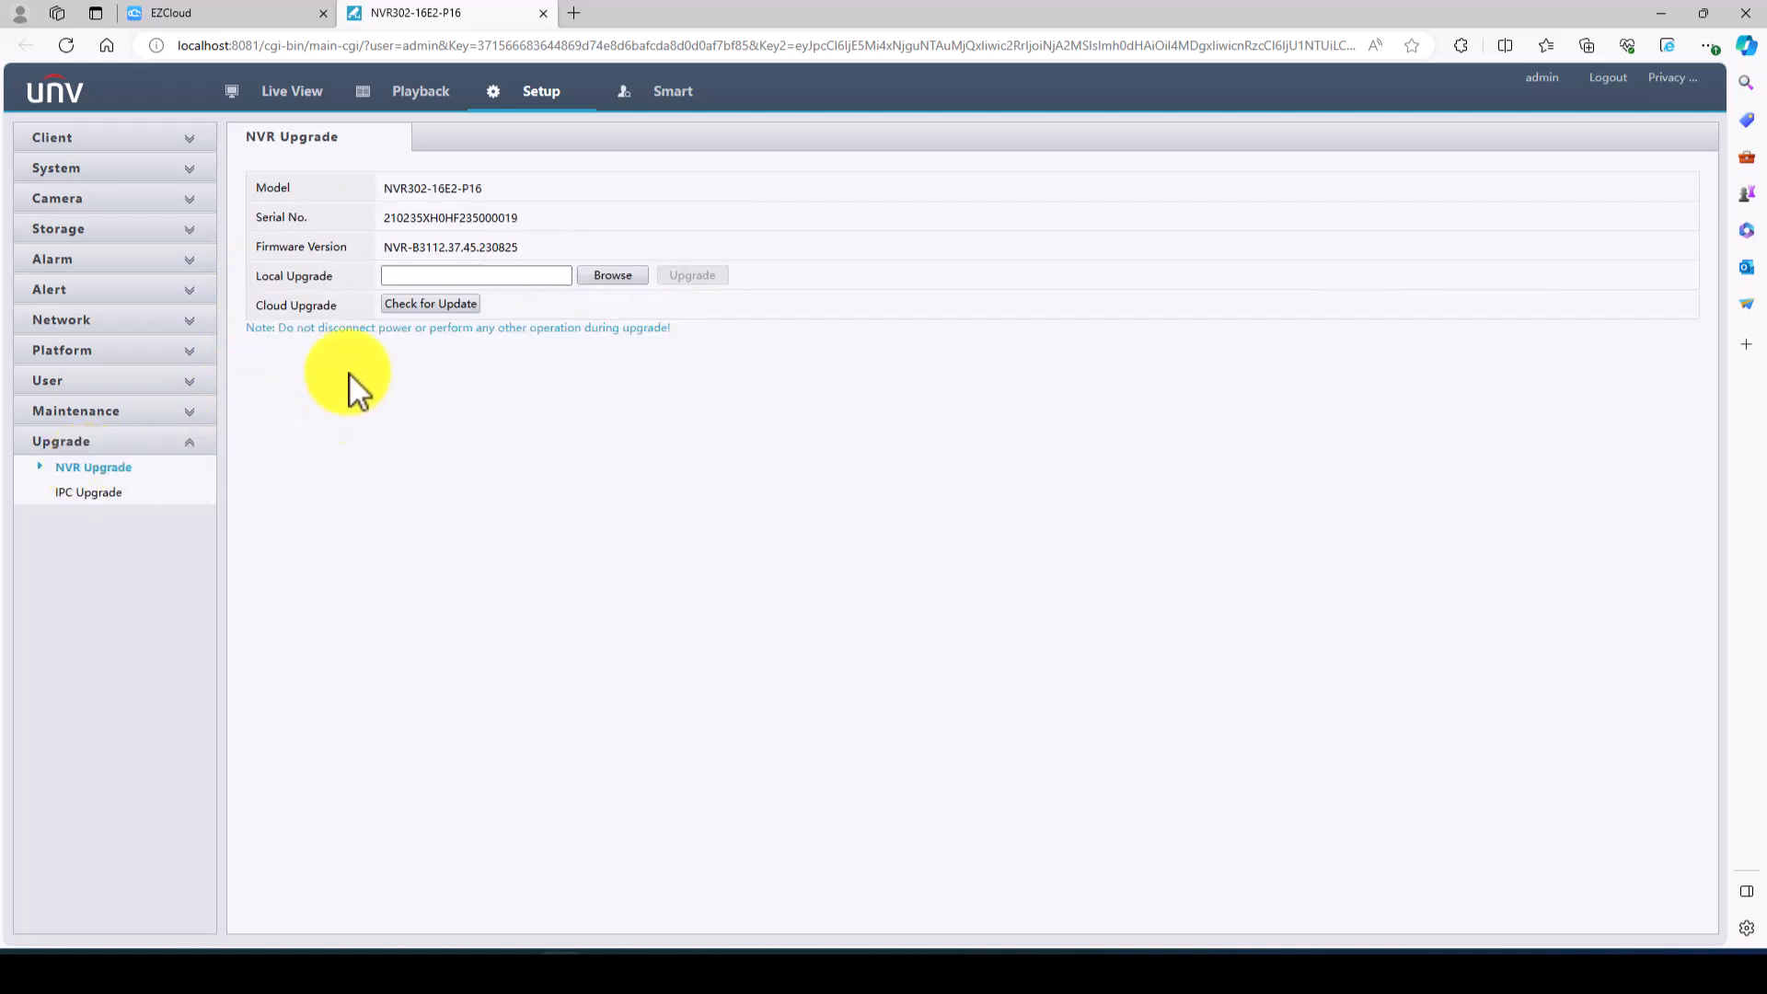
left_click(431, 302)
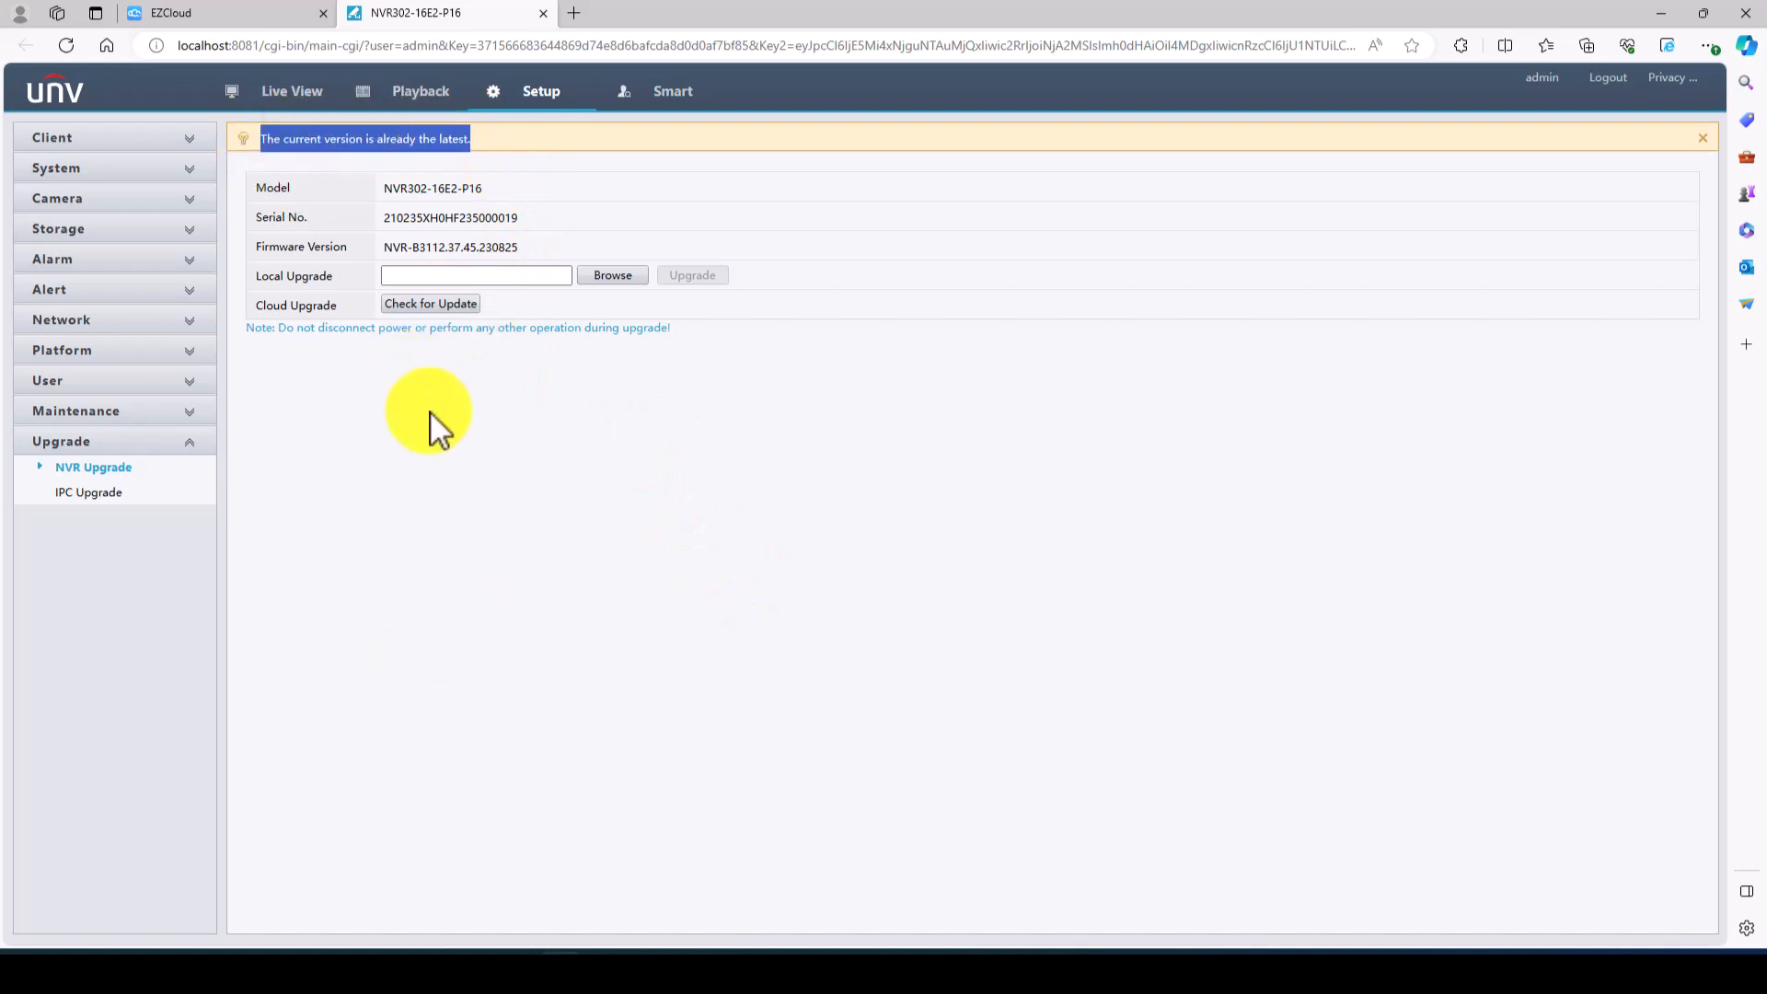
mouse_move(354, 403)
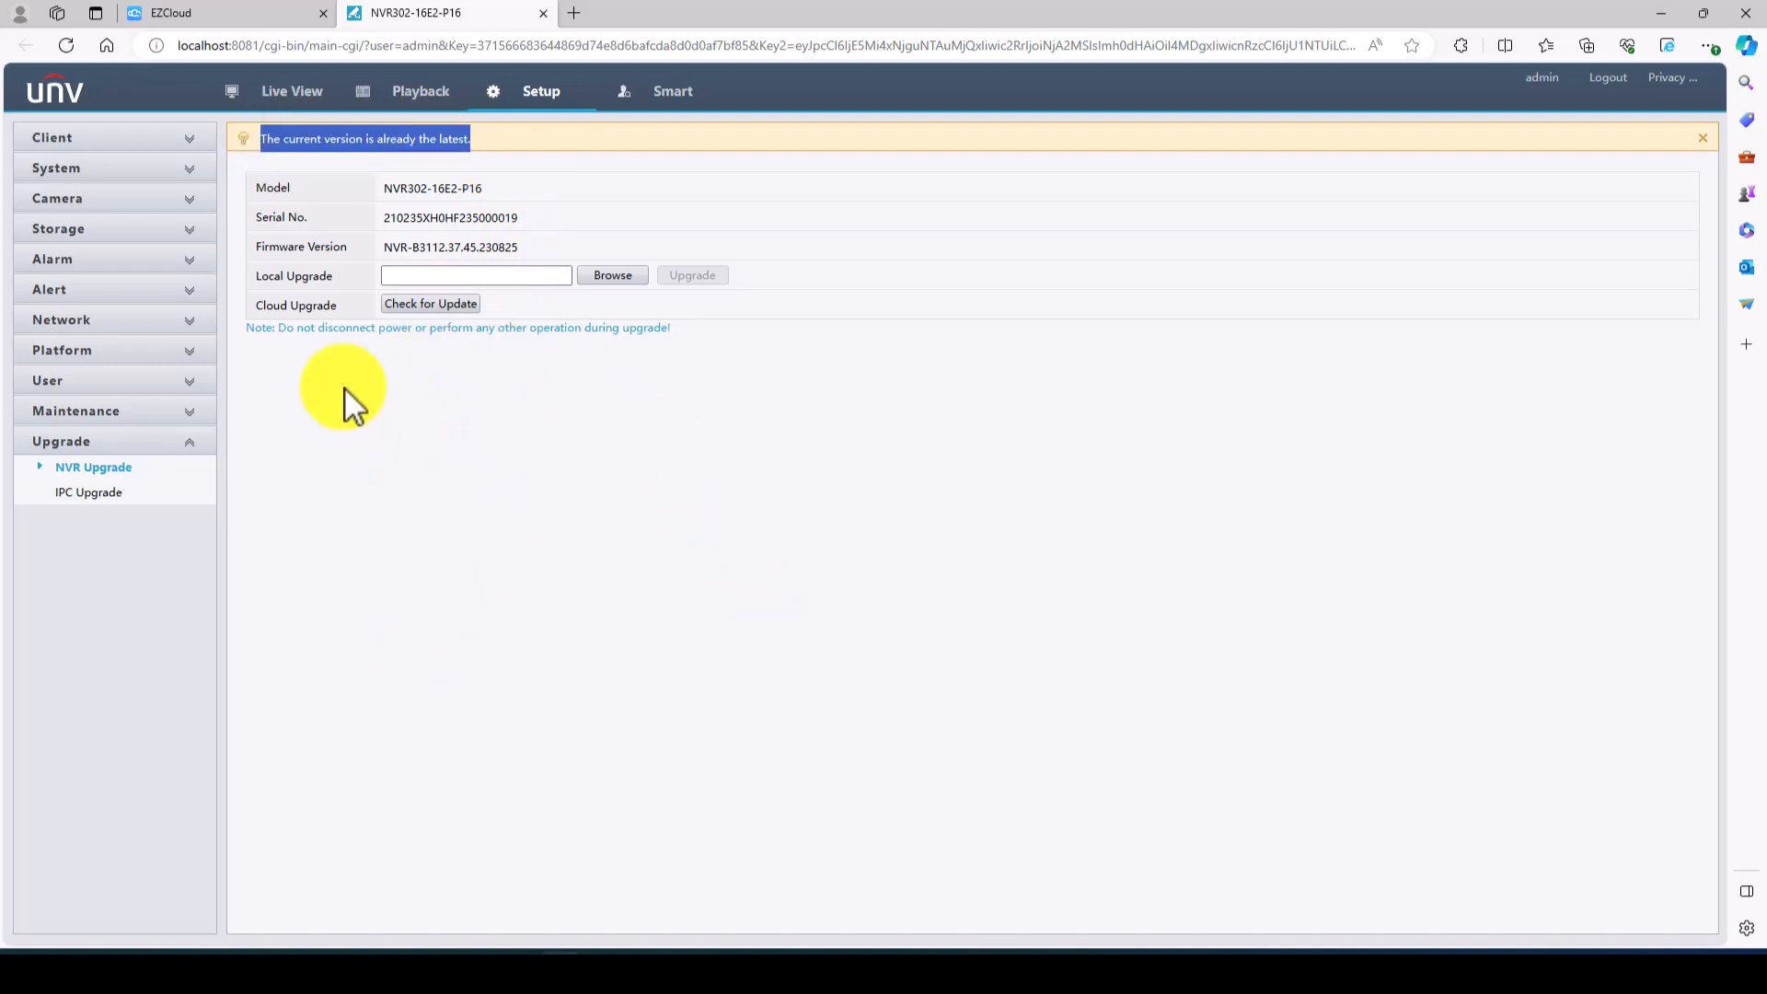
mouse_move(64, 318)
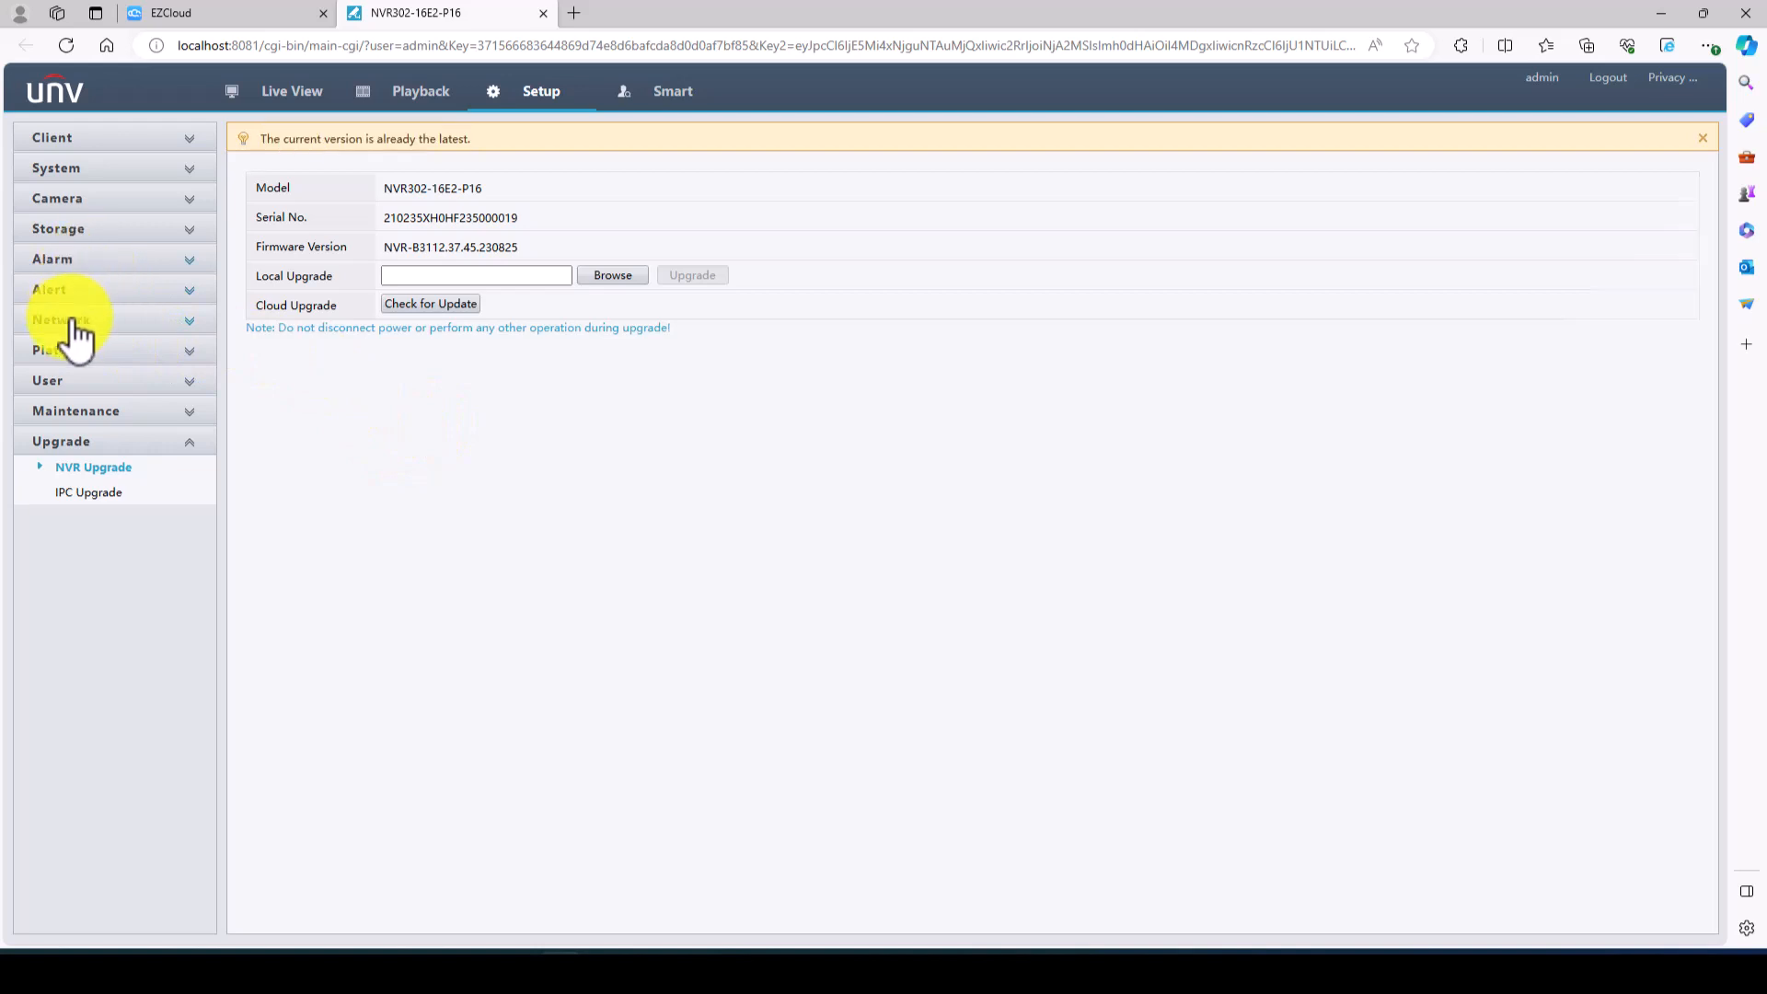
- Review Network Port Mapping (UPnP on, redirect ports active) and move to the Camera section
left_click(61, 320)
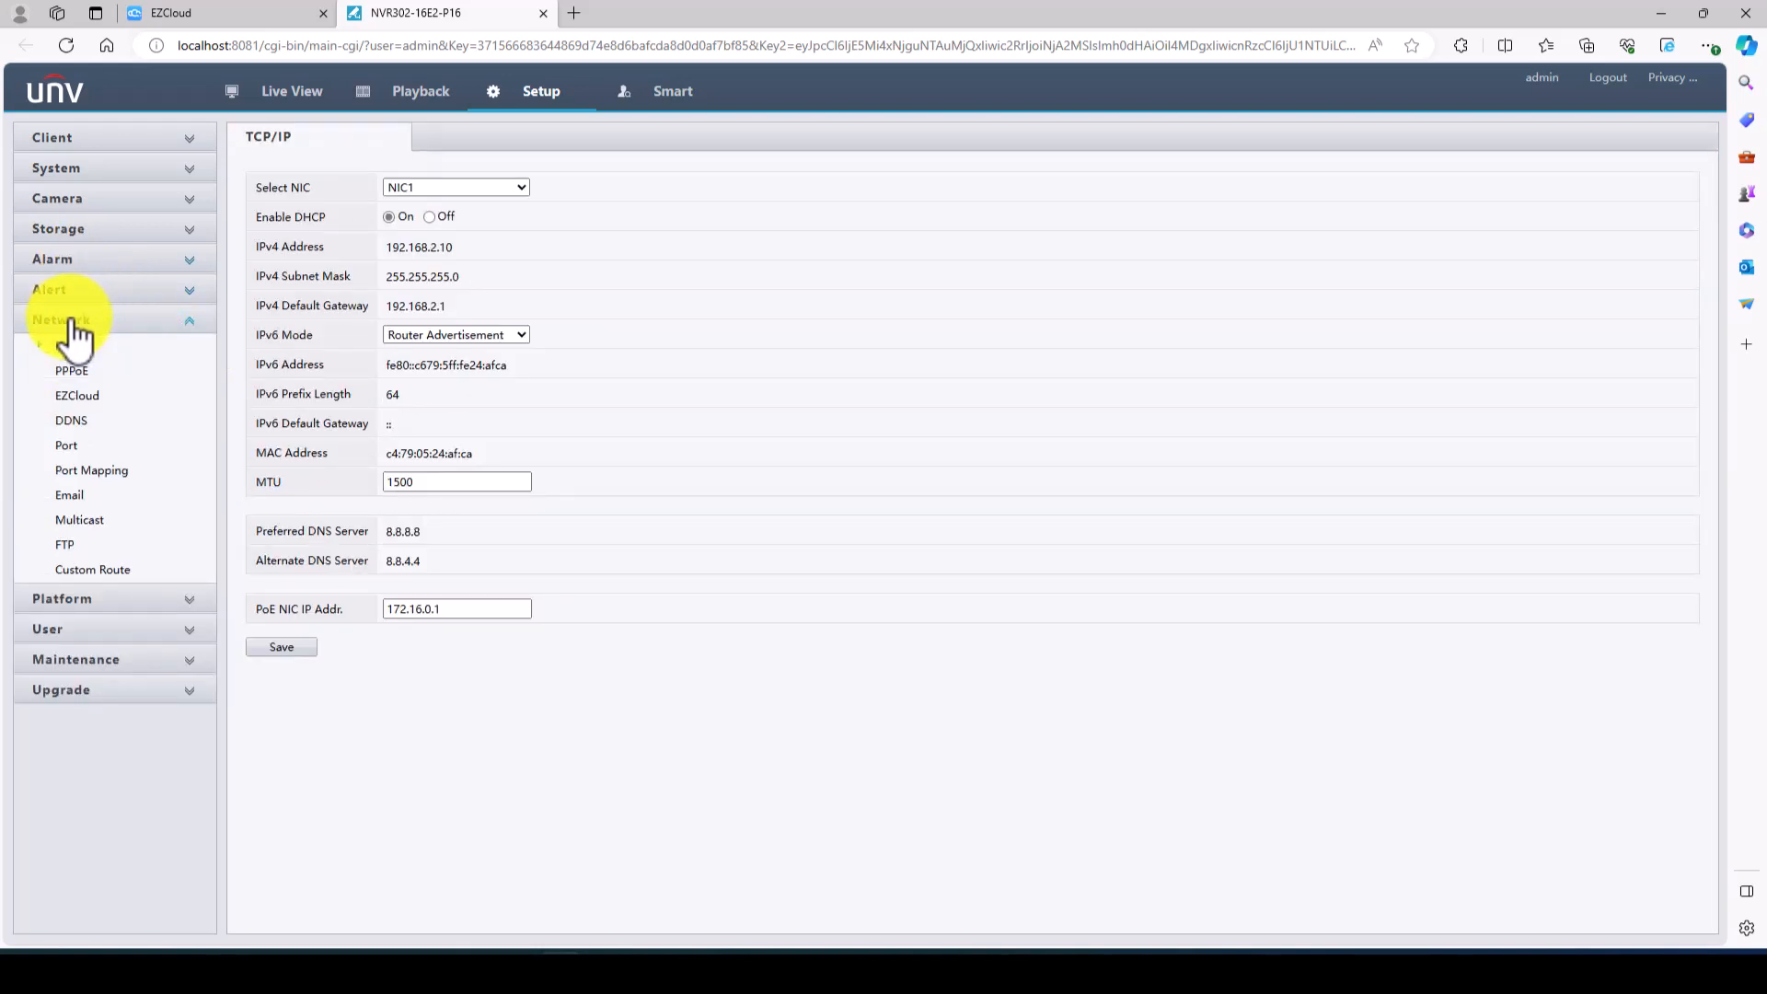
left_click(92, 472)
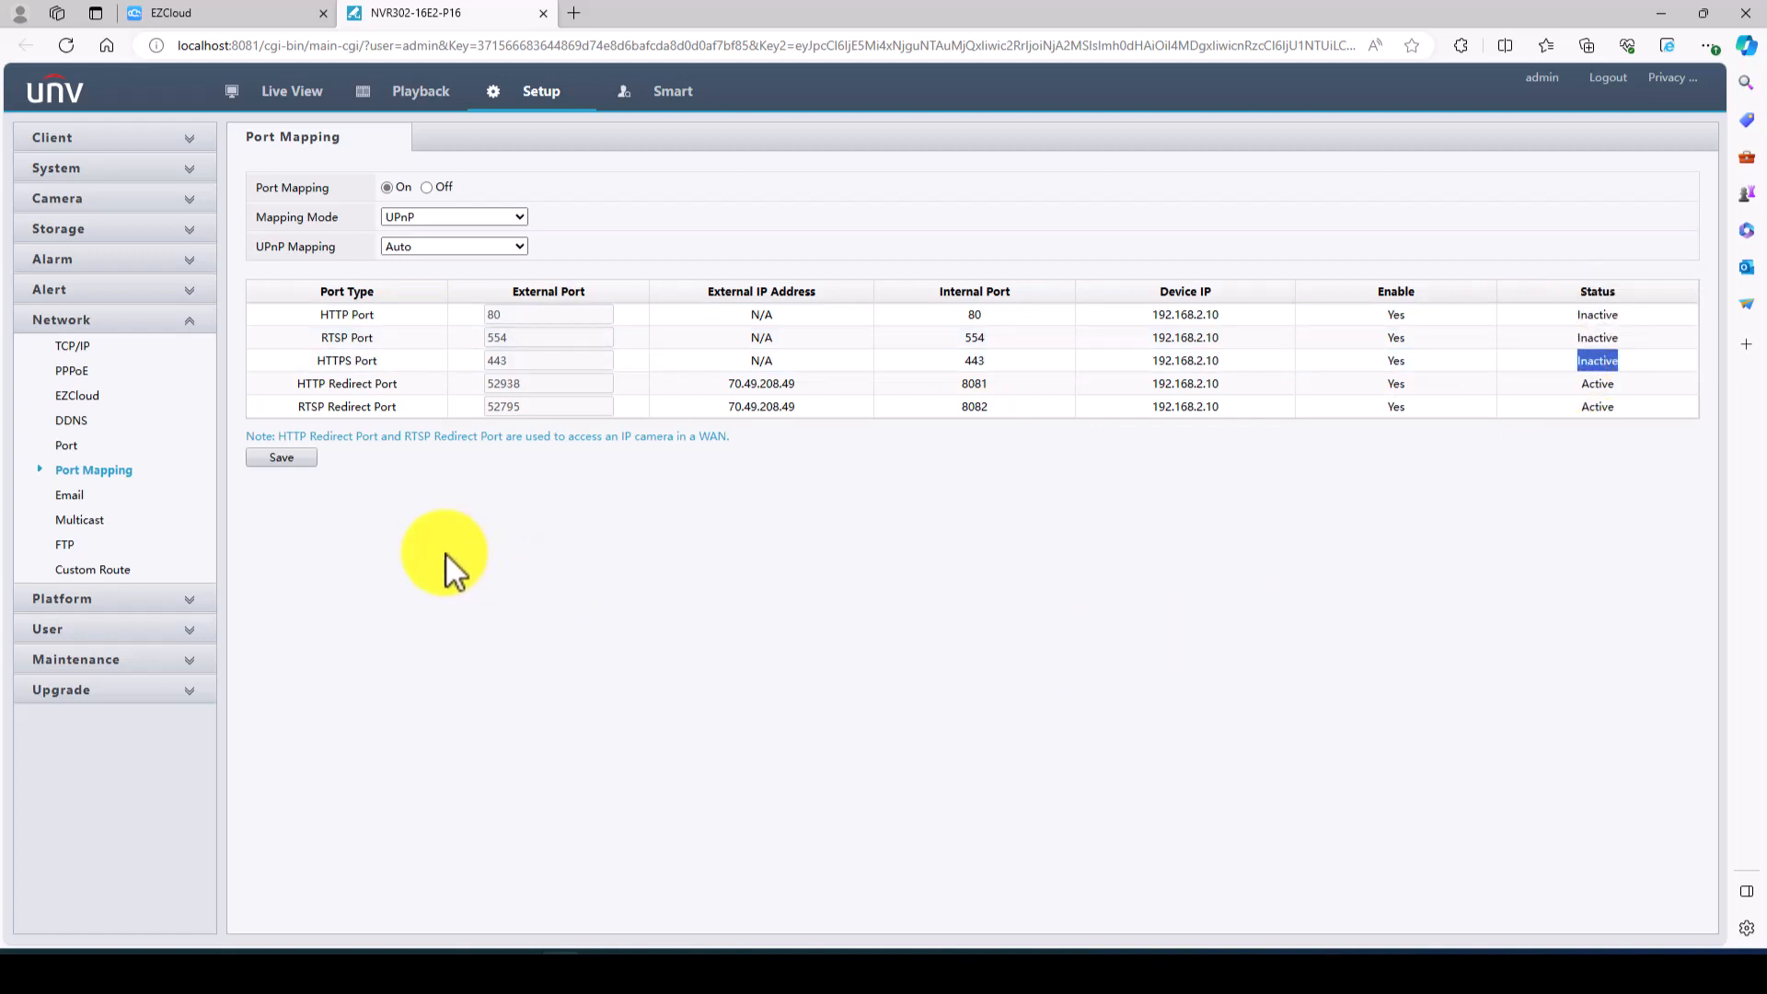
mouse_move(276, 548)
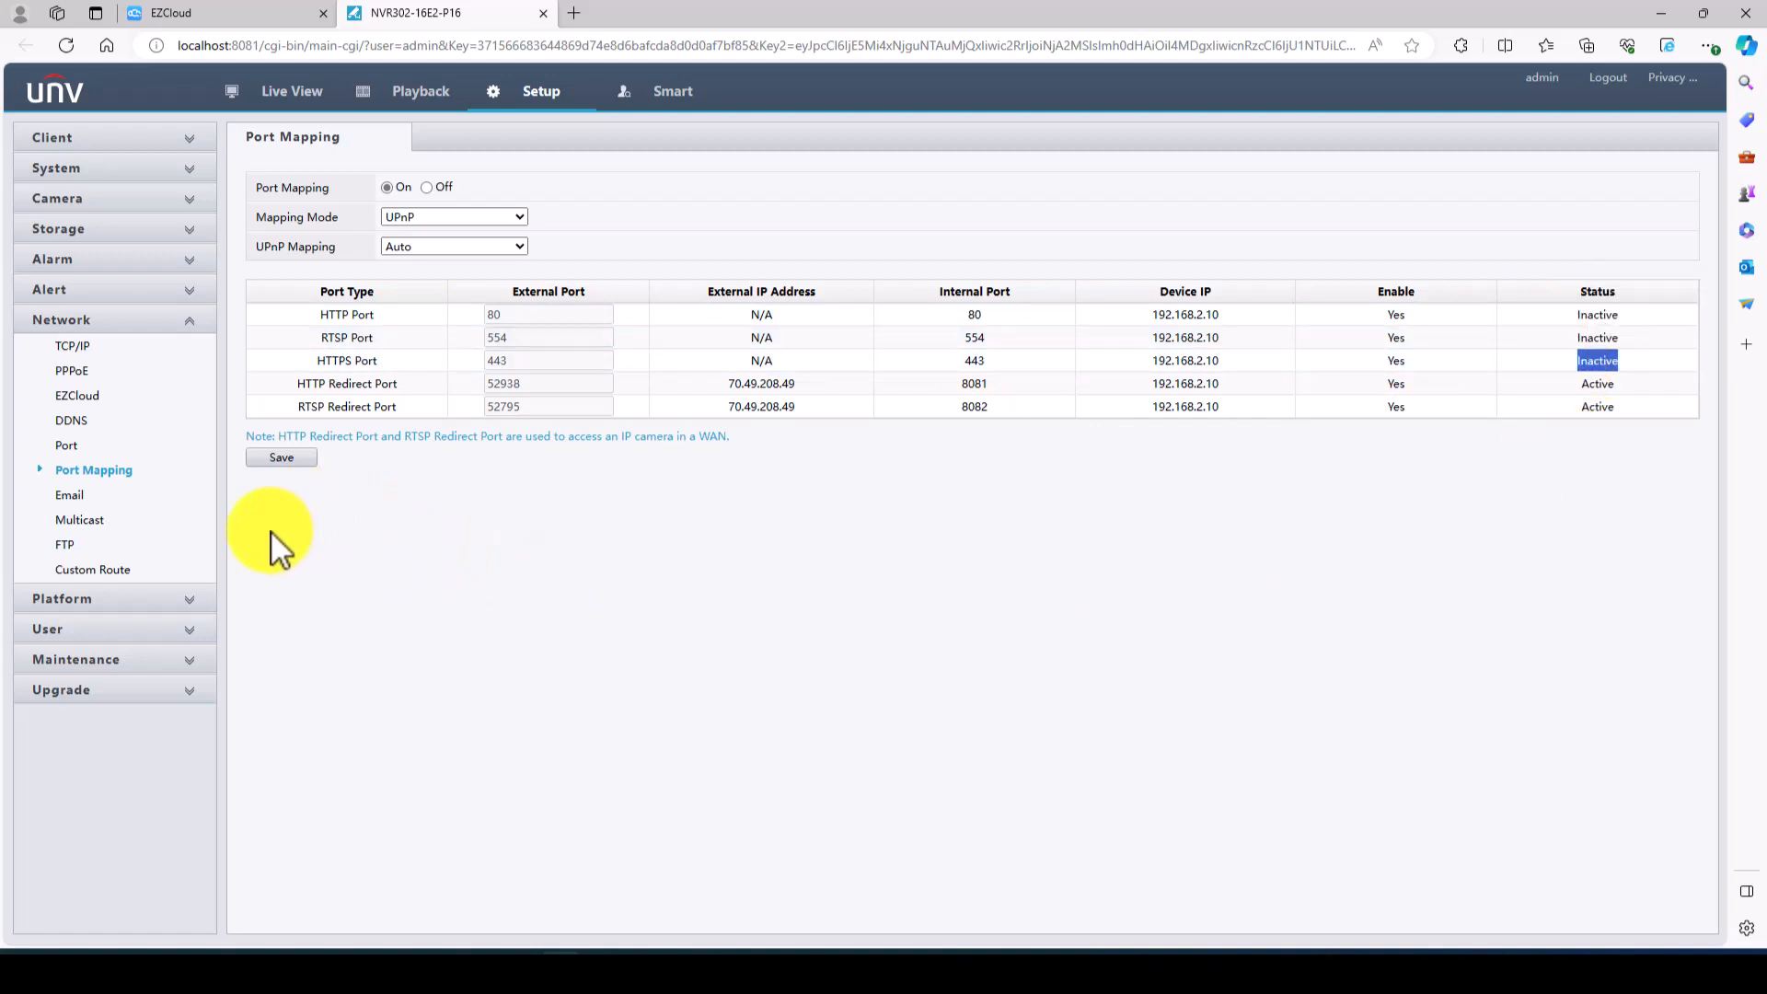
mouse_move(332, 589)
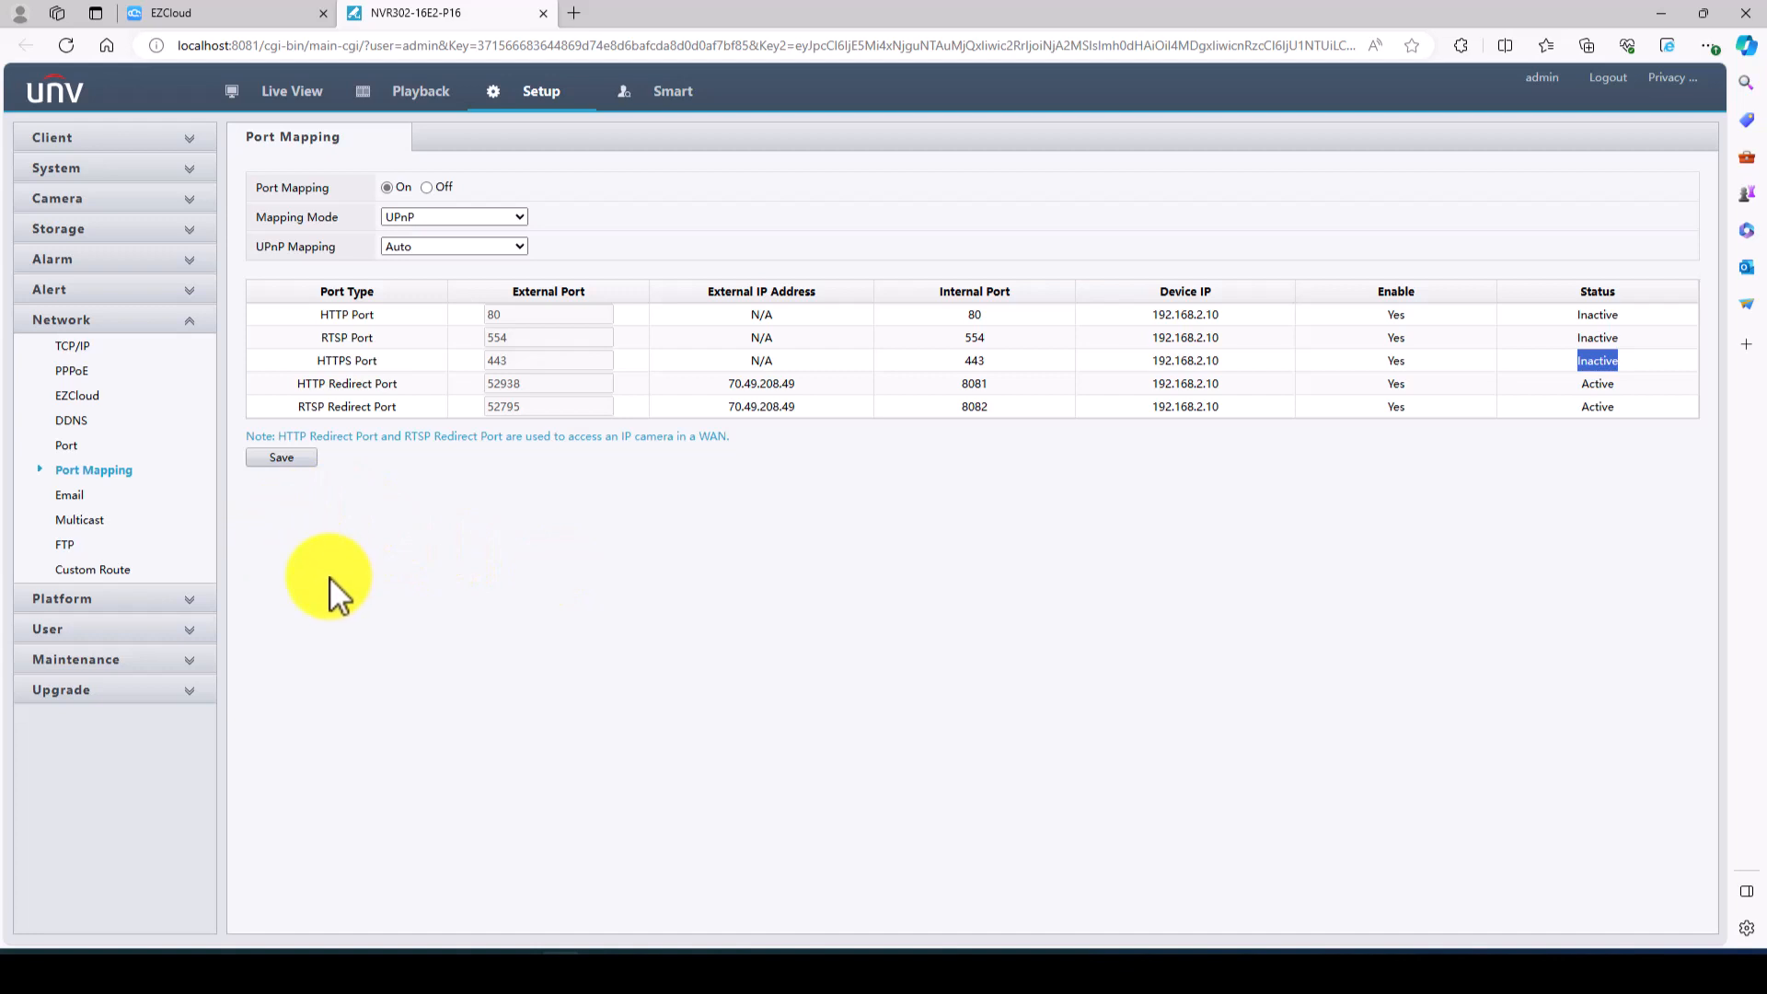
mouse_move(320, 593)
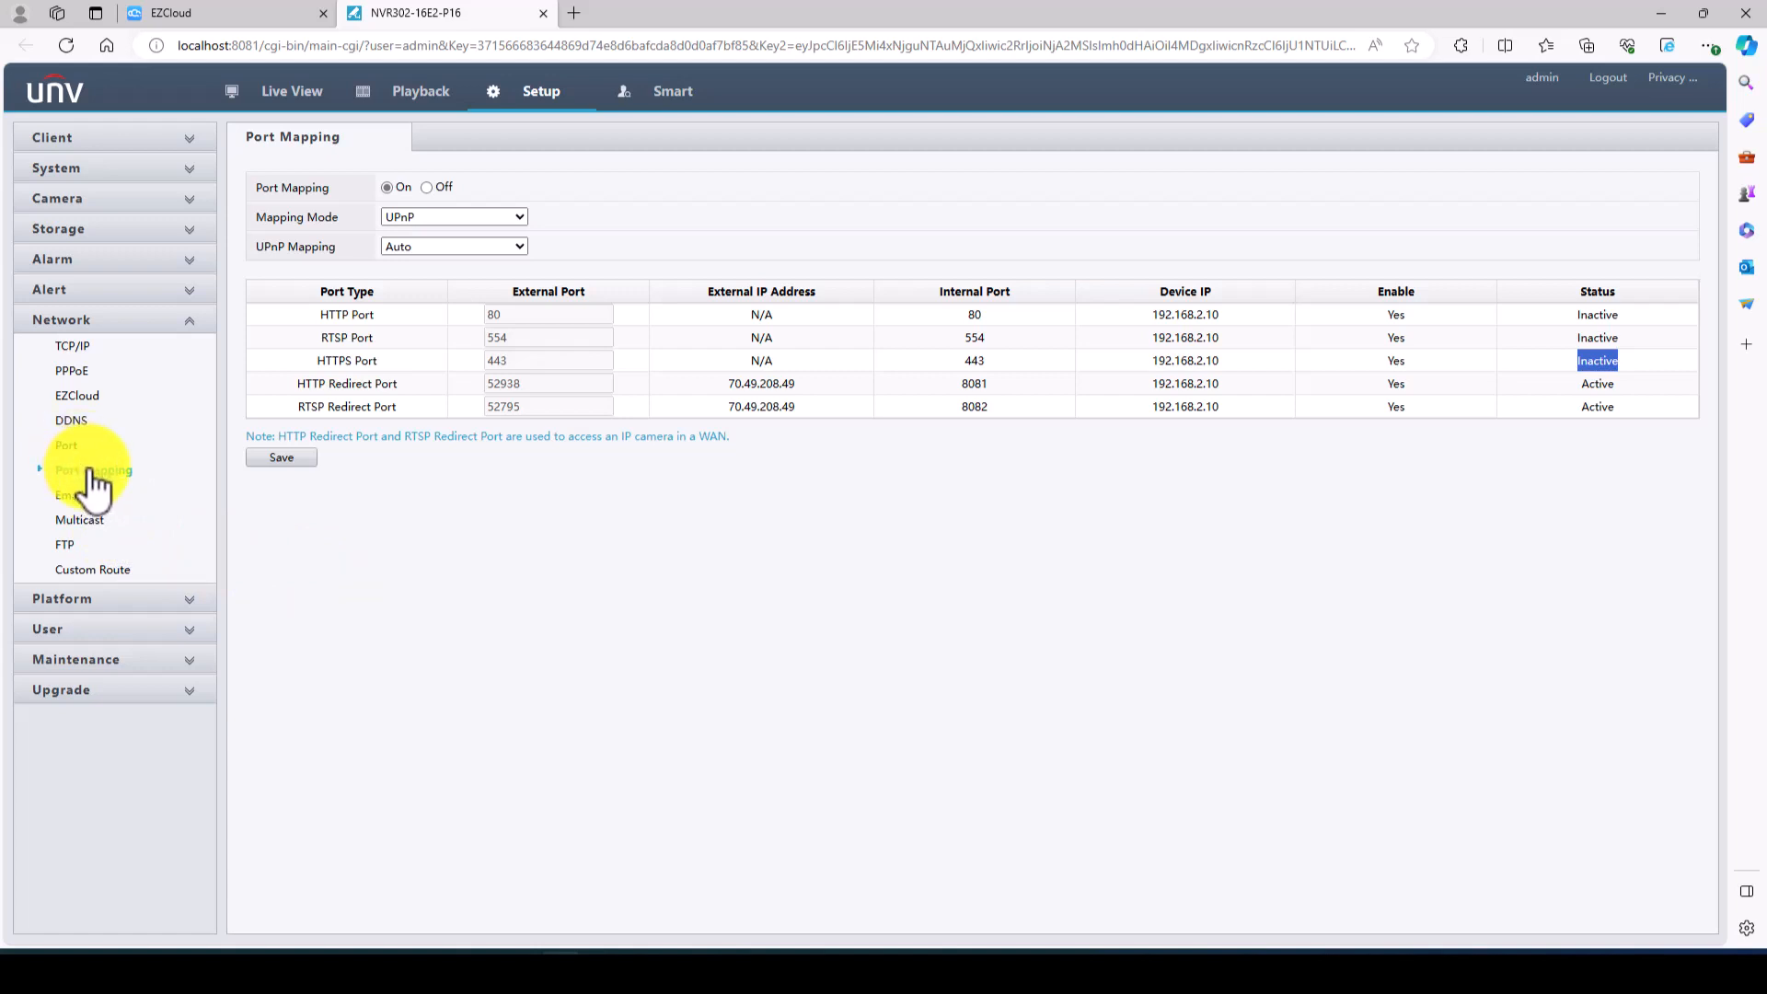
mouse_move(101, 493)
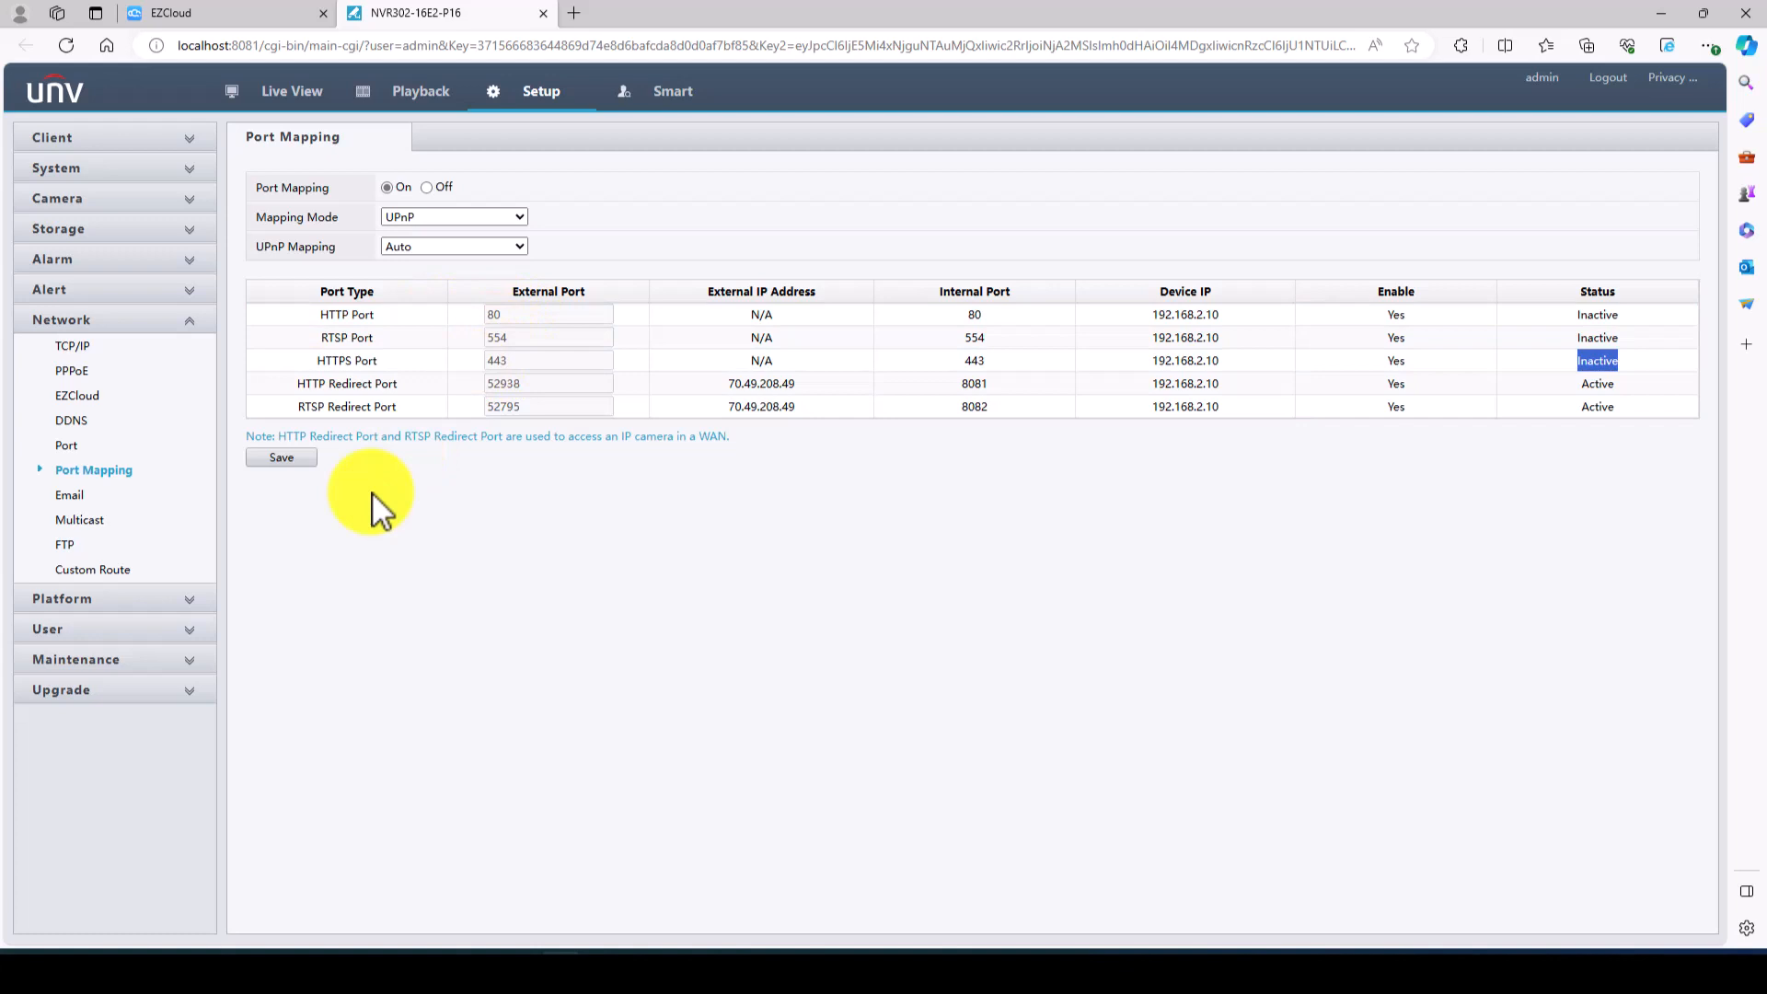
mouse_move(1325, 388)
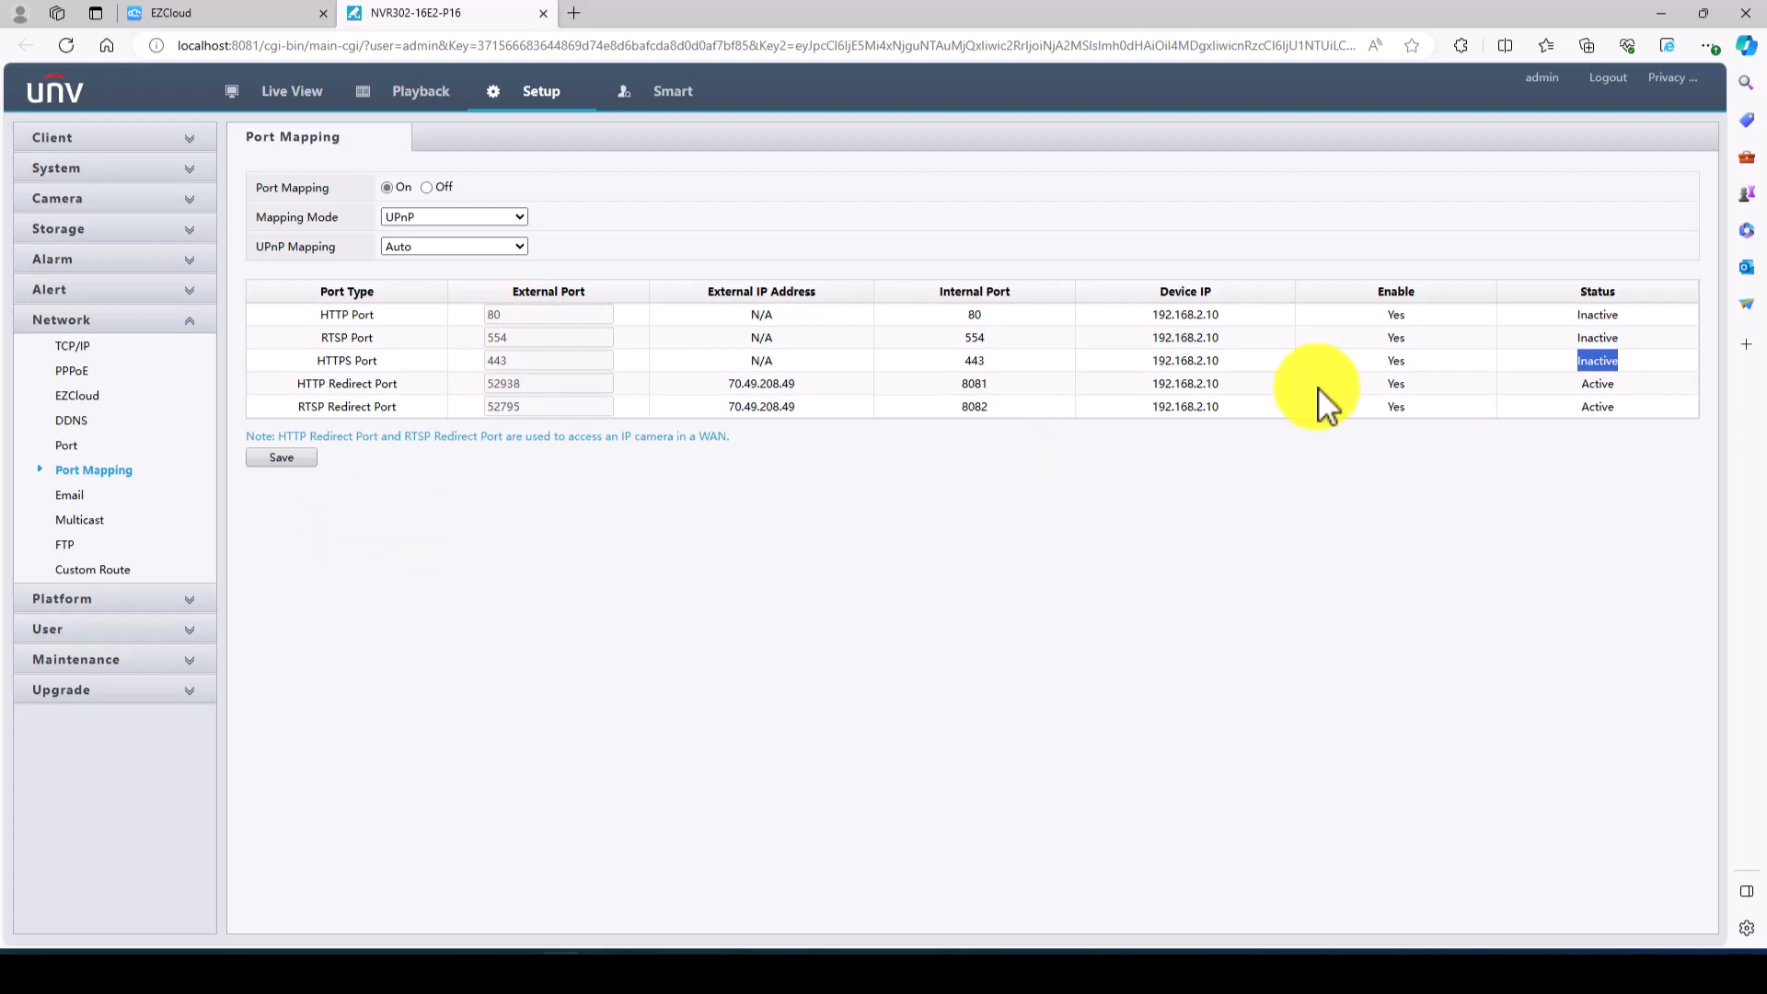
mouse_move(1585, 304)
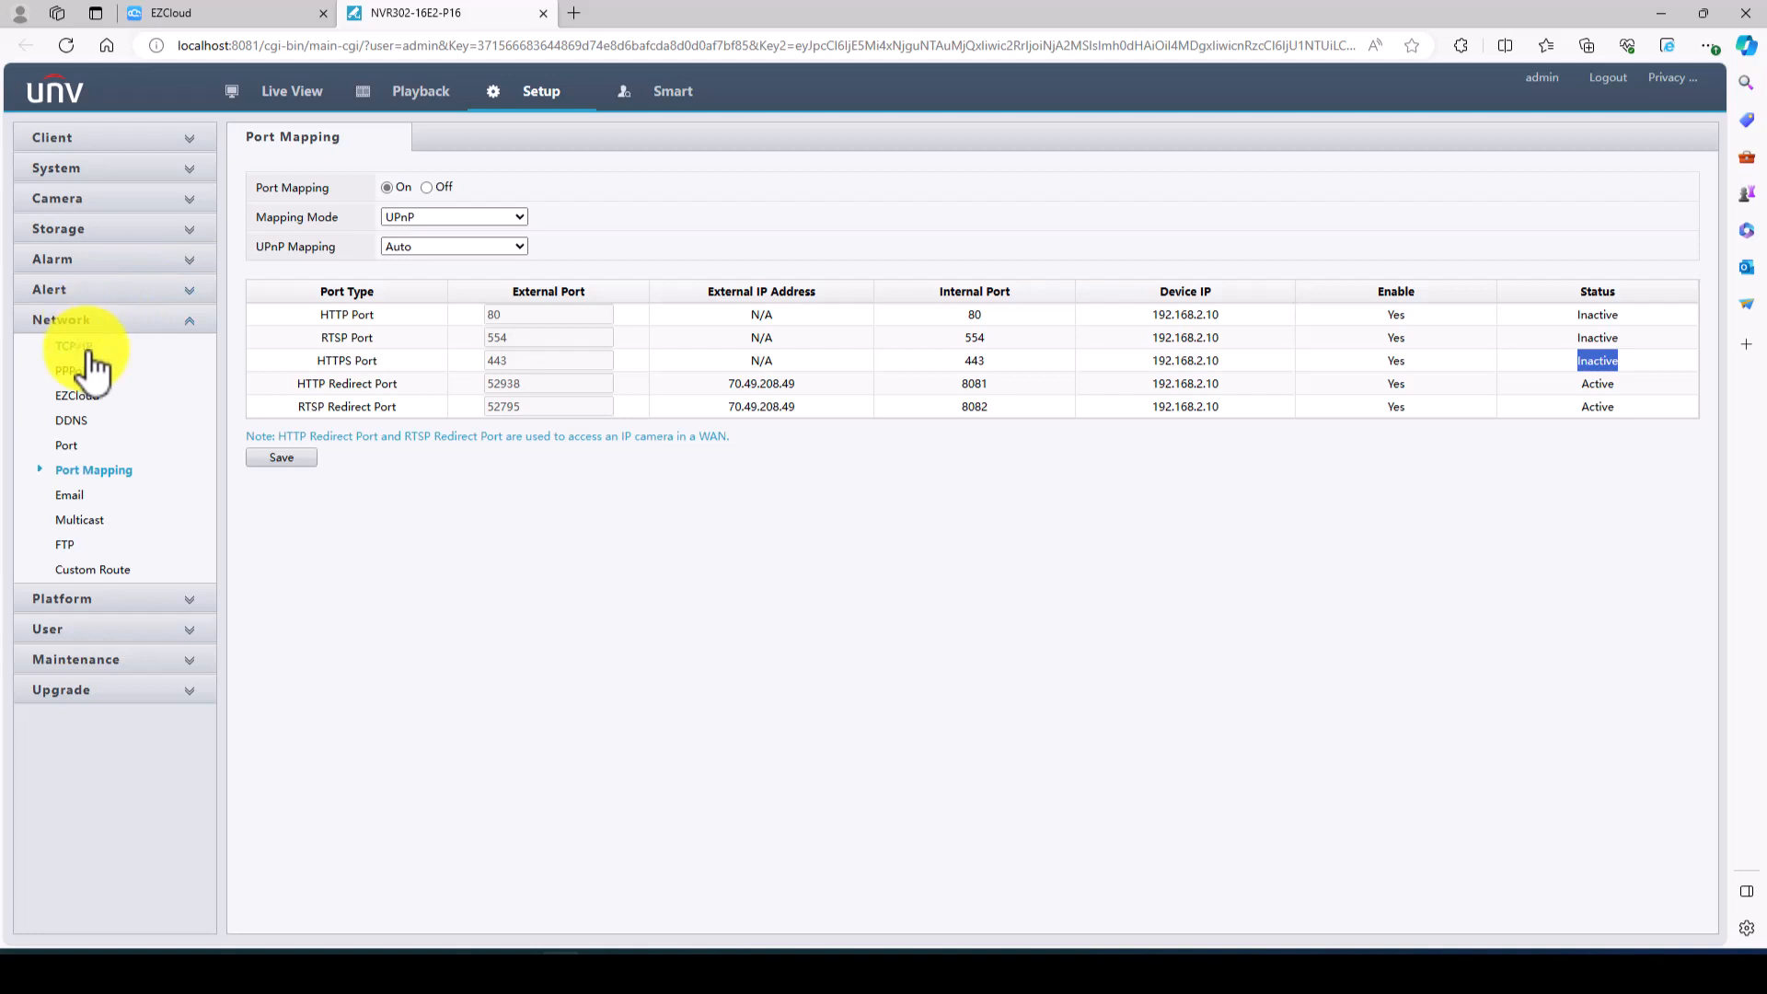
left_click(57, 198)
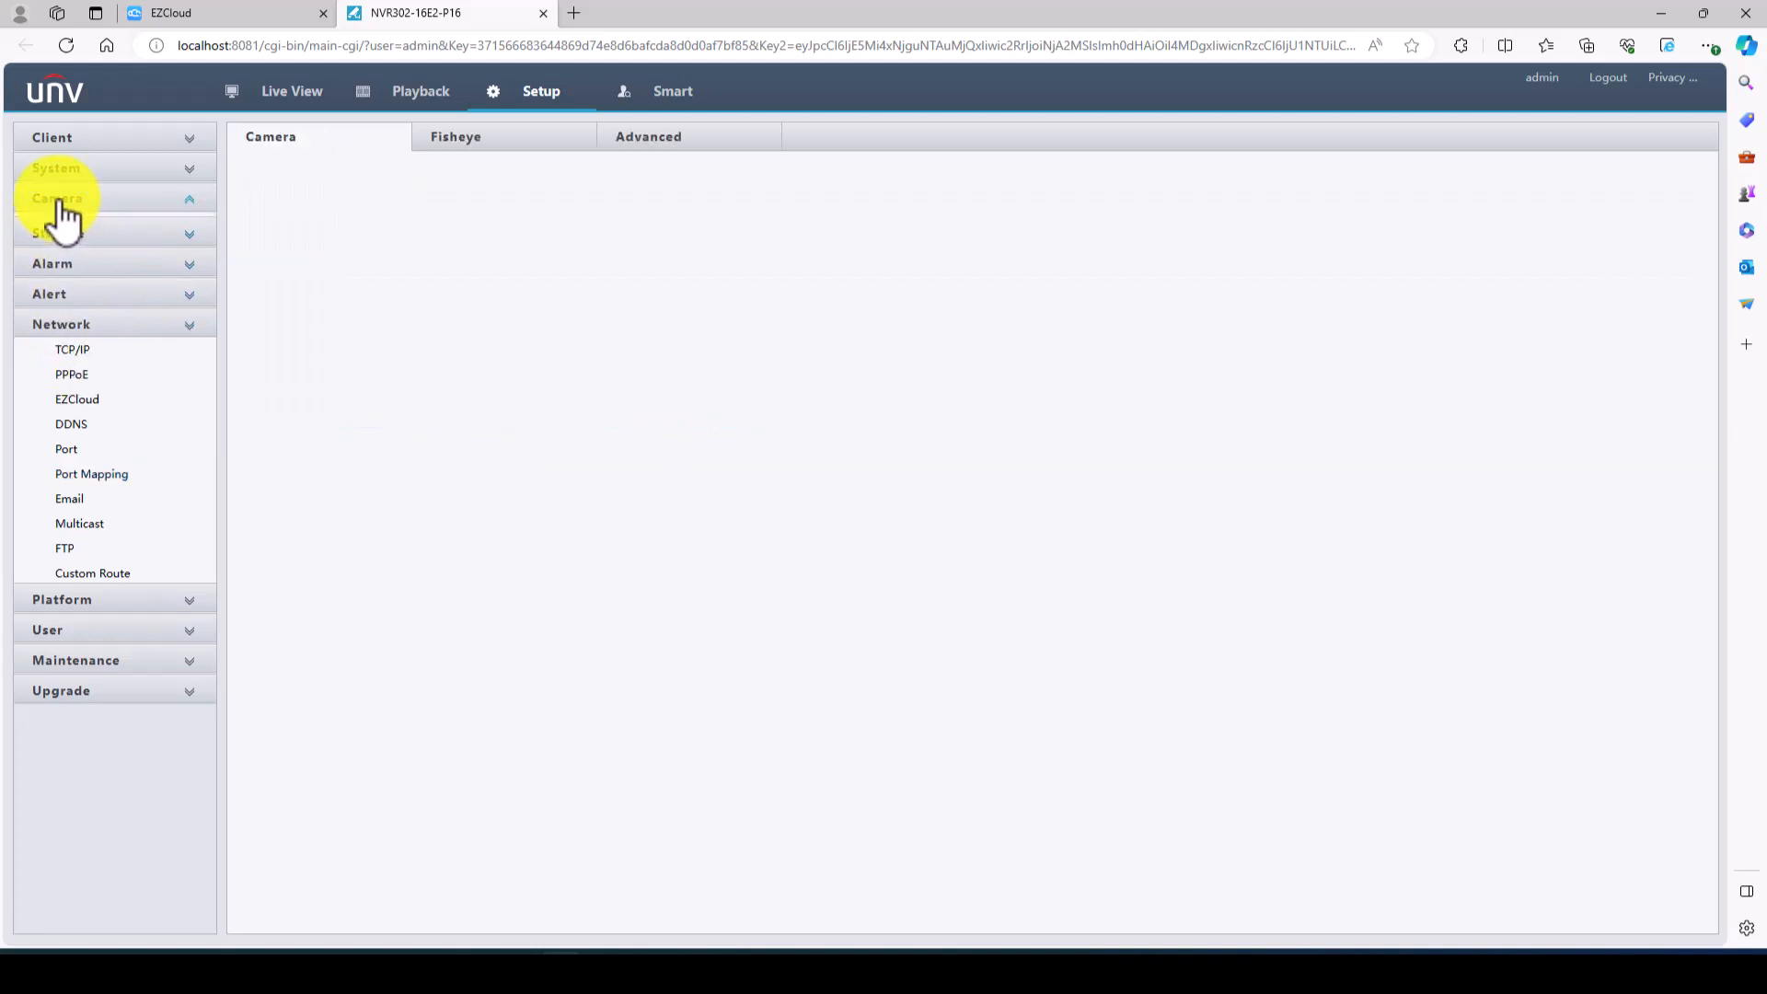
- Open the camera OSD settings and browse channels D6 Back Yard and D1
left_click(60, 198)
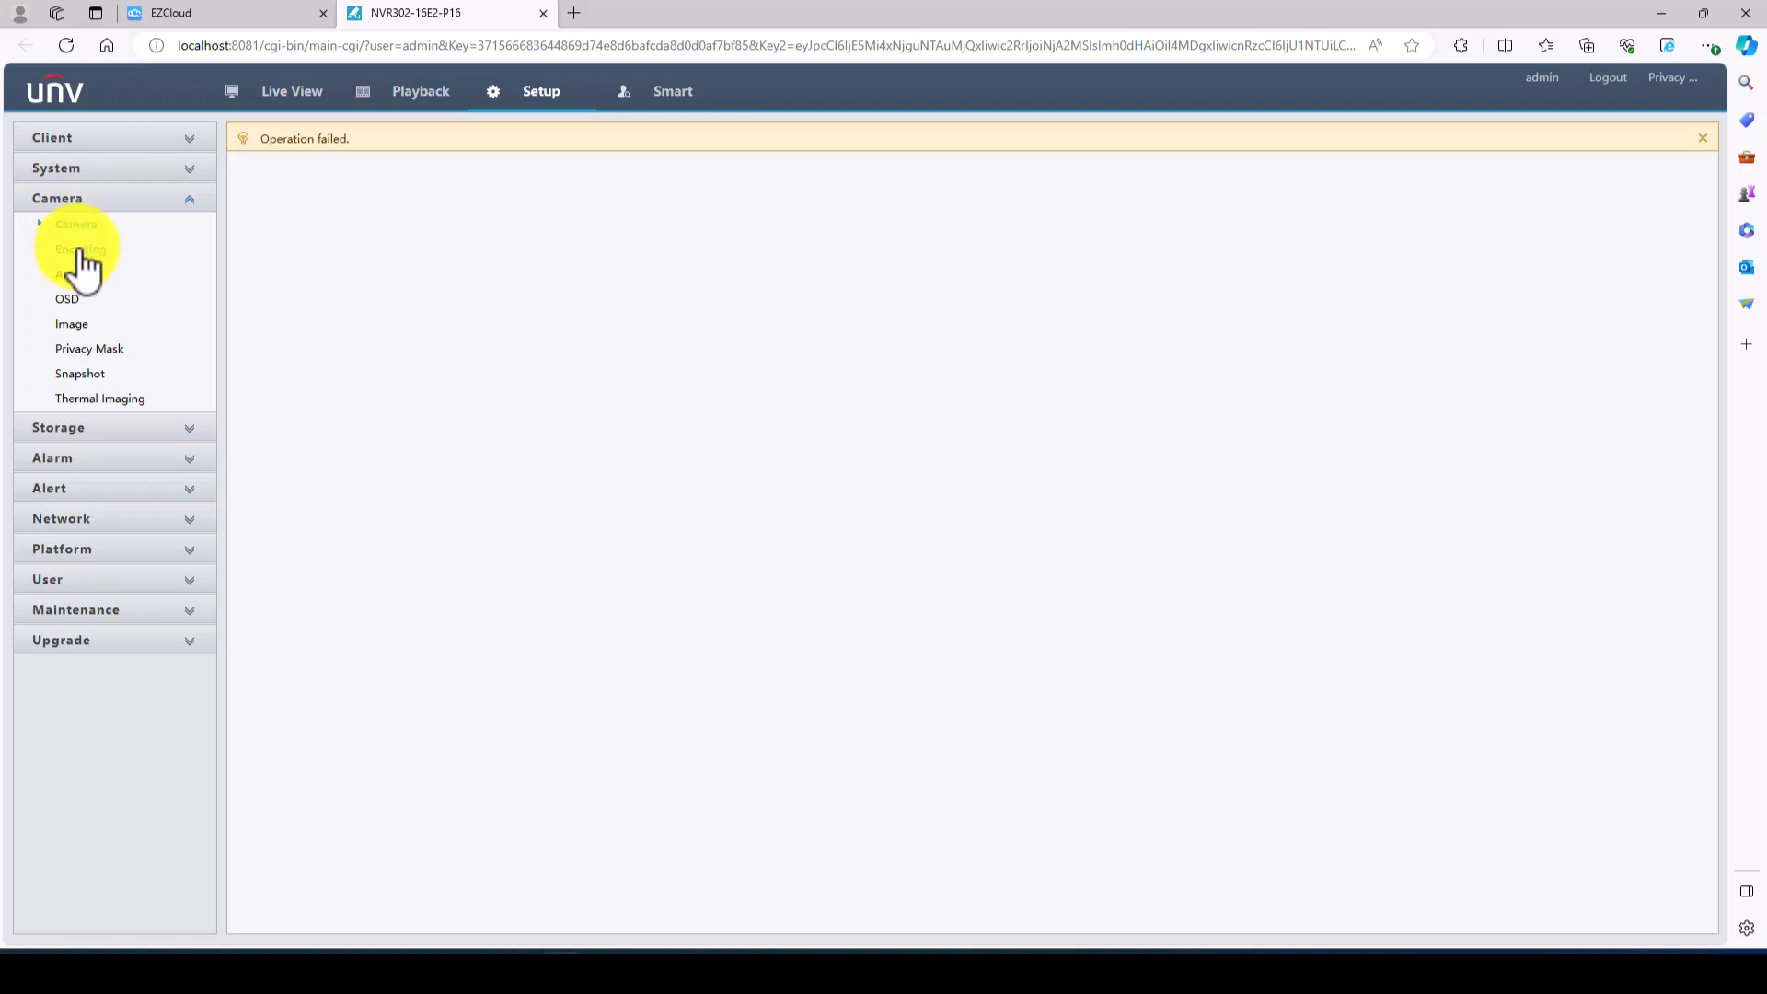
left_click(70, 298)
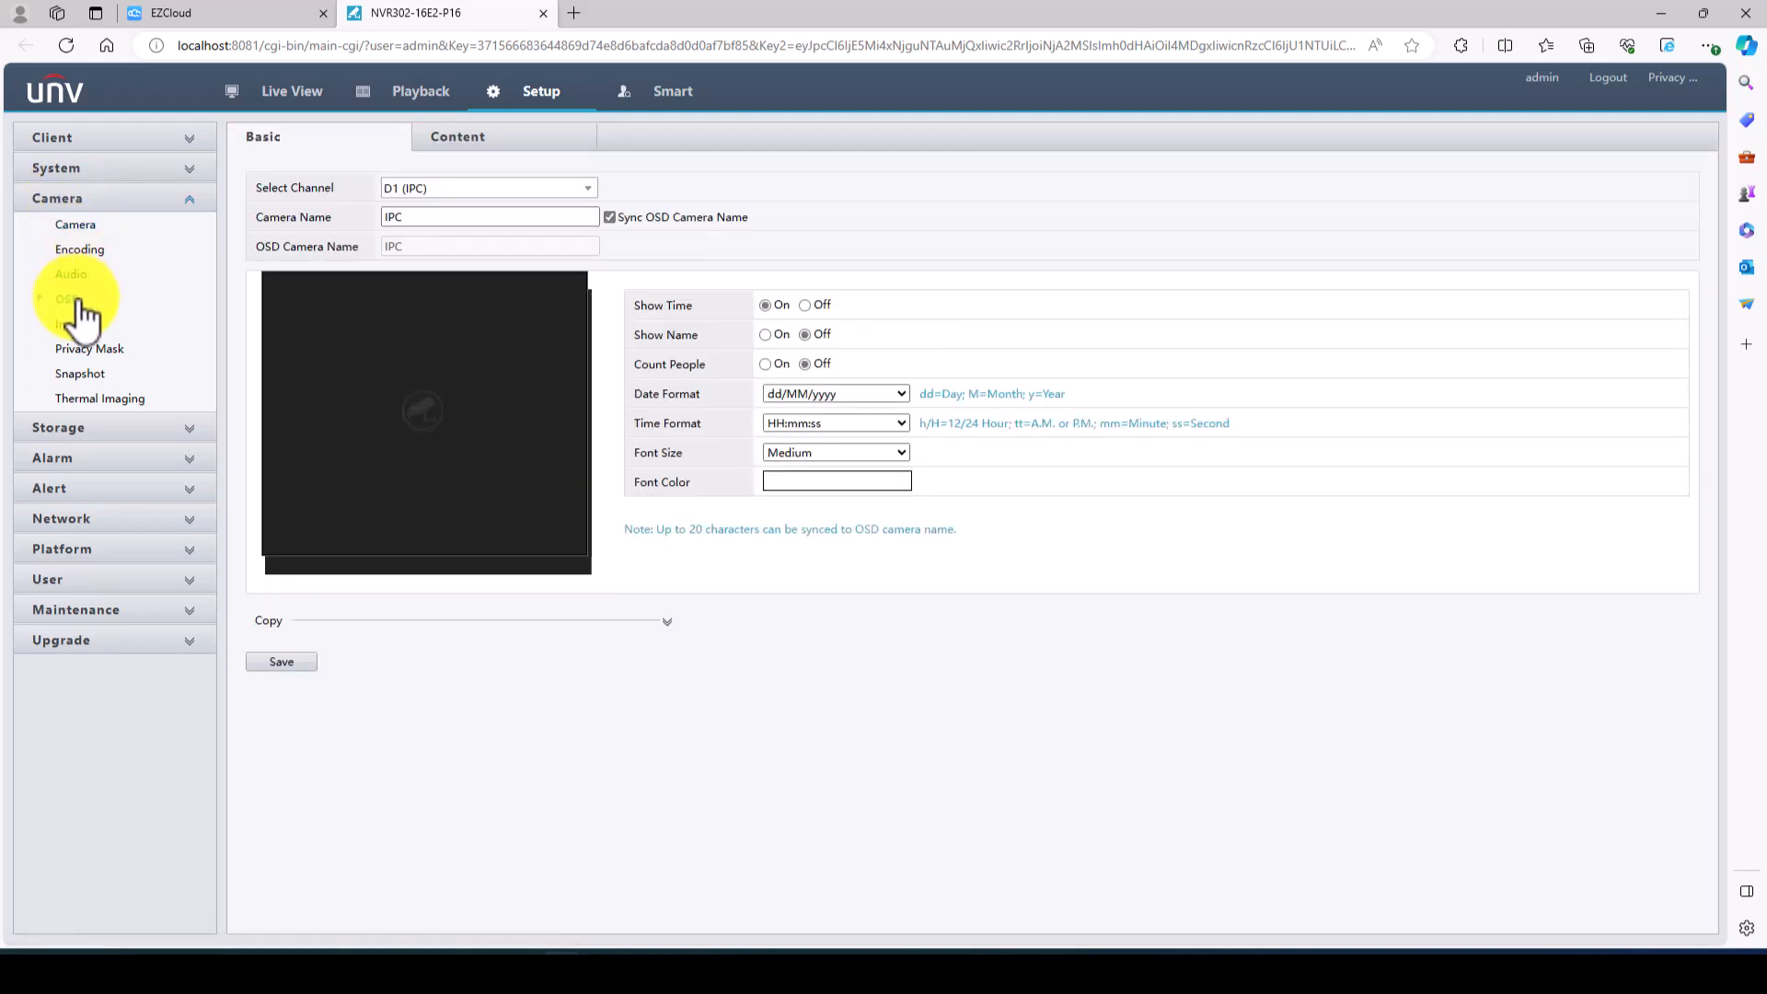
left_click(66, 298)
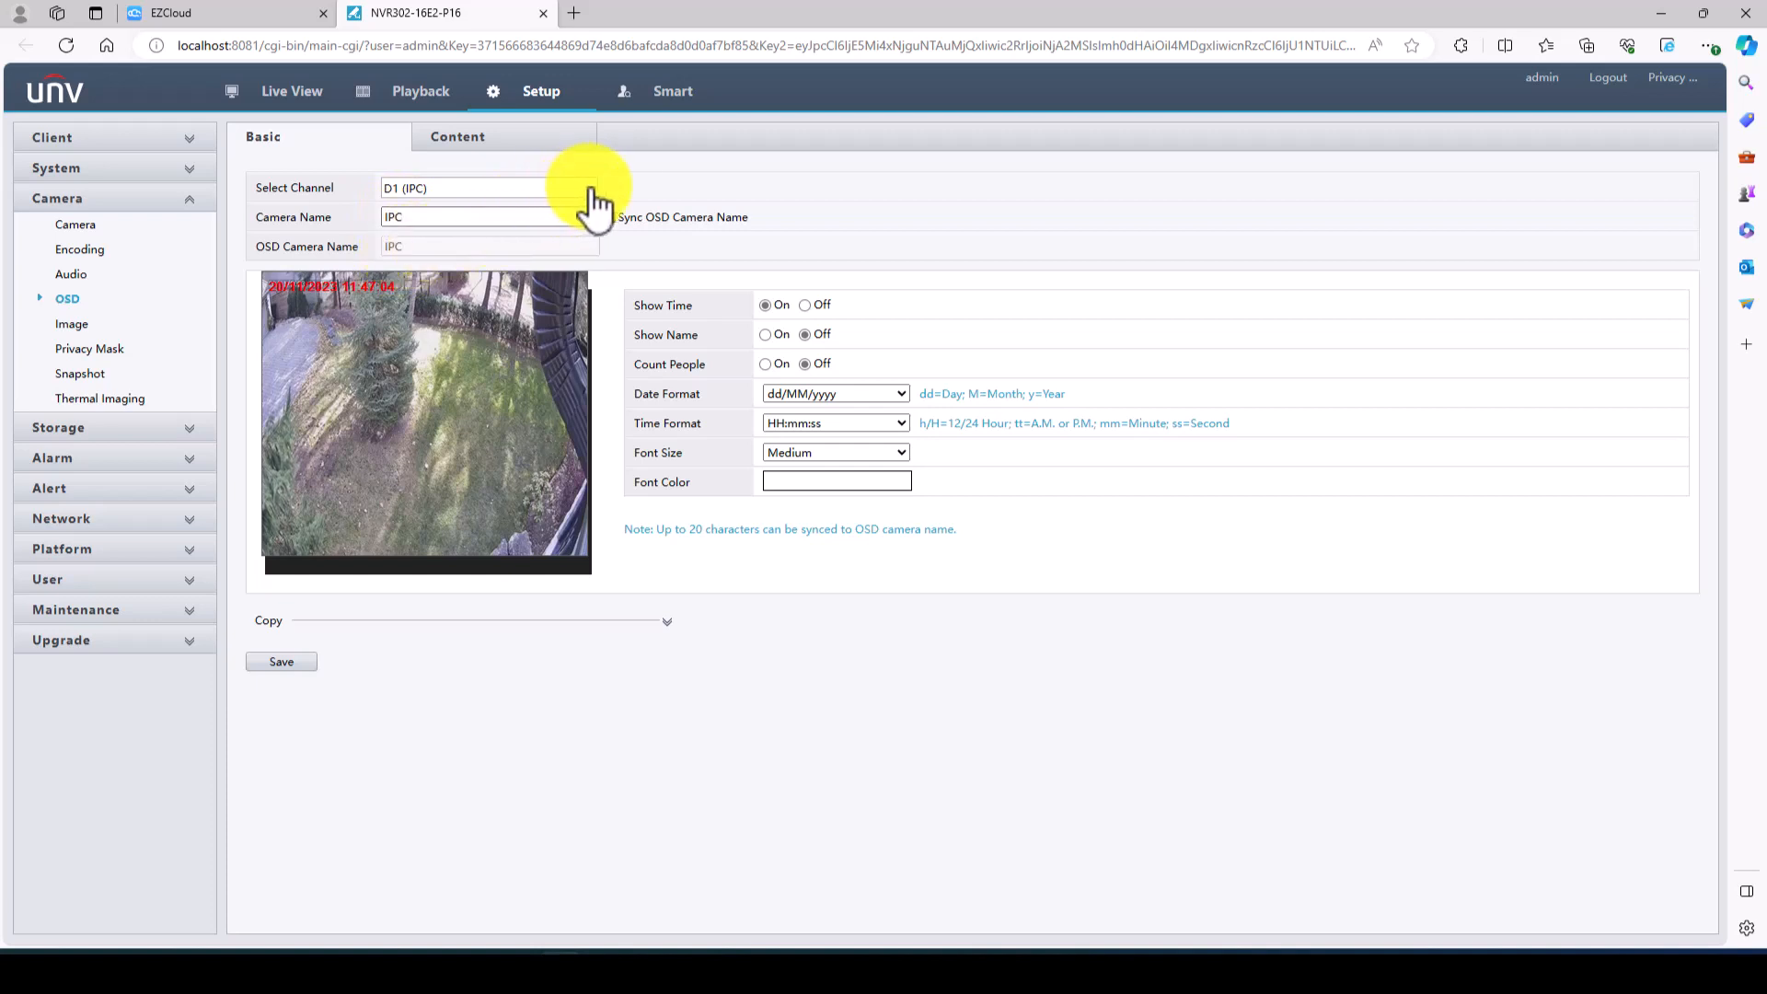
left_click(489, 188)
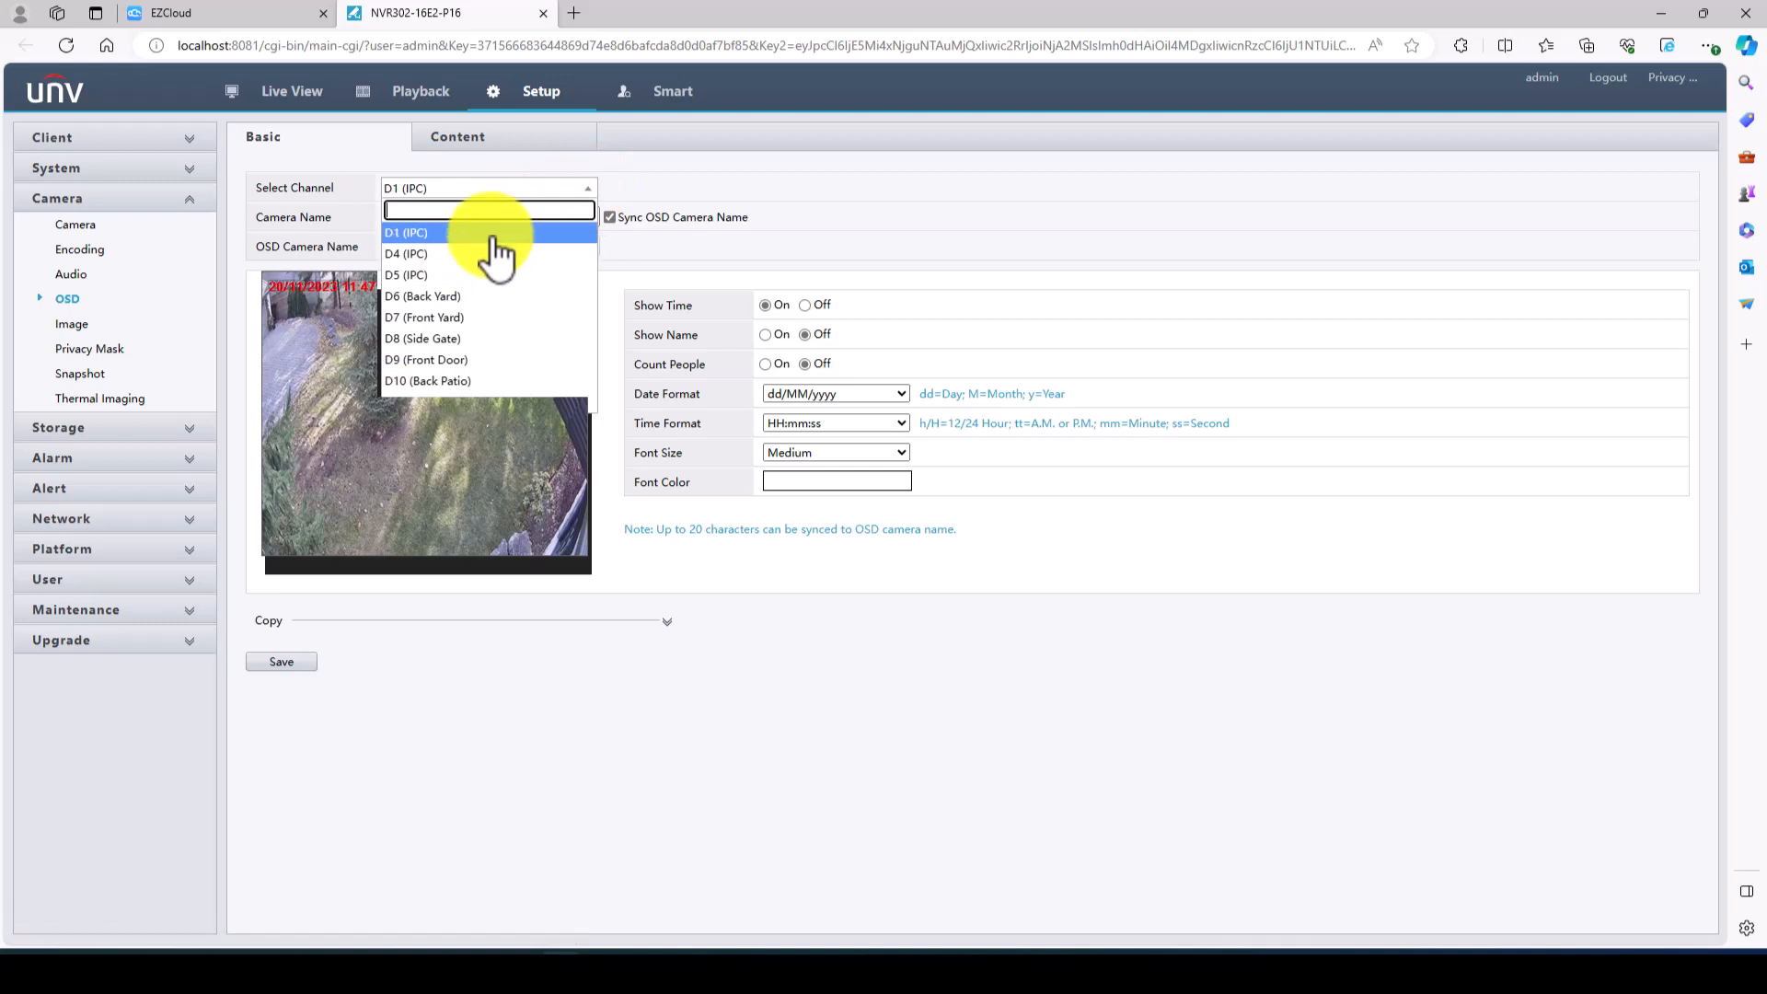
mouse_move(473, 303)
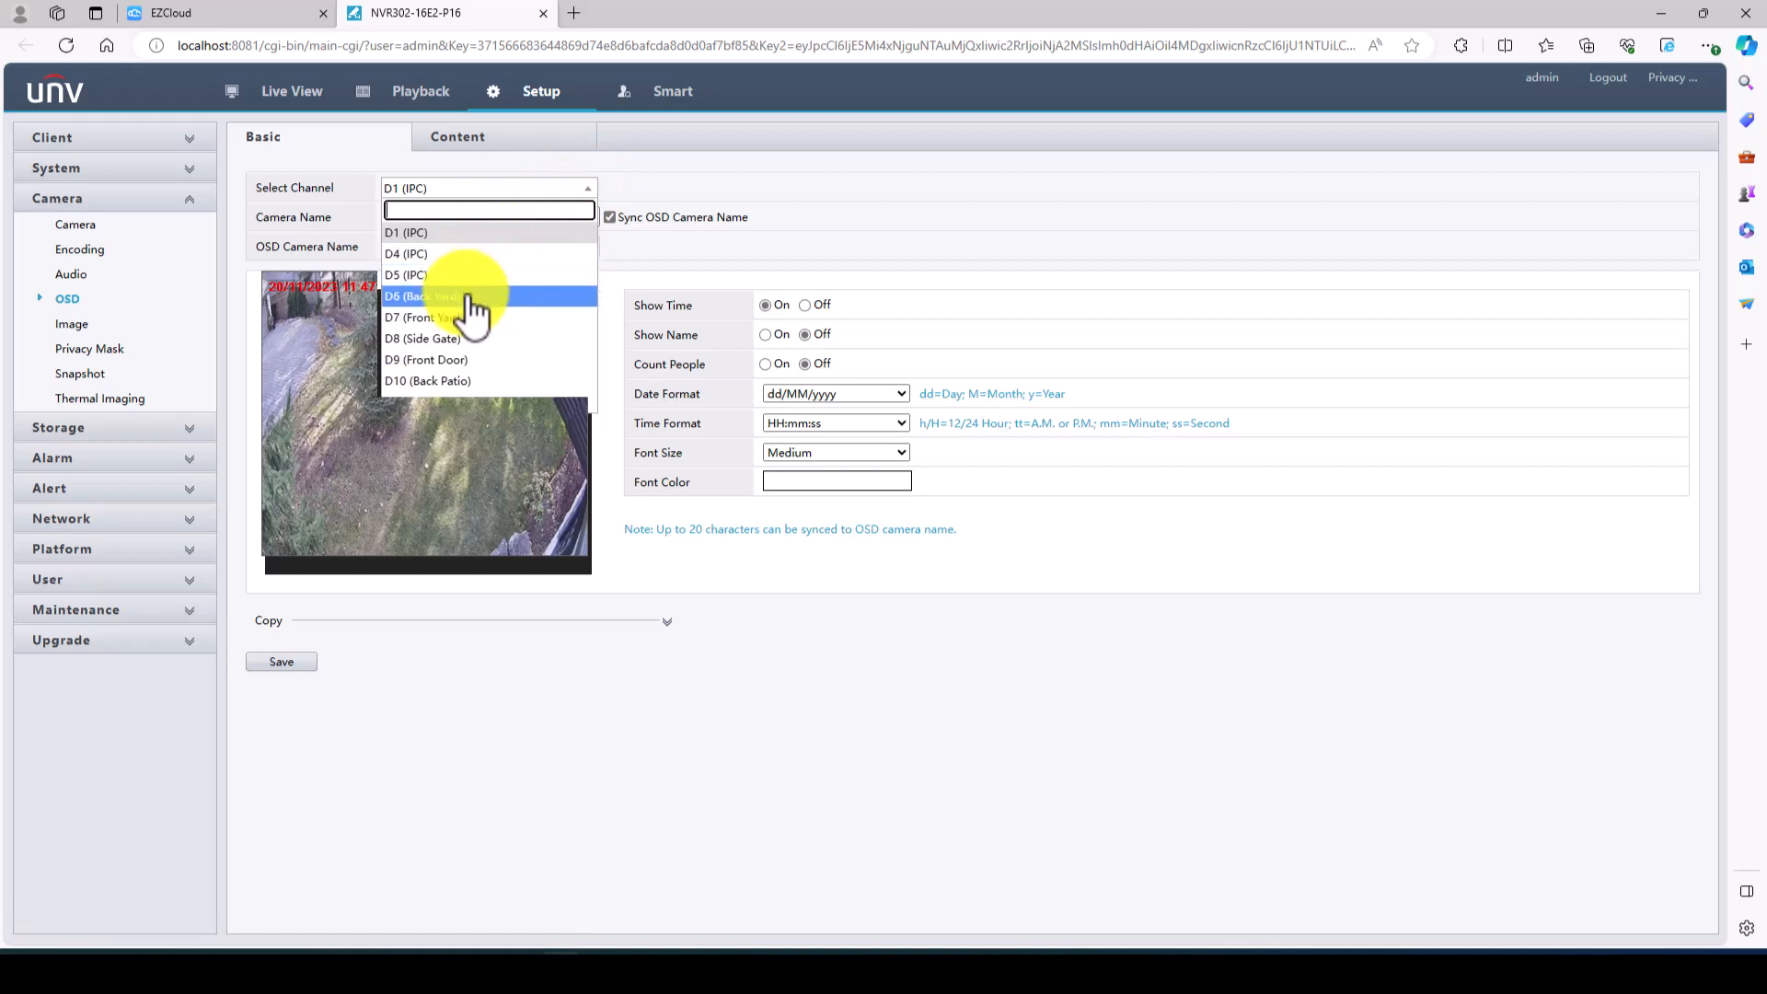
left_click(421, 296)
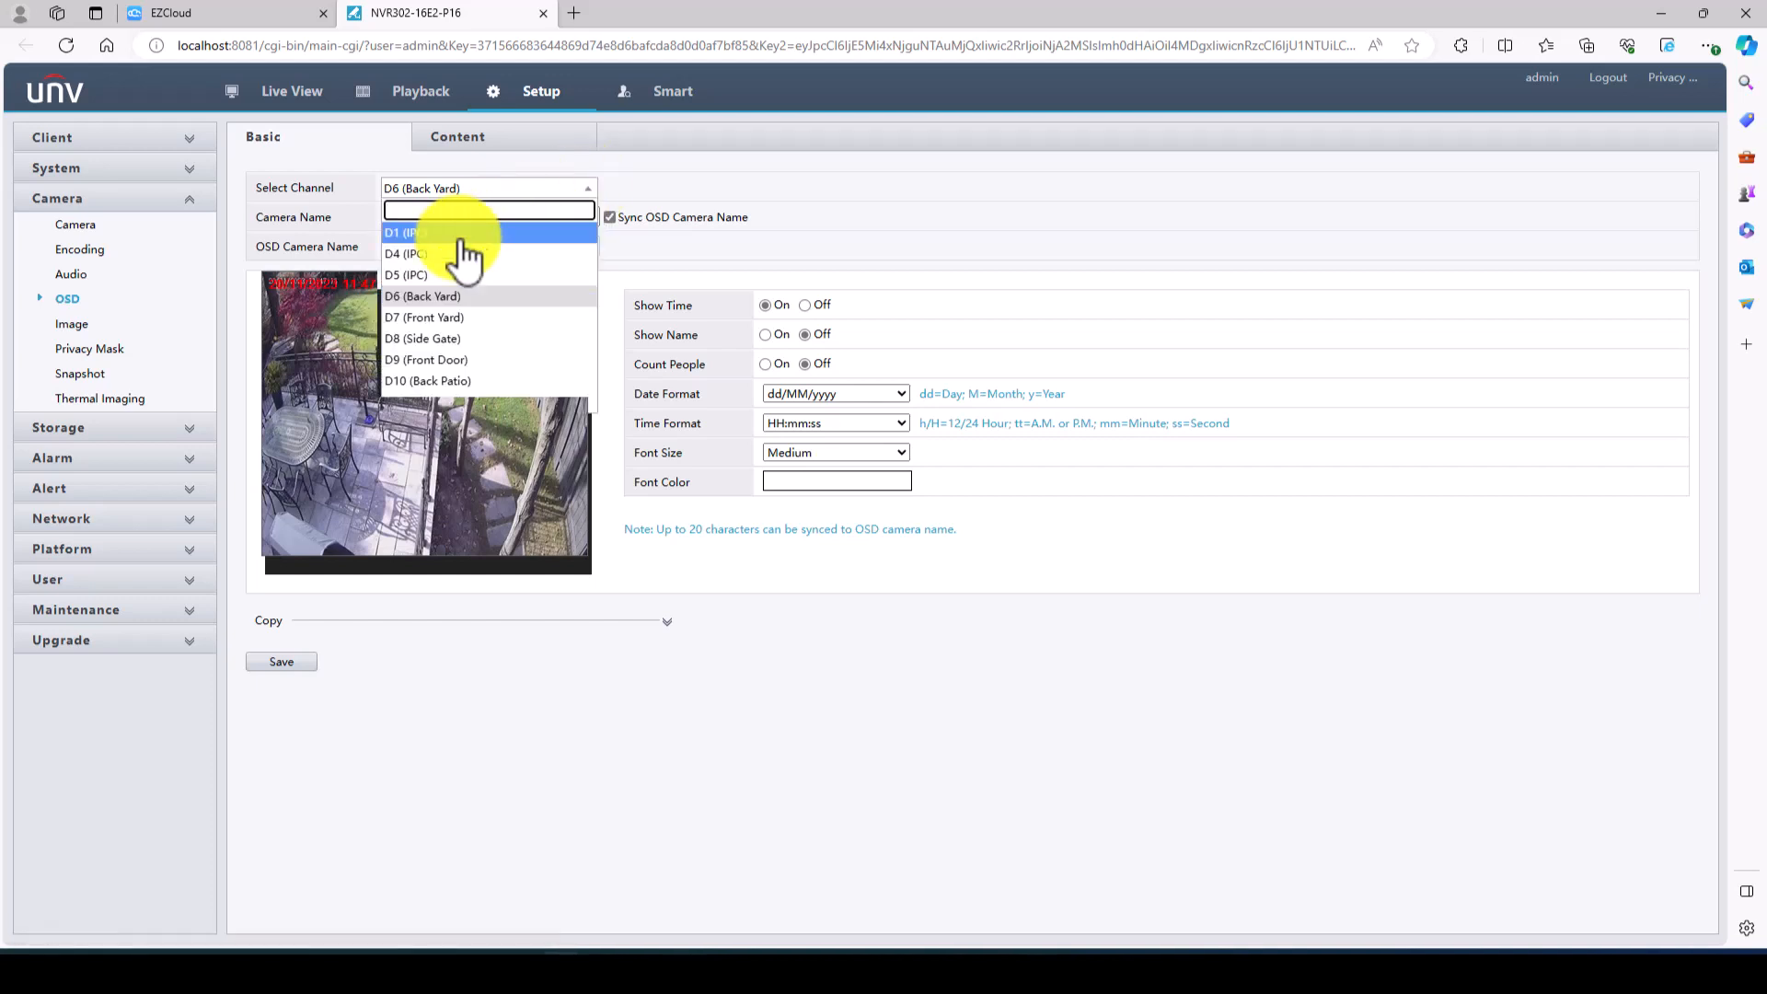
left_click(404, 234)
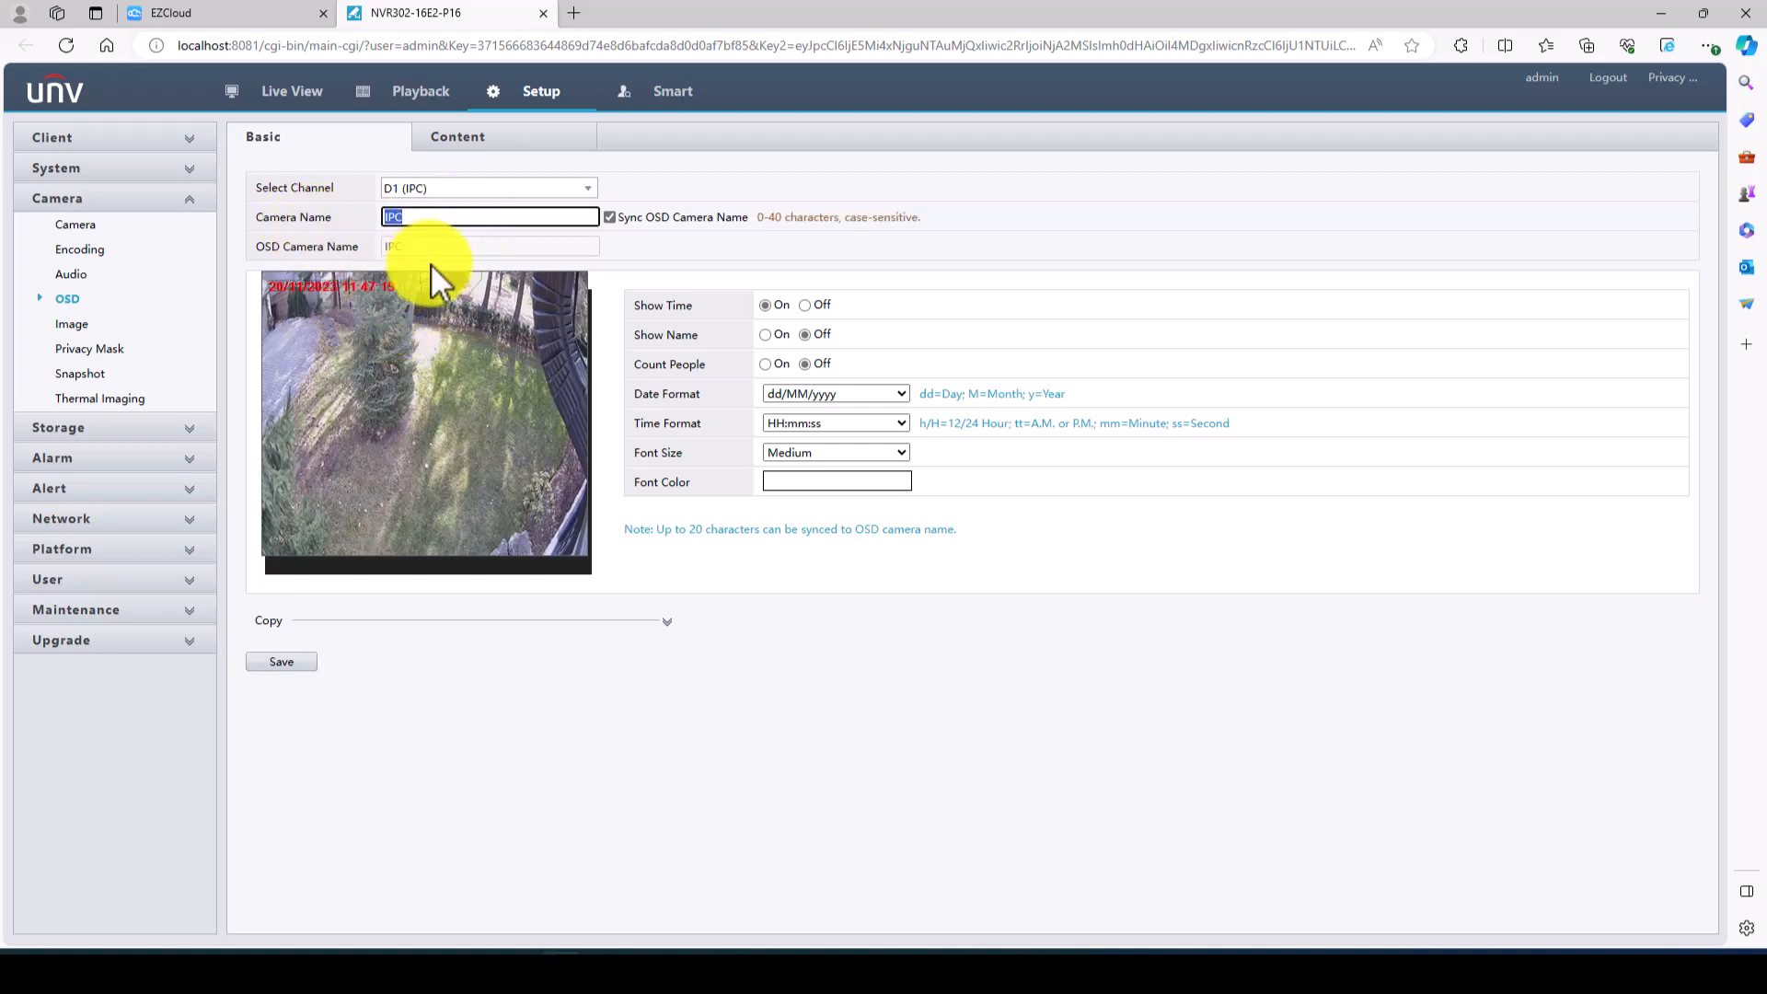
- Name D1 'Front House' and save, enter 'Driveway', and switch to channel D5
type("Front Left of")
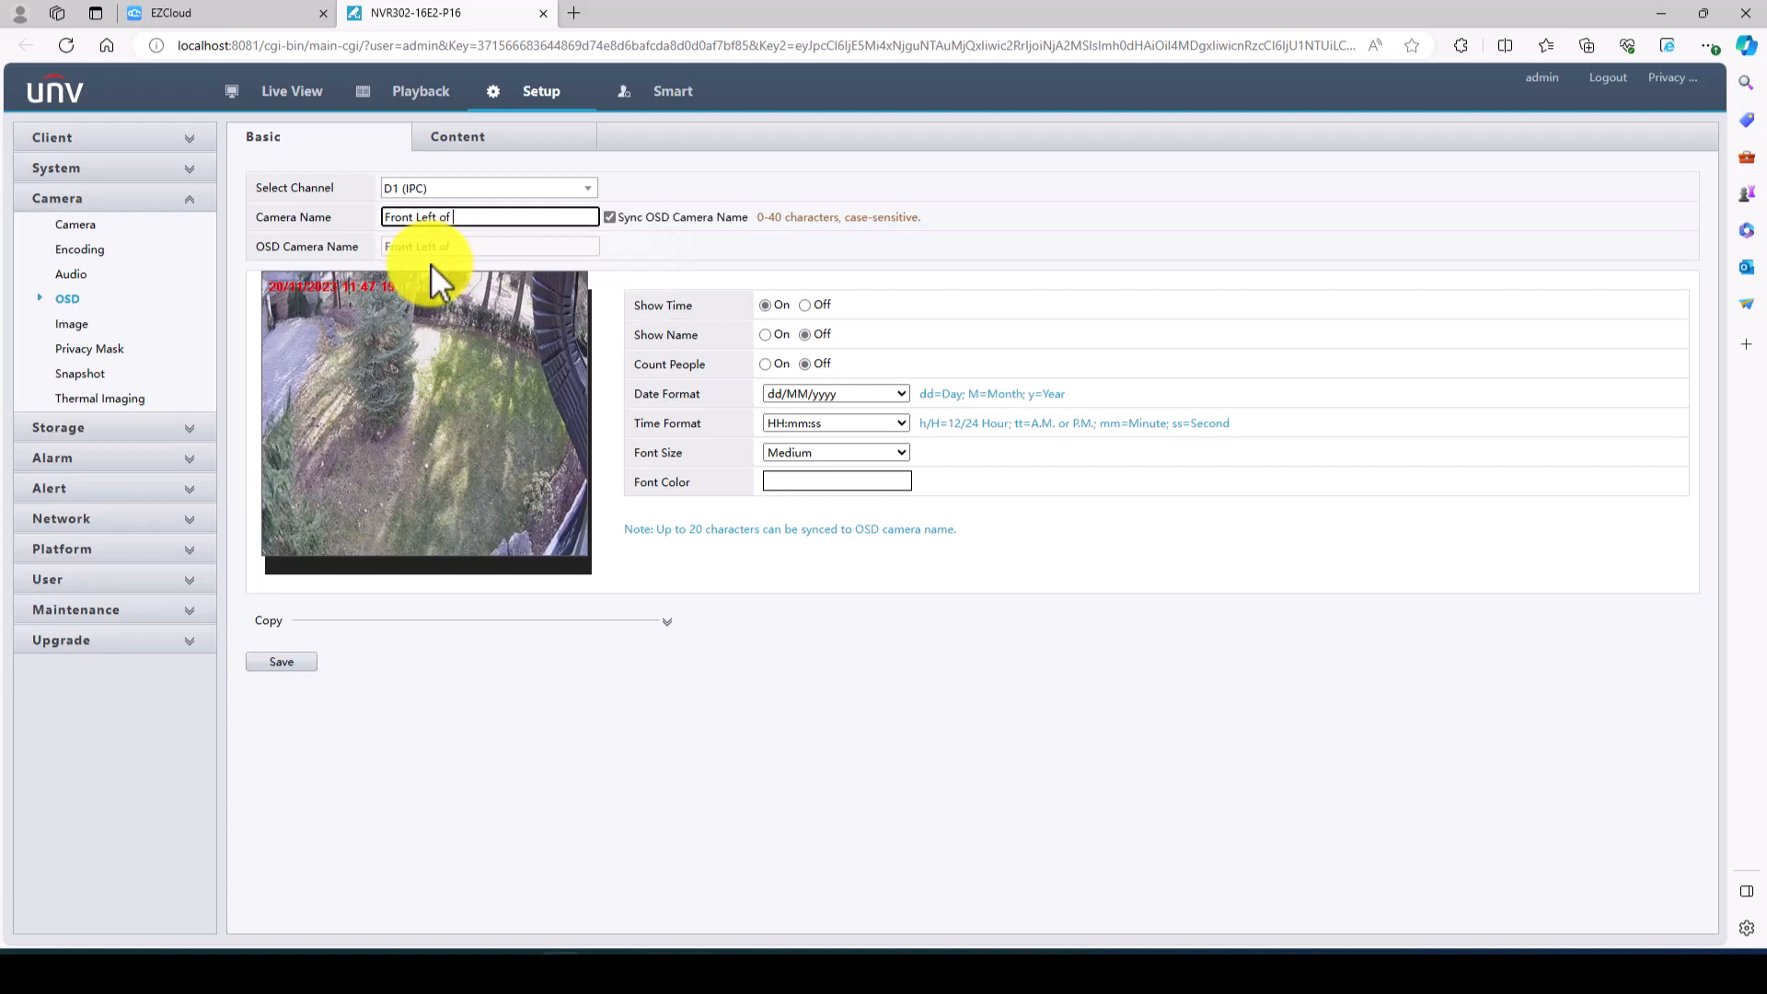
type("House")
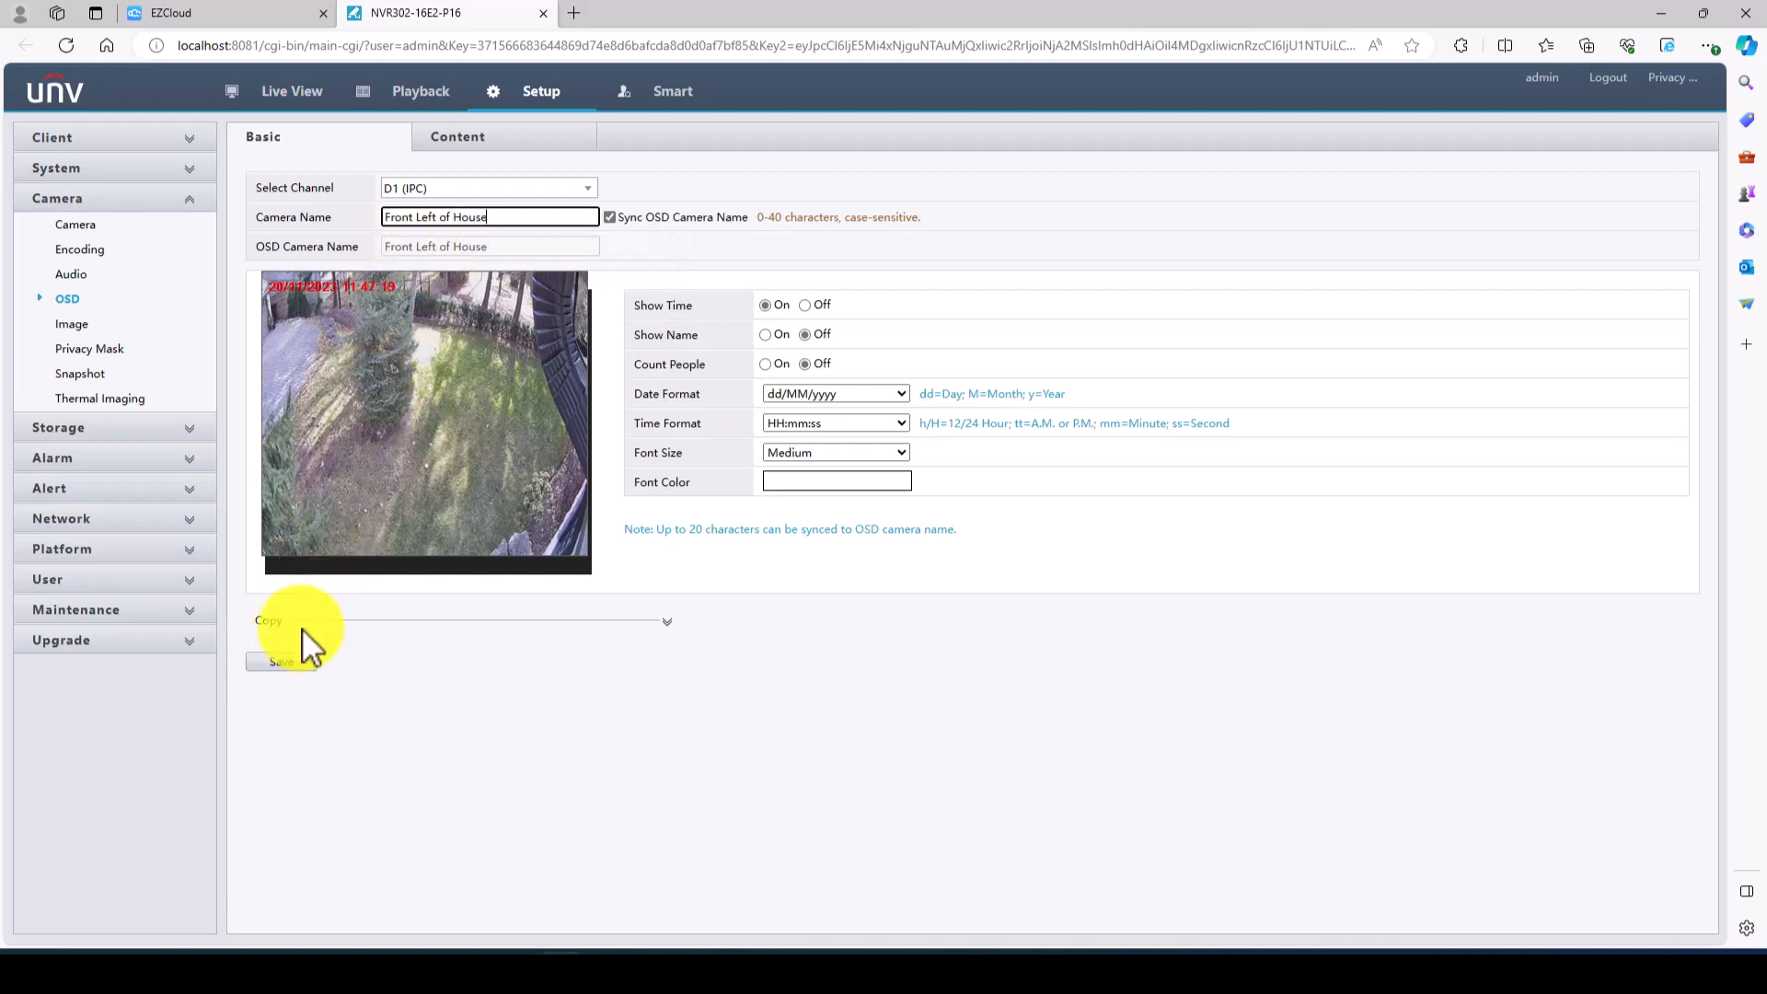
left_click(280, 661)
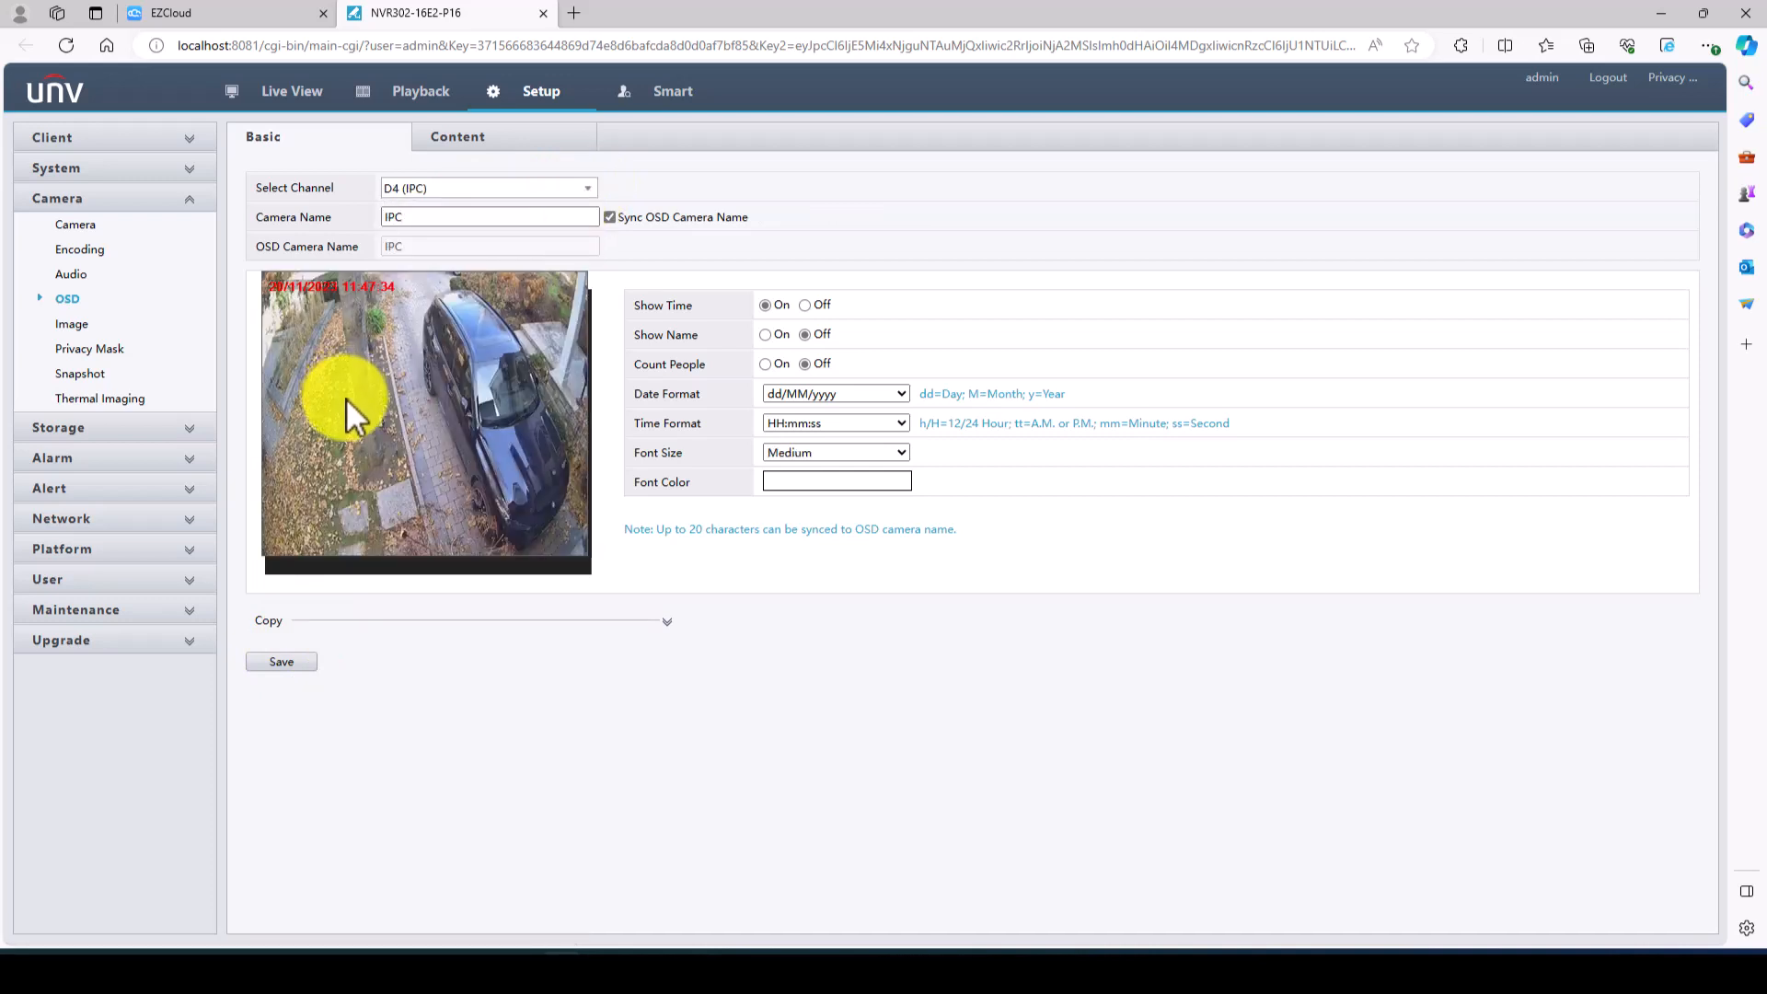
left_click(486, 217)
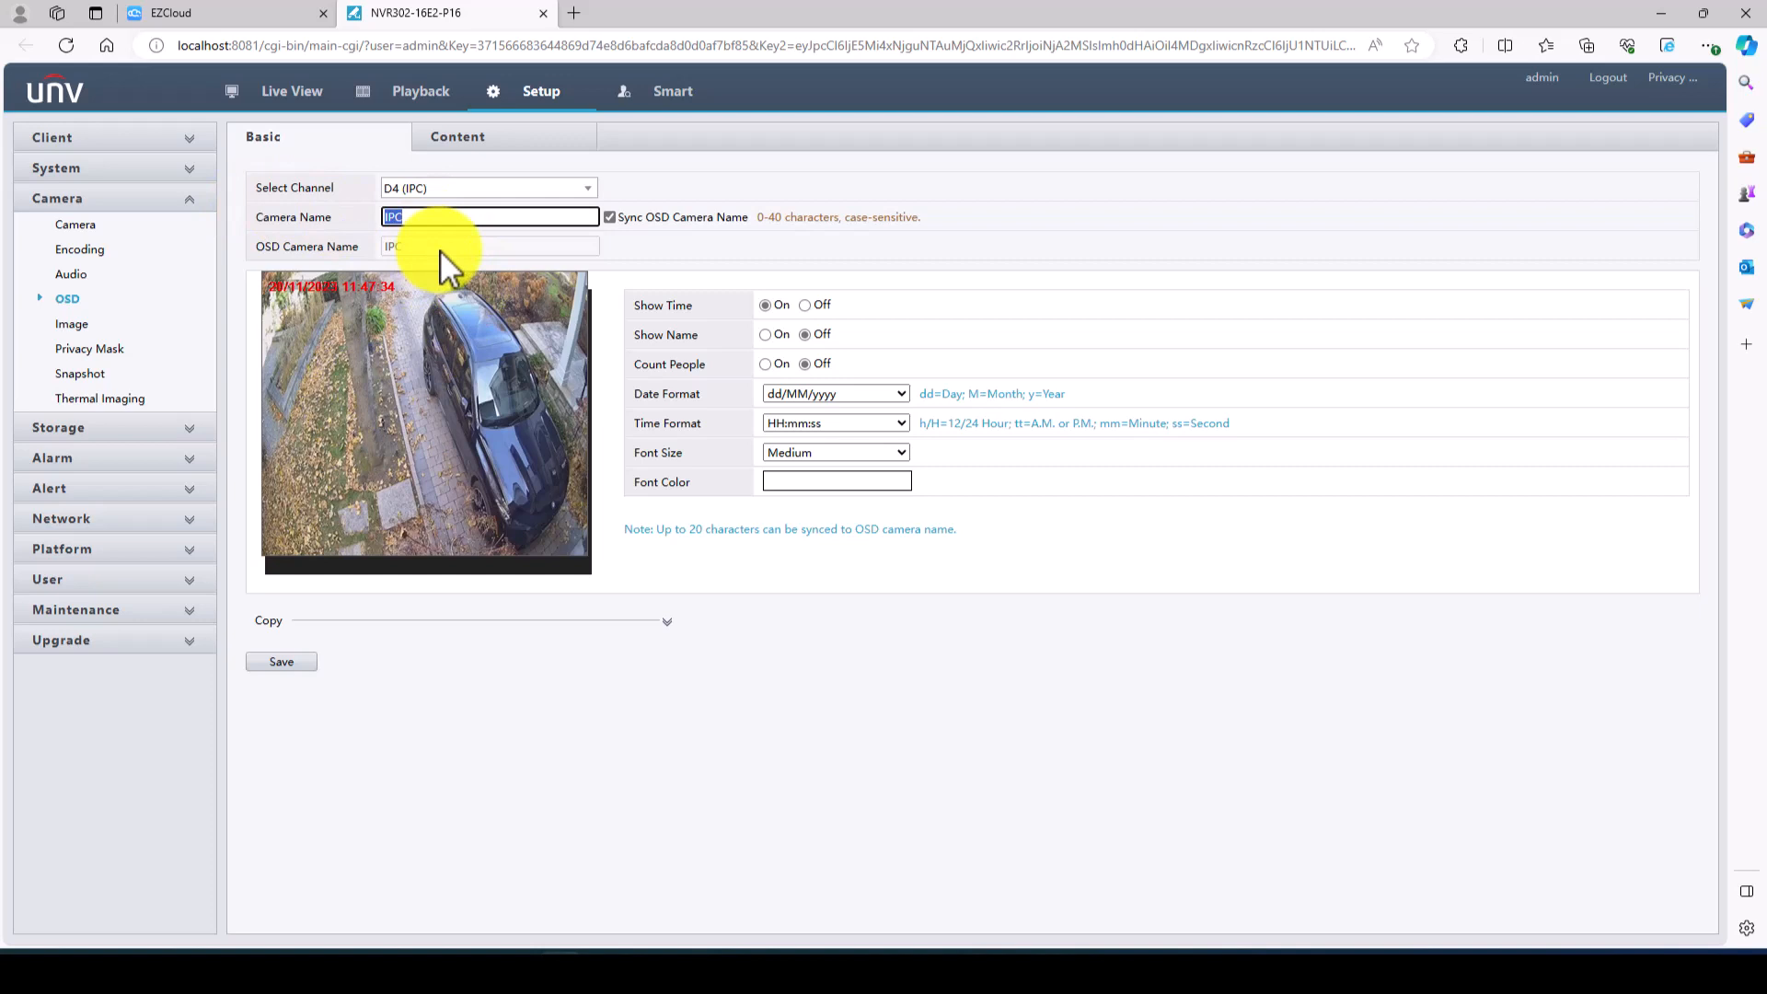
type("Driveway")
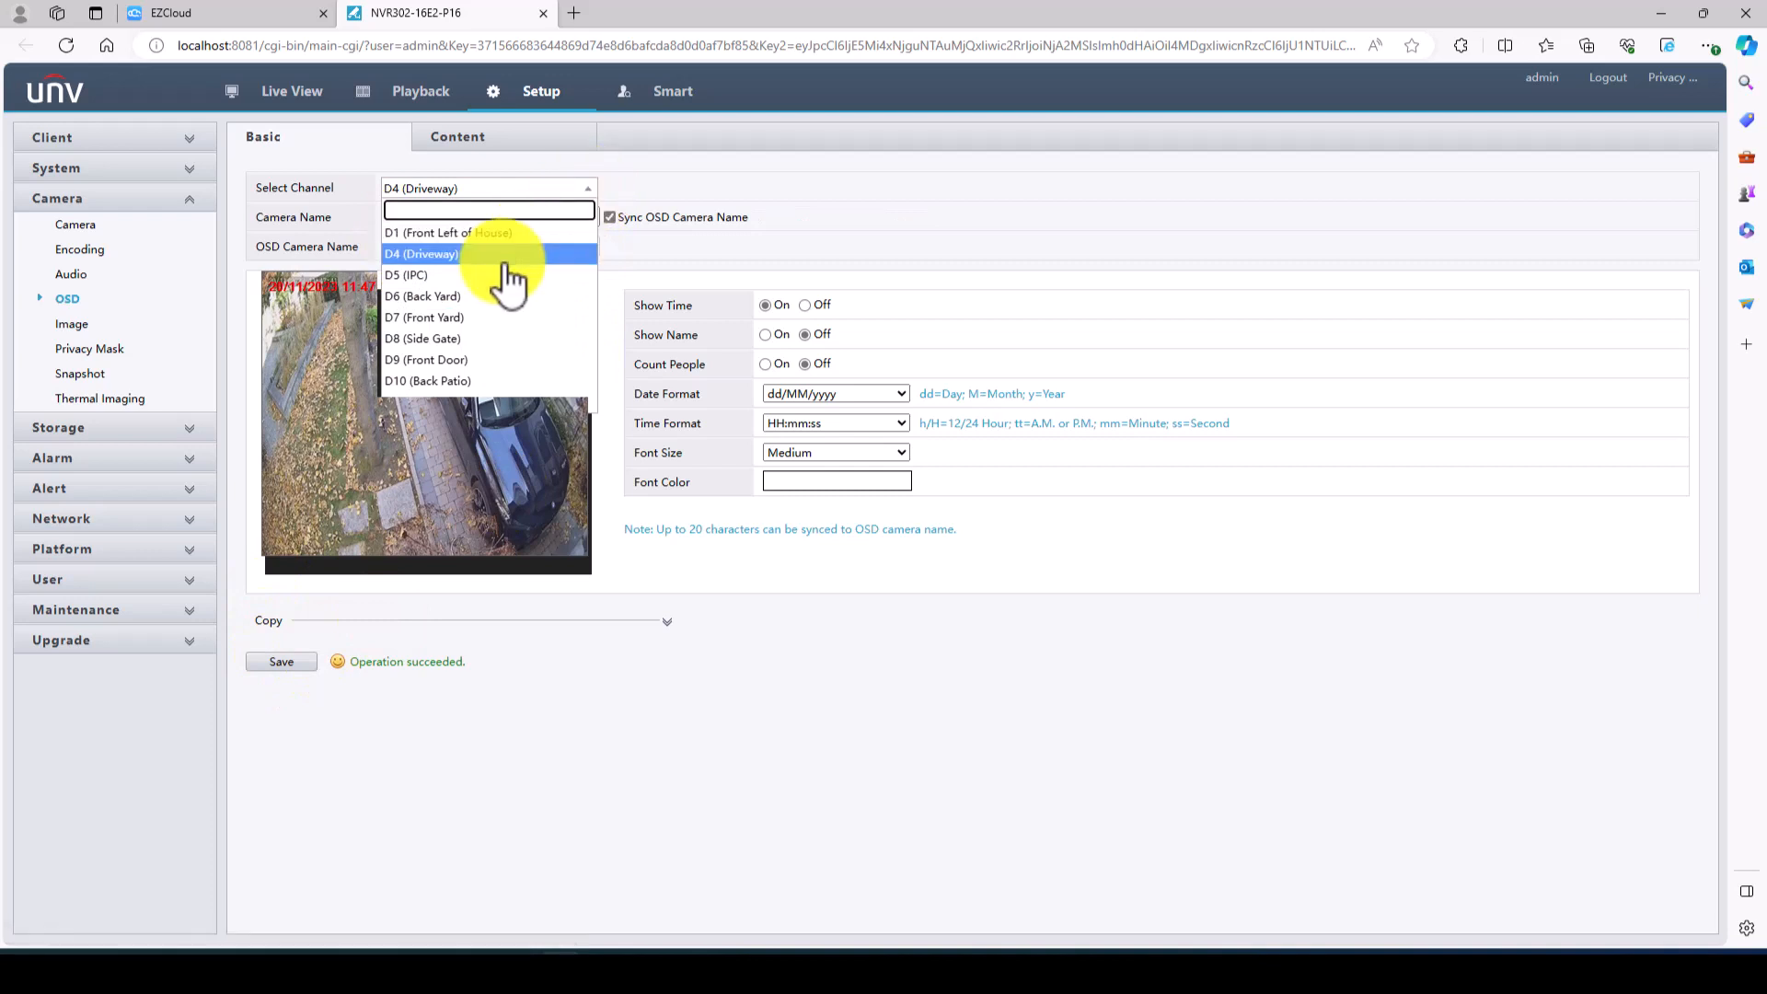
left_click(405, 276)
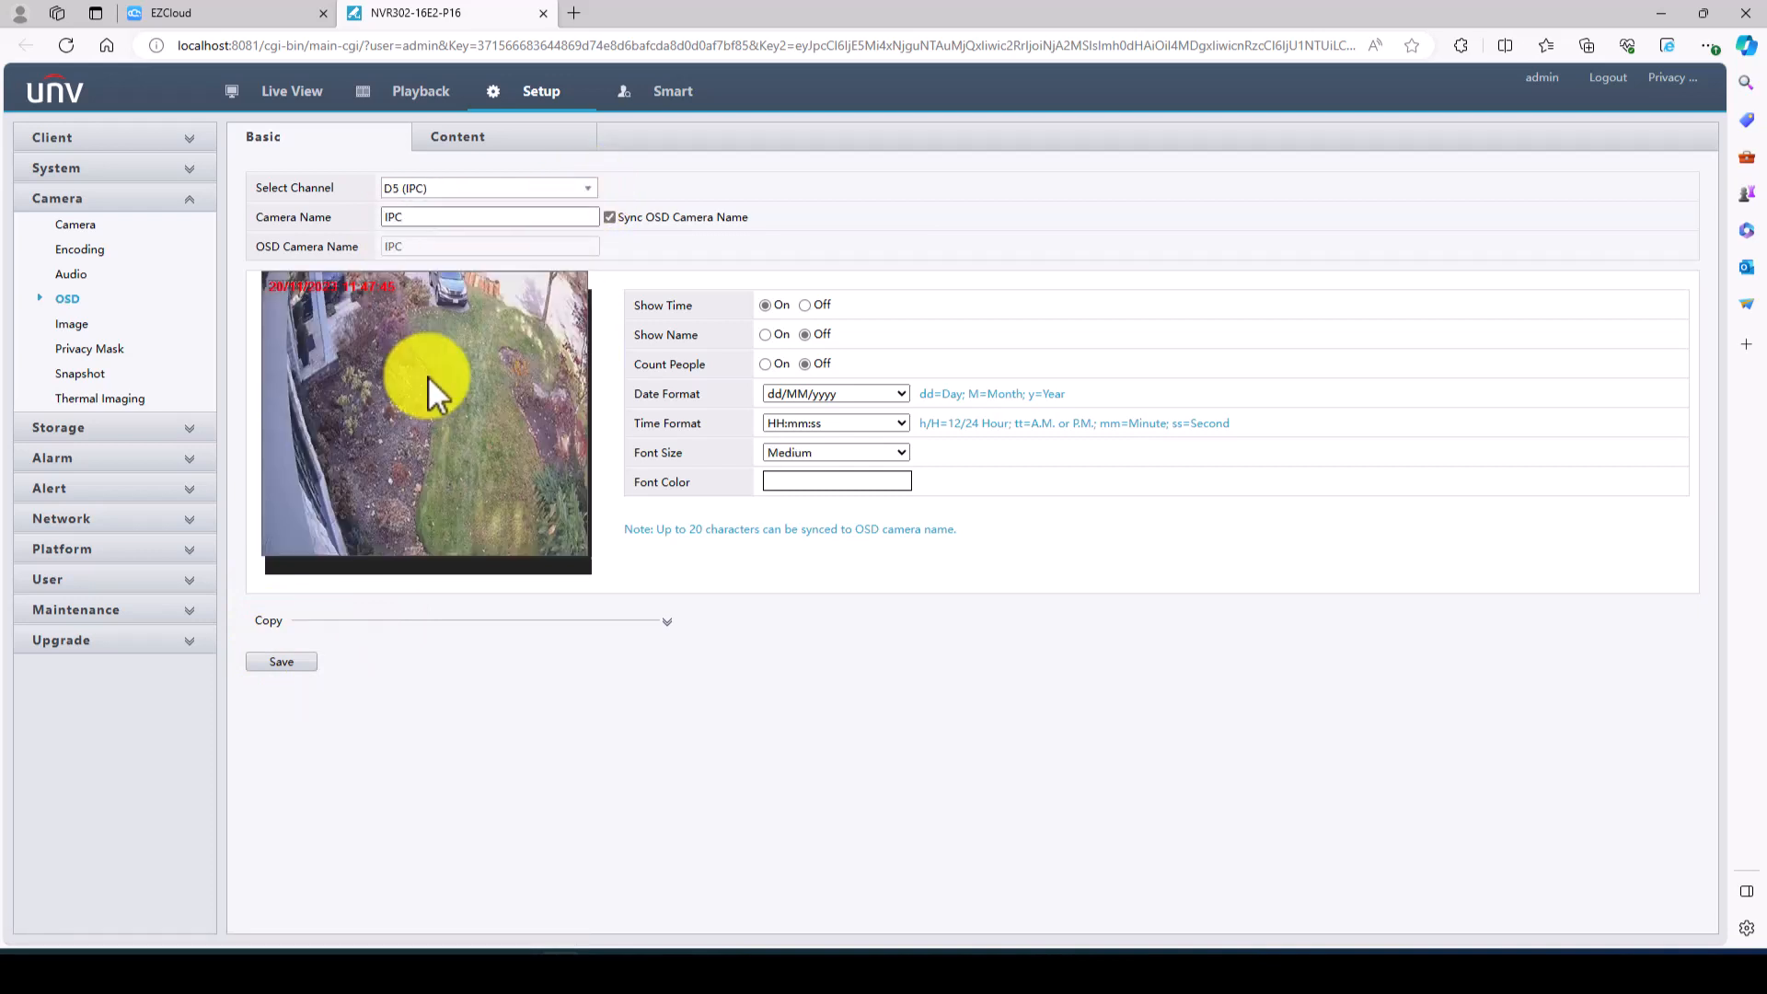
mouse_move(460, 352)
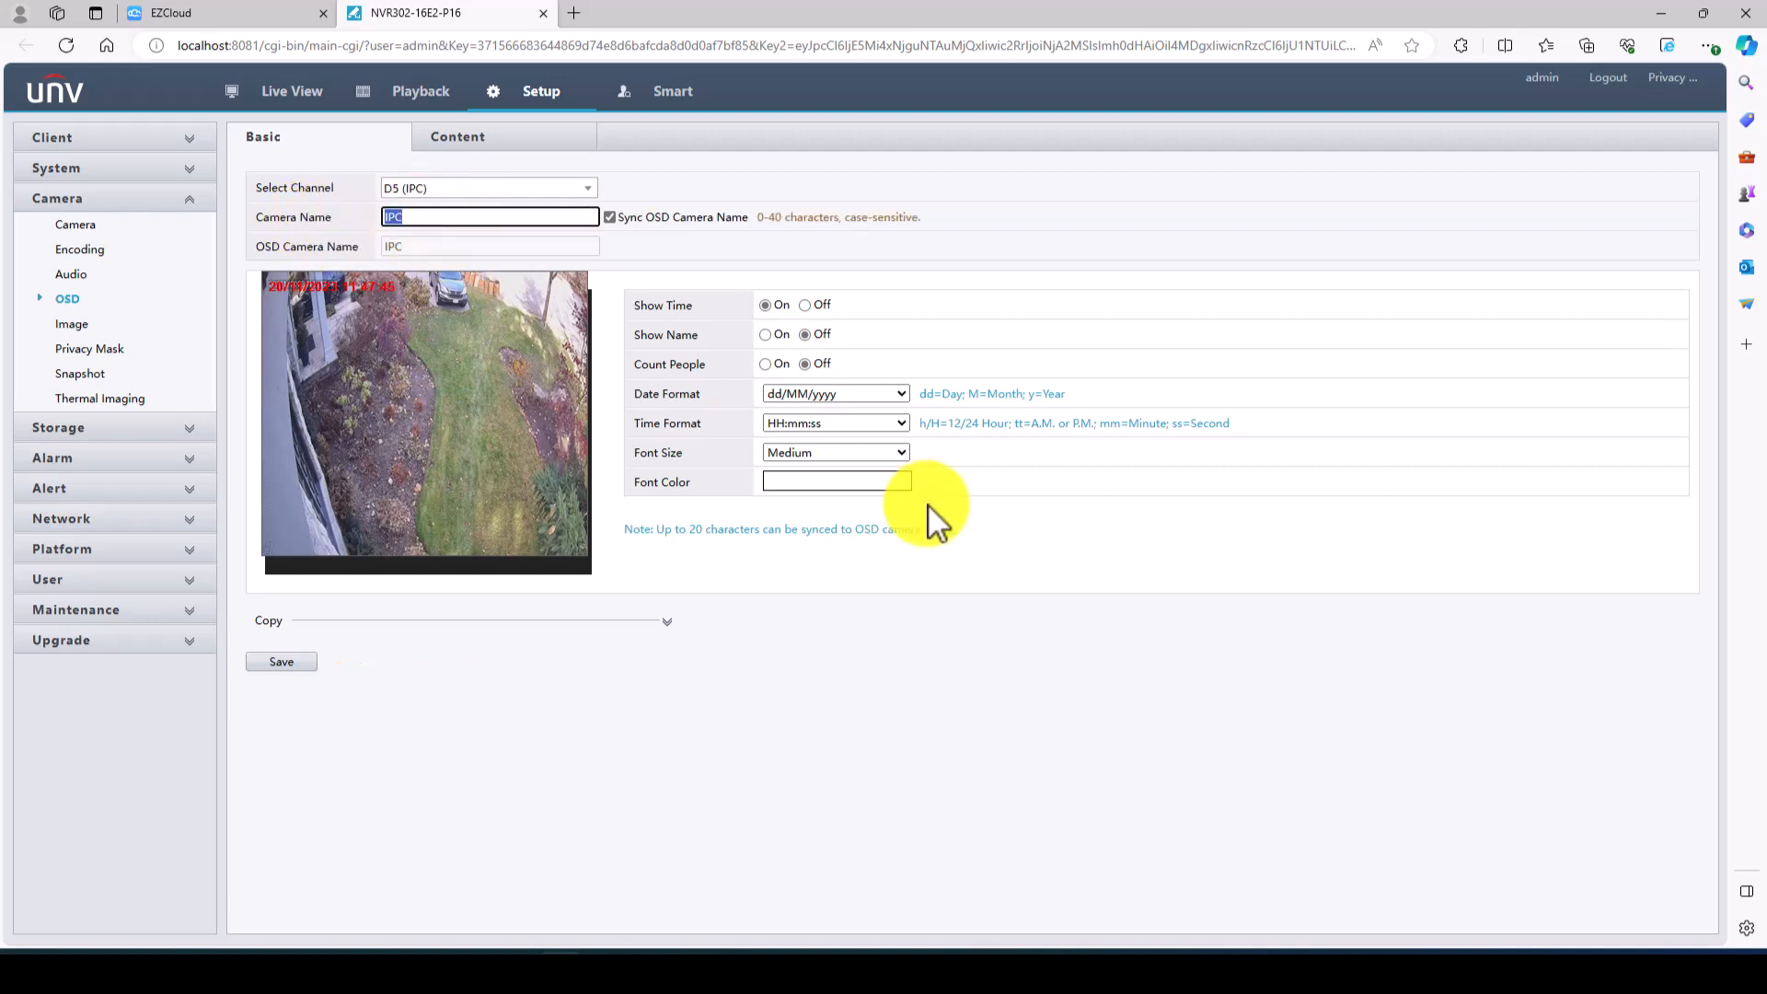
- Name D5 'Front Yard / Front Door', save it, and return to Live View
type("F")
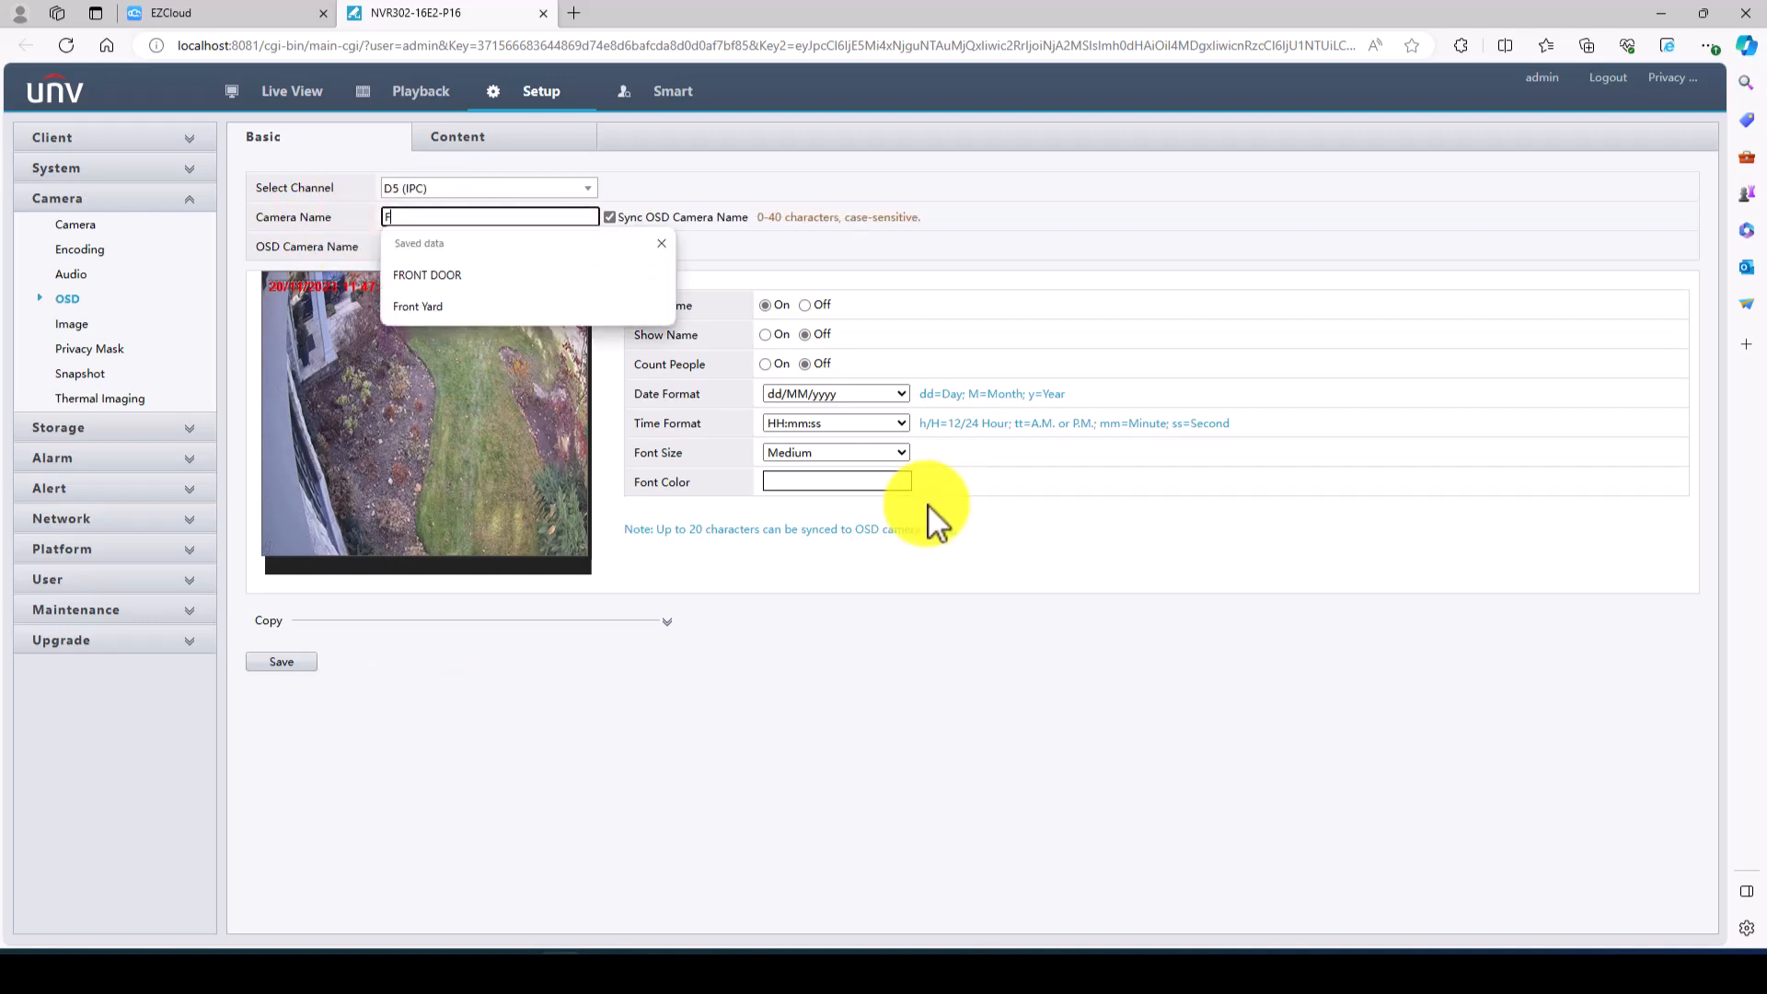
left_click(418, 305)
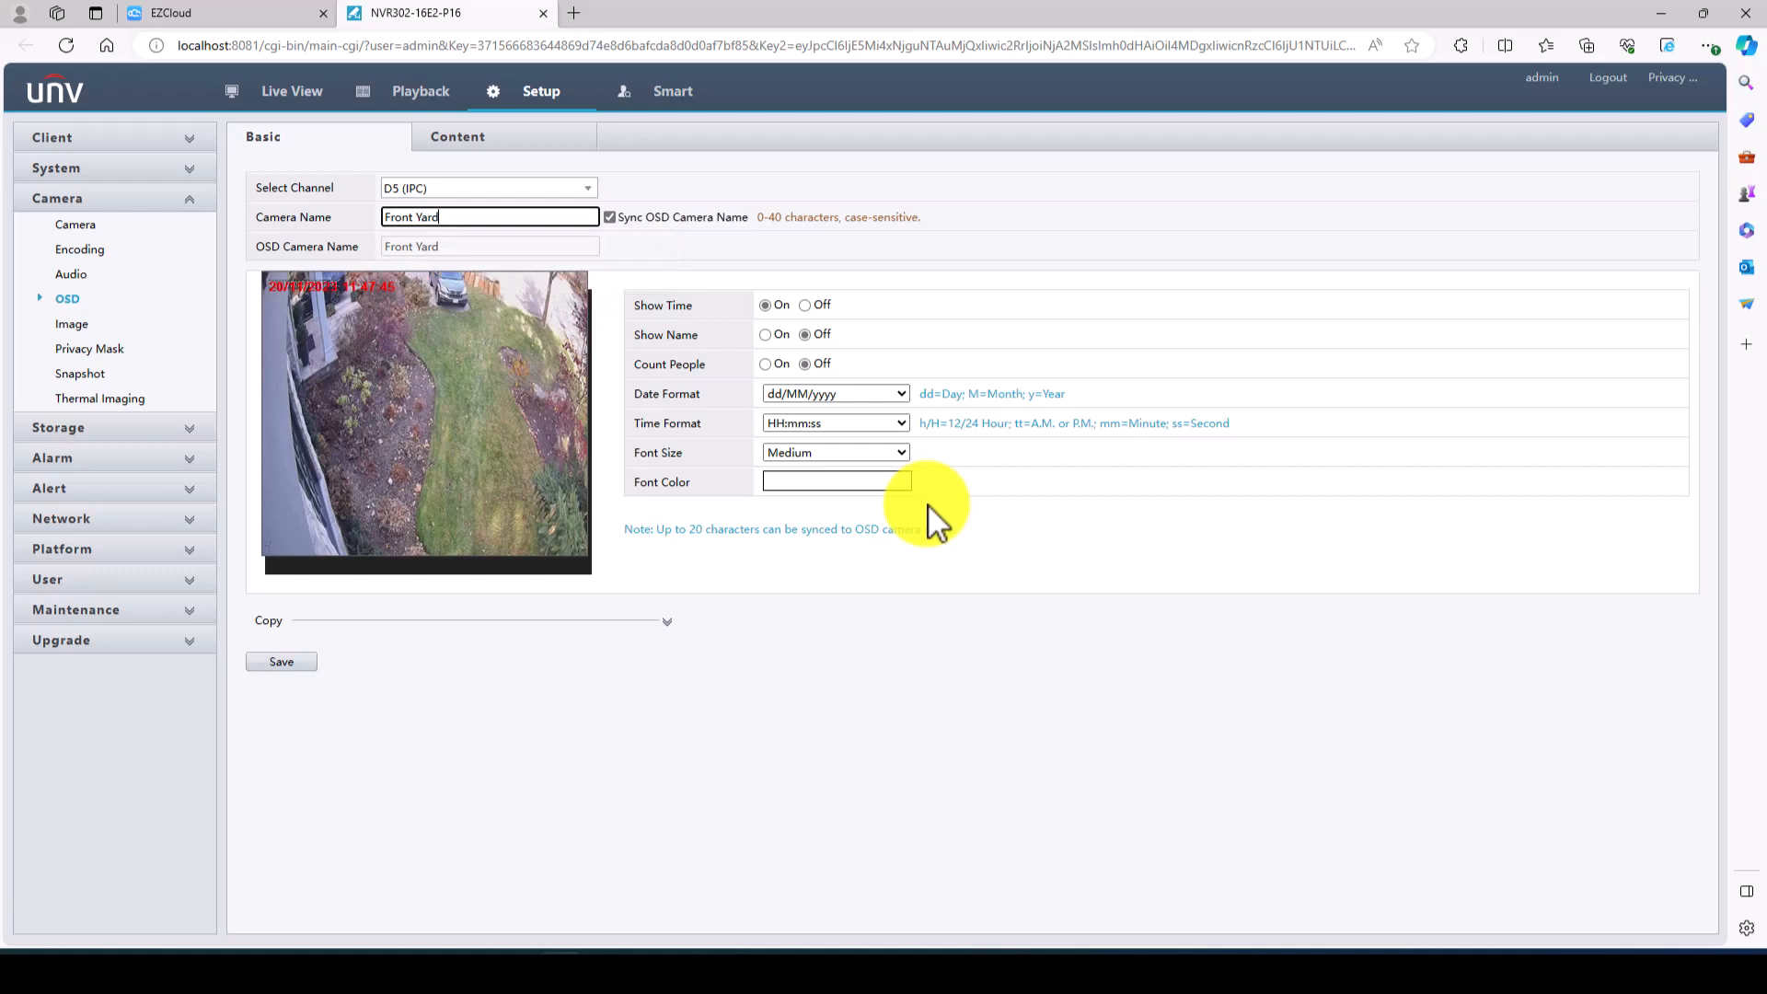
left_click(279, 660)
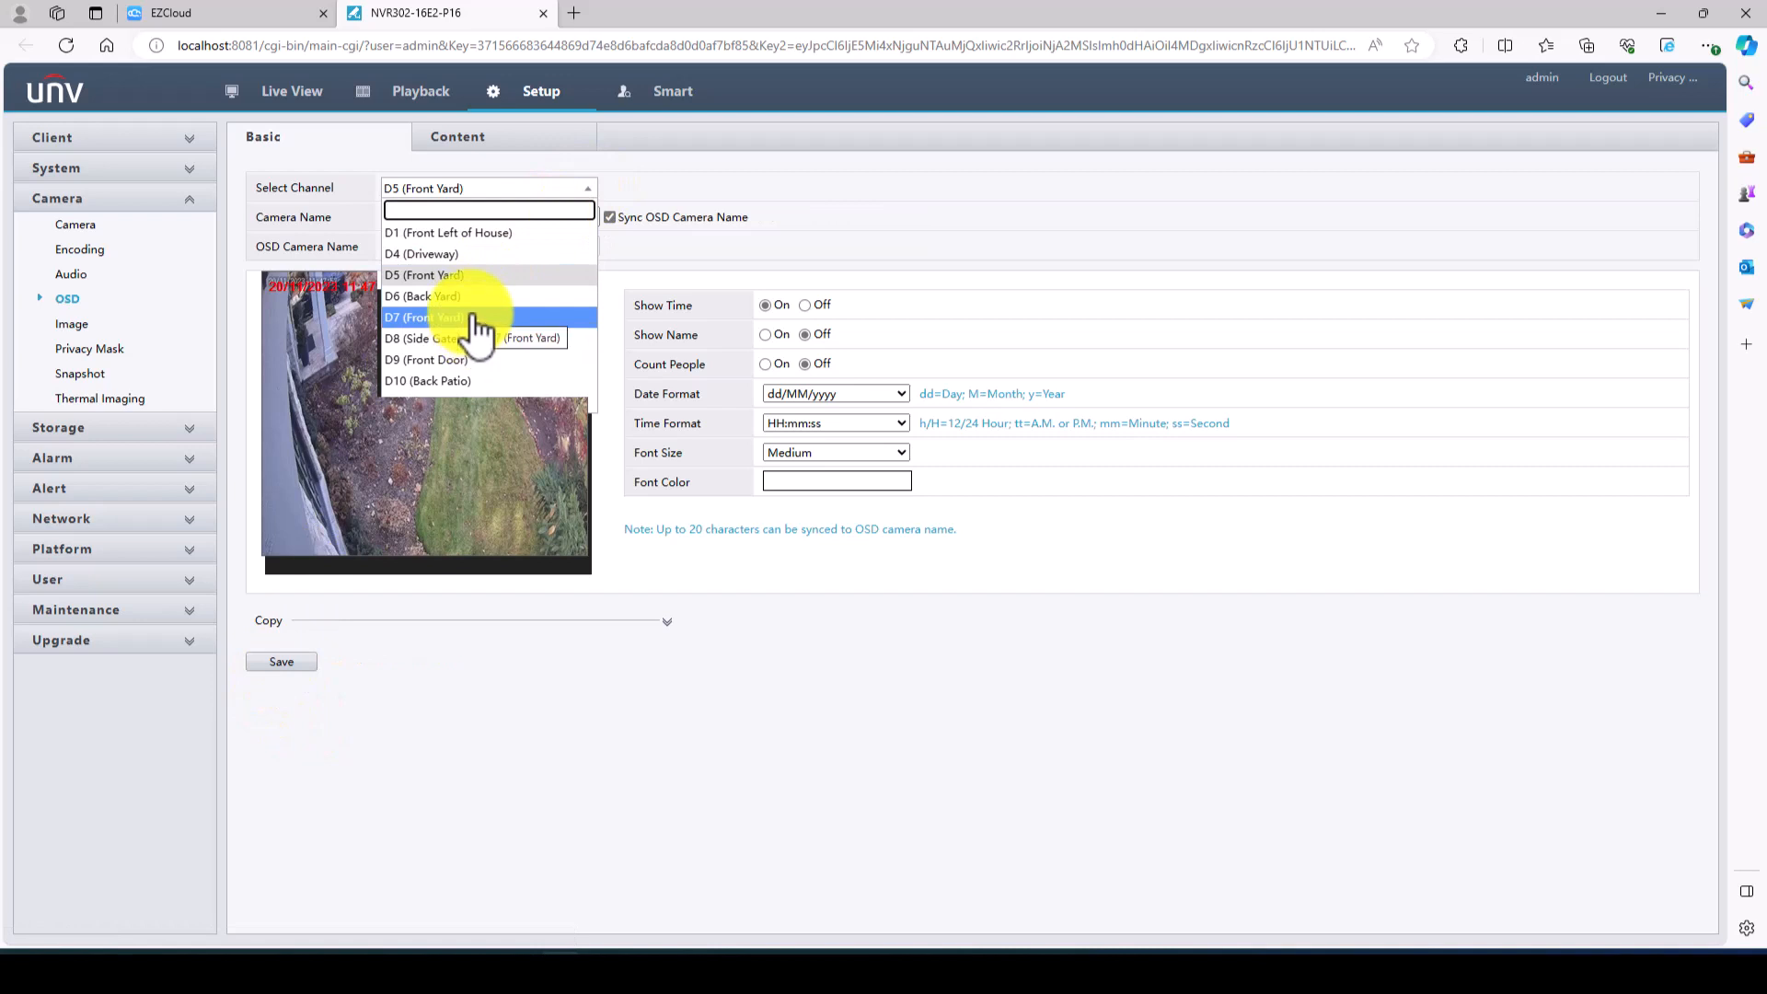
left_click(421, 317)
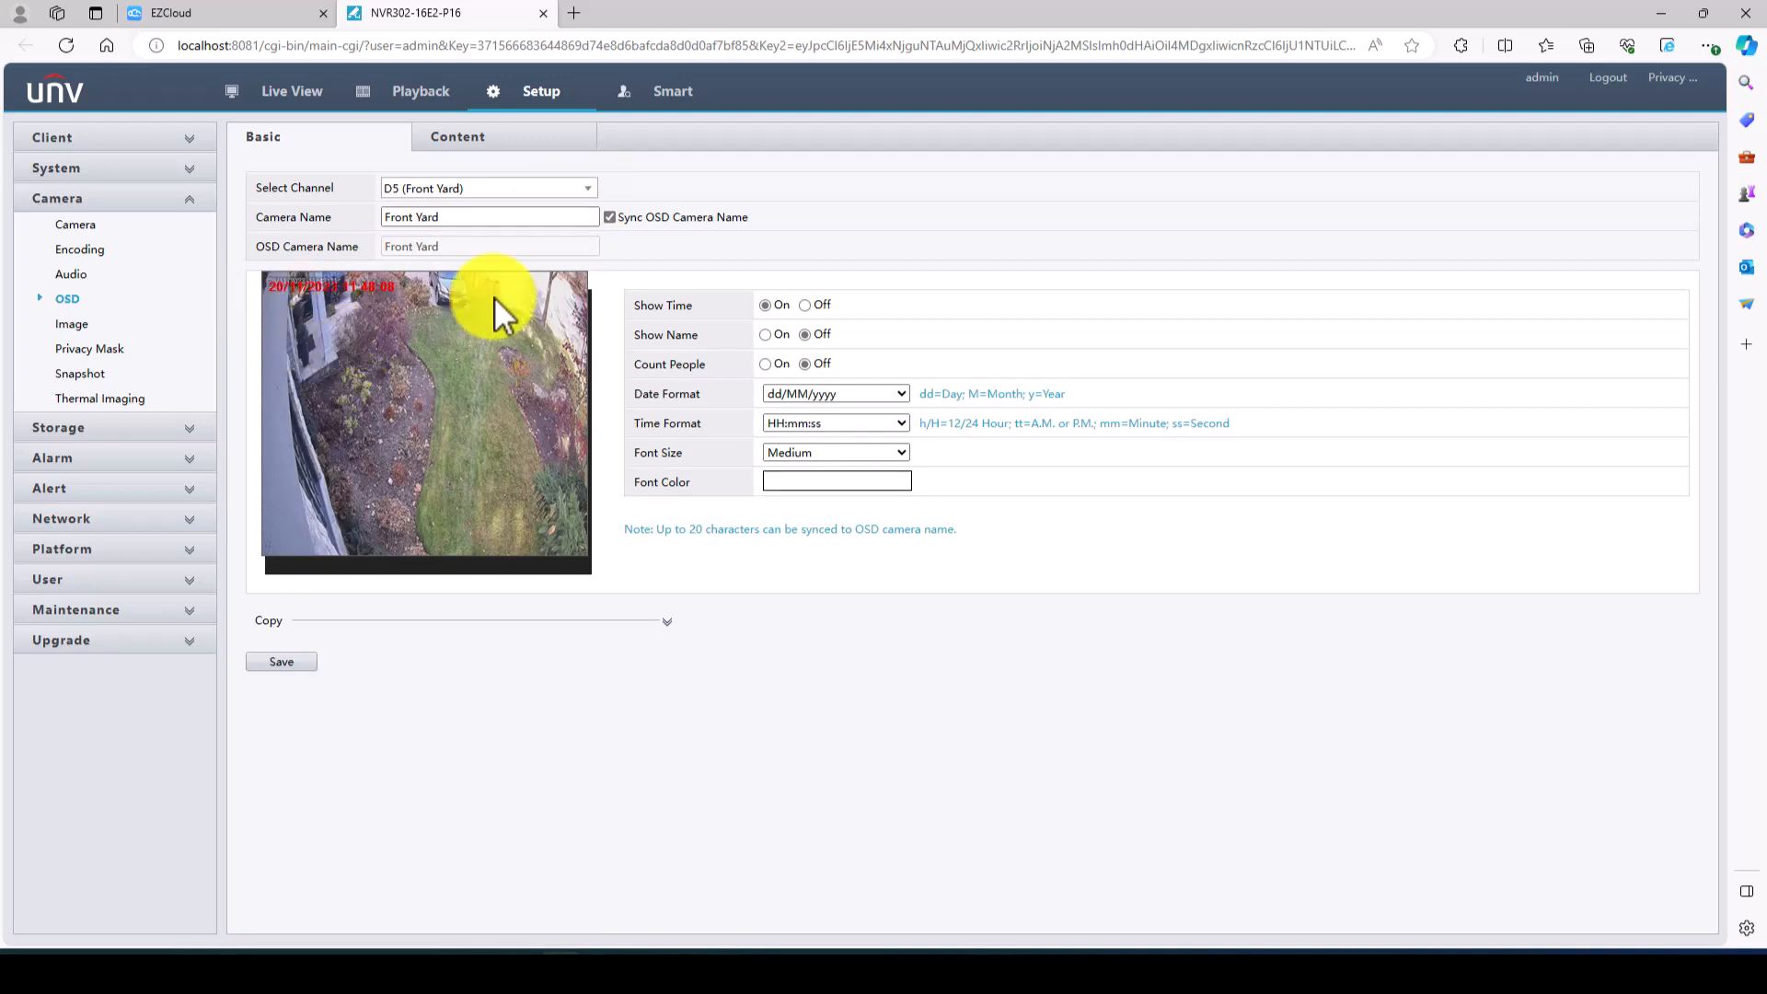
type("/")
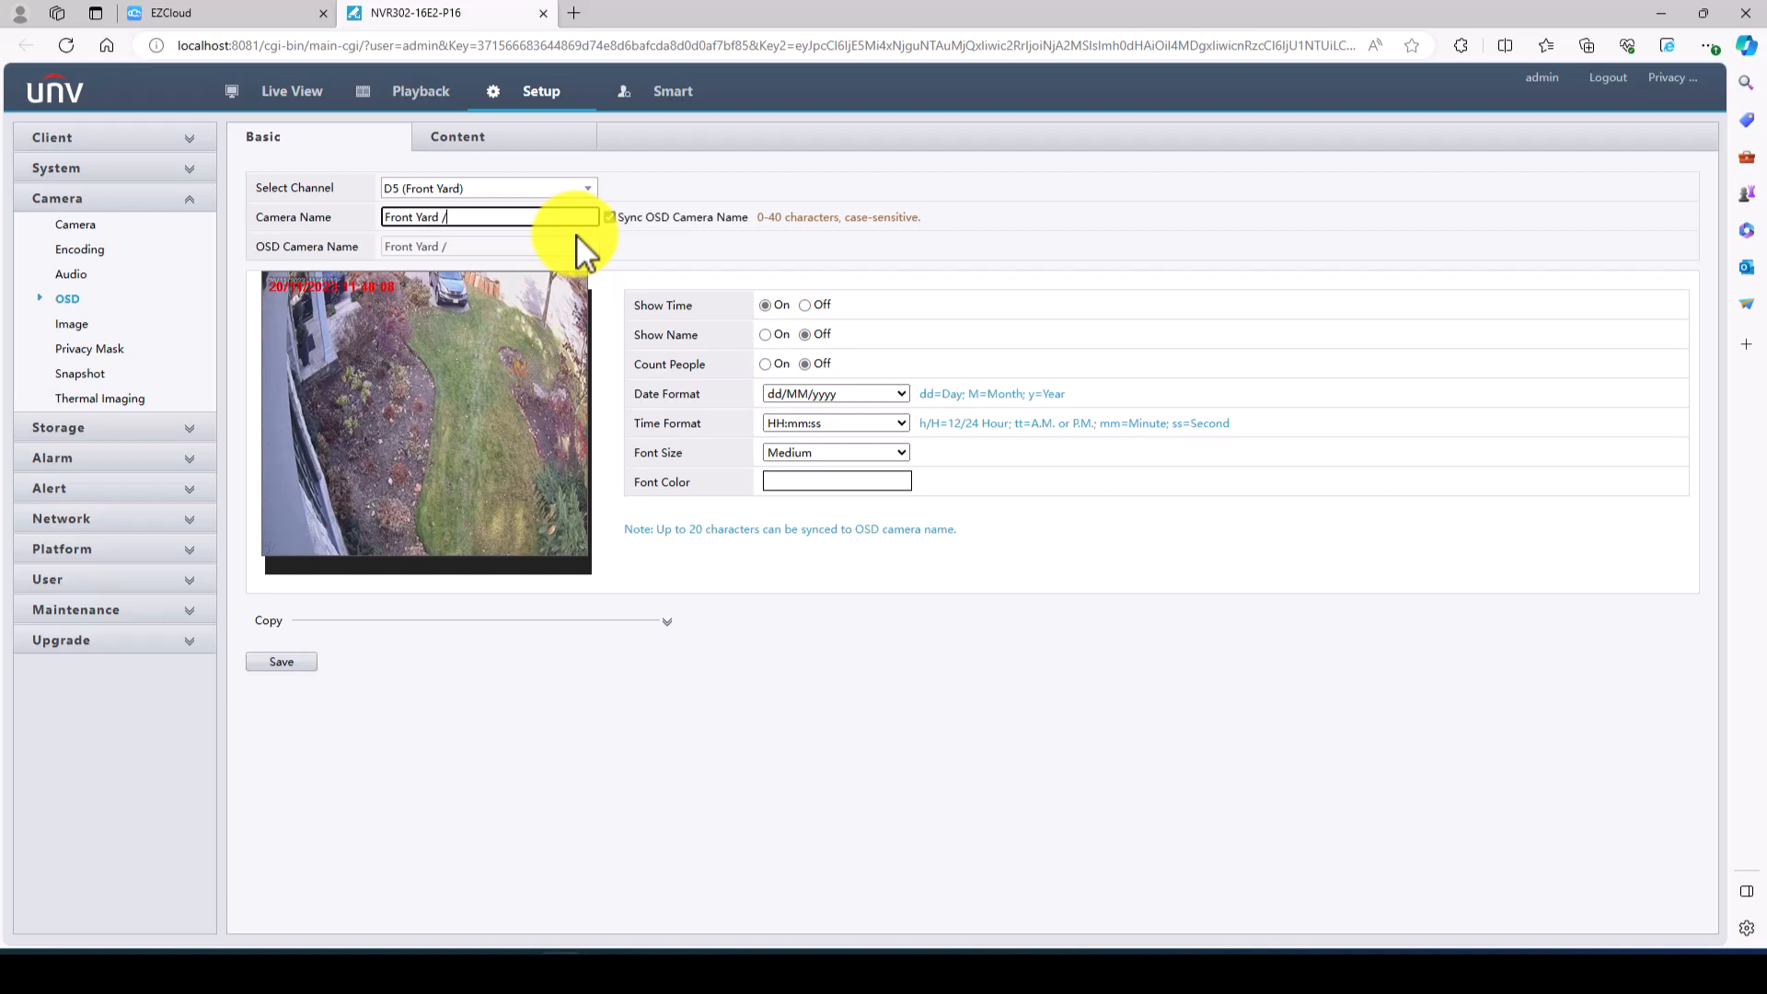
type("Front Door")
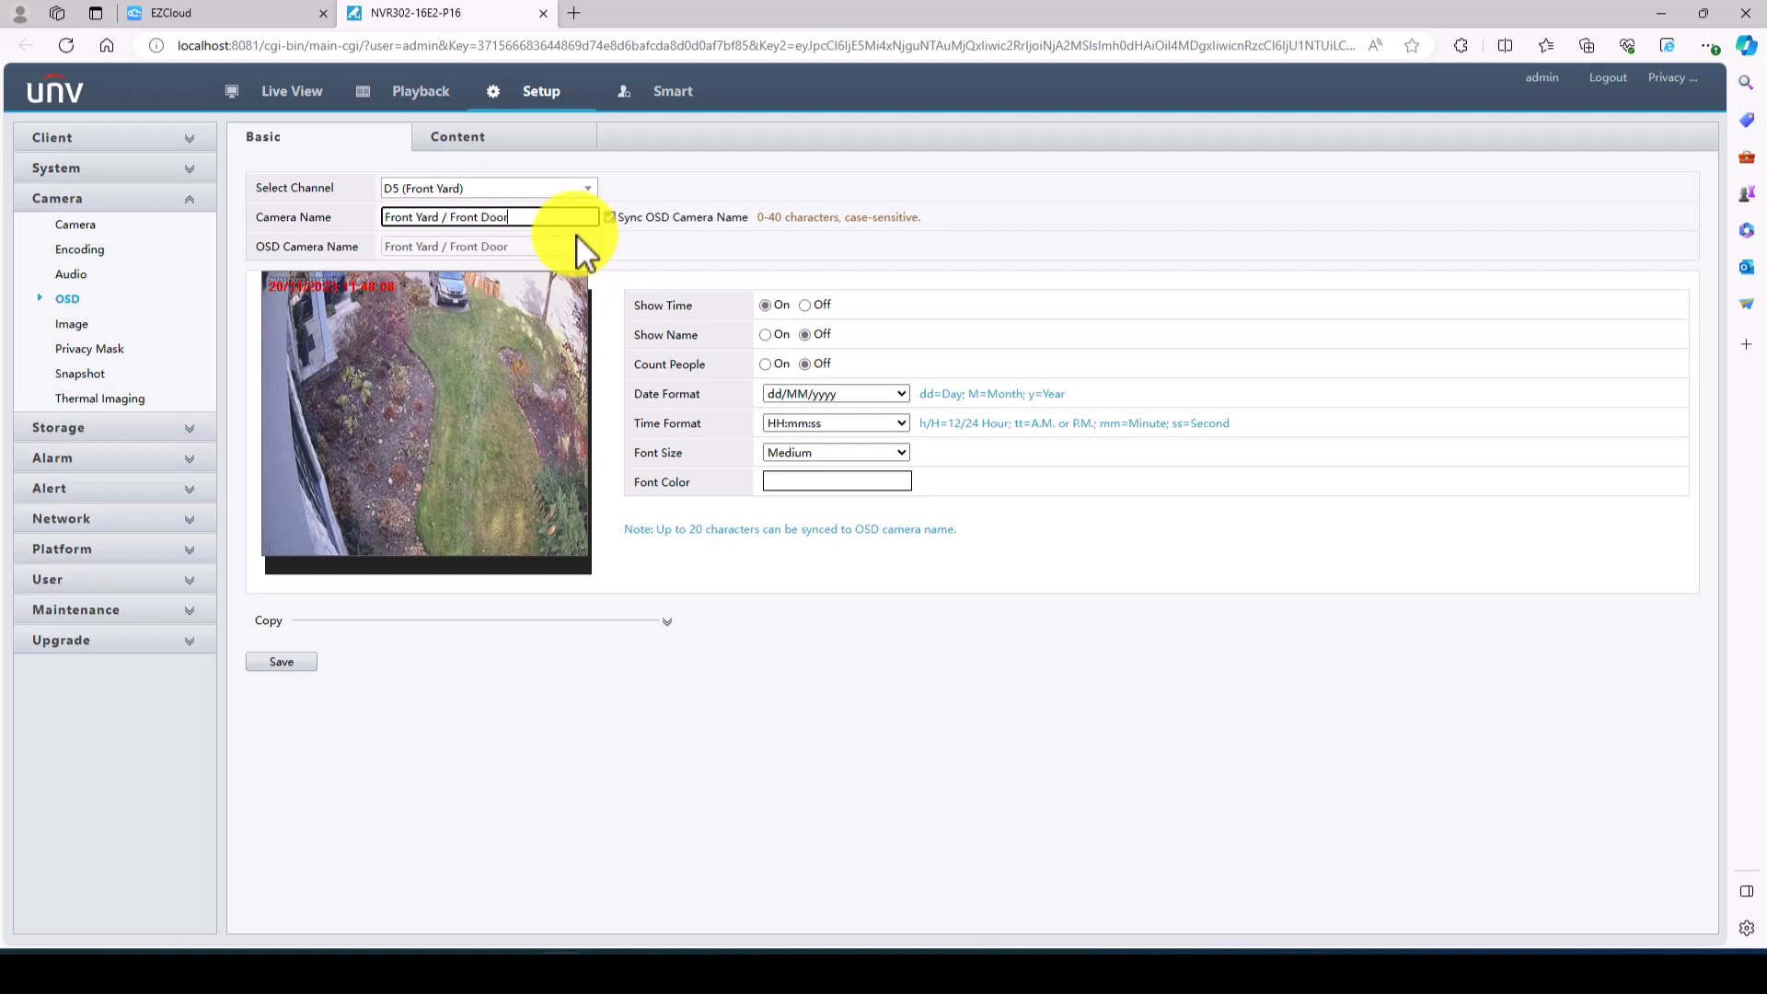
left_click(282, 661)
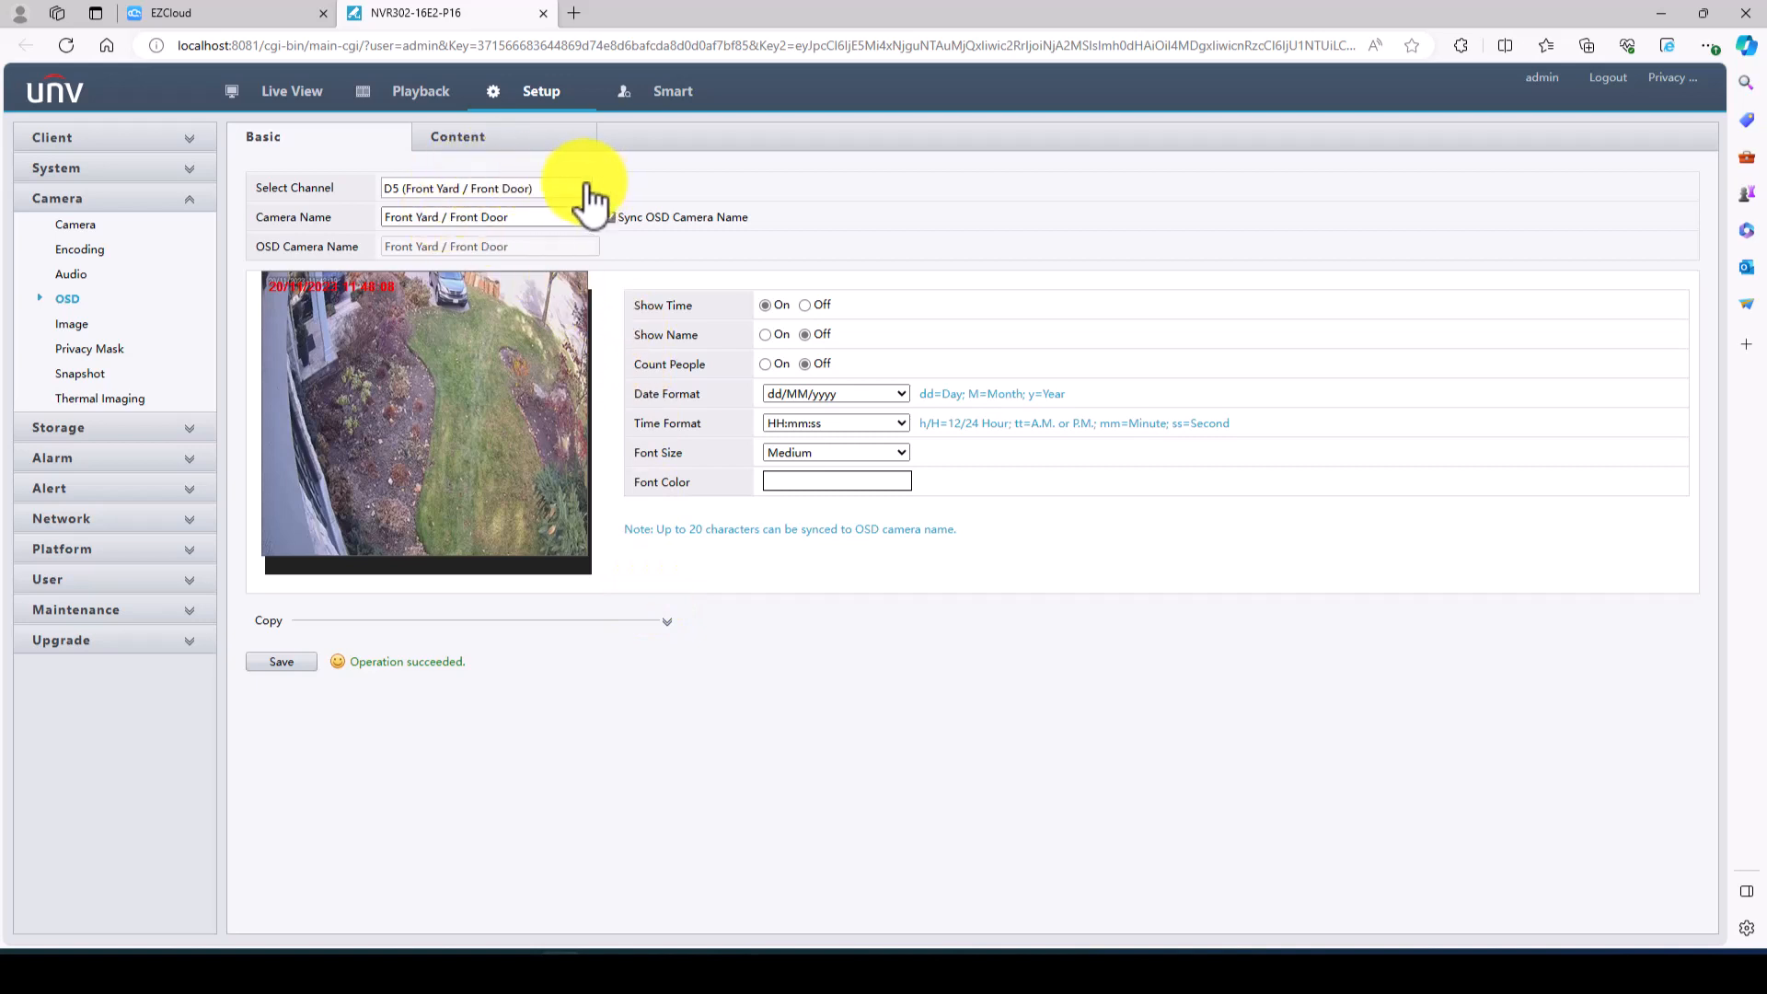
left_click(291, 92)
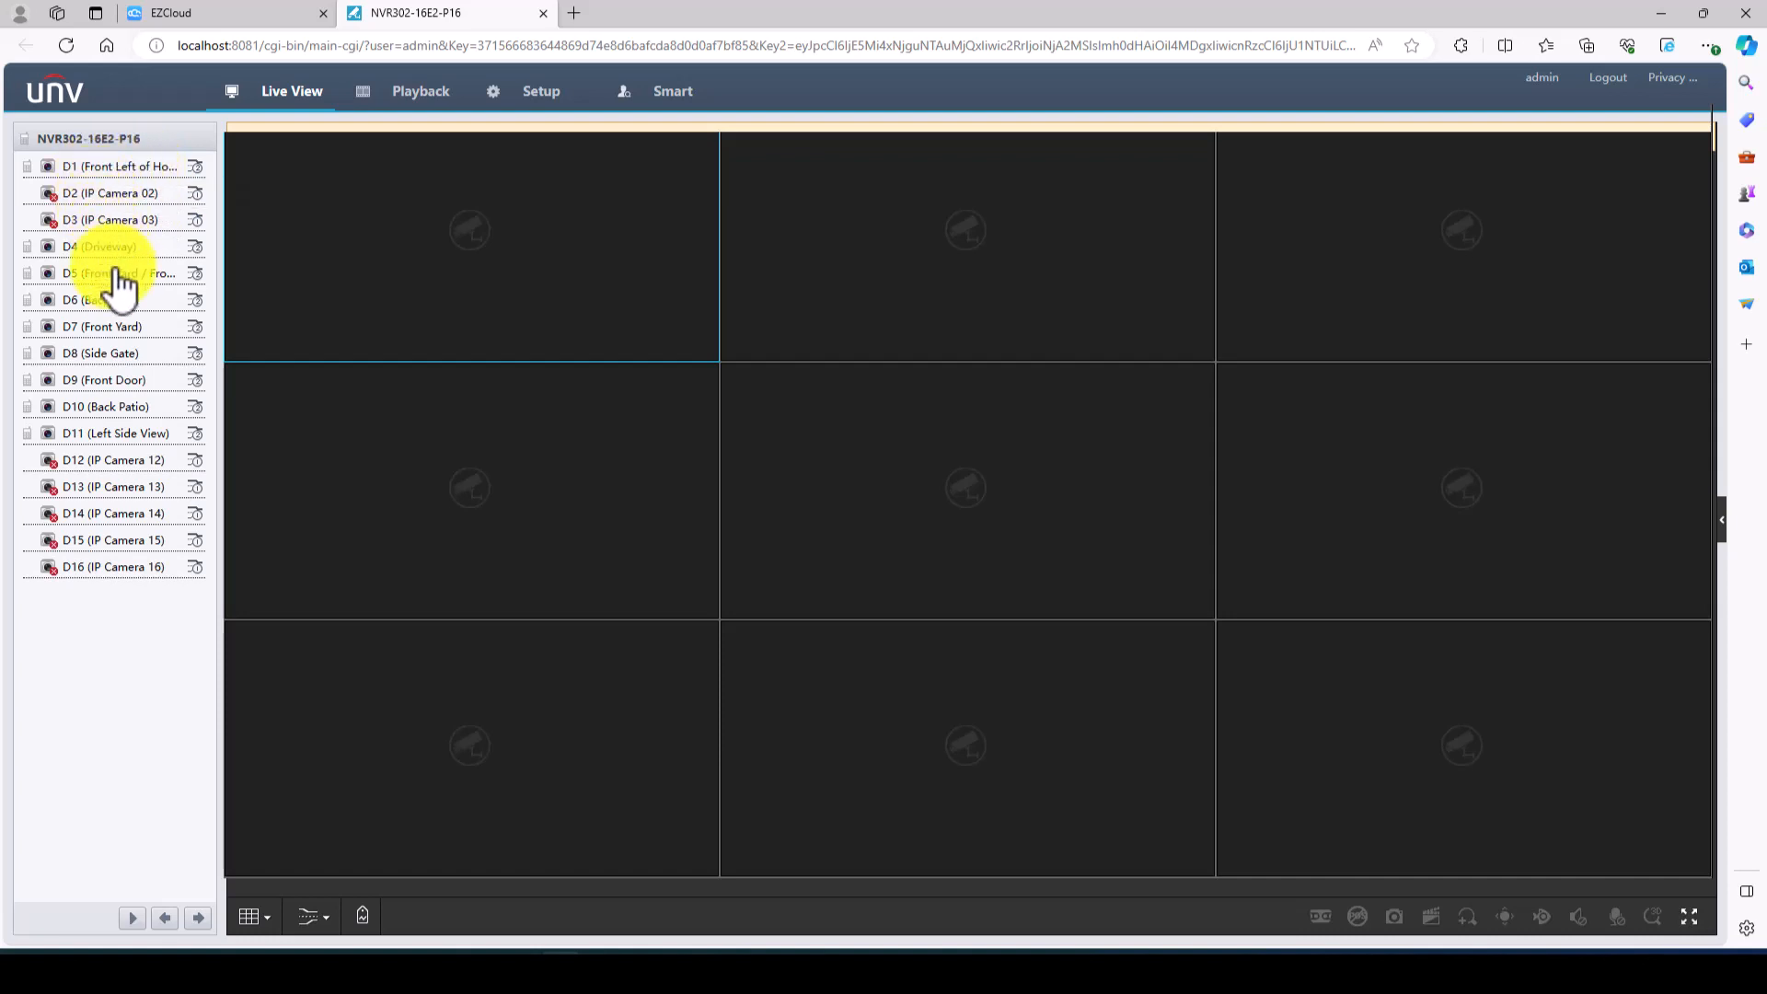
mouse_move(107, 217)
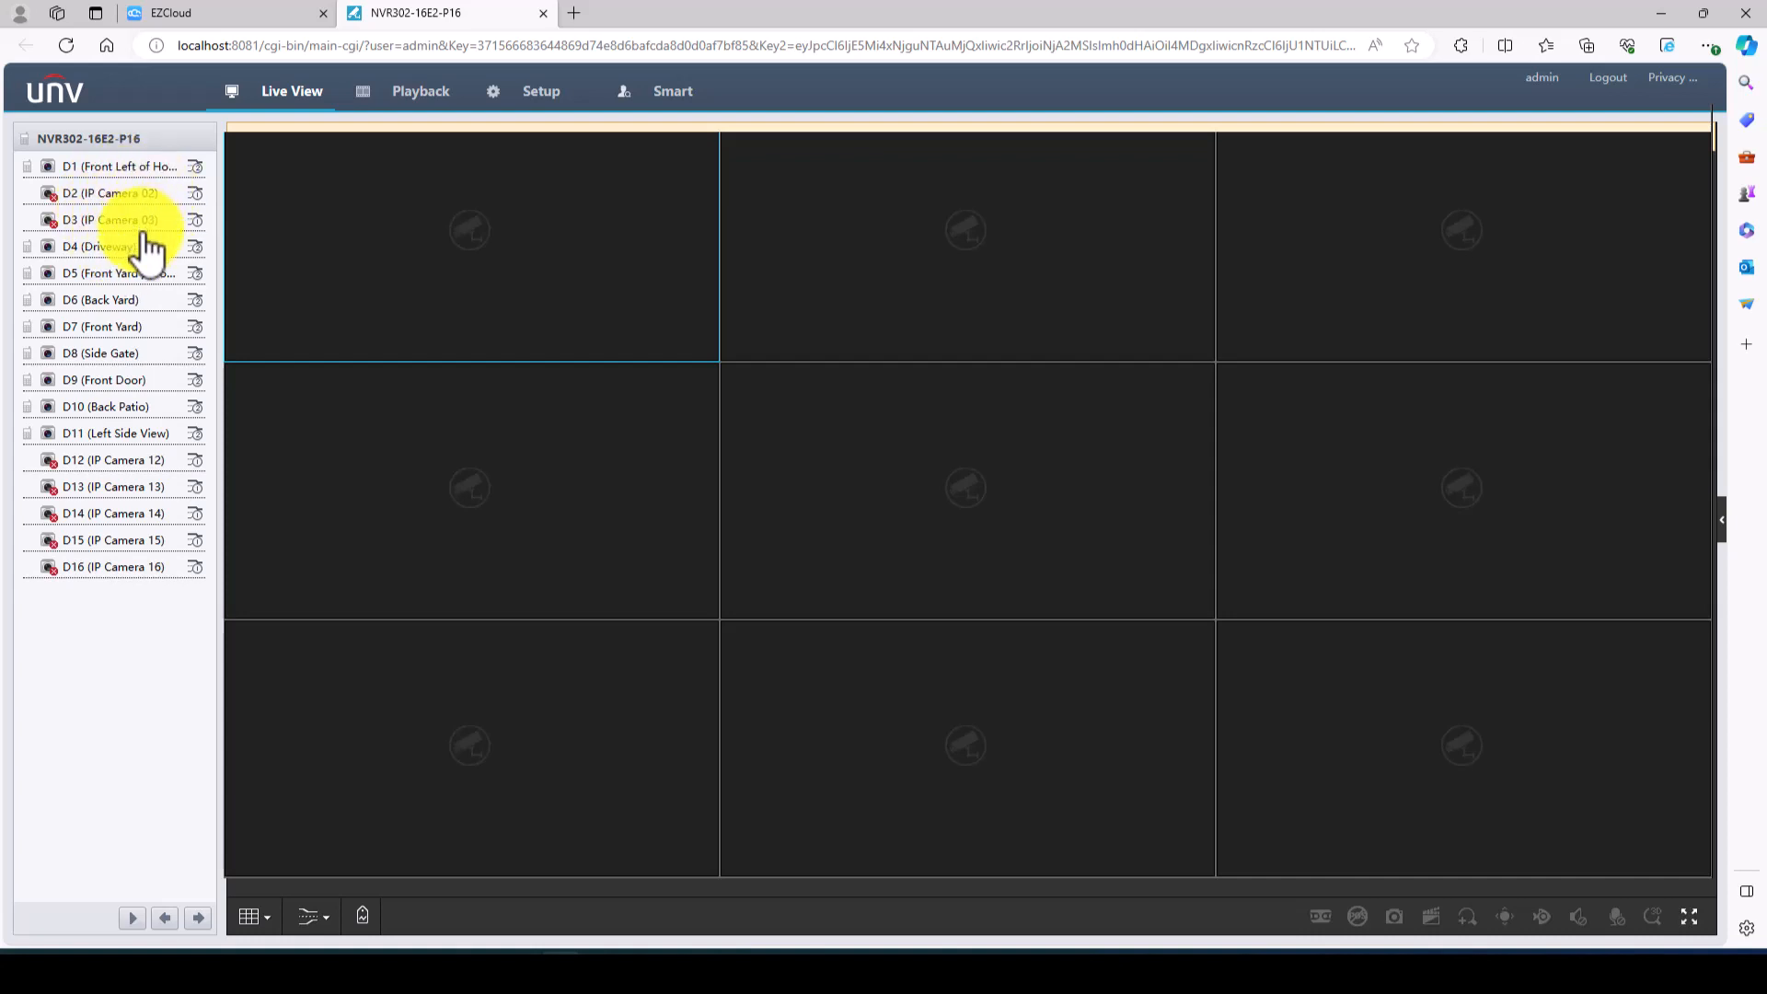
mouse_move(101, 313)
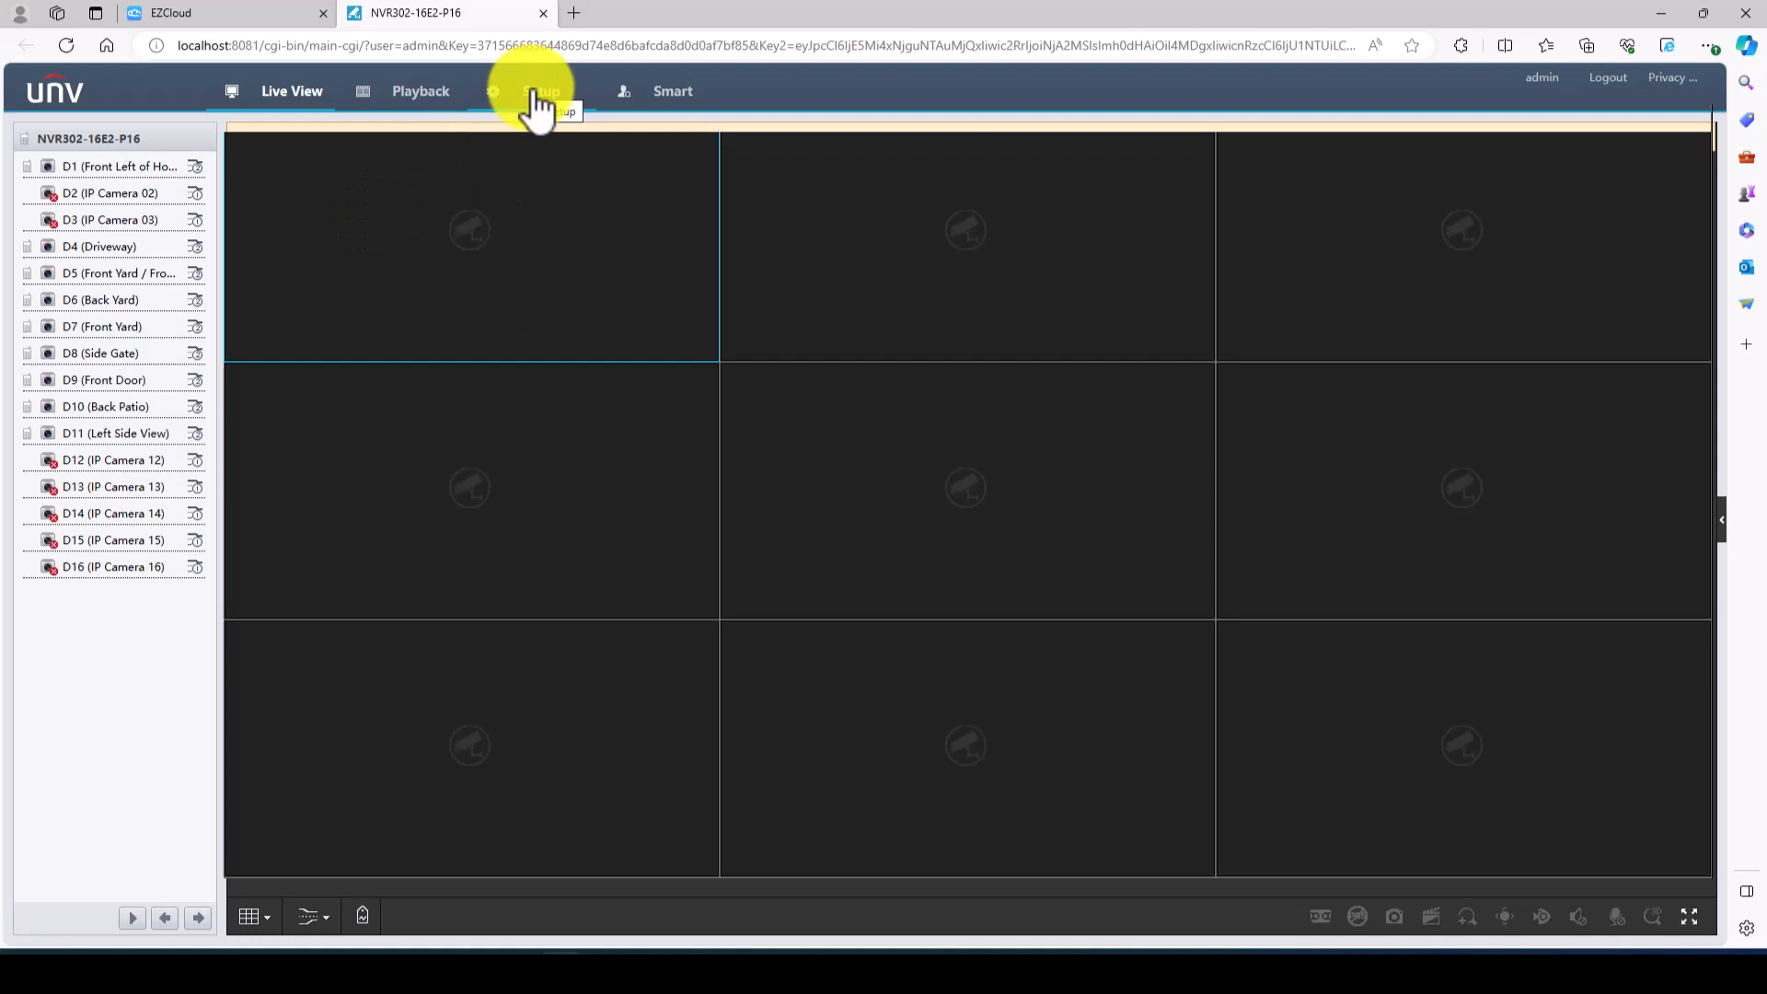
- Save D1 Ultra Motion Detection with drawn area, sensitivity 60, human body kept, recording D1
left_click(539, 92)
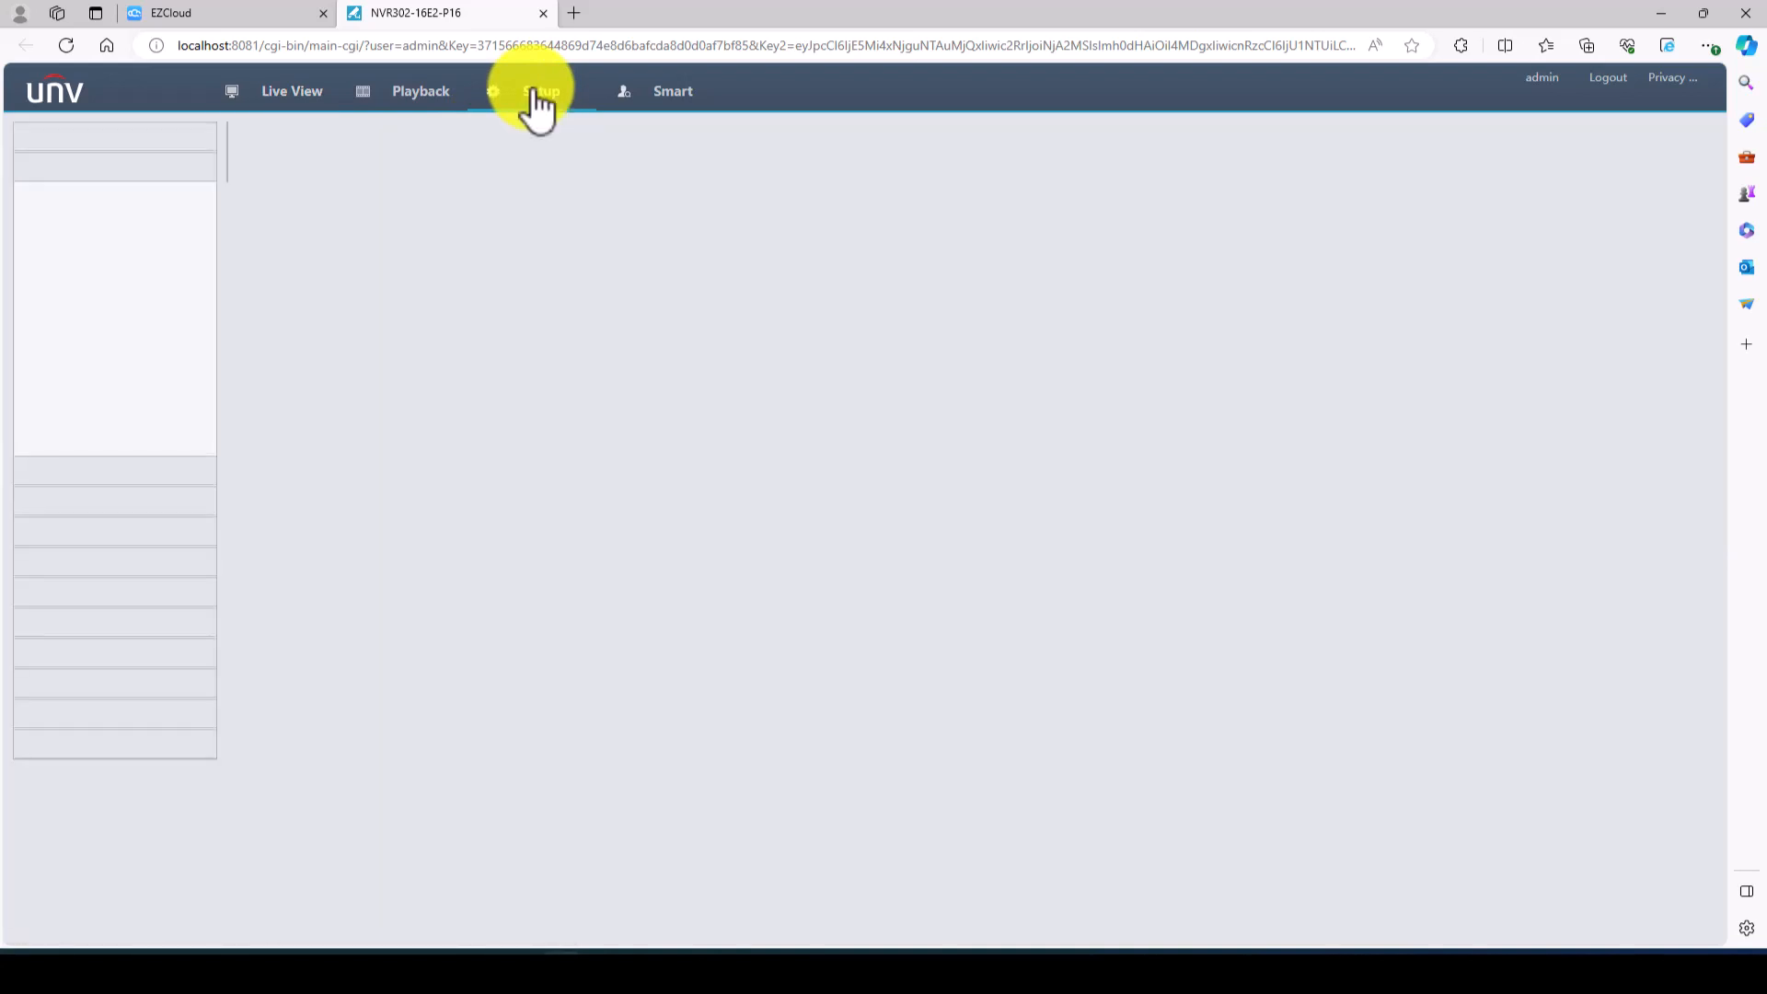
left_click(541, 92)
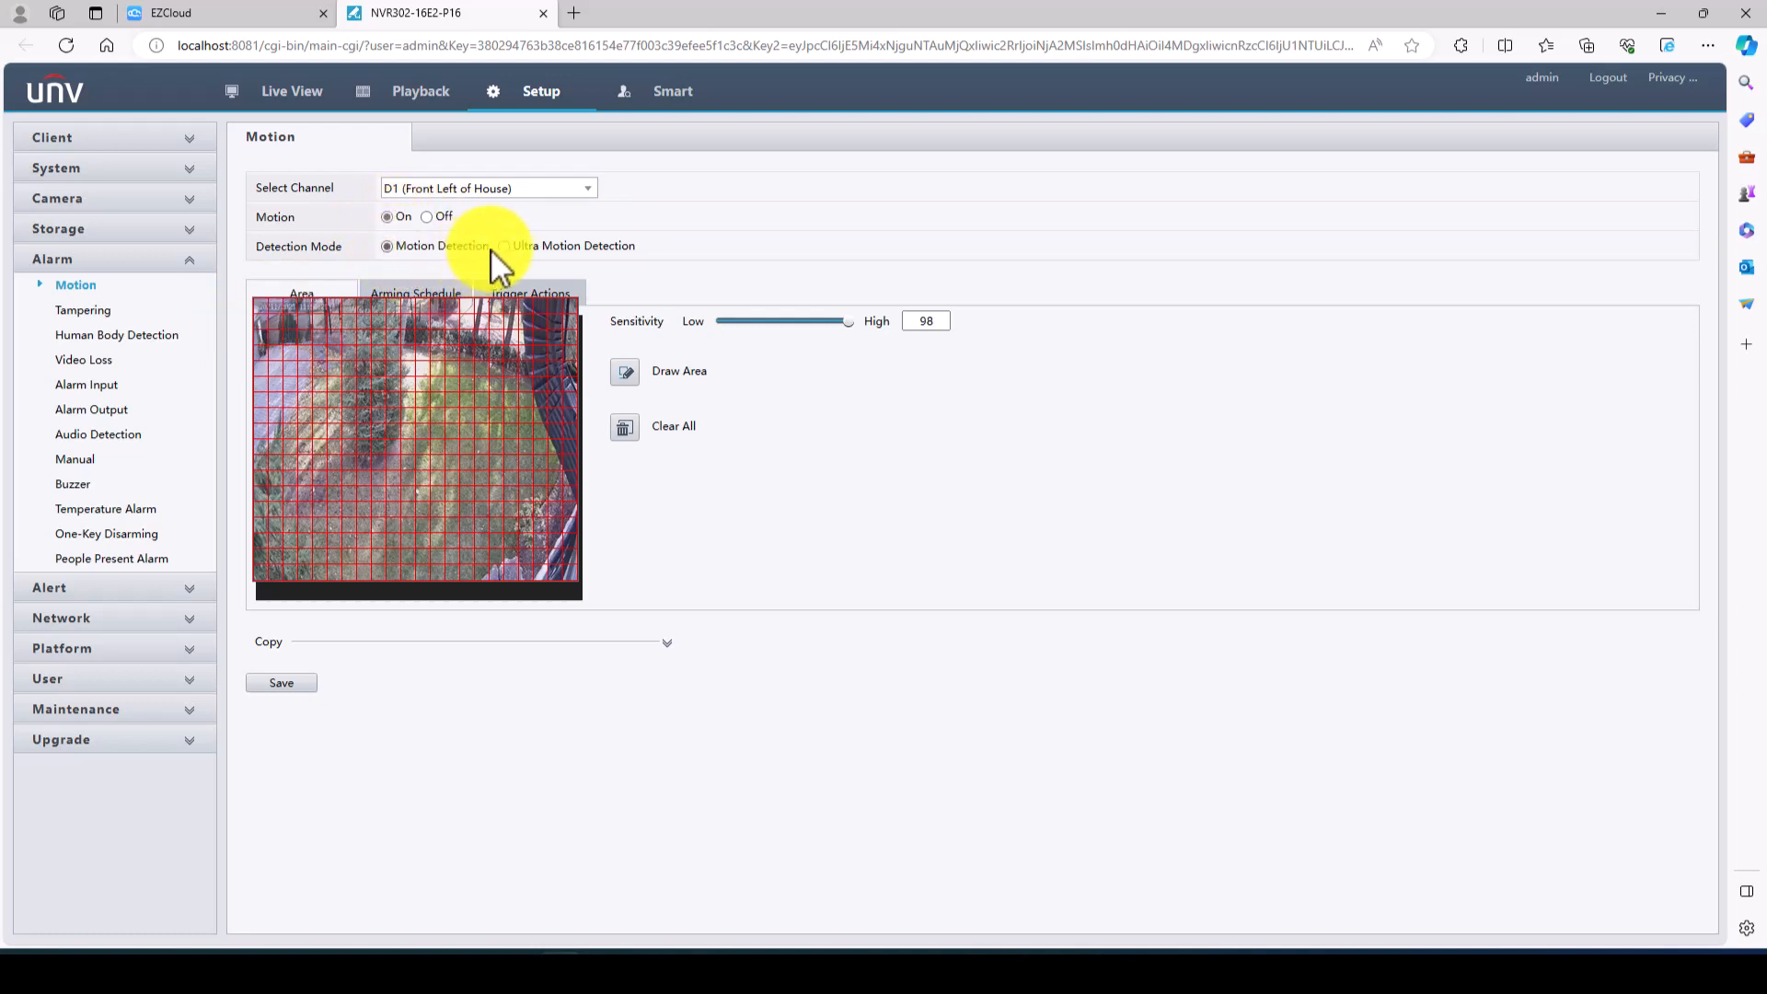
left_click(499, 247)
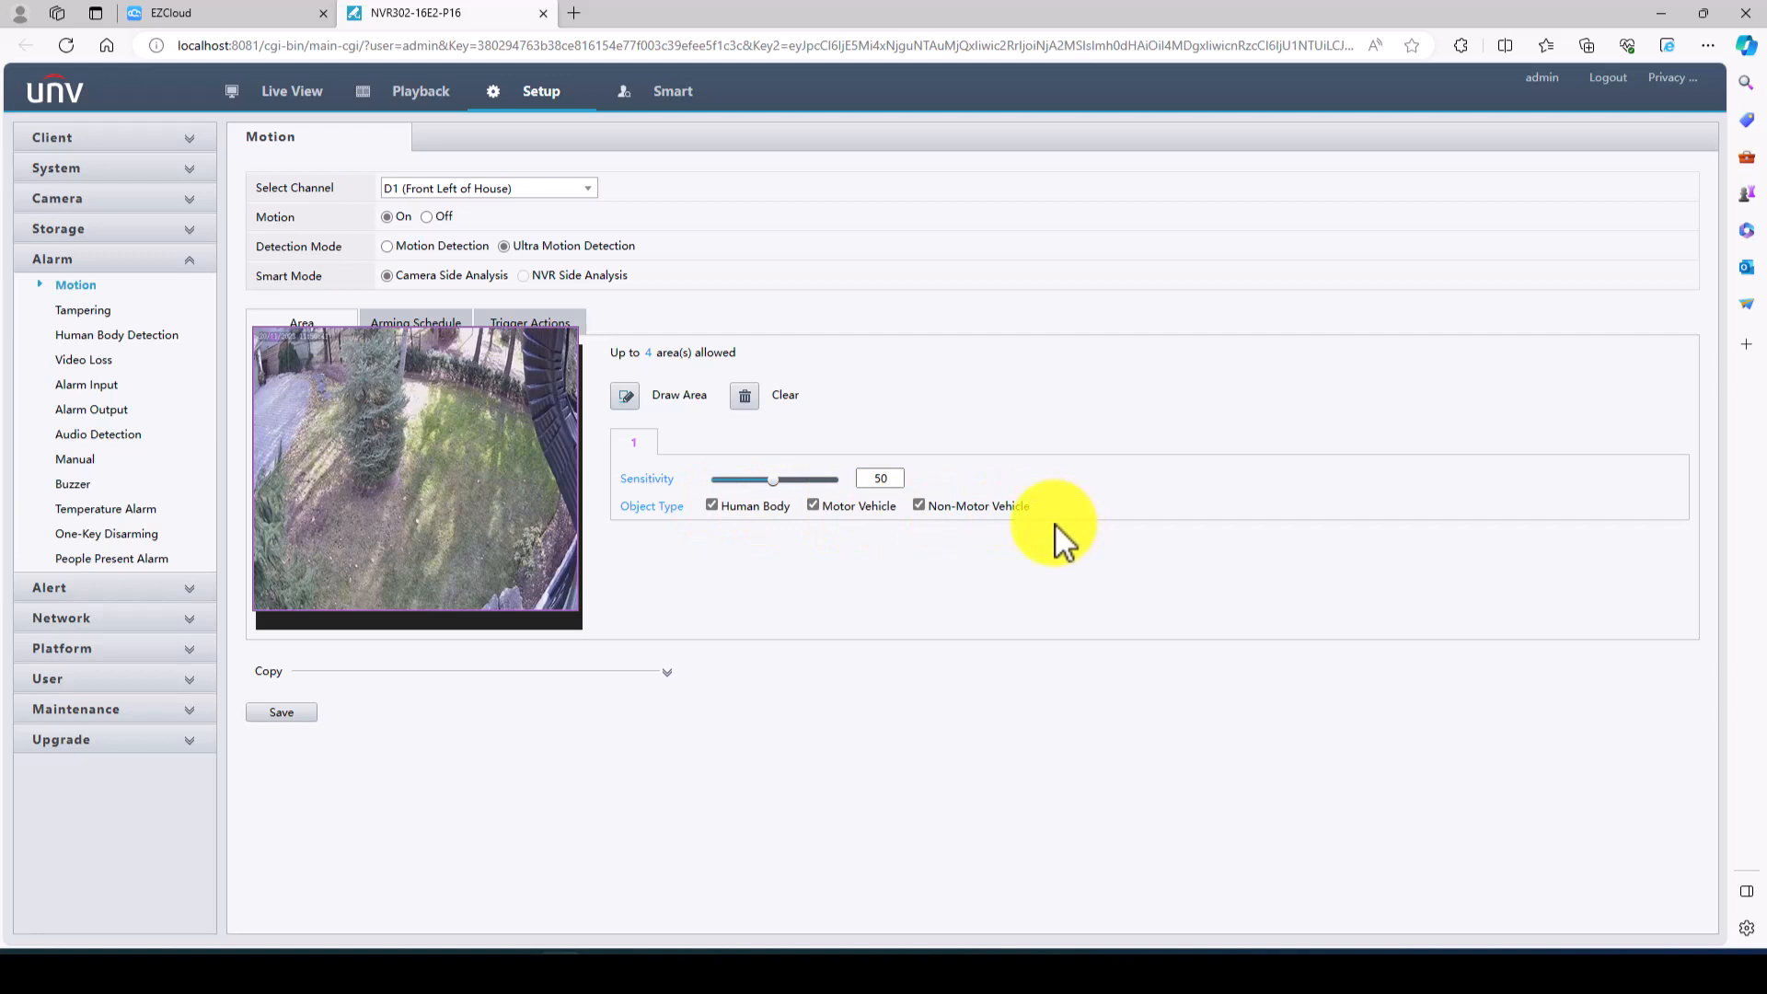
mouse_move(664, 462)
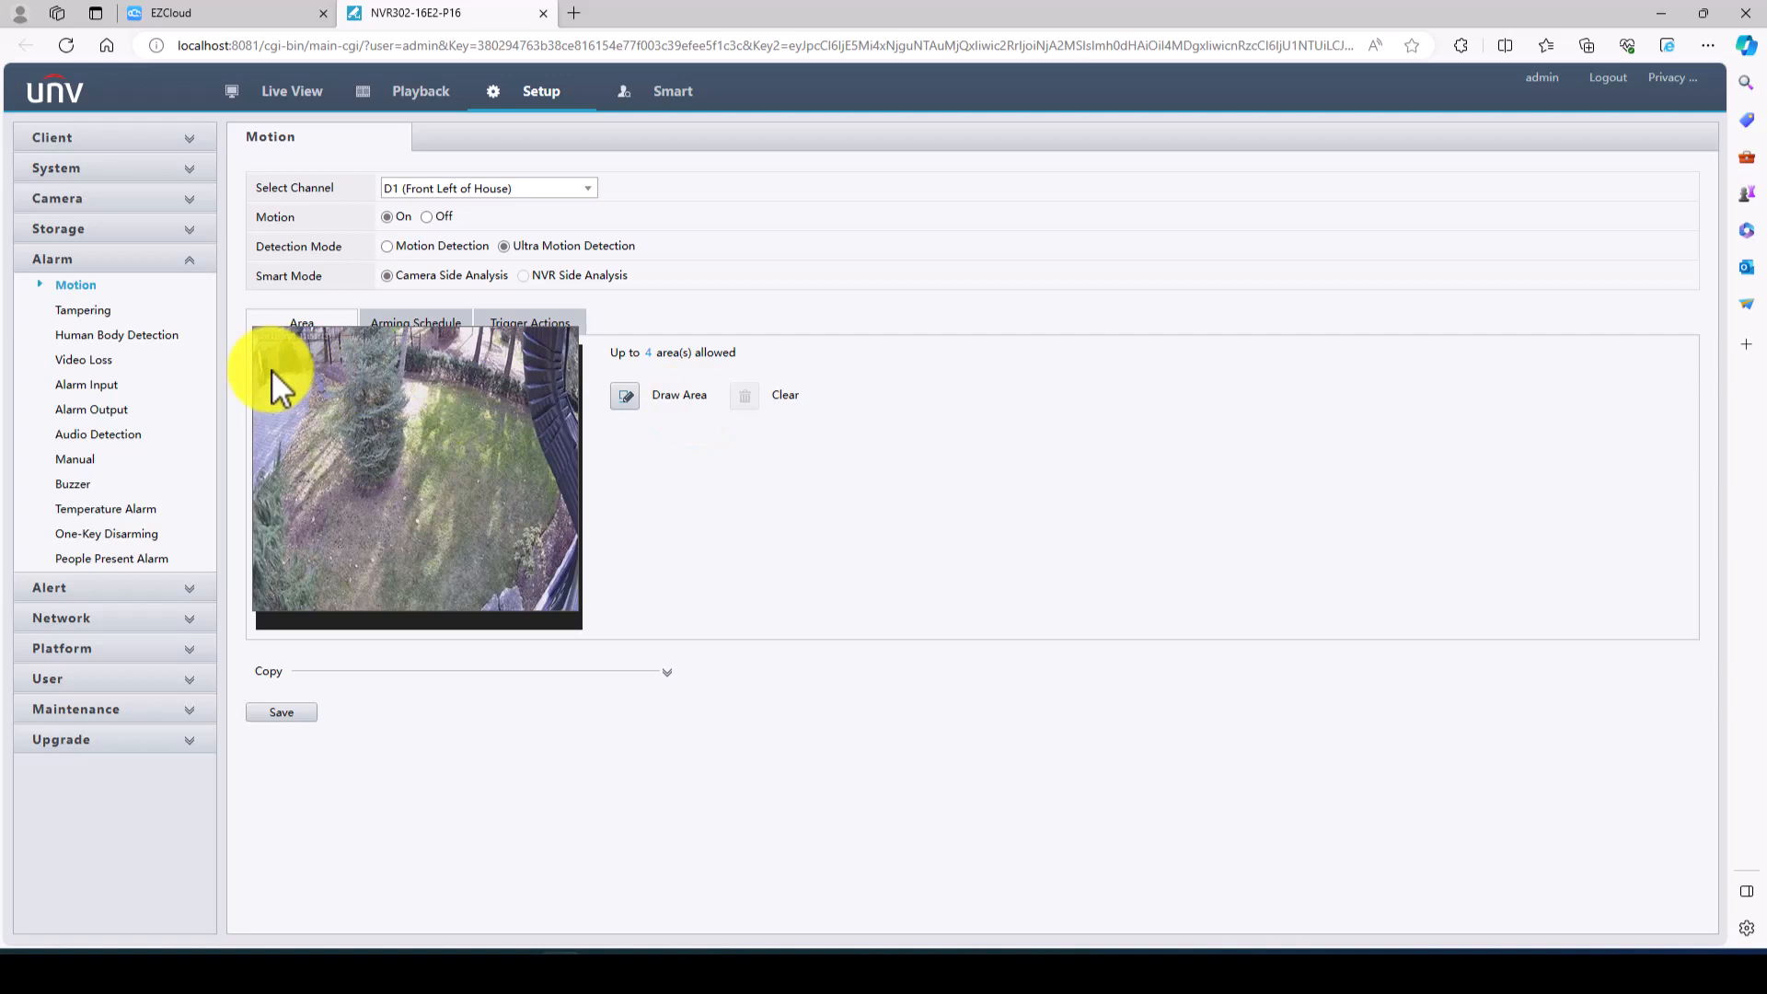
mouse_move(438, 368)
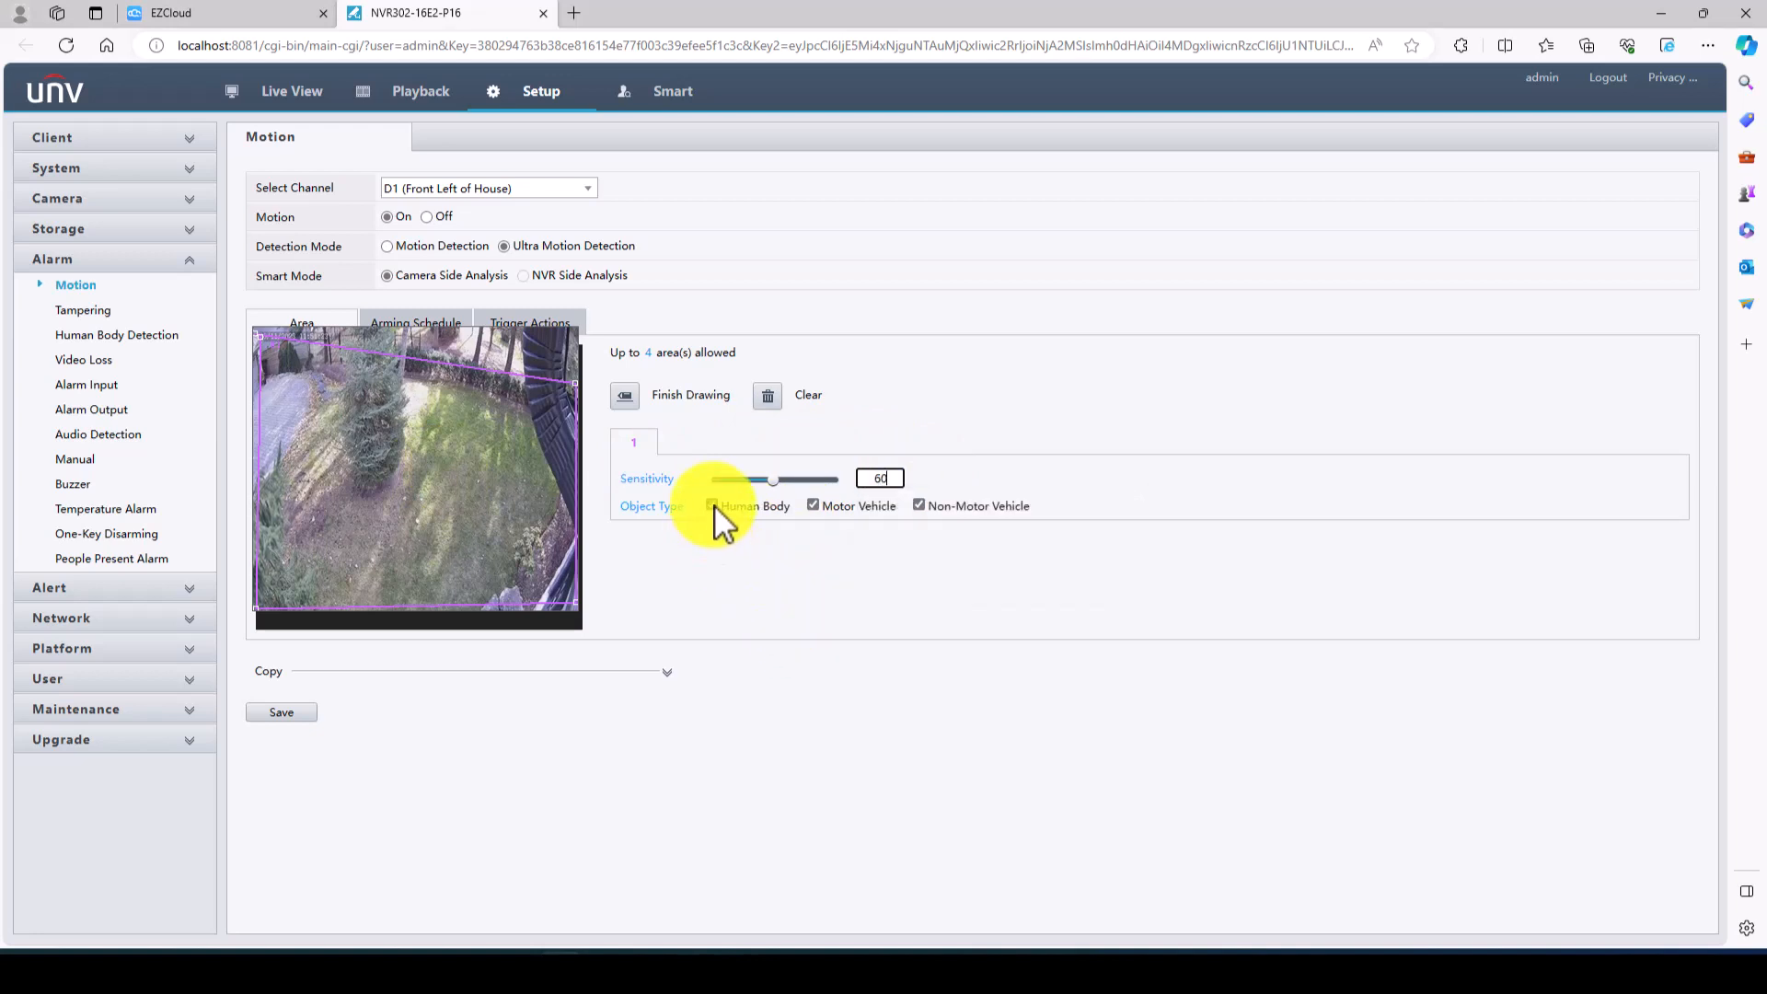
left_click(710, 504)
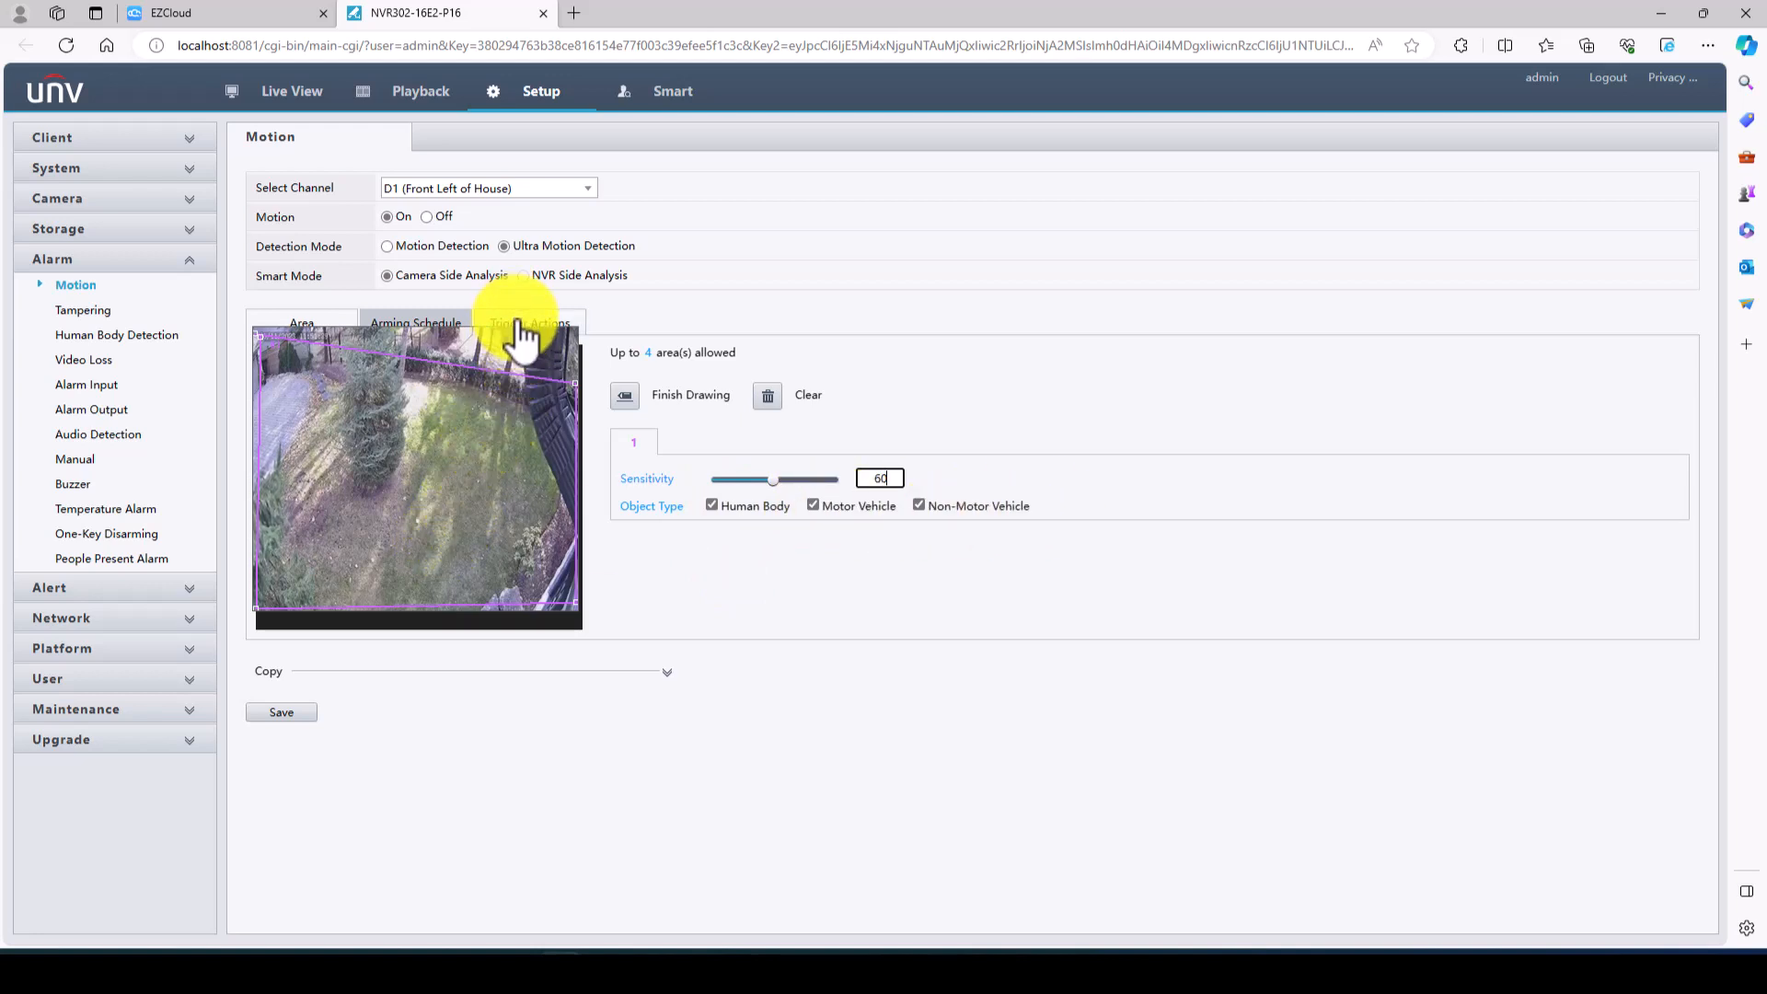
left_click(529, 323)
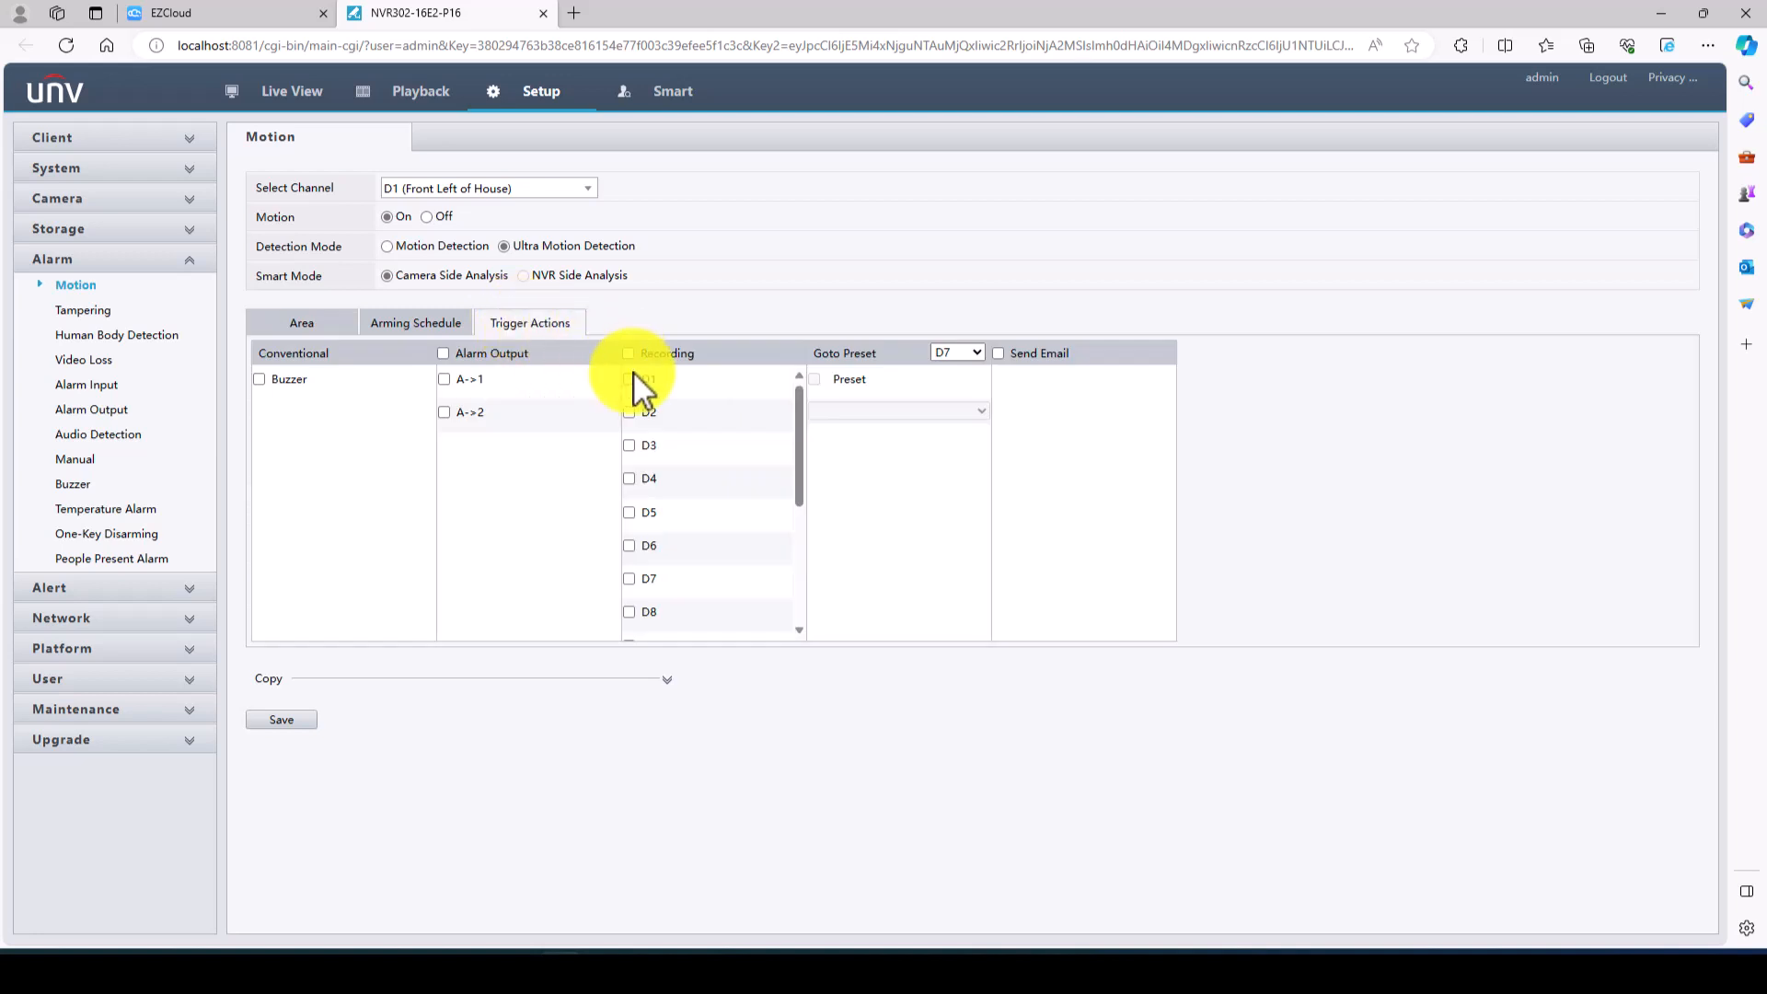
left_click(629, 379)
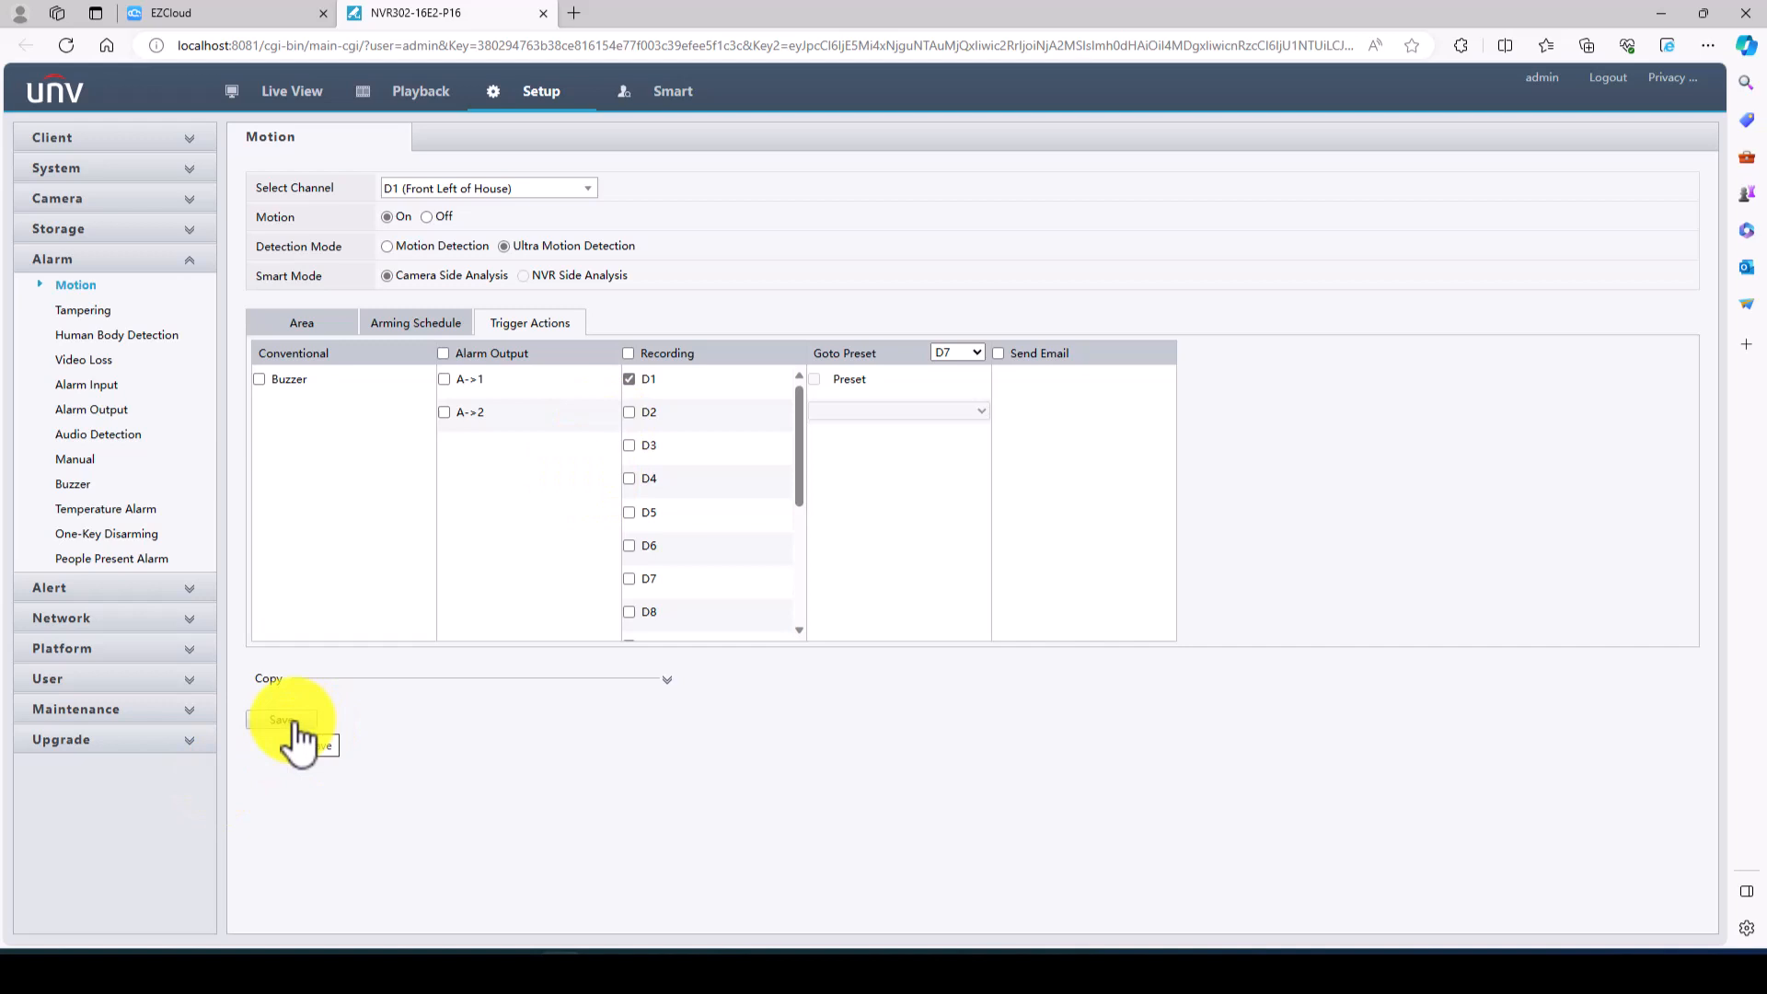
left_click(280, 719)
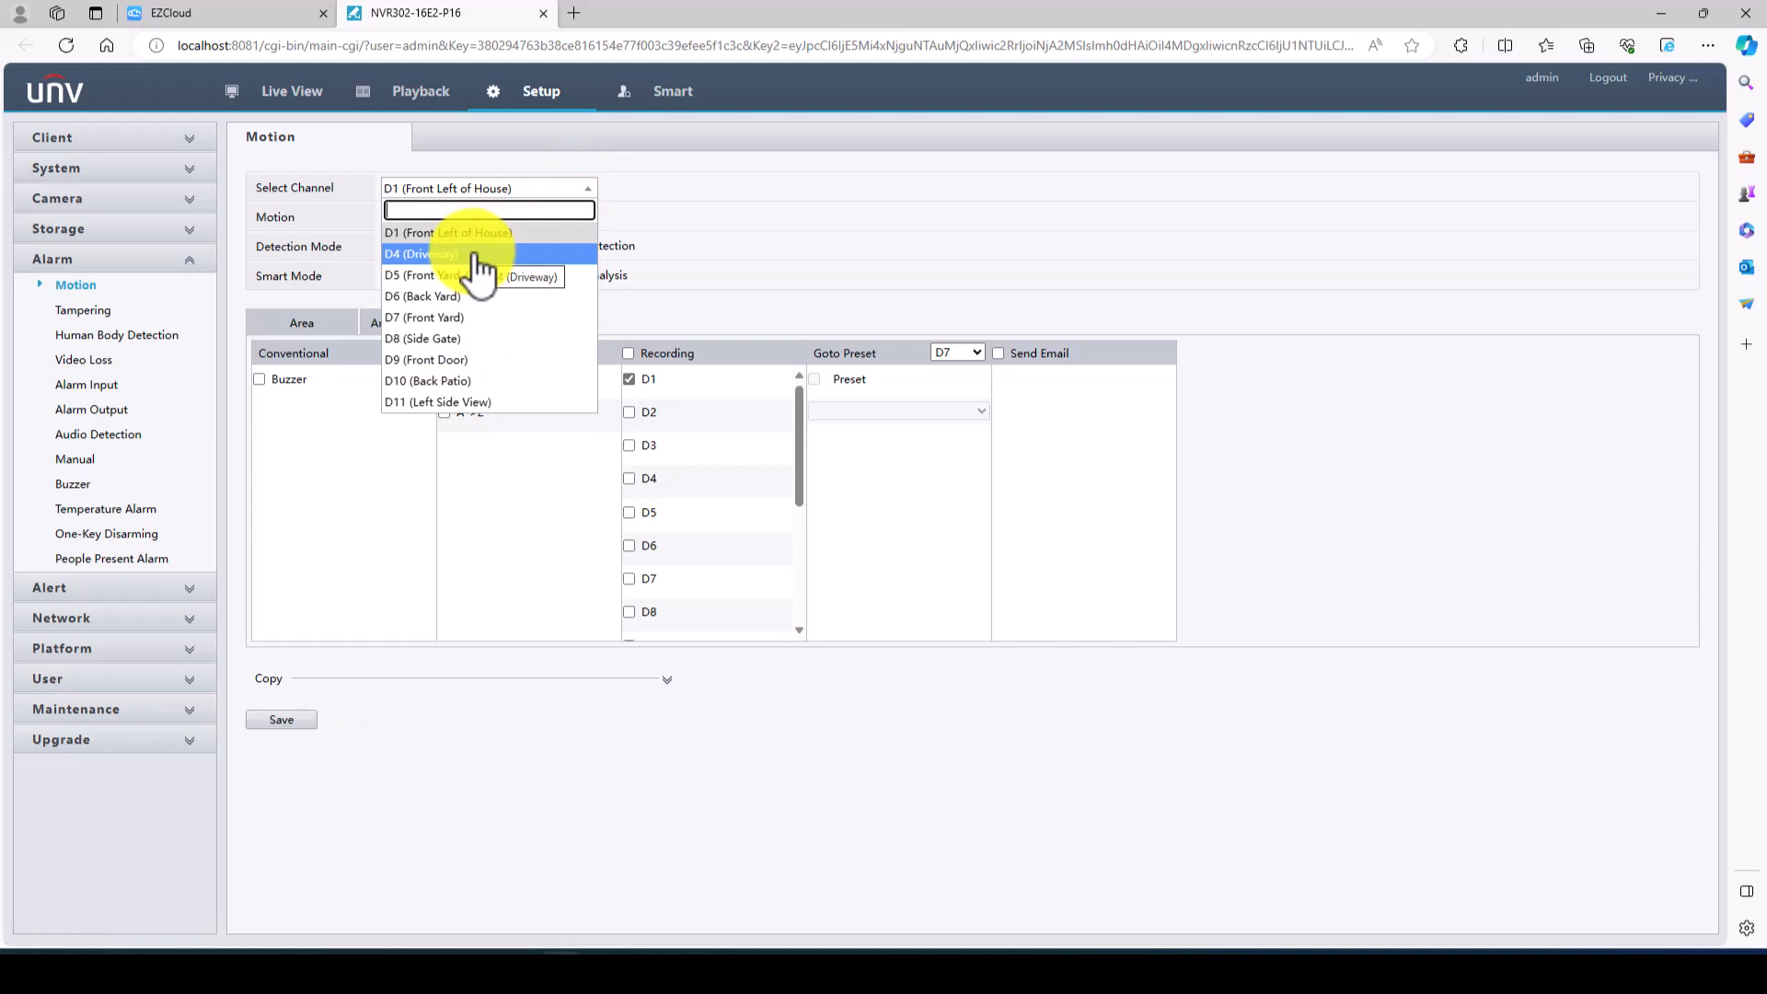
- Save D4 Driveway with Ultra Motion Detection, sensitivity 50 and recording D4, then select D5
left_click(422, 254)
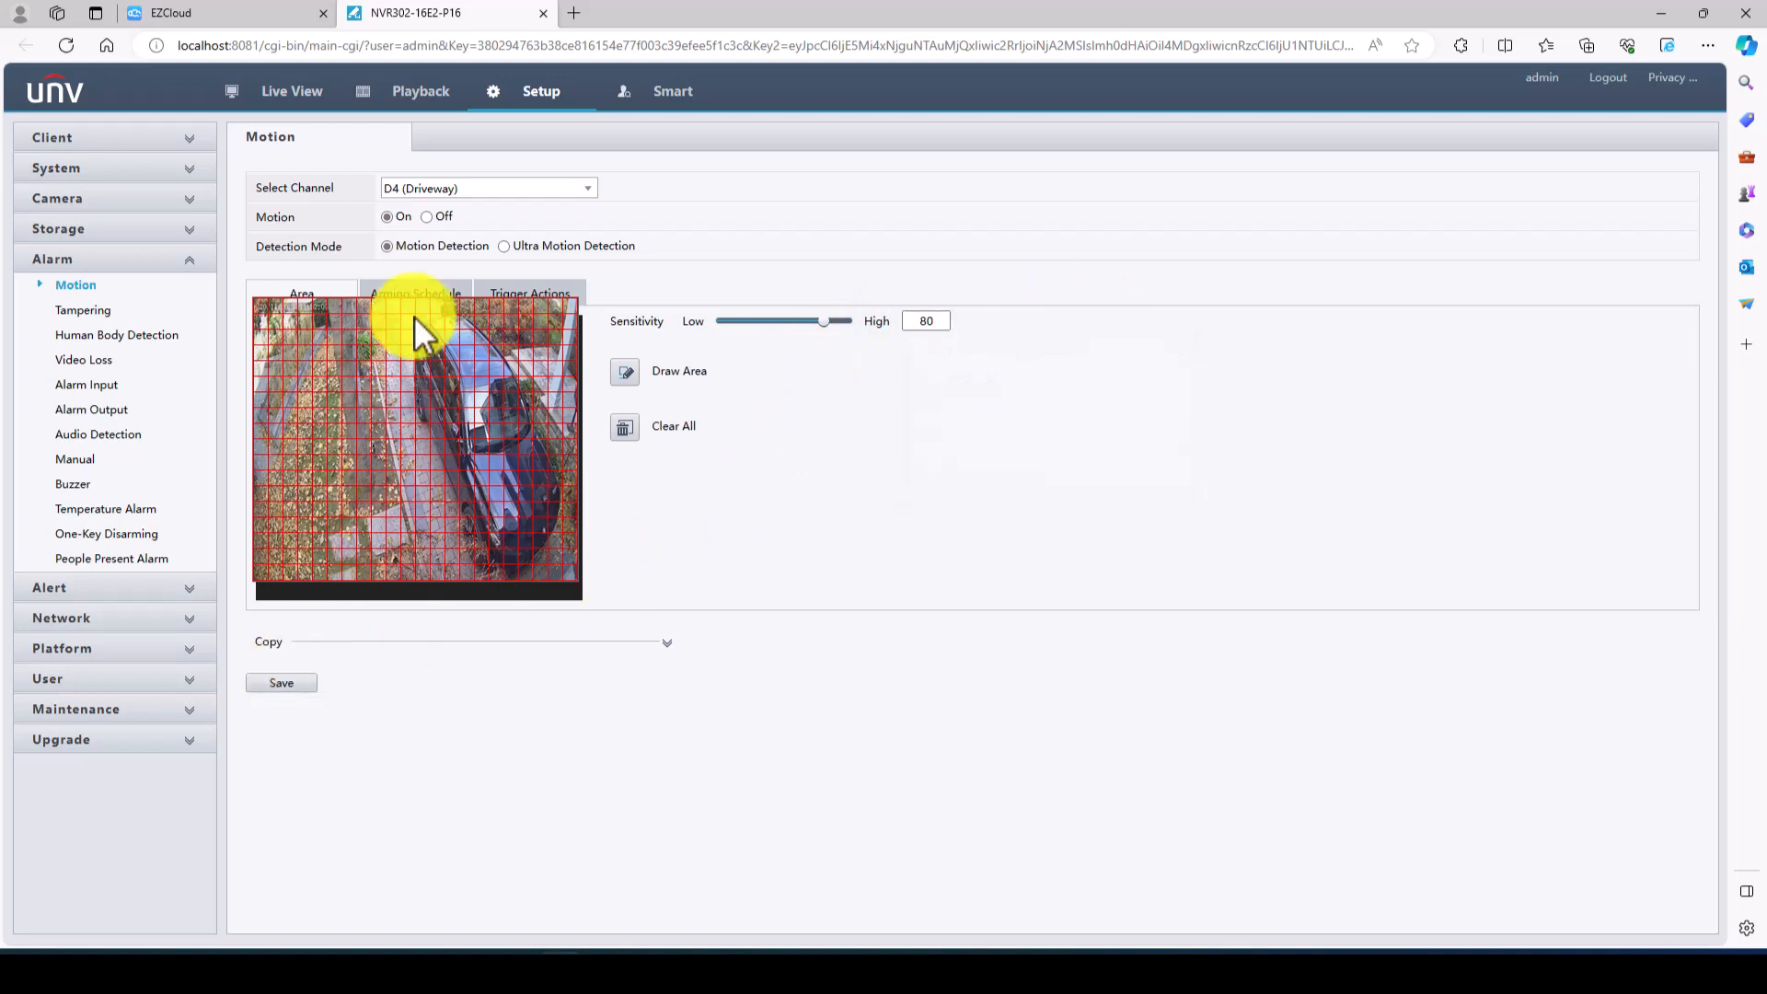
left_click(282, 683)
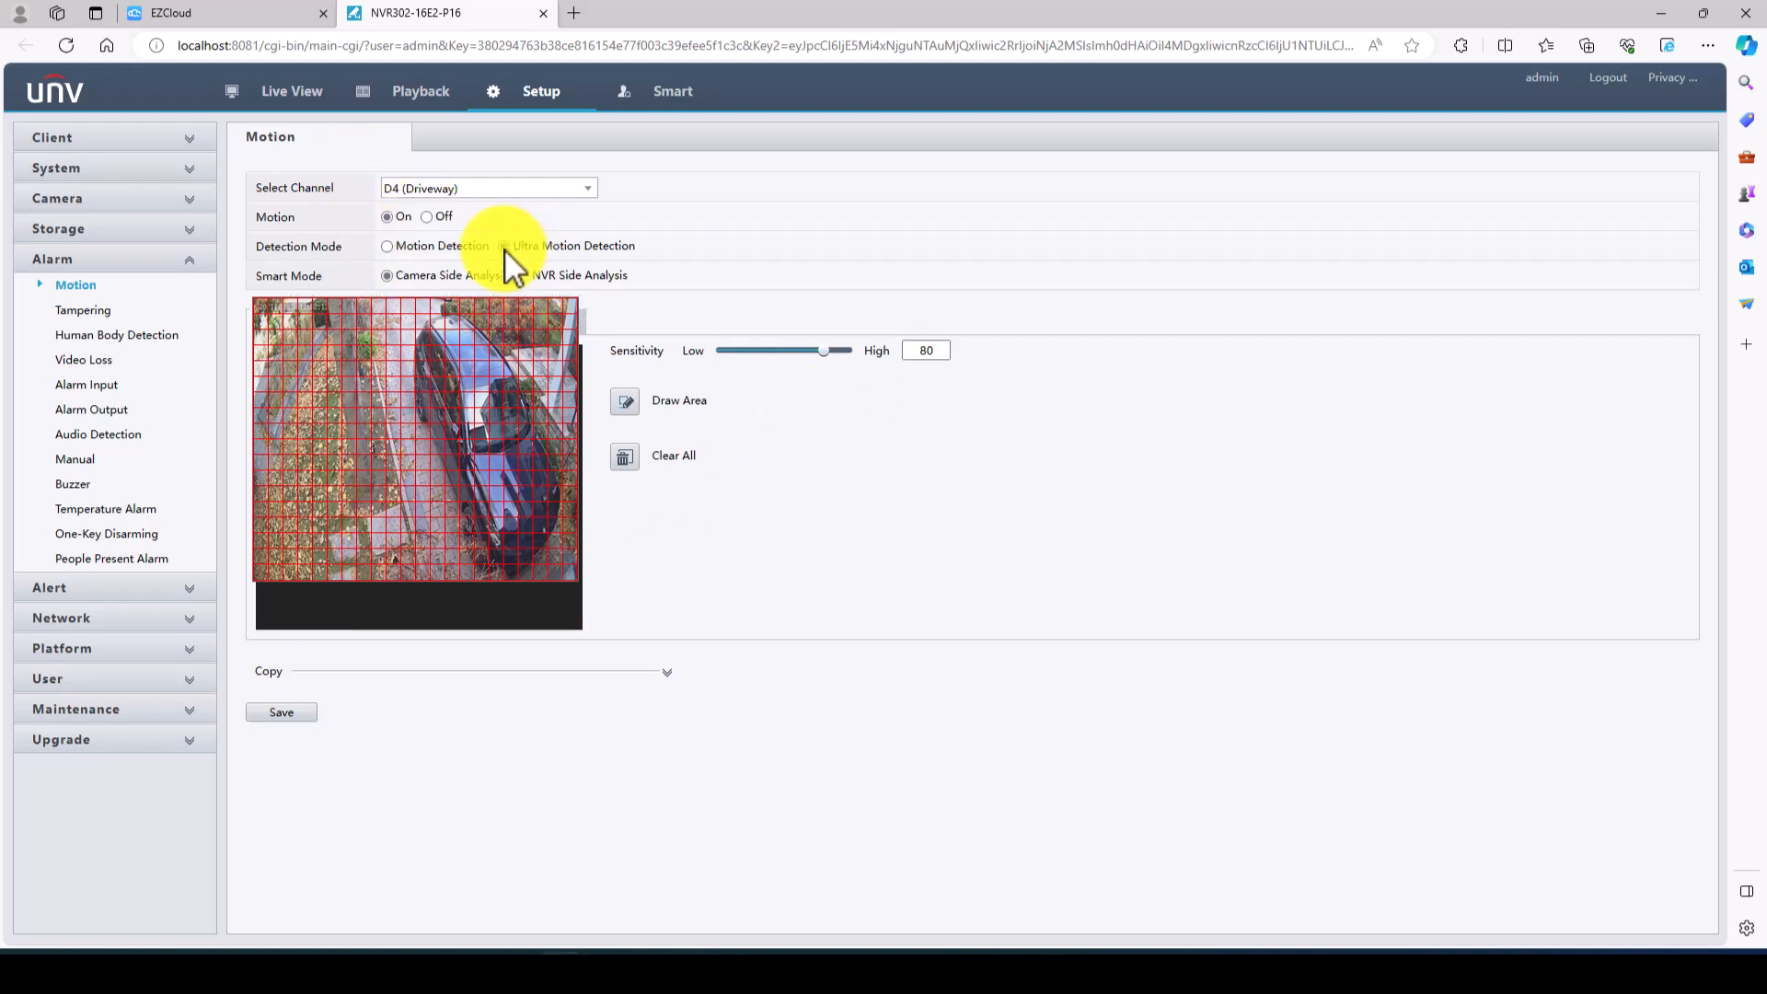
left_click(504, 246)
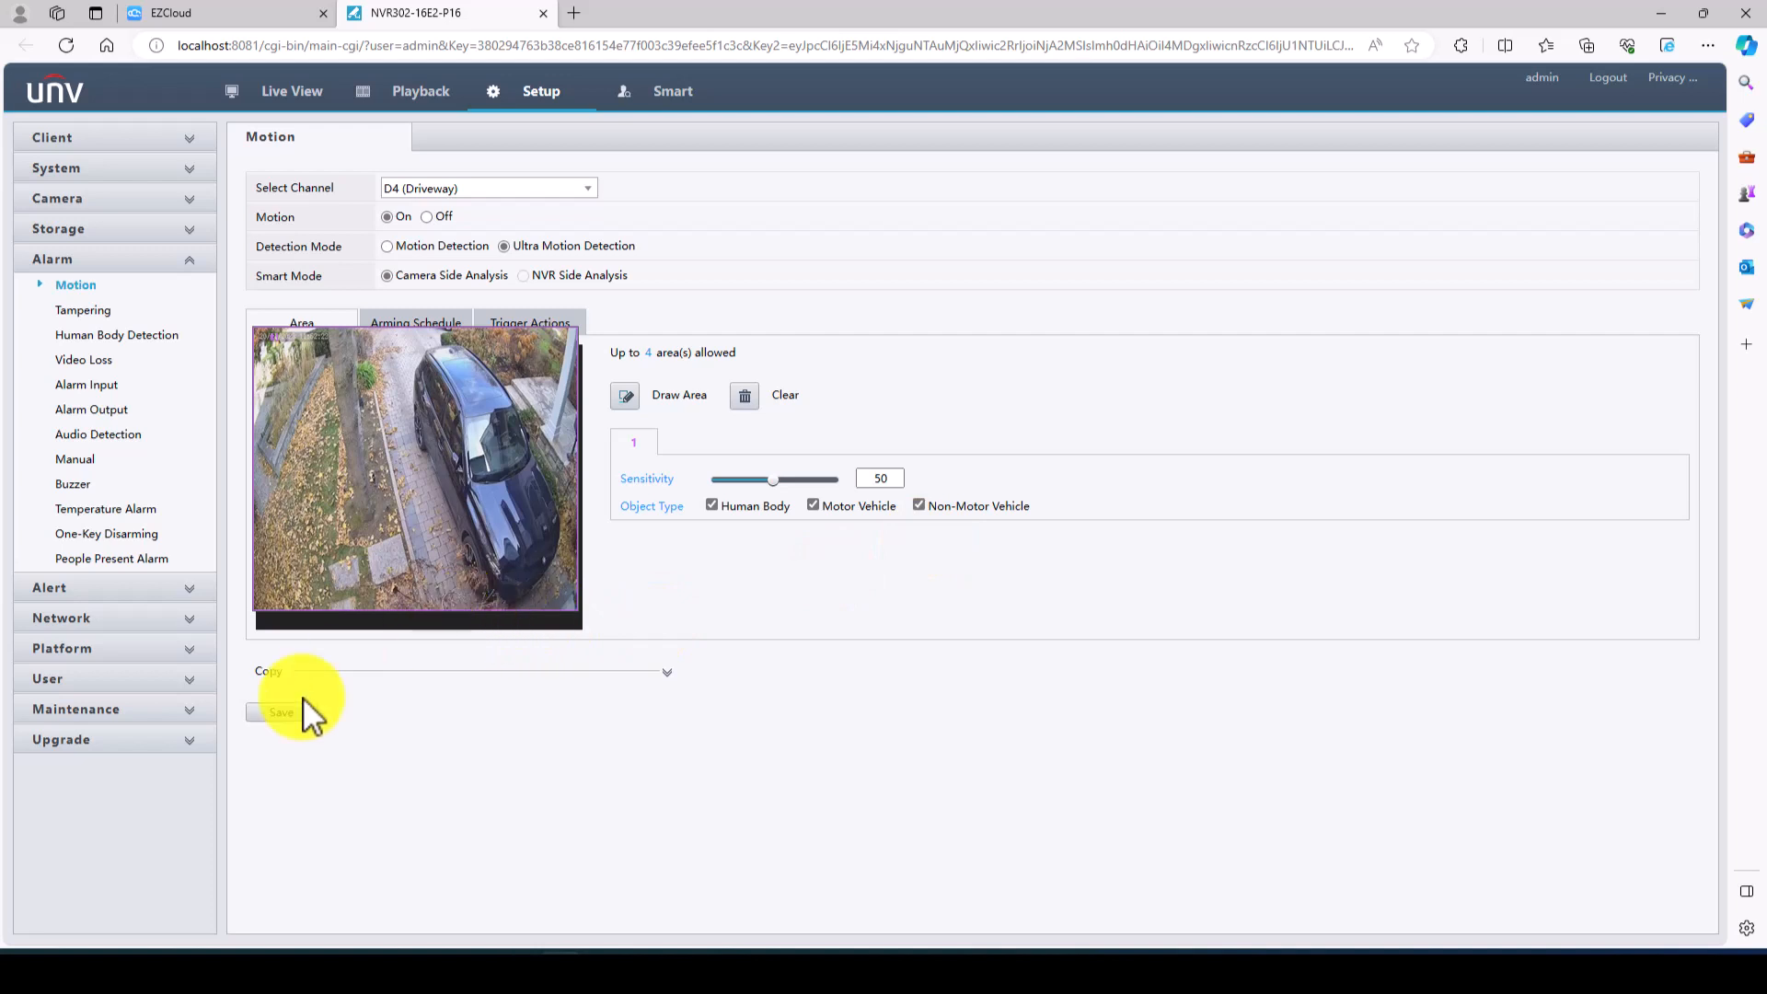
mouse_move(528, 341)
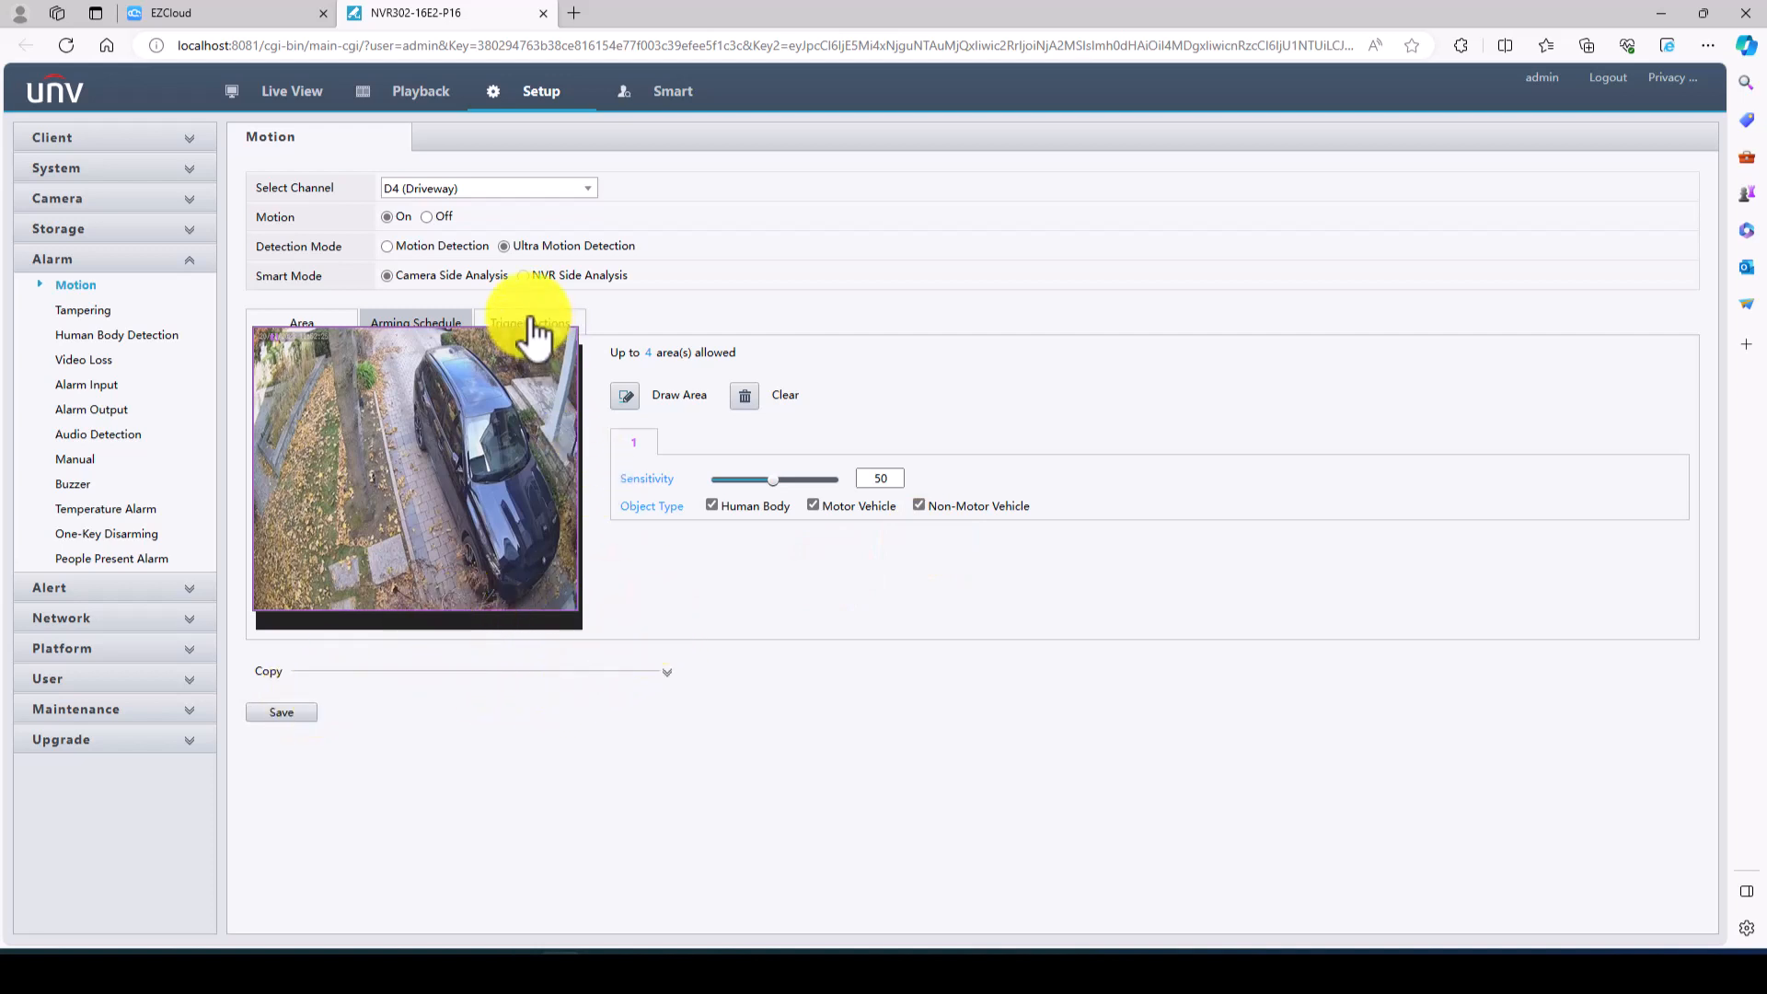
left_click(528, 322)
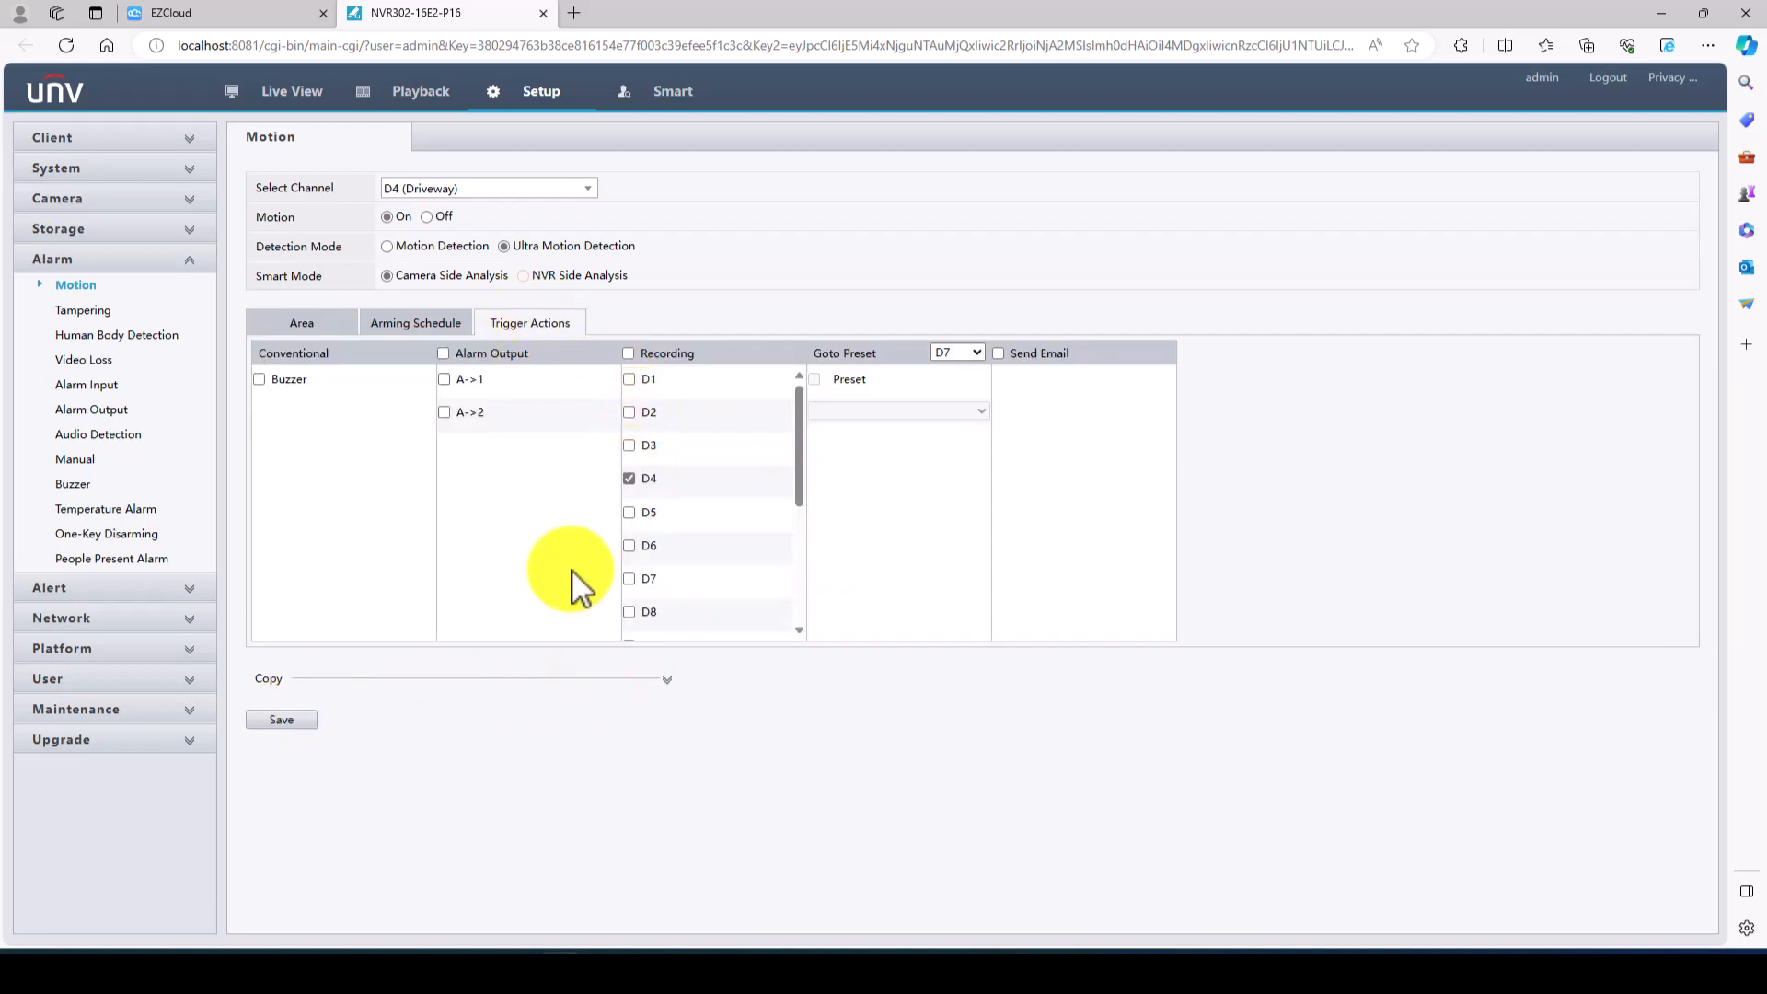
mouse_move(504, 372)
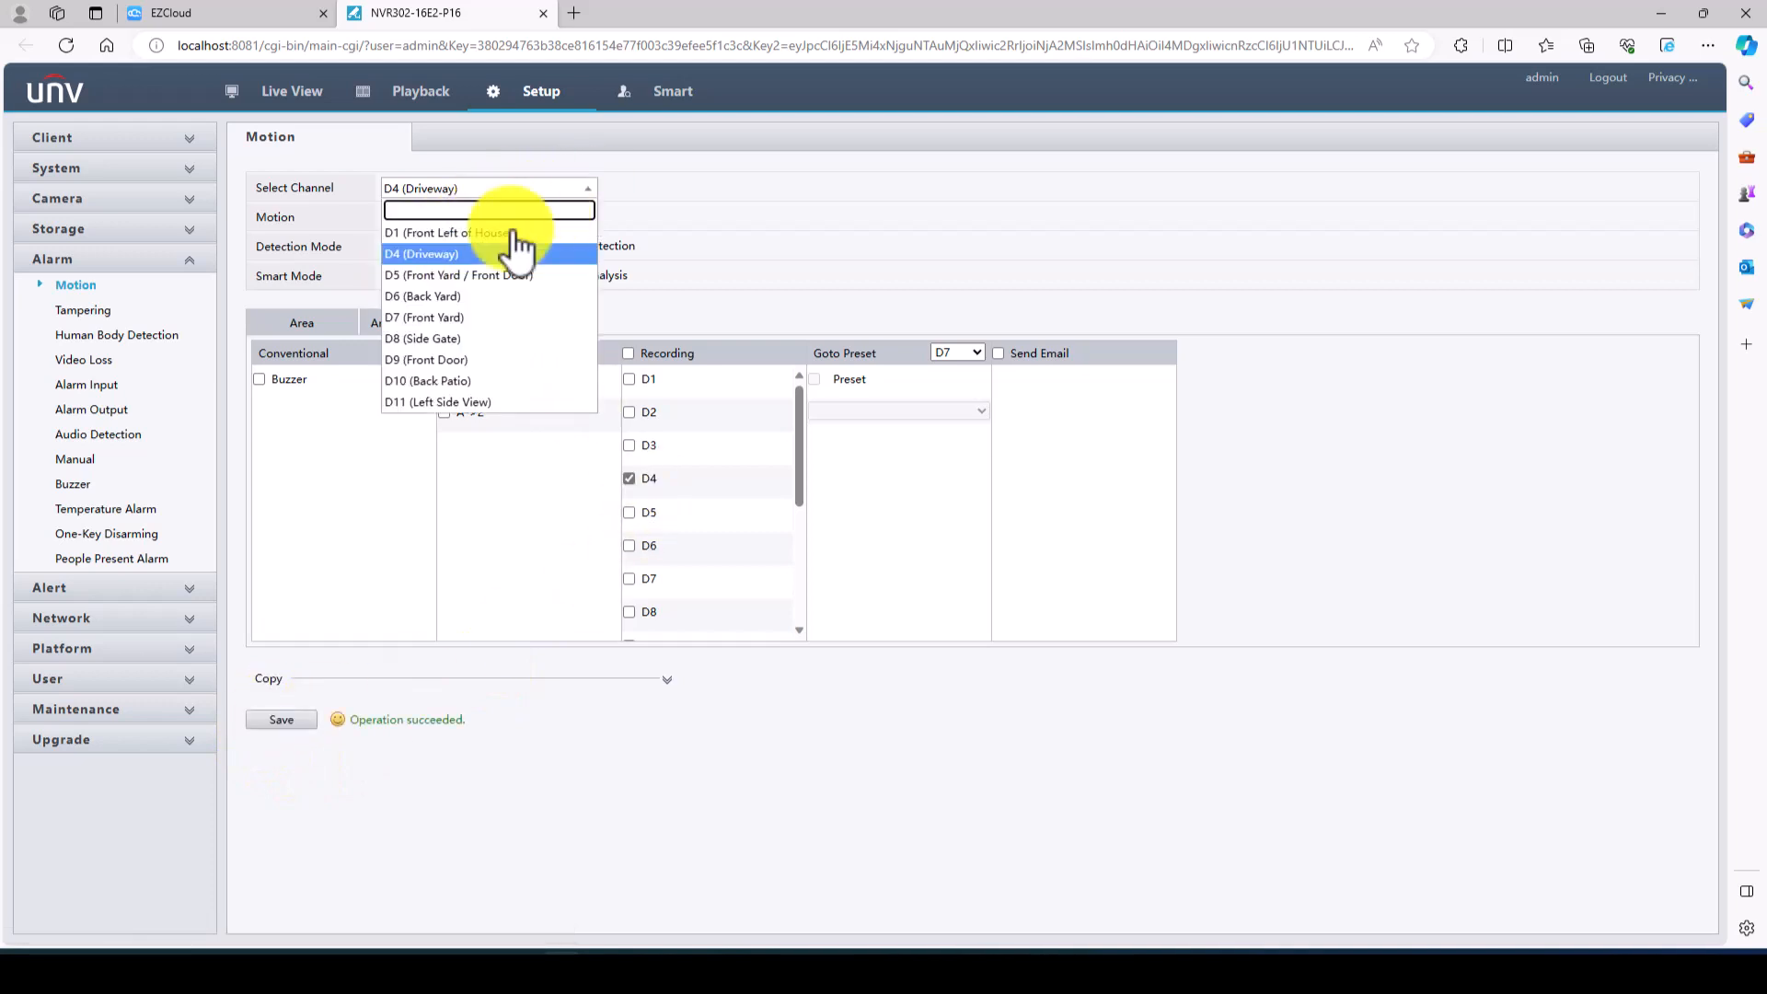
left_click(456, 274)
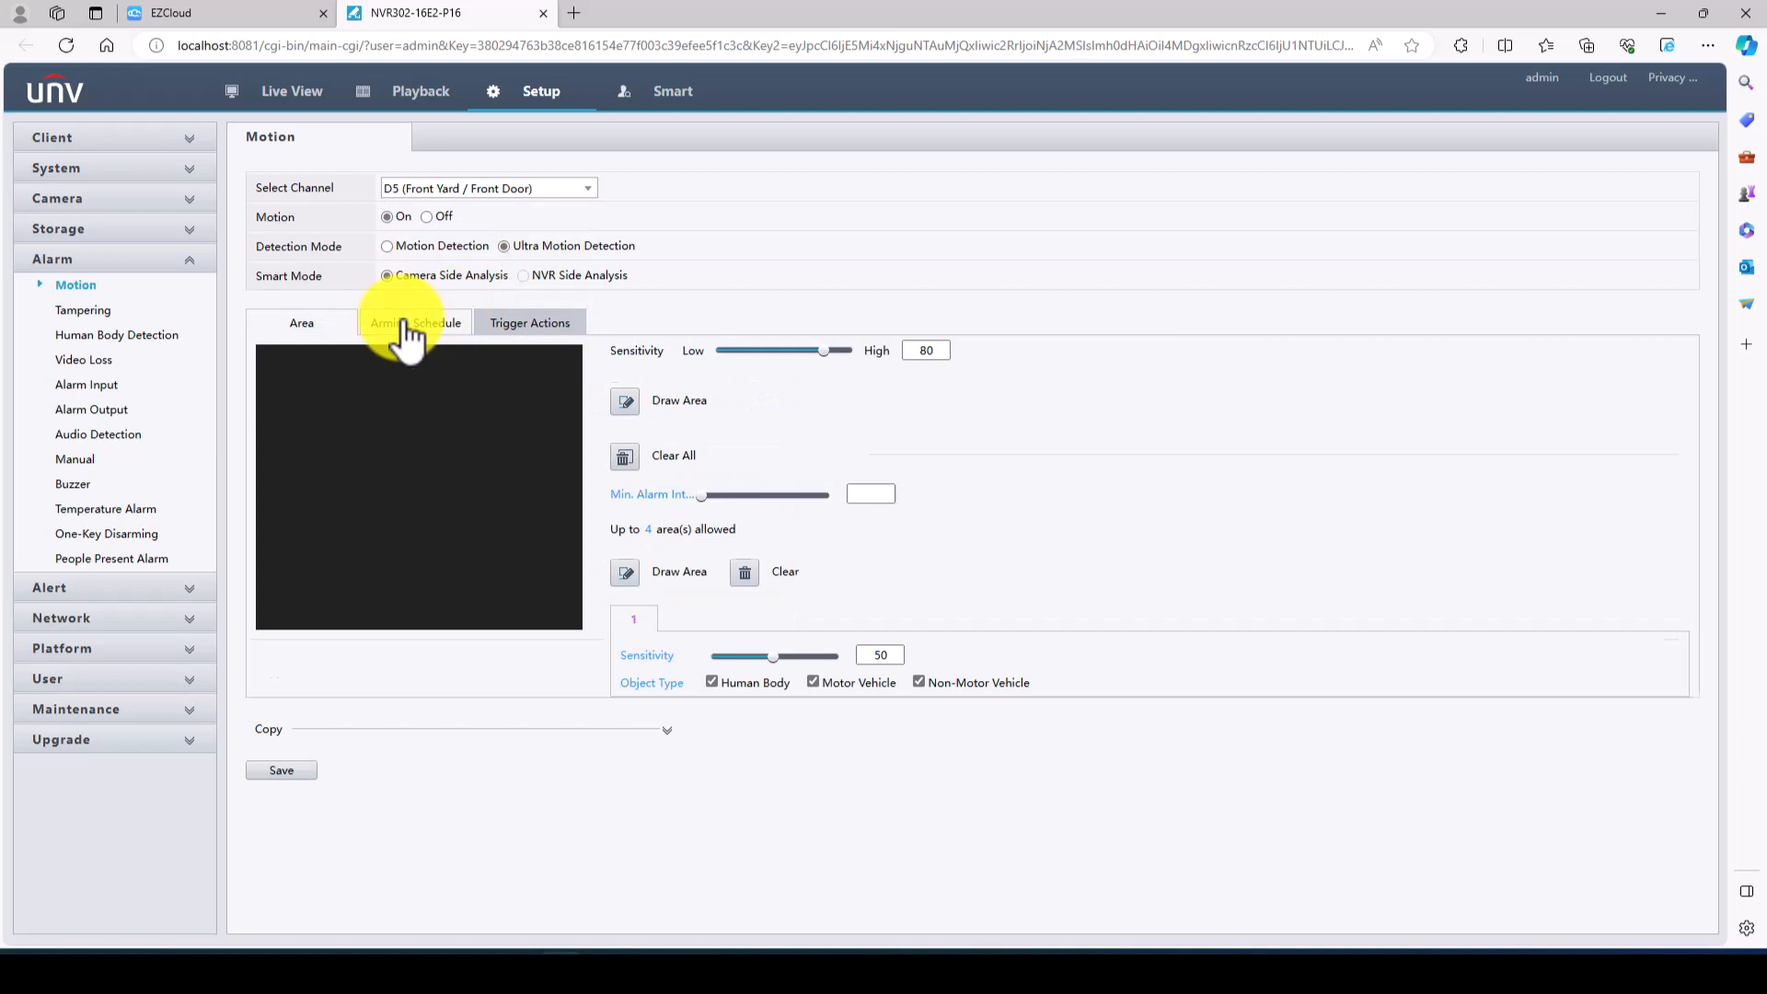
- Draw D5's motion detection area under Motion Detection and save it
left_click(386, 247)
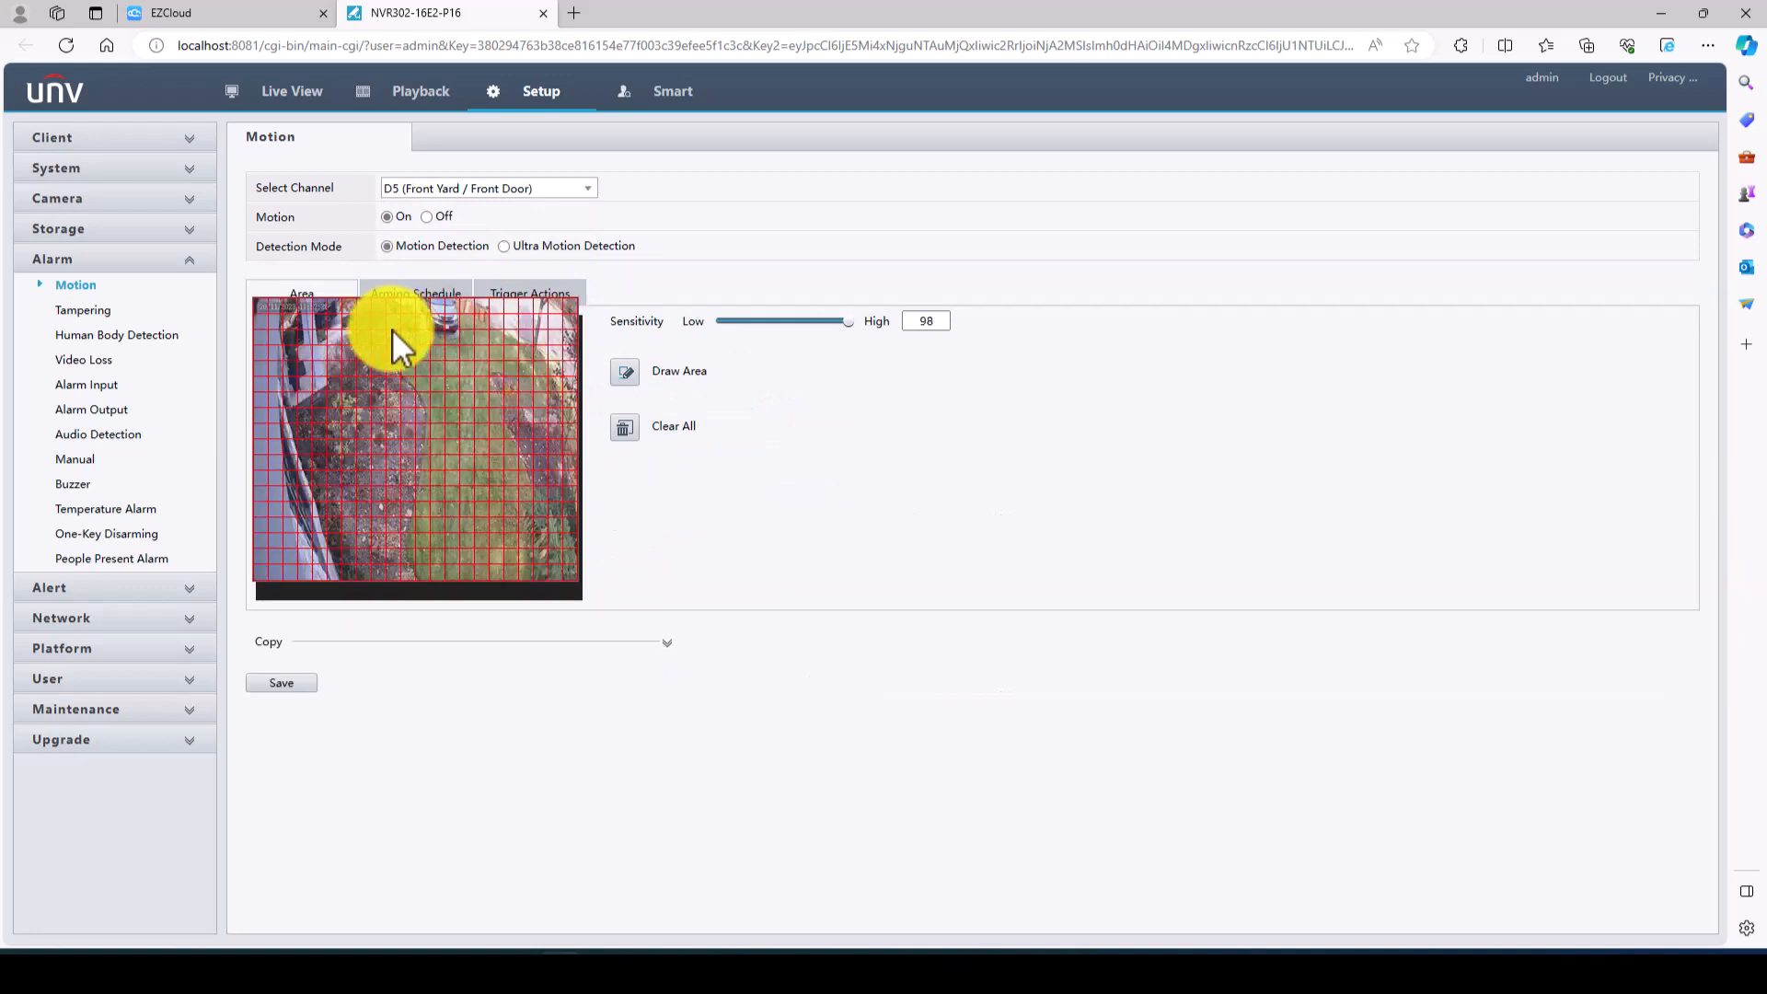
mouse_move(578, 375)
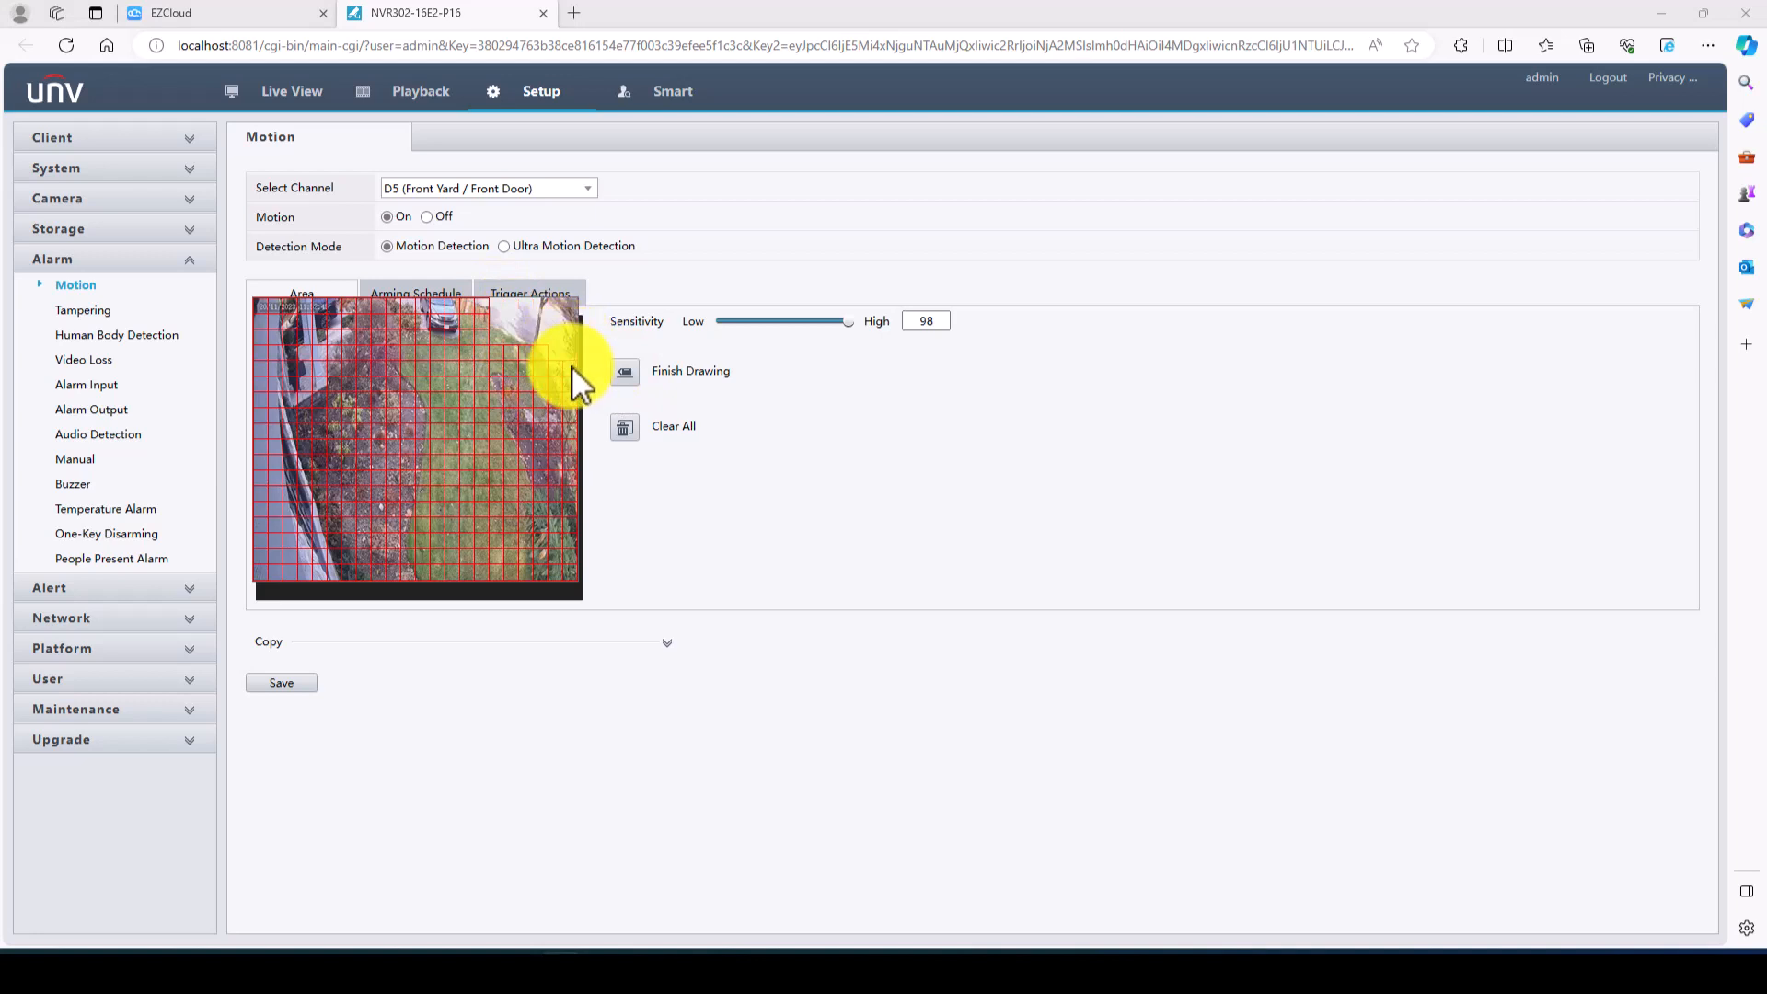
mouse_move(489, 368)
type("80")
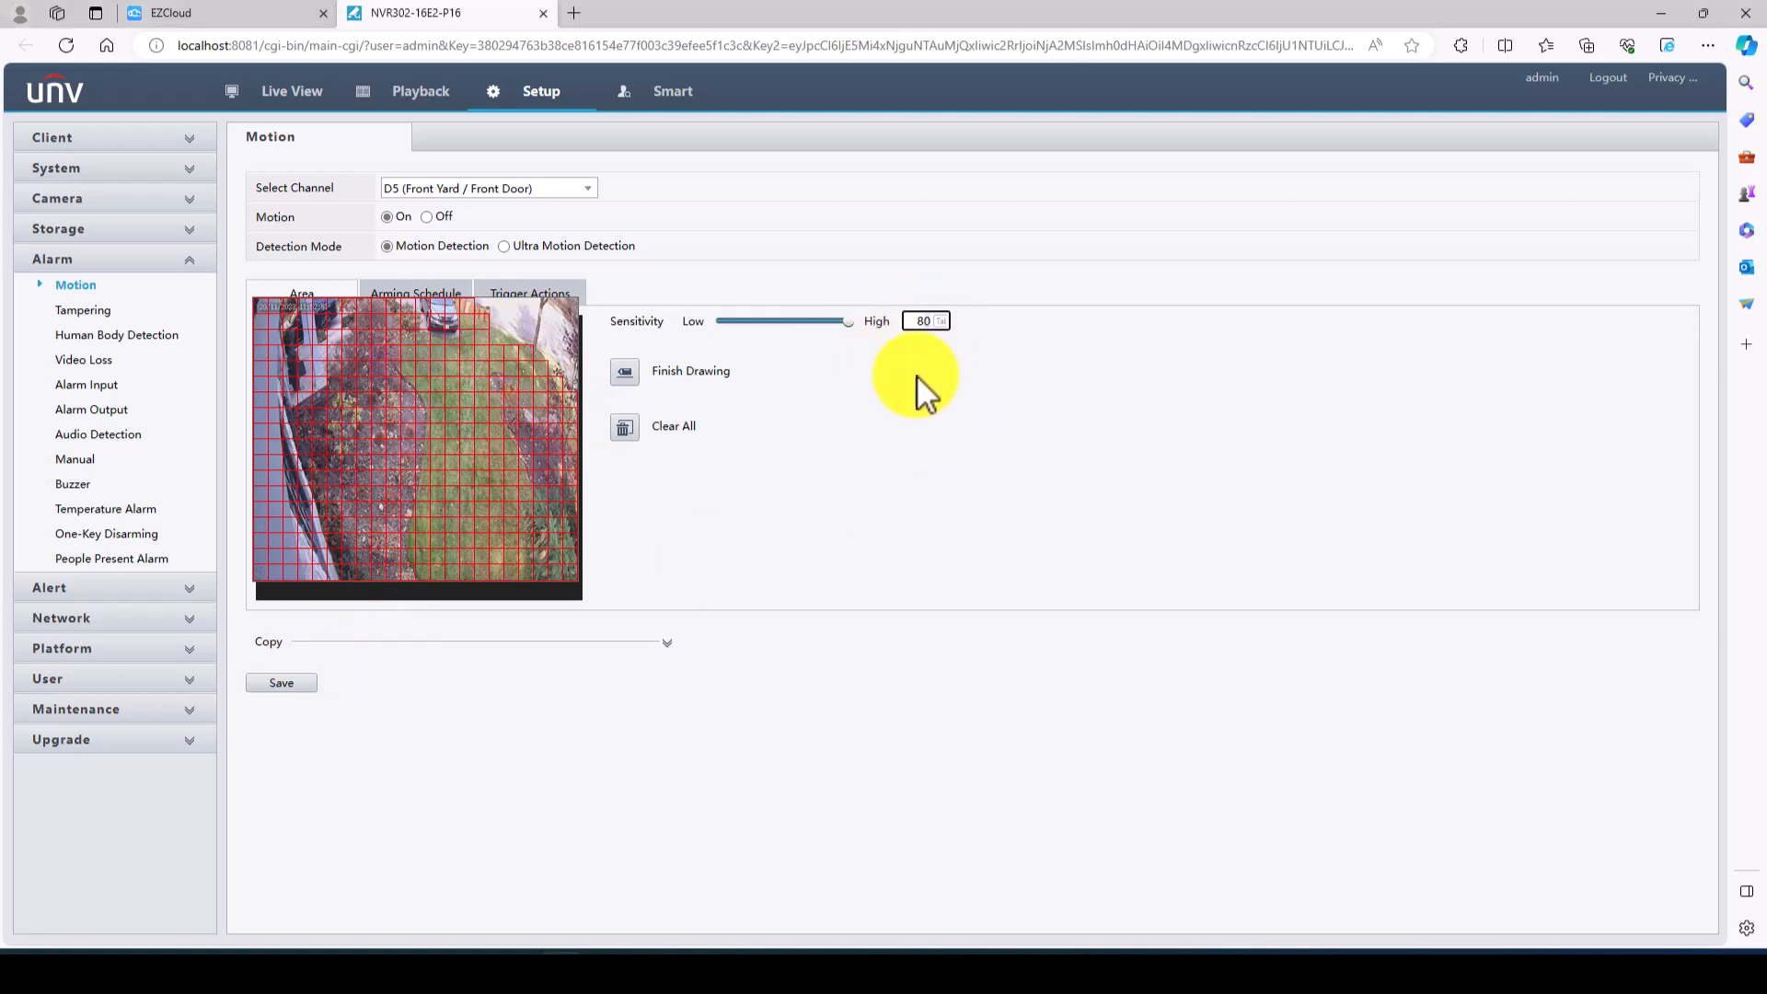
left_click(624, 372)
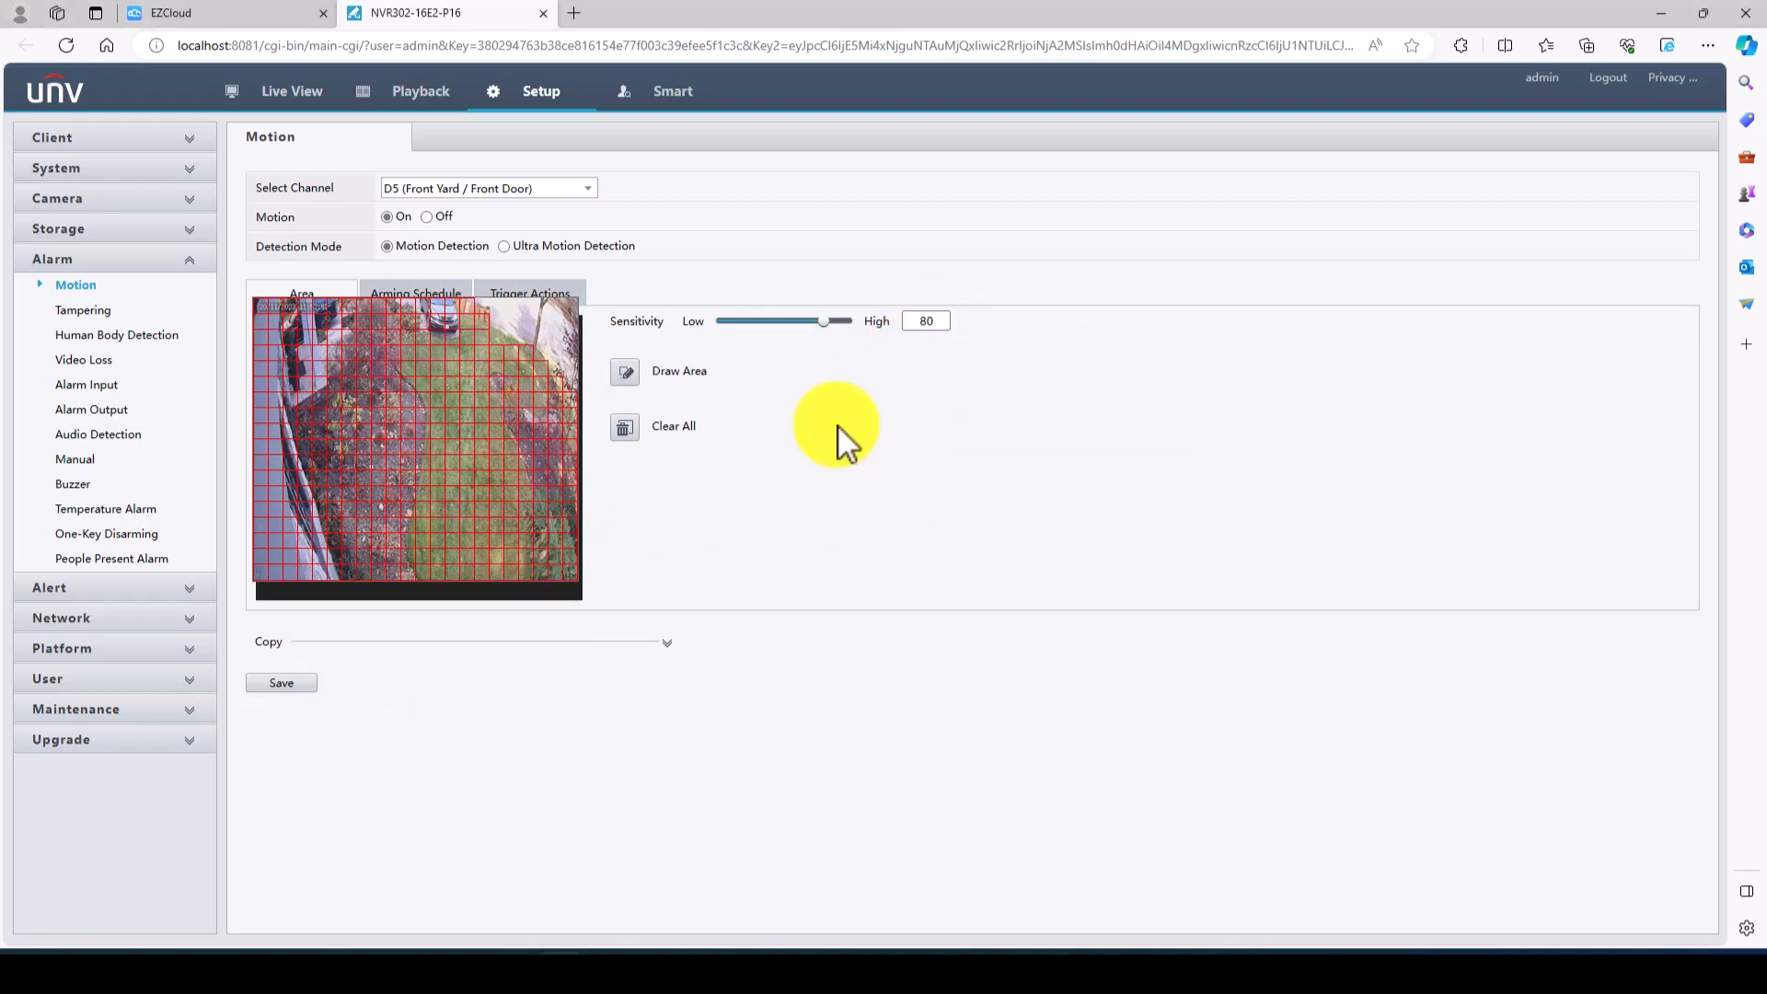
left_click(282, 683)
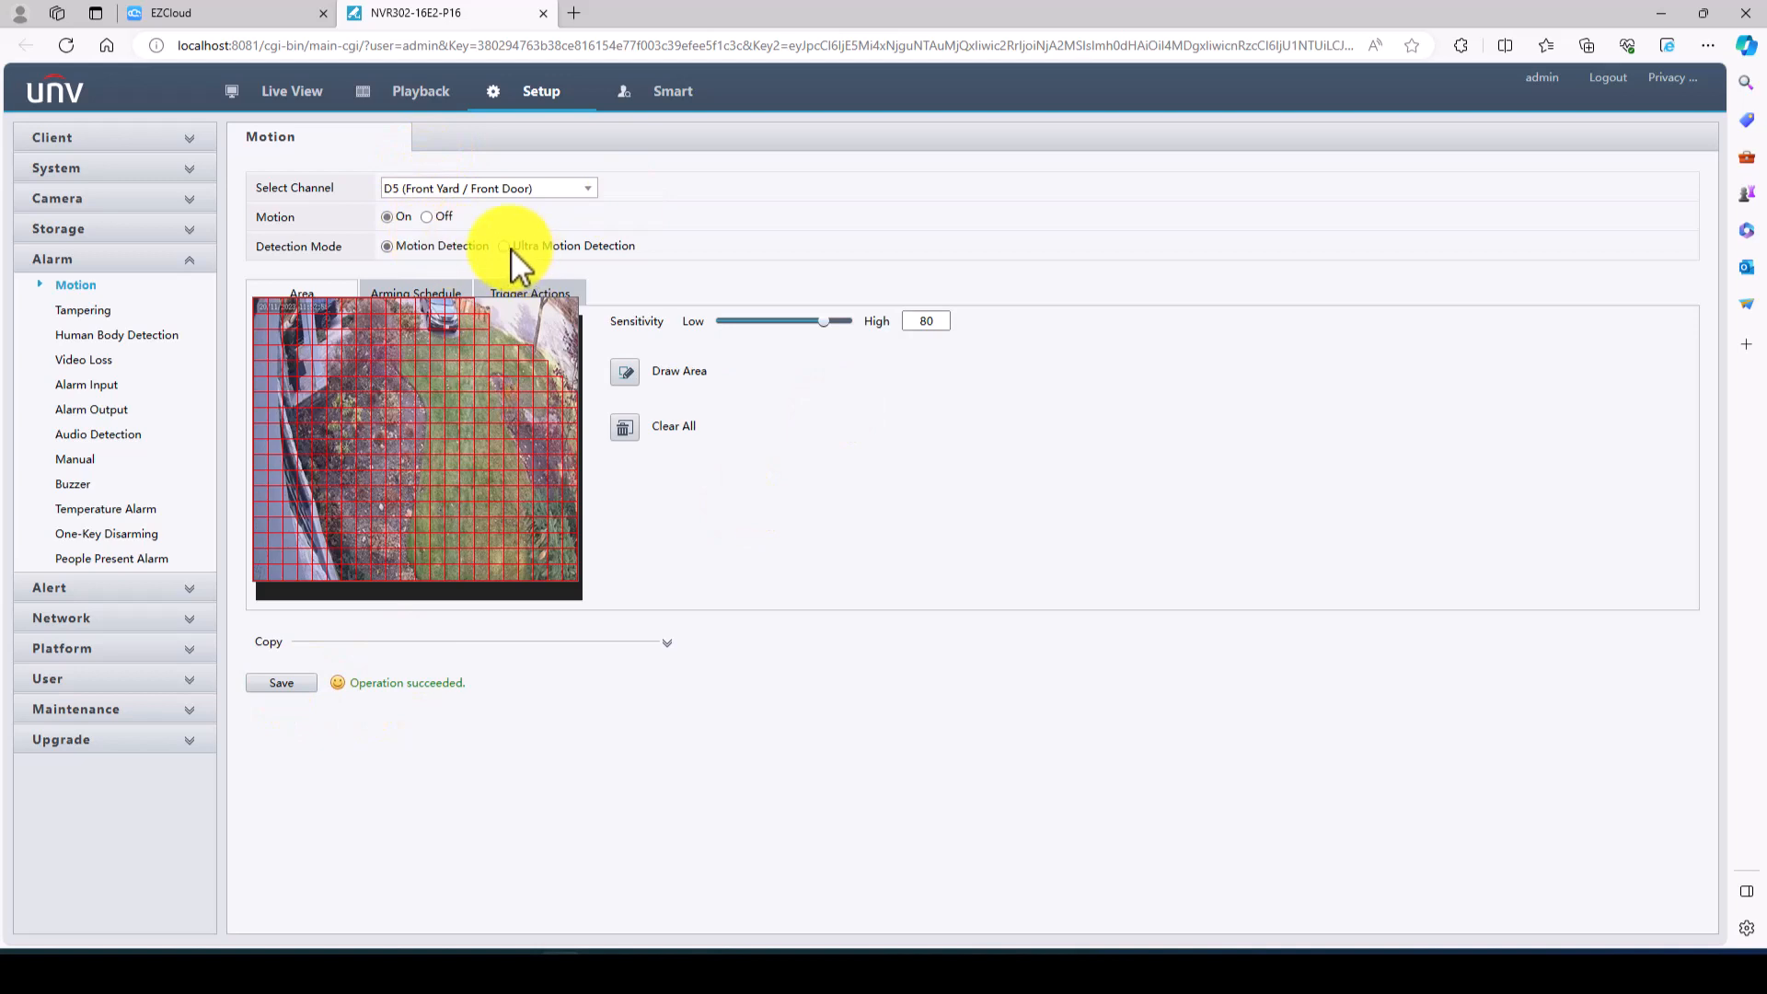
- Switch D5 to Ultra Motion Detection with recording on D5, then select D6 Back Yard
left_click(503, 247)
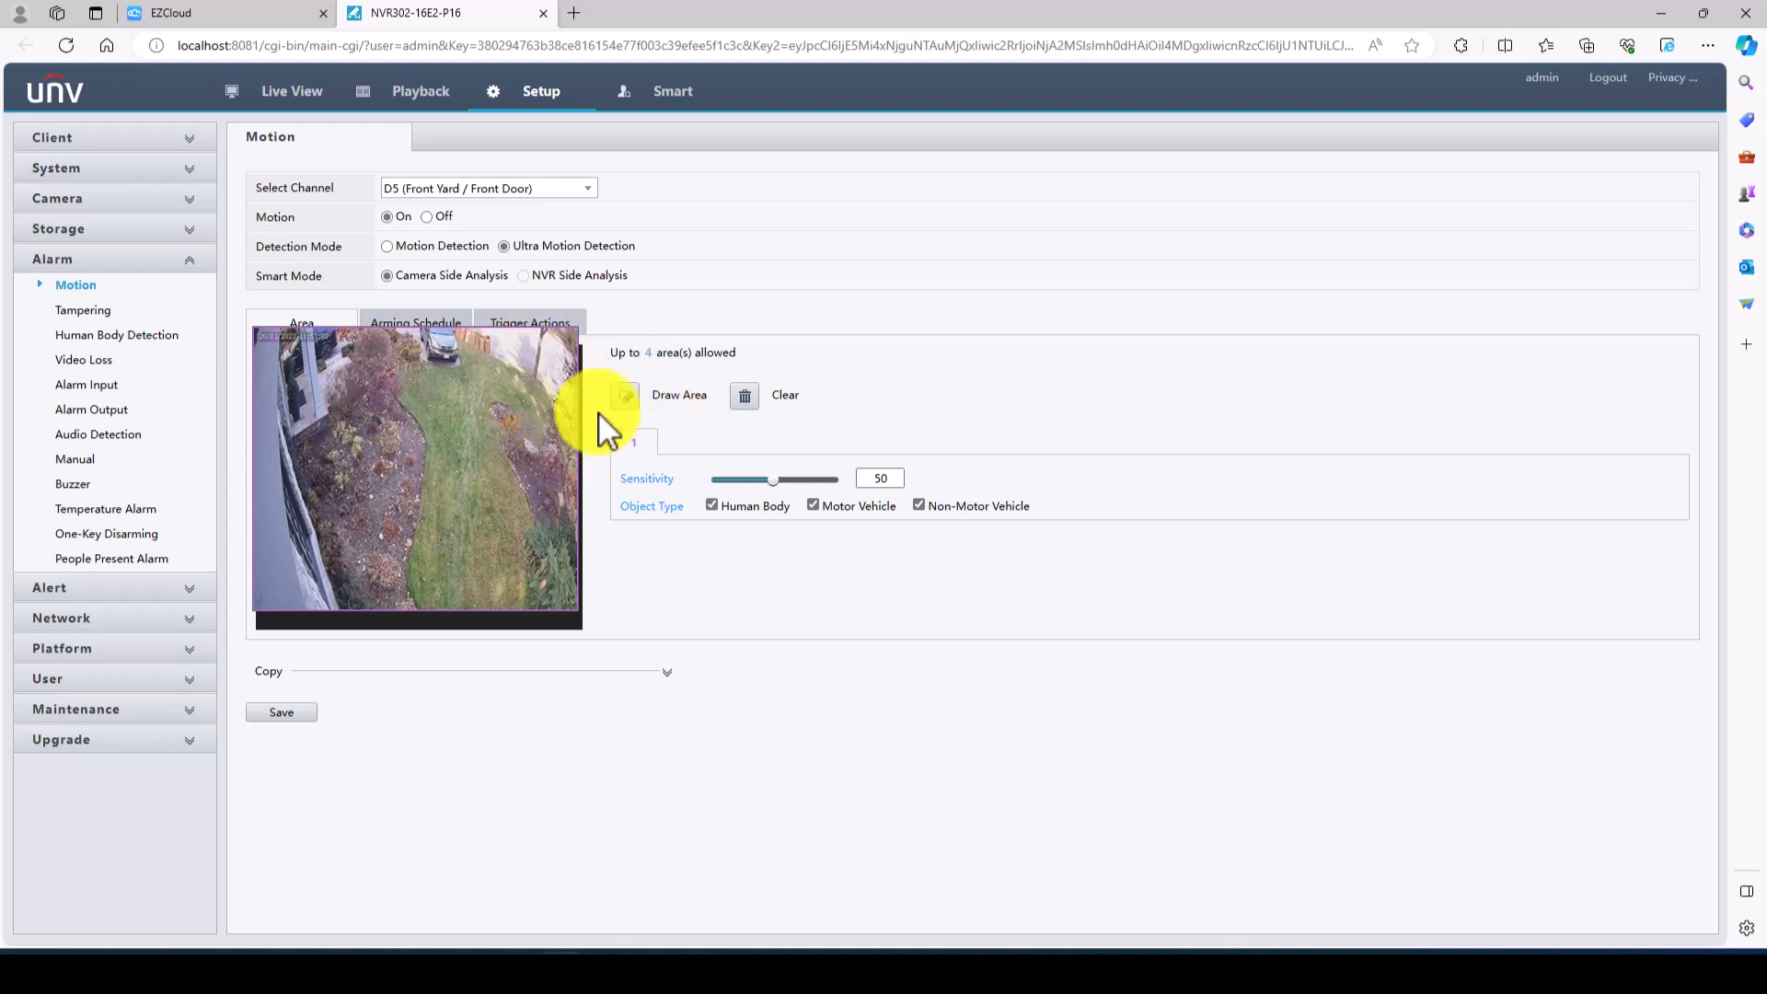
left_click(529, 322)
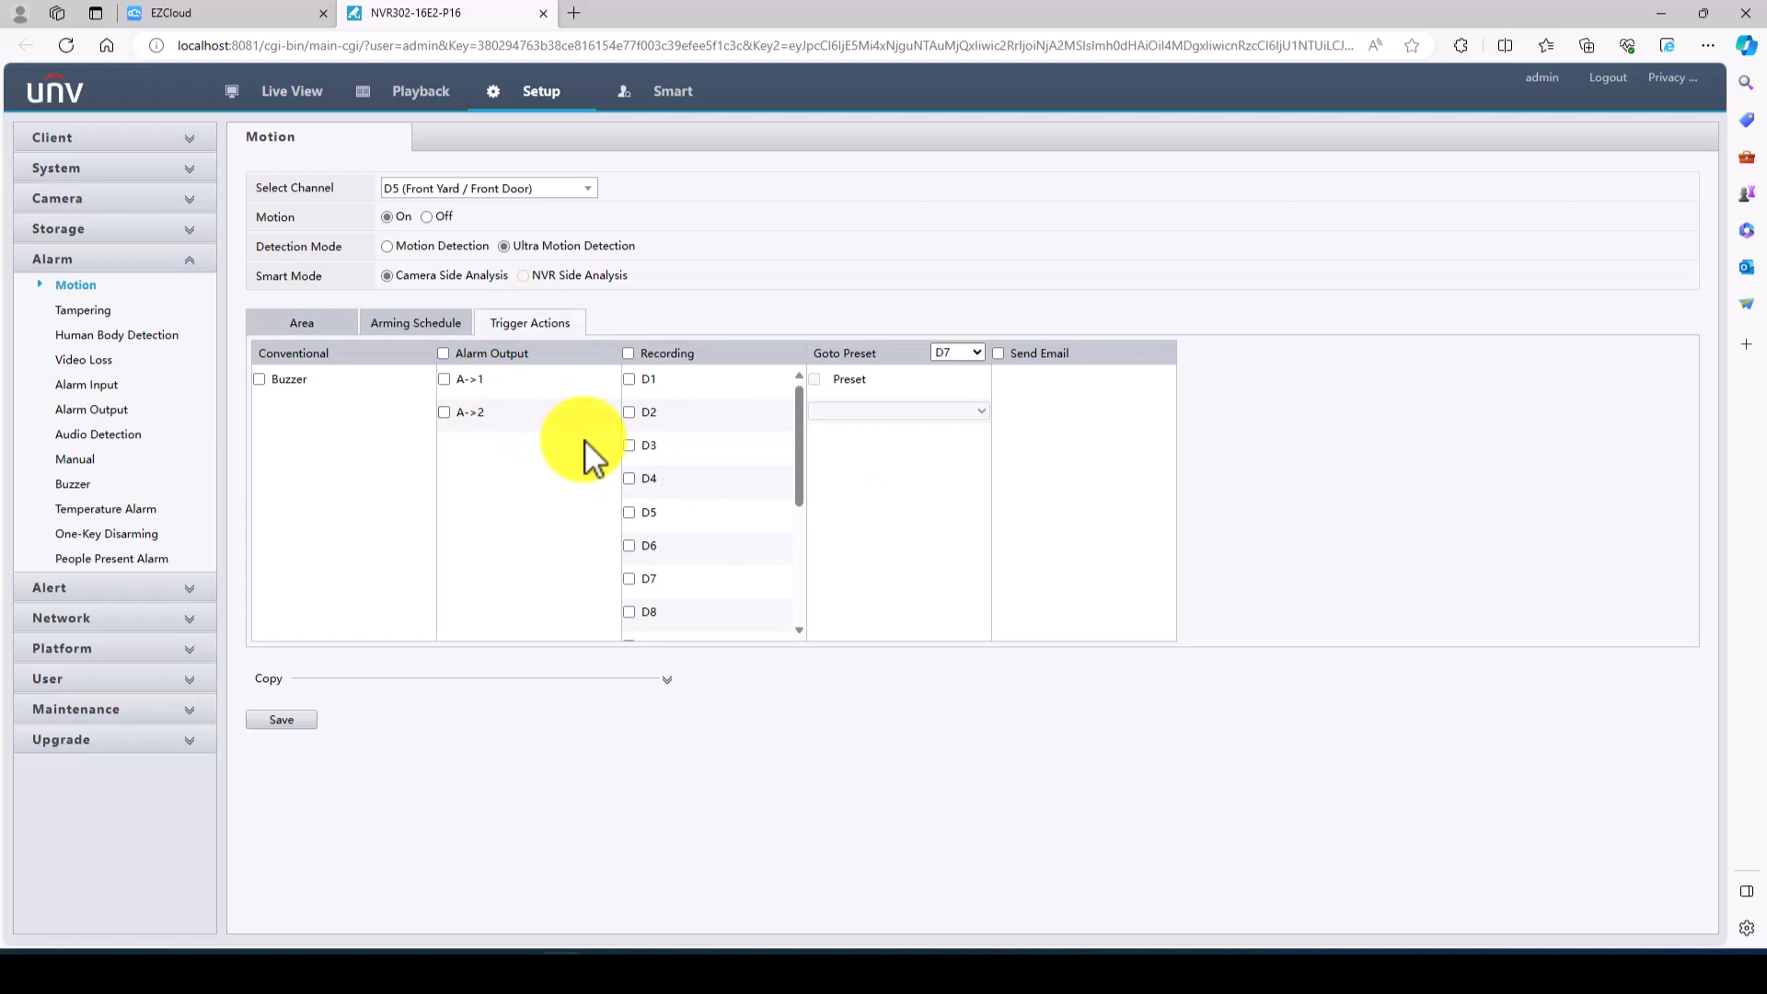
left_click(630, 512)
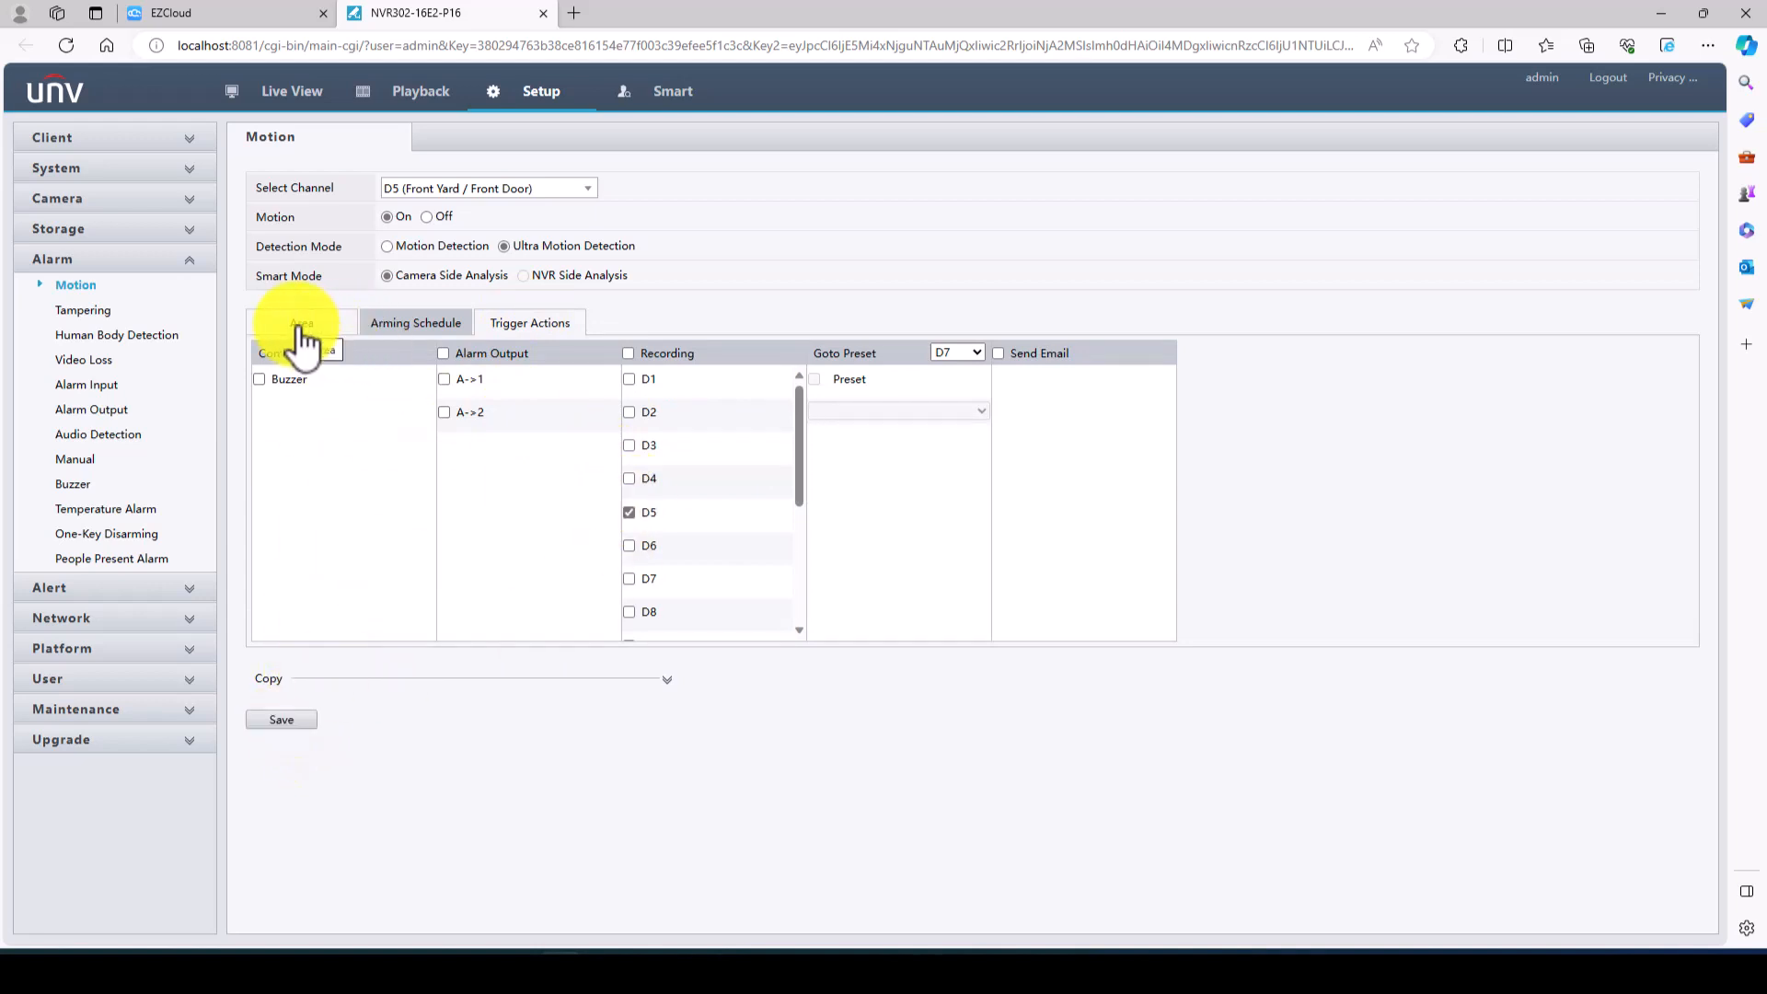
left_click(302, 322)
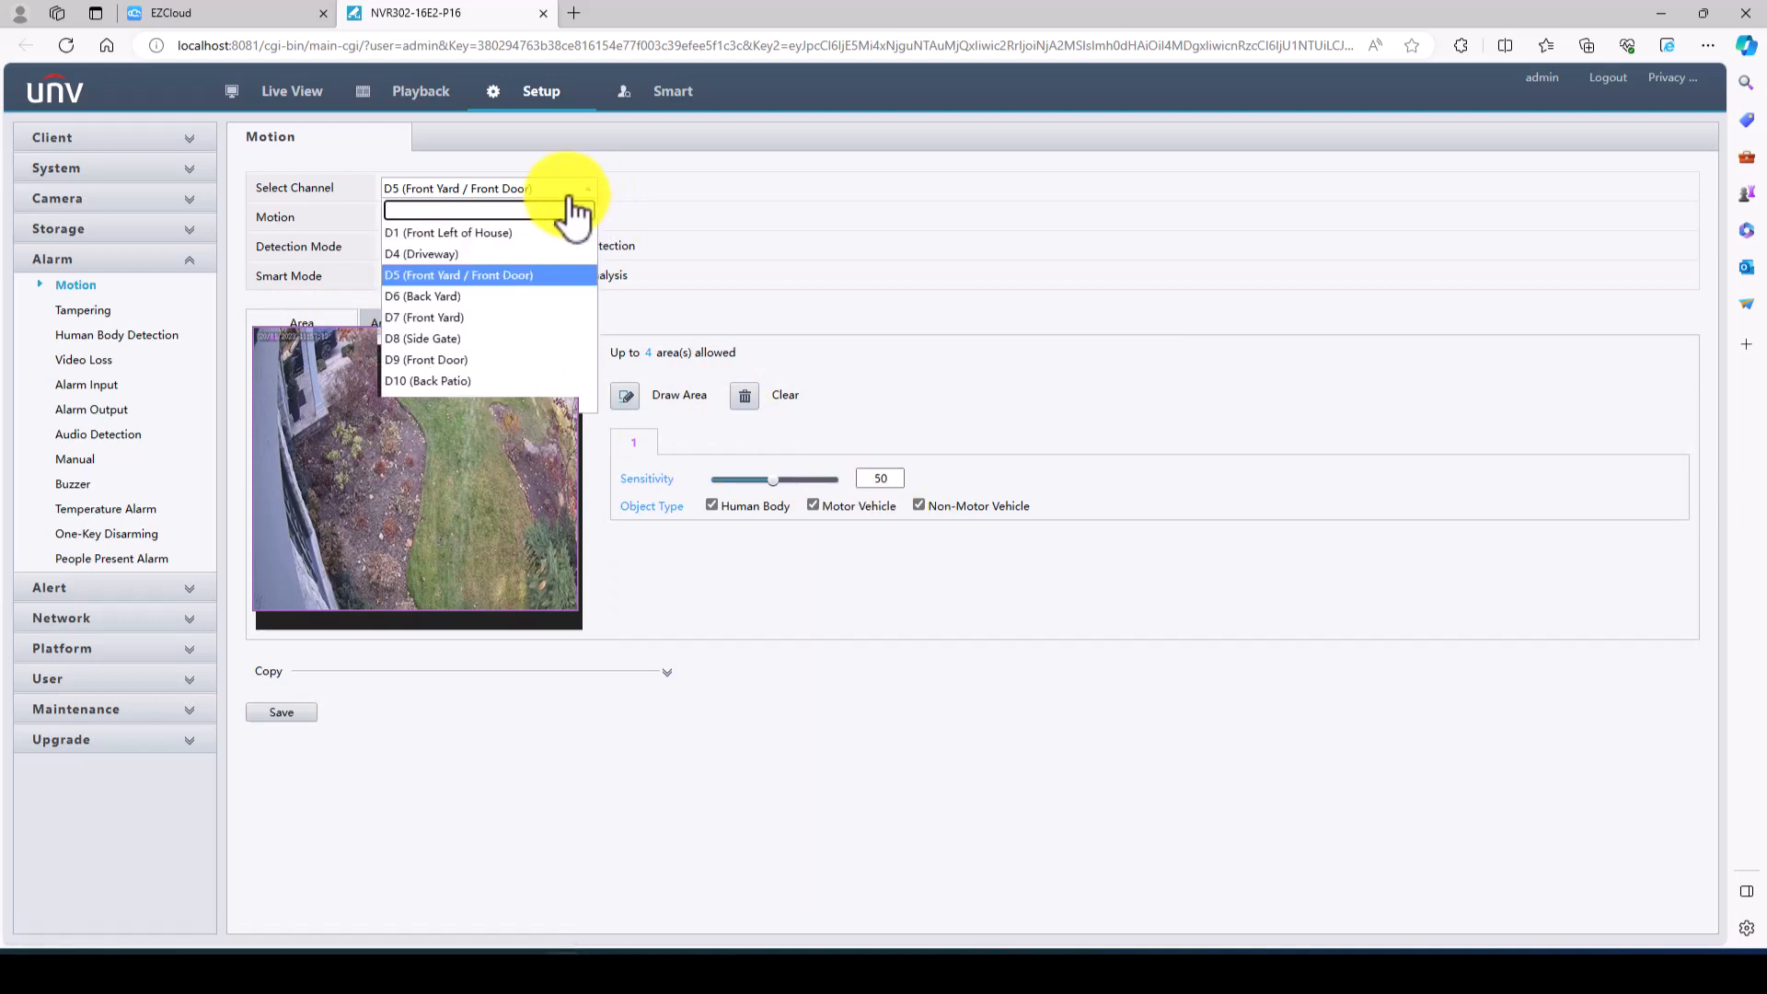
left_click(422, 297)
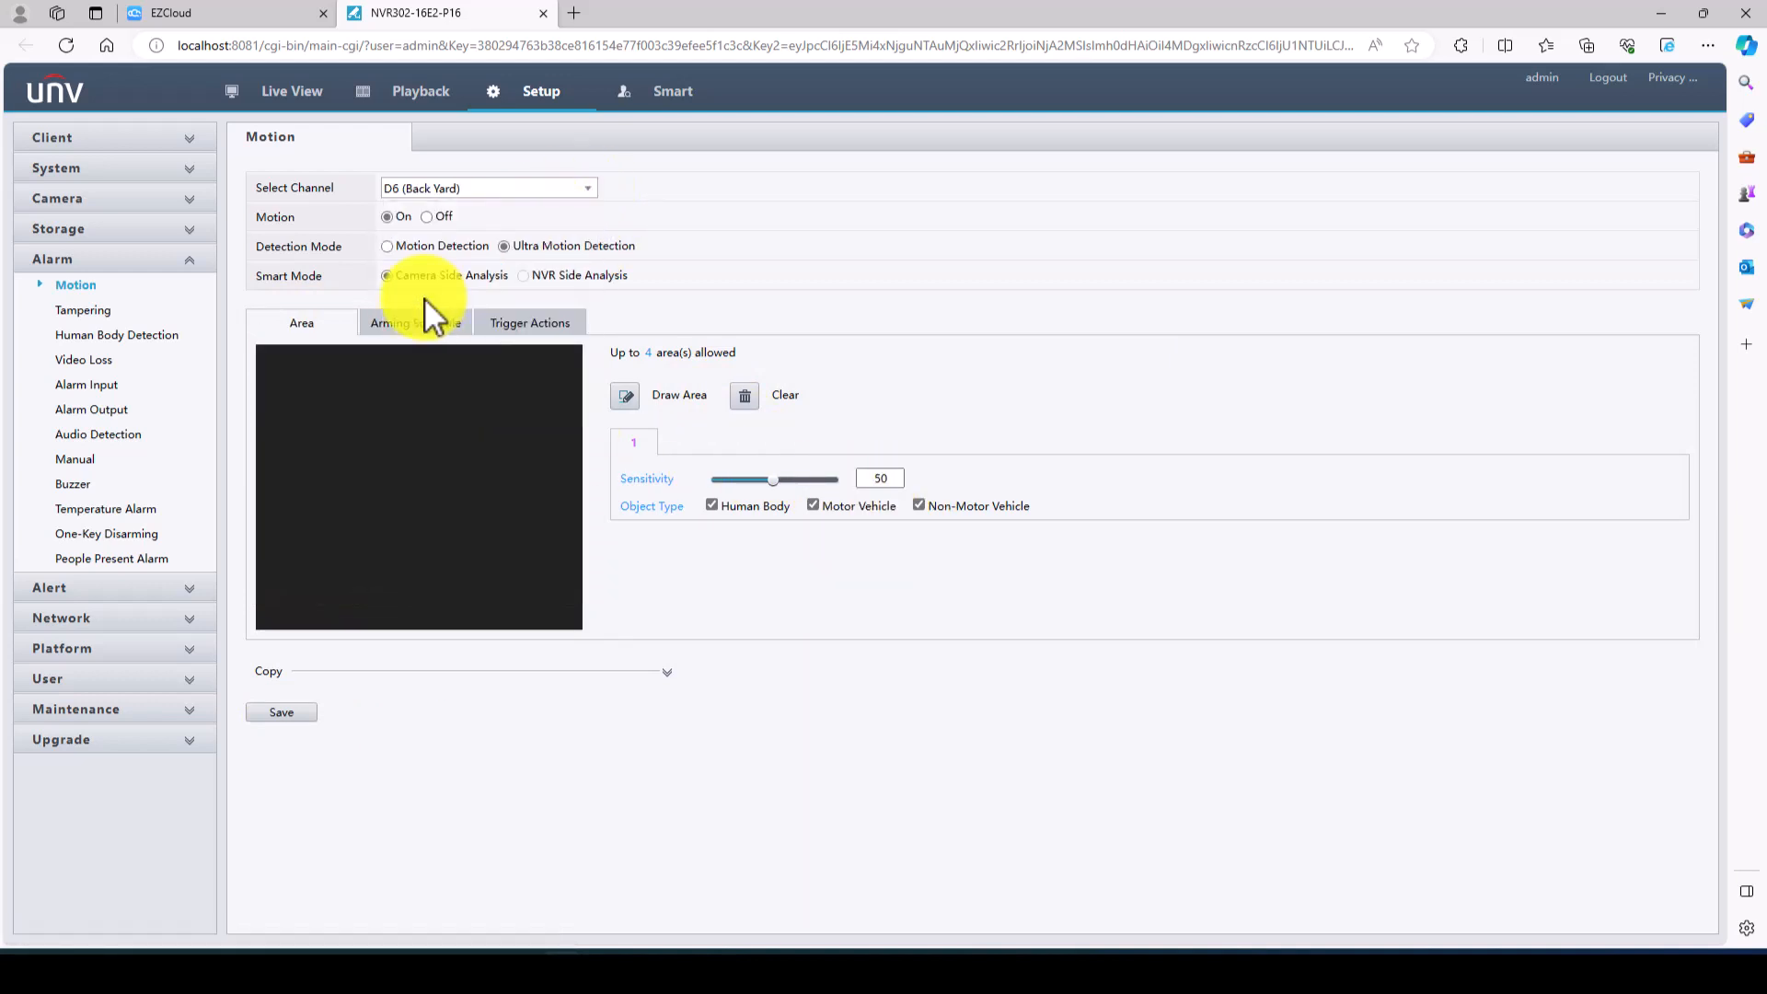
- Save D6 Back Yard with sensitivity 80, Ultra Motion Detection and recording on D6
left_click(387, 246)
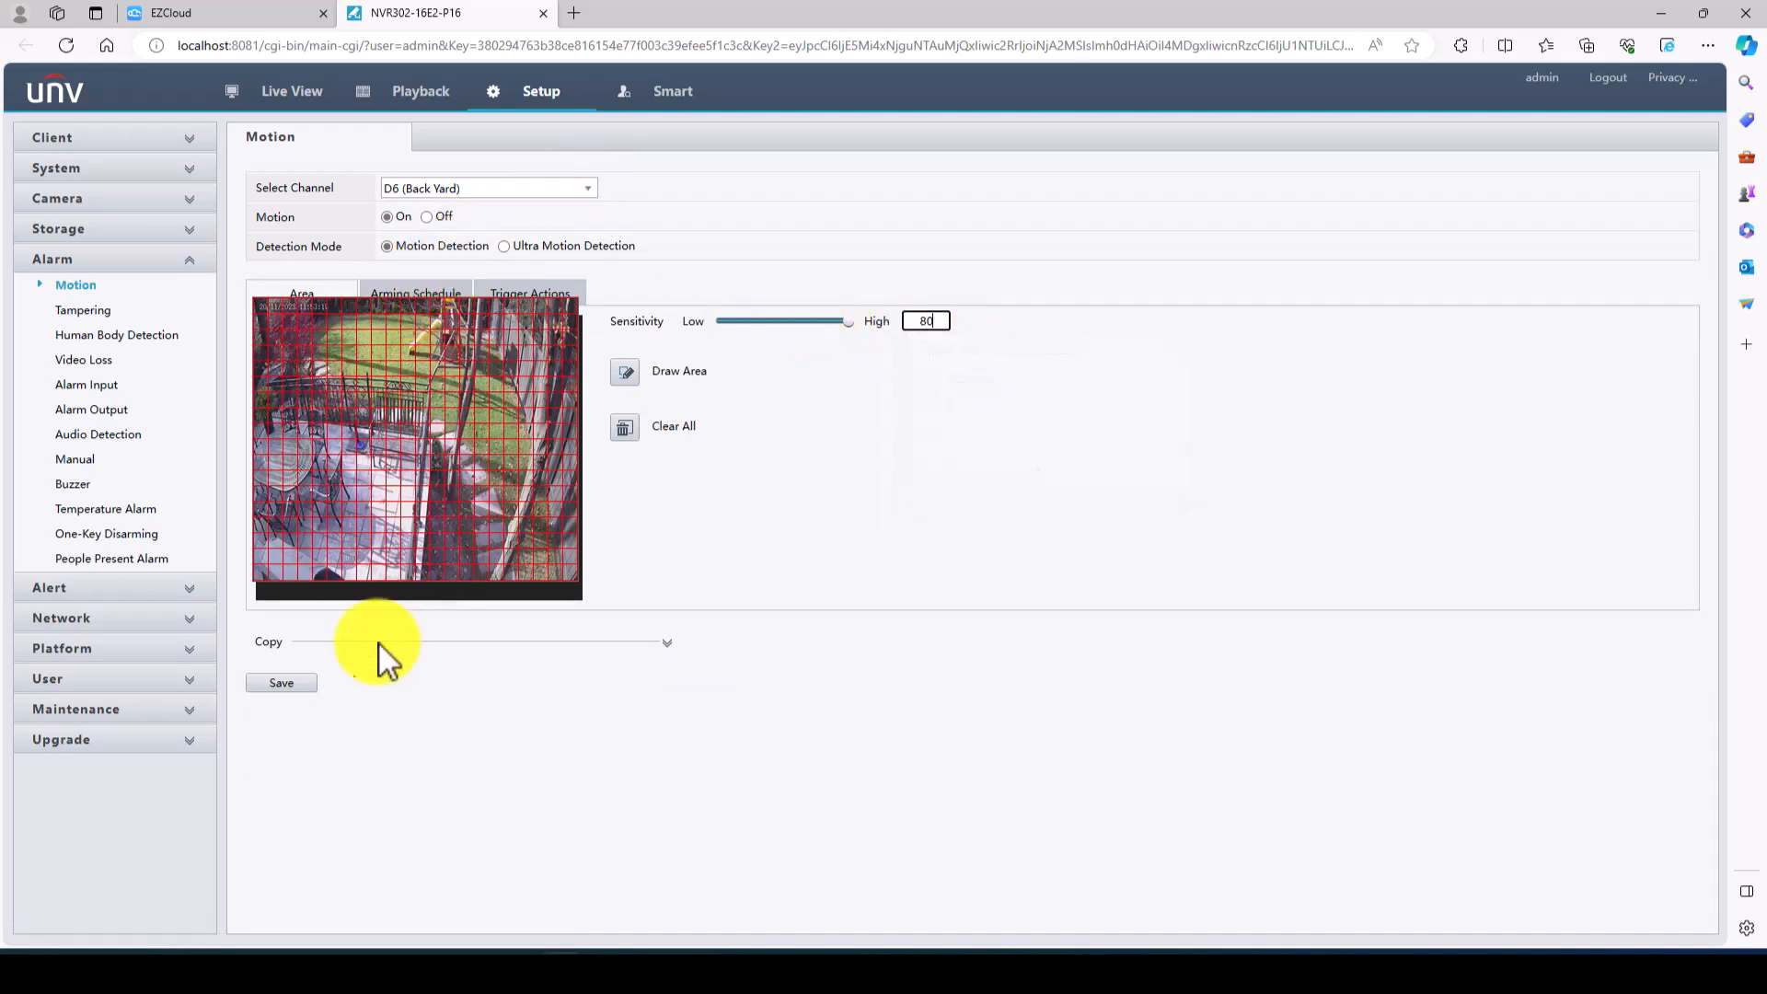
left_click(281, 683)
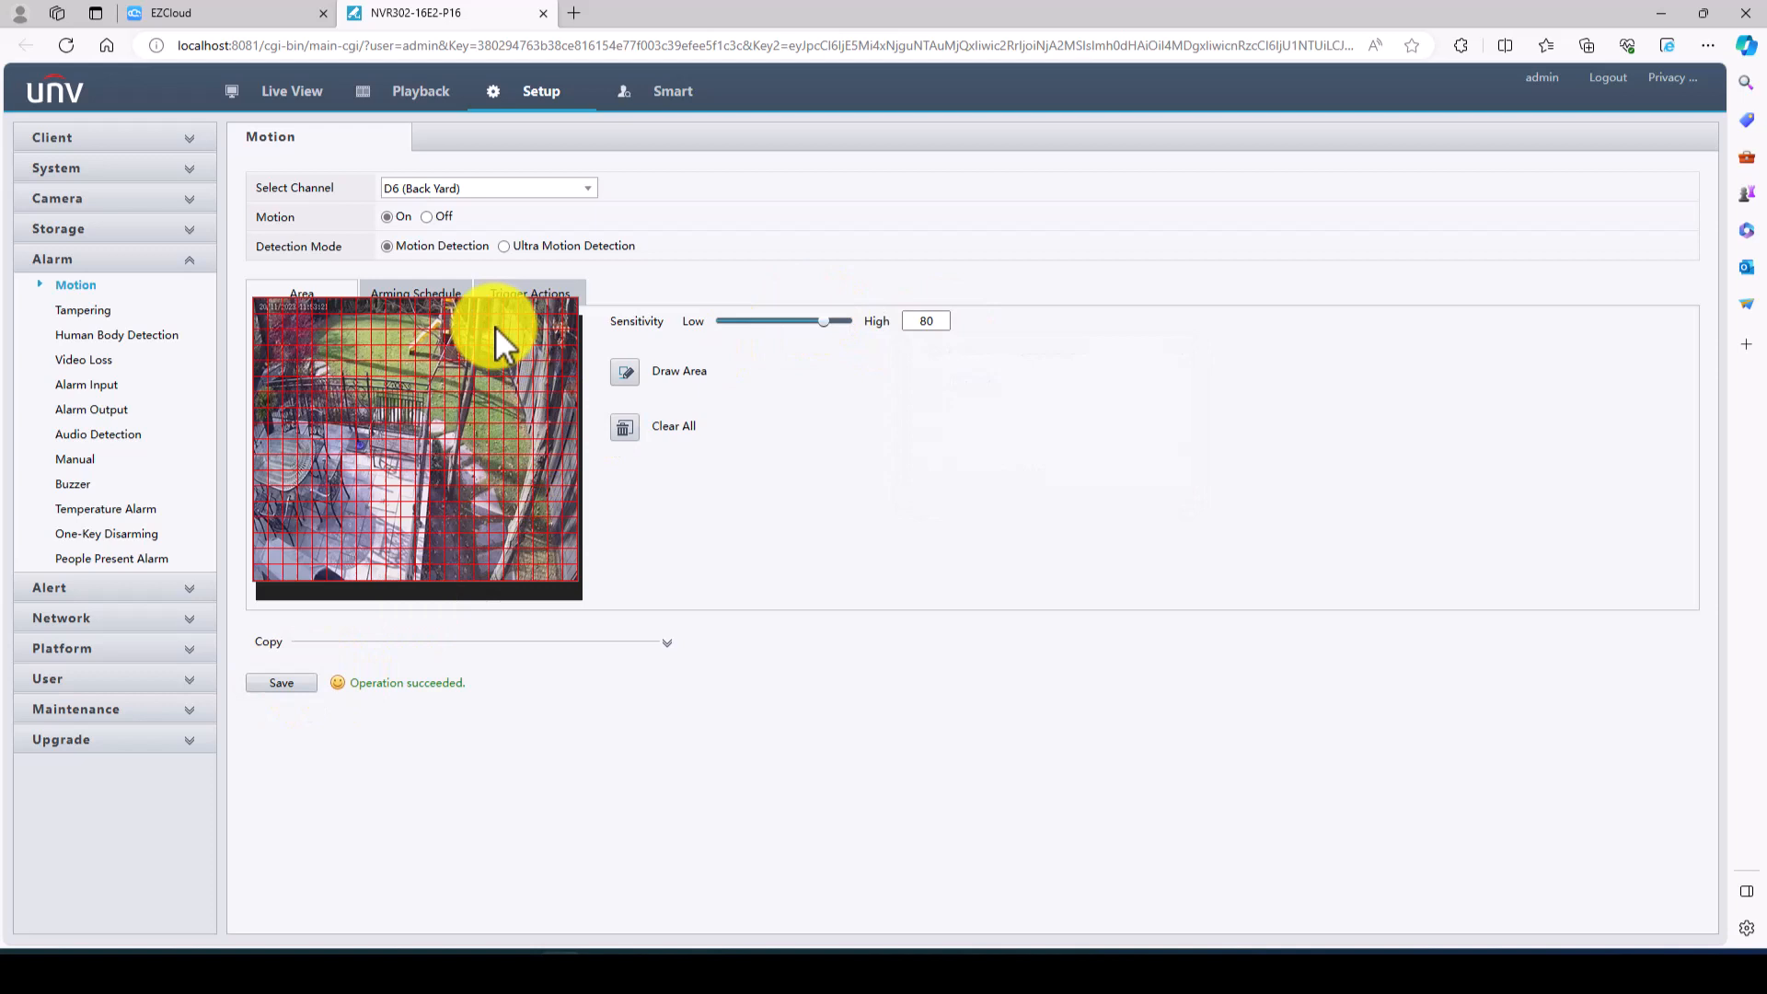
left_click(498, 246)
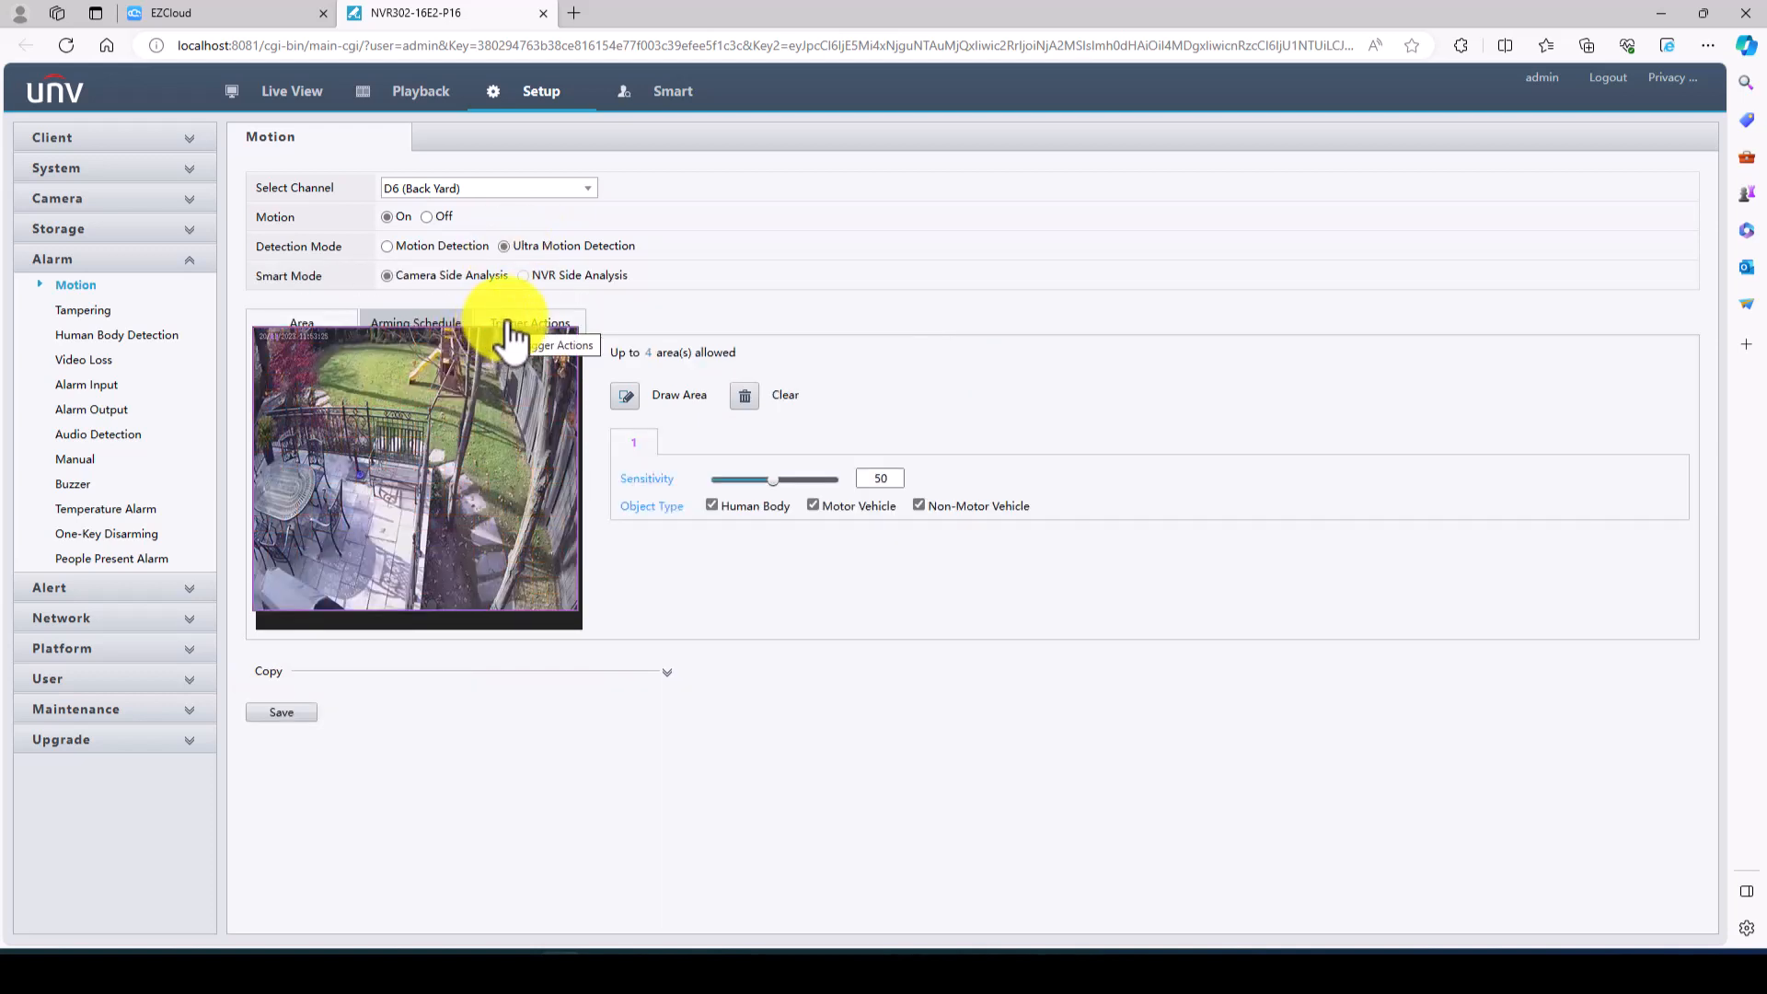
left_click(529, 322)
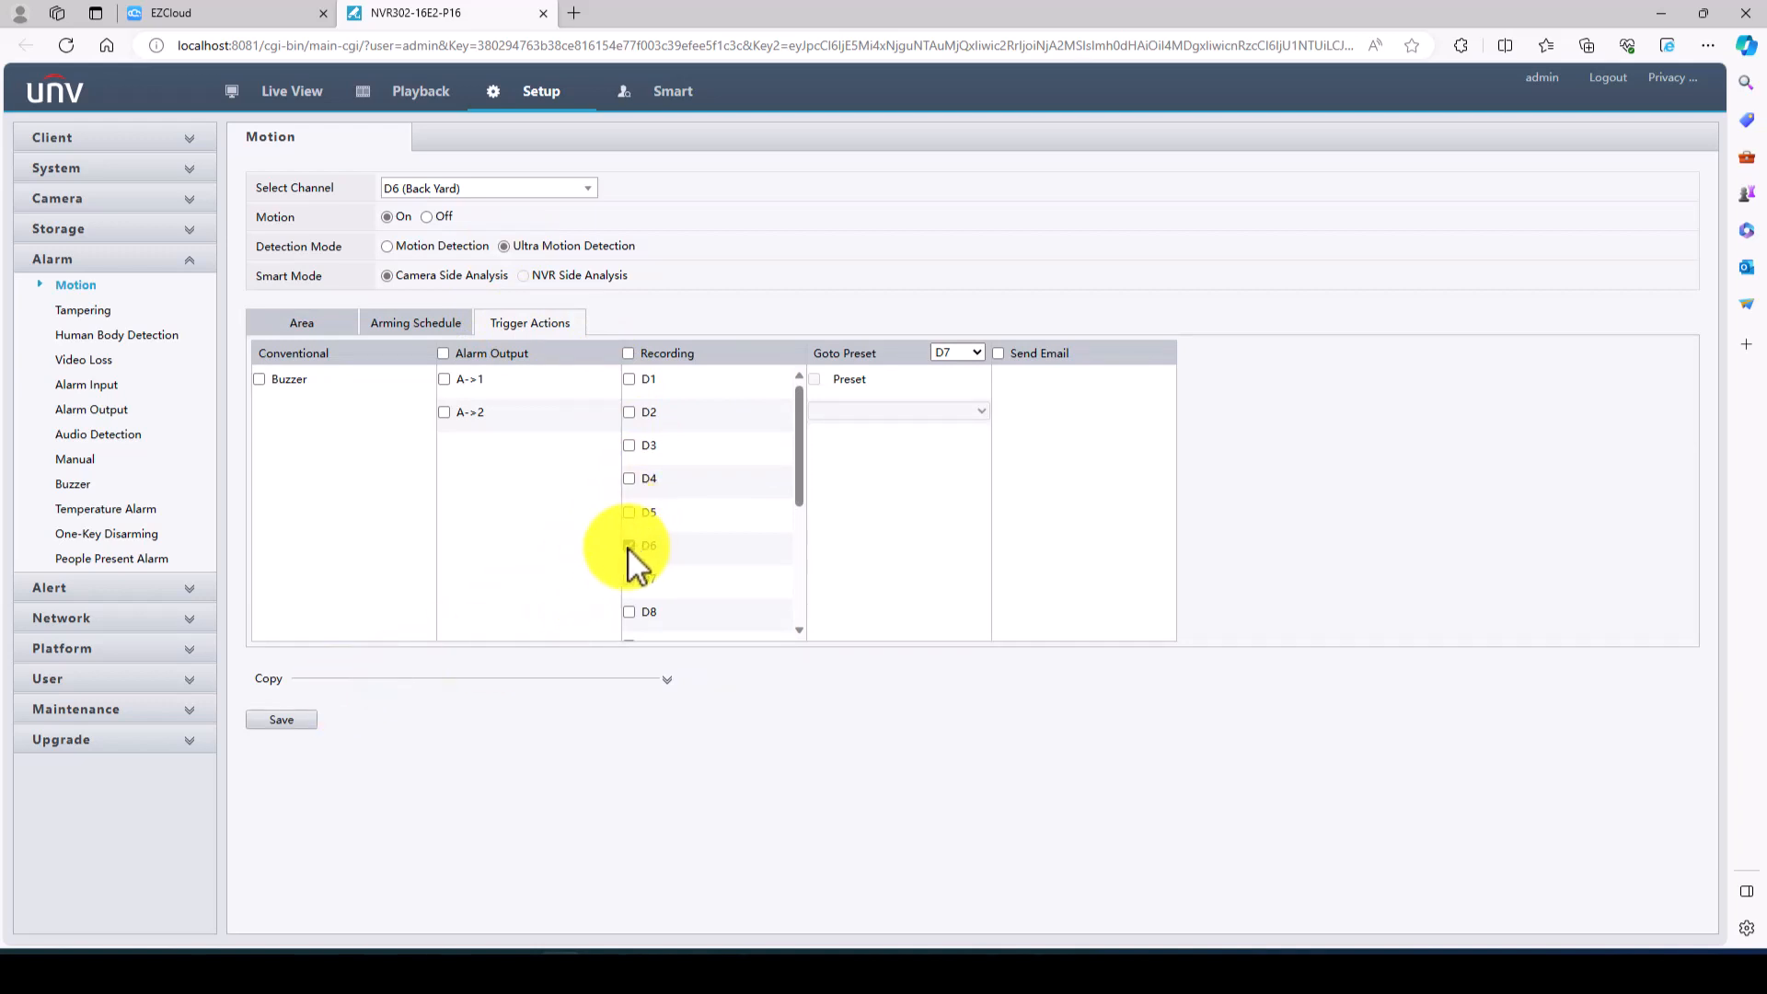
left_click(302, 322)
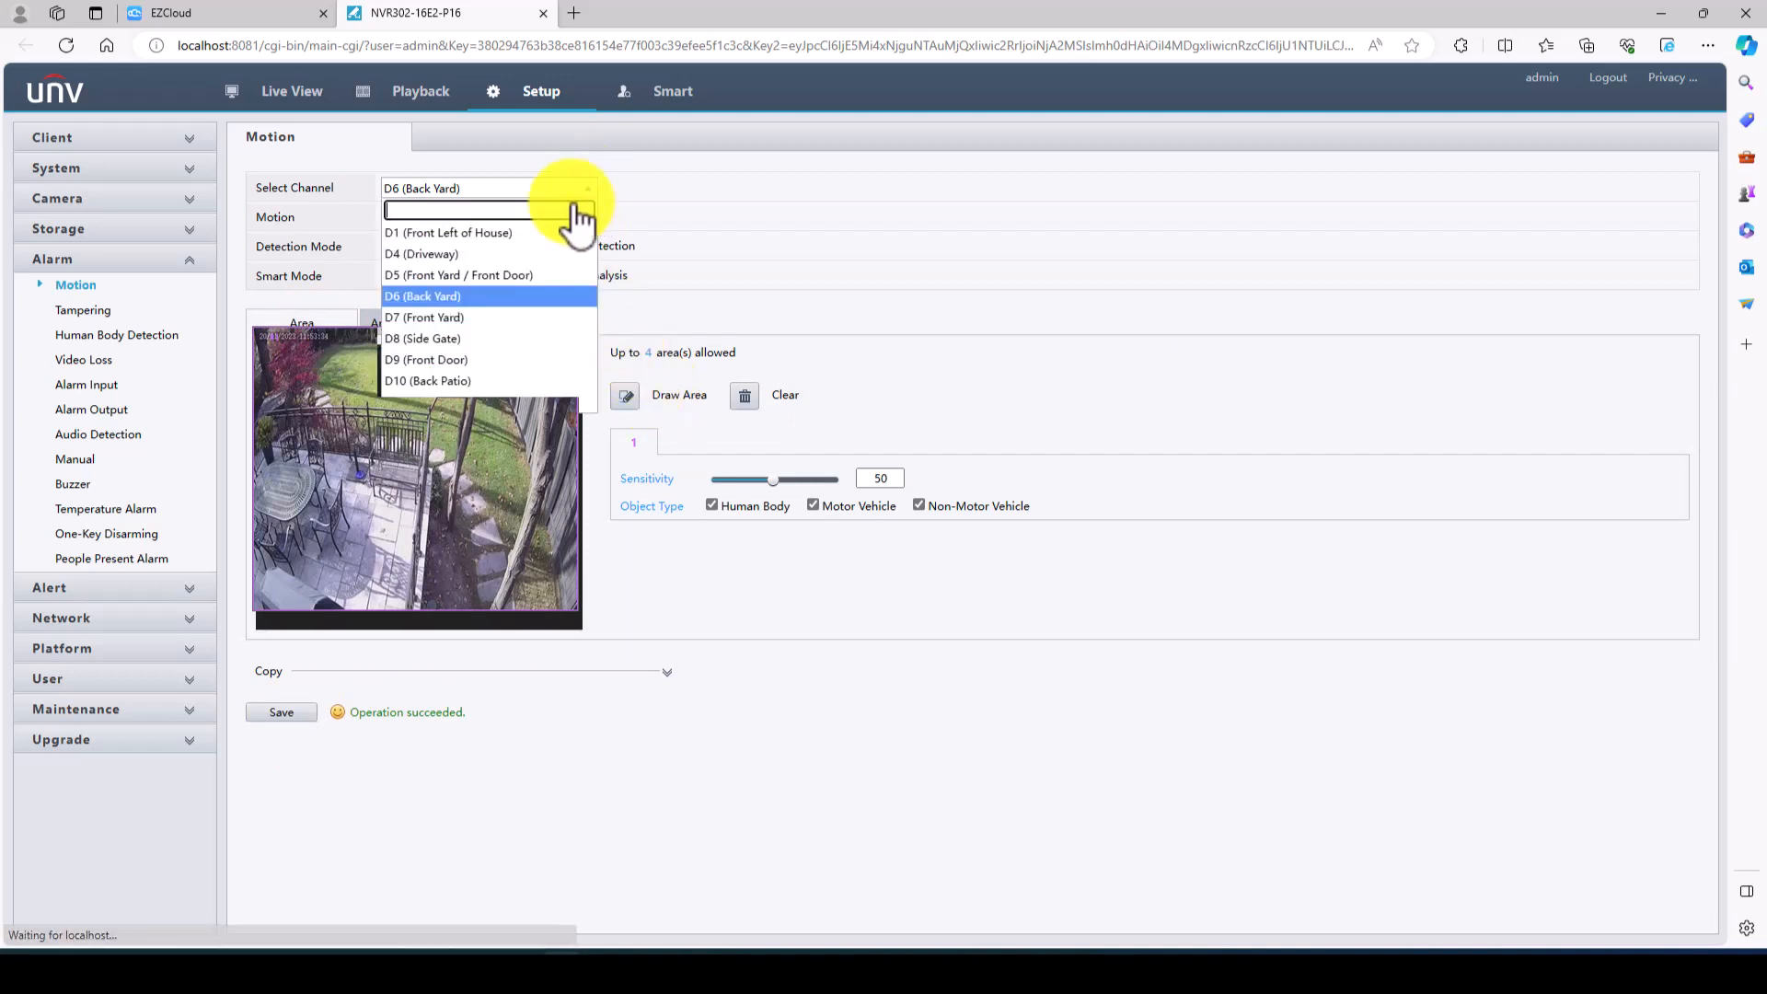
- Keep D7 Front Yard's full-grid motion area and lower its sensitivity to 80
left_click(424, 317)
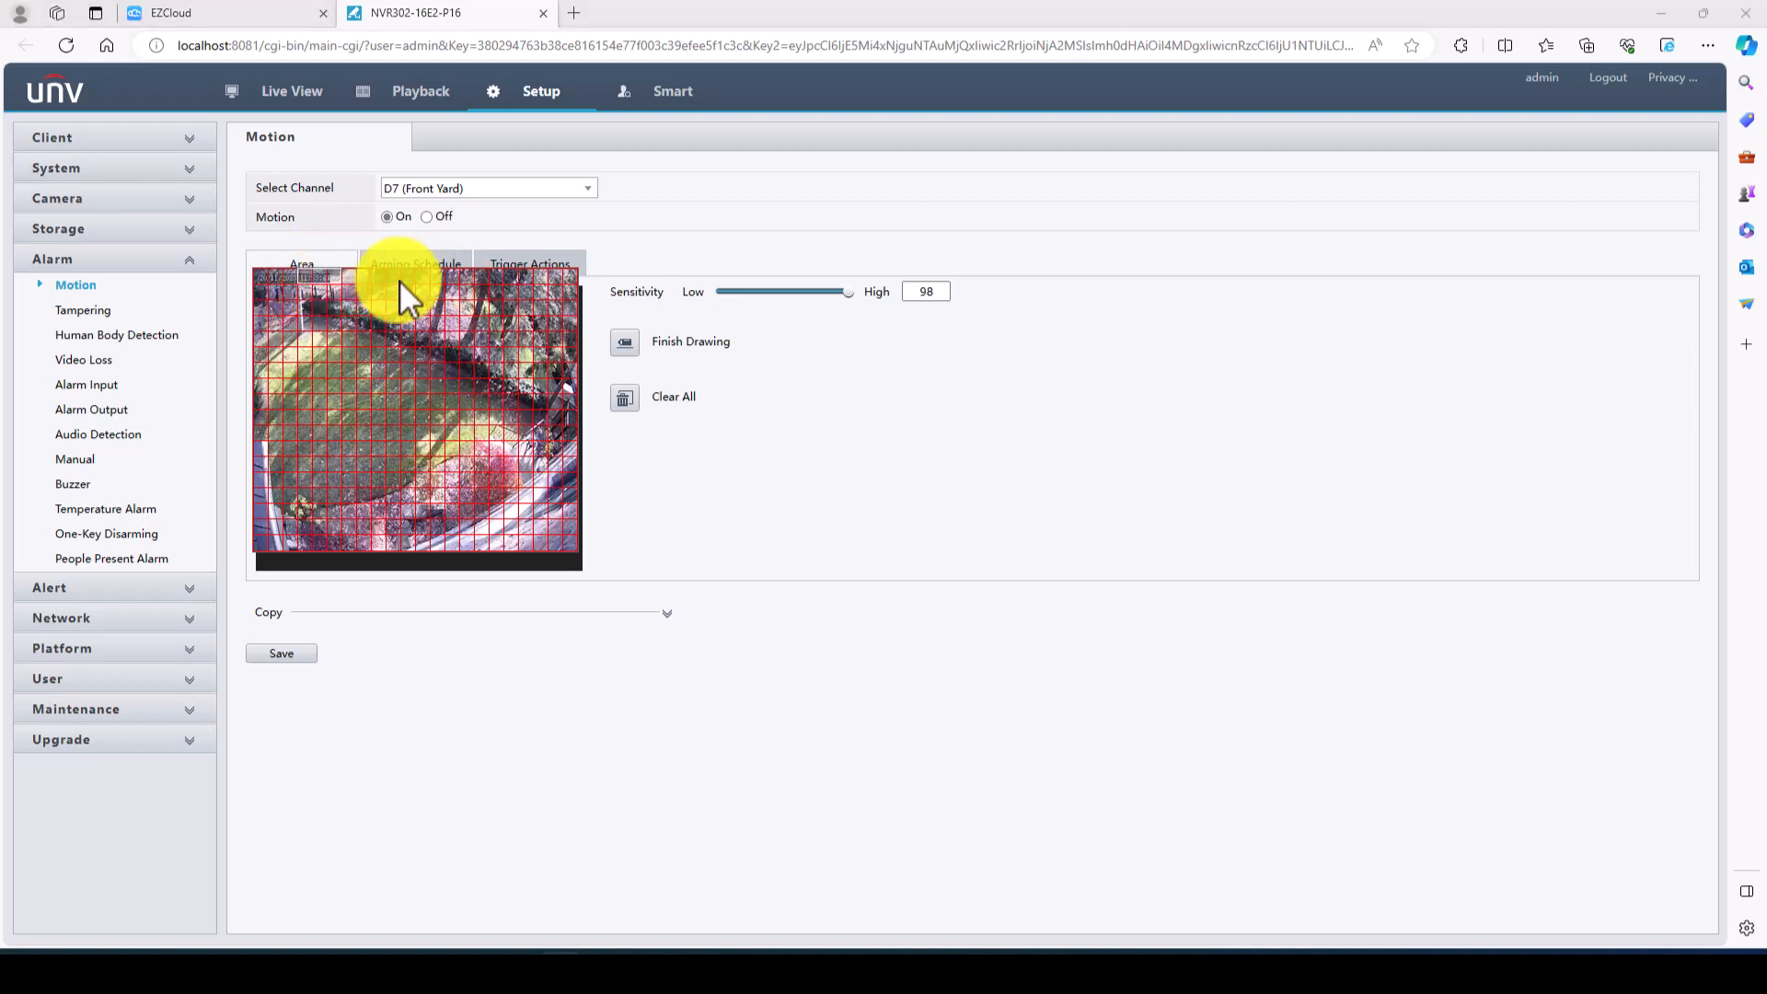
mouse_move(342, 317)
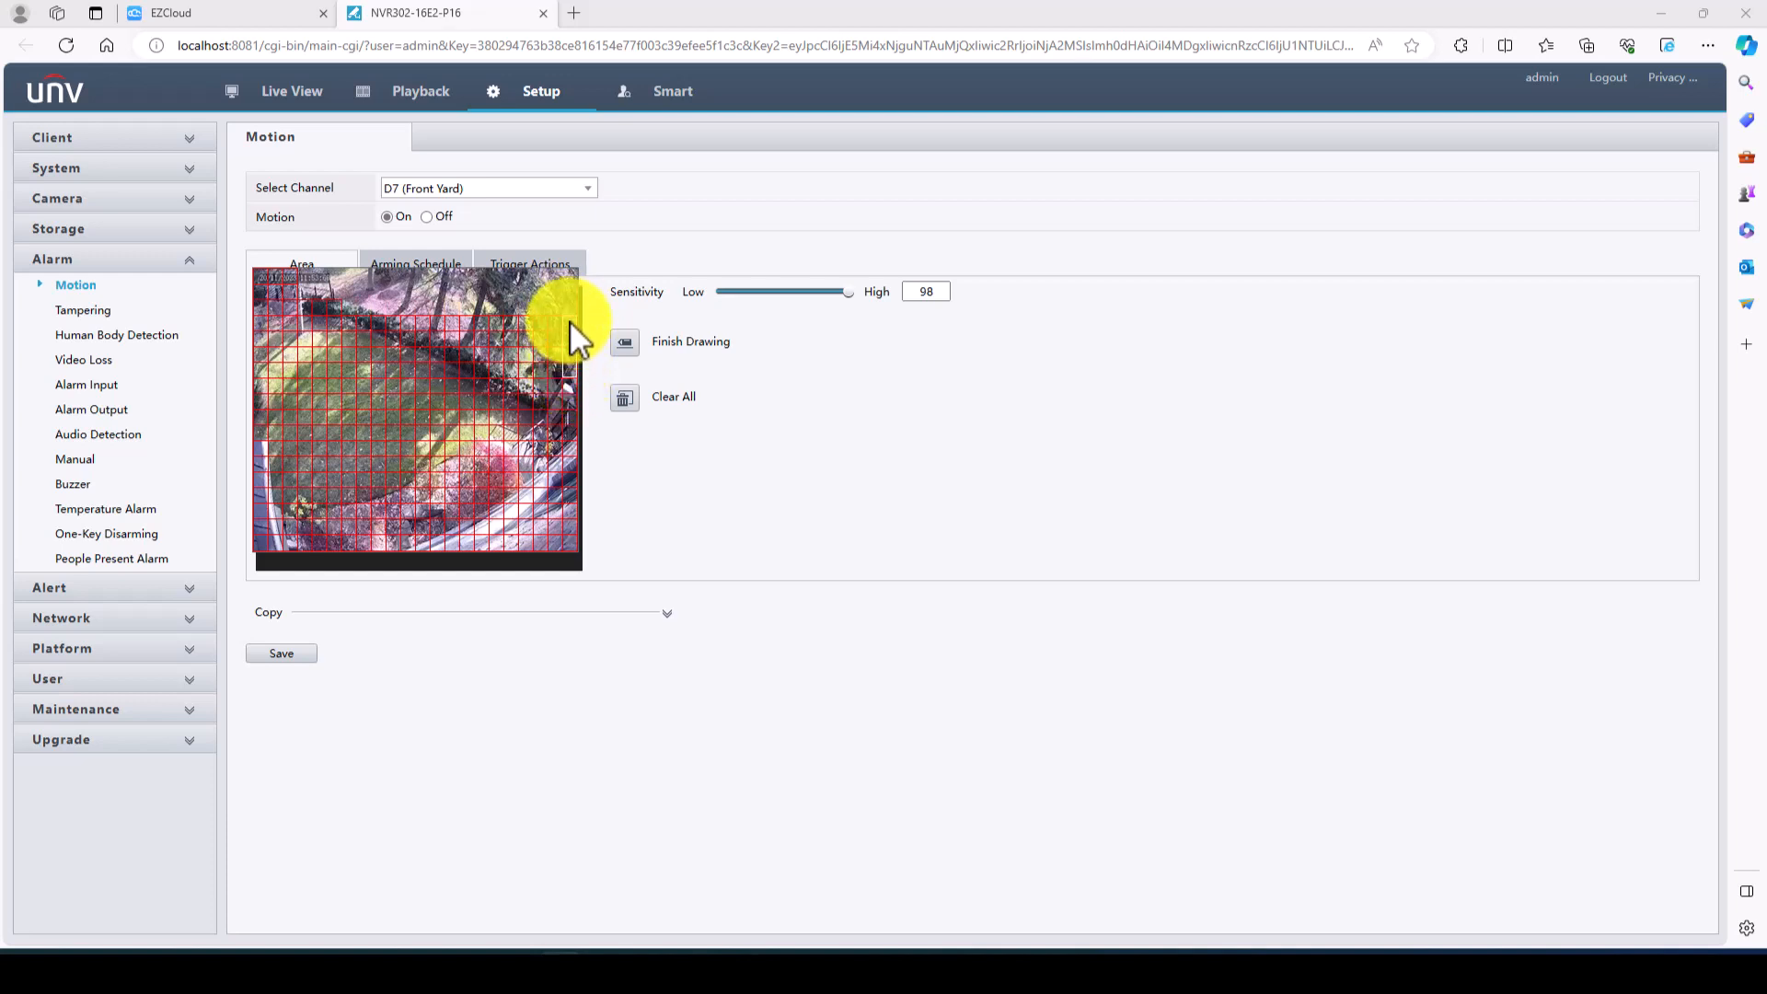
mouse_move(427, 337)
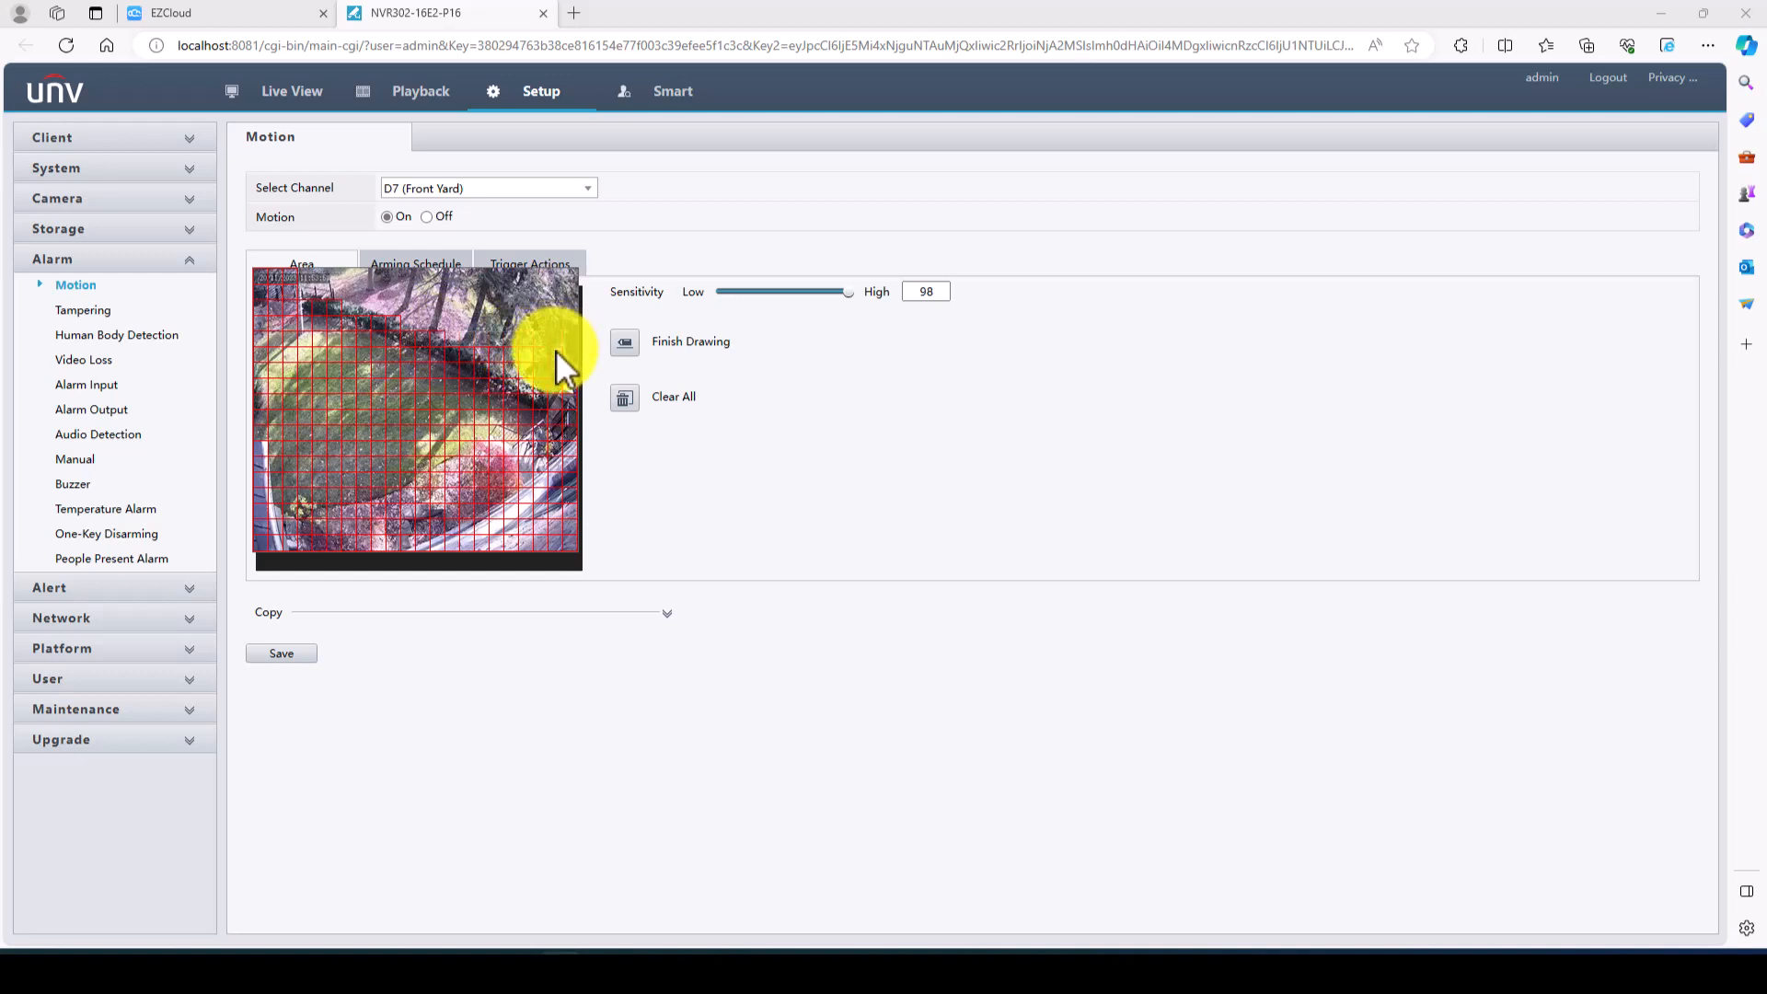
mouse_move(519, 387)
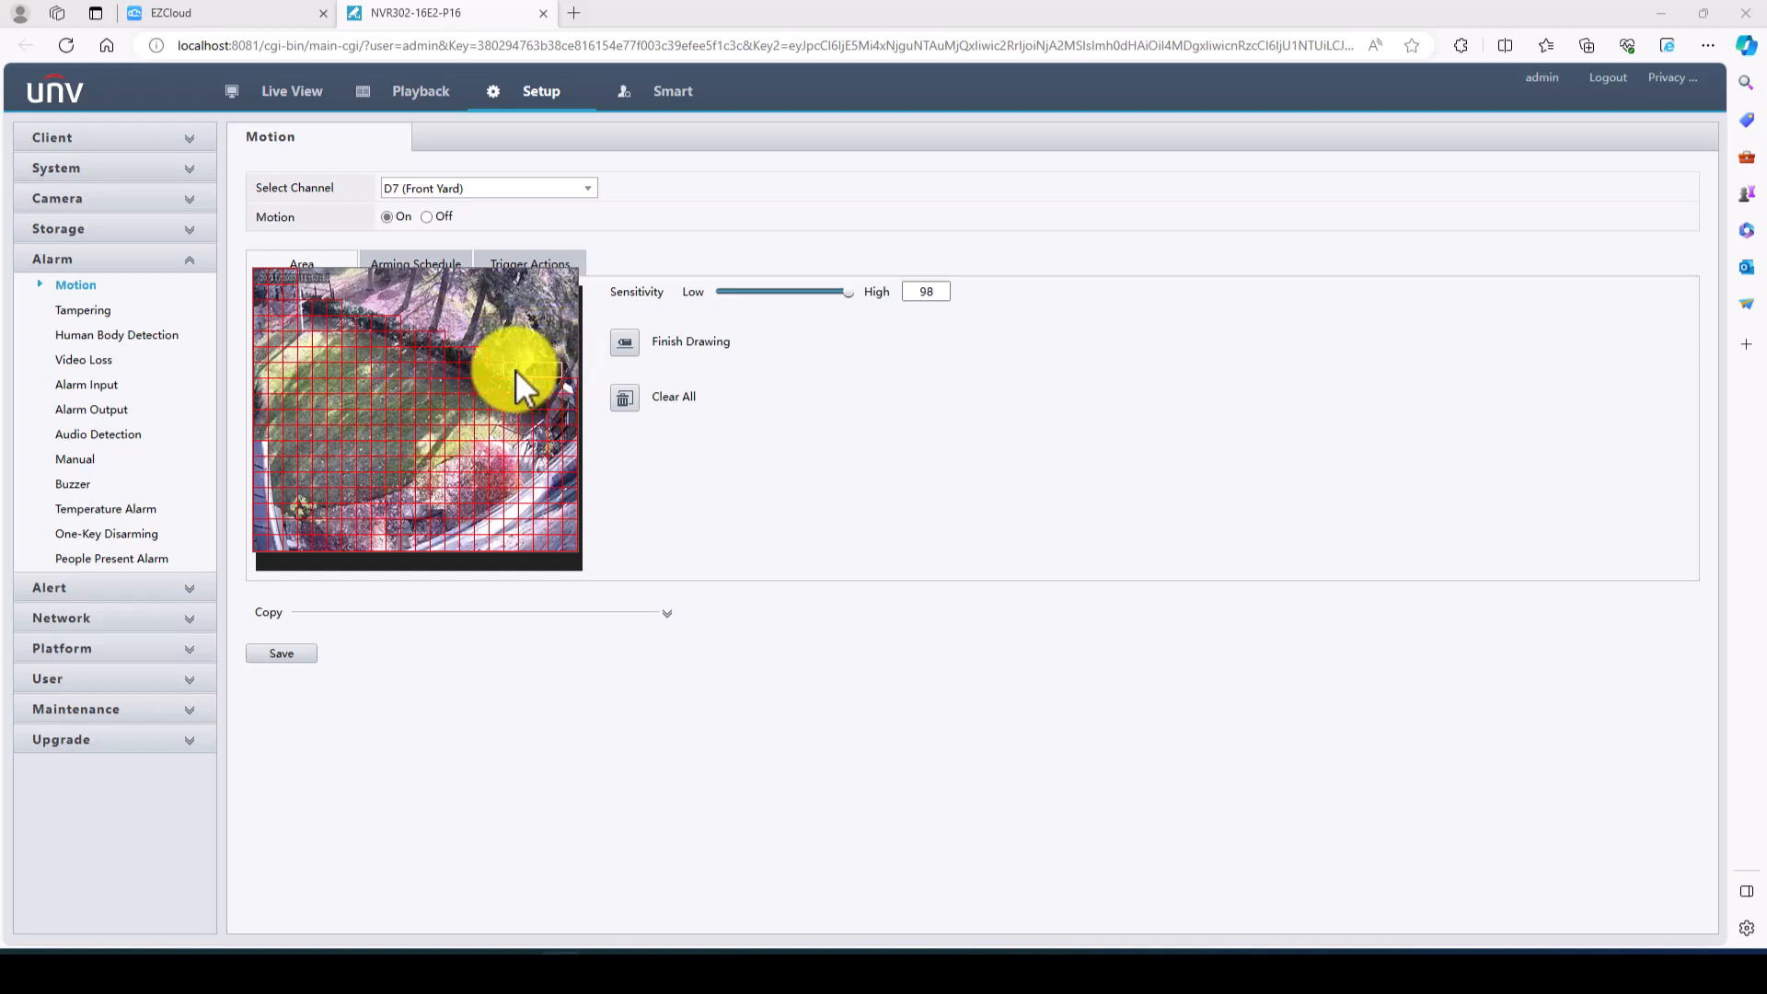
mouse_move(622, 407)
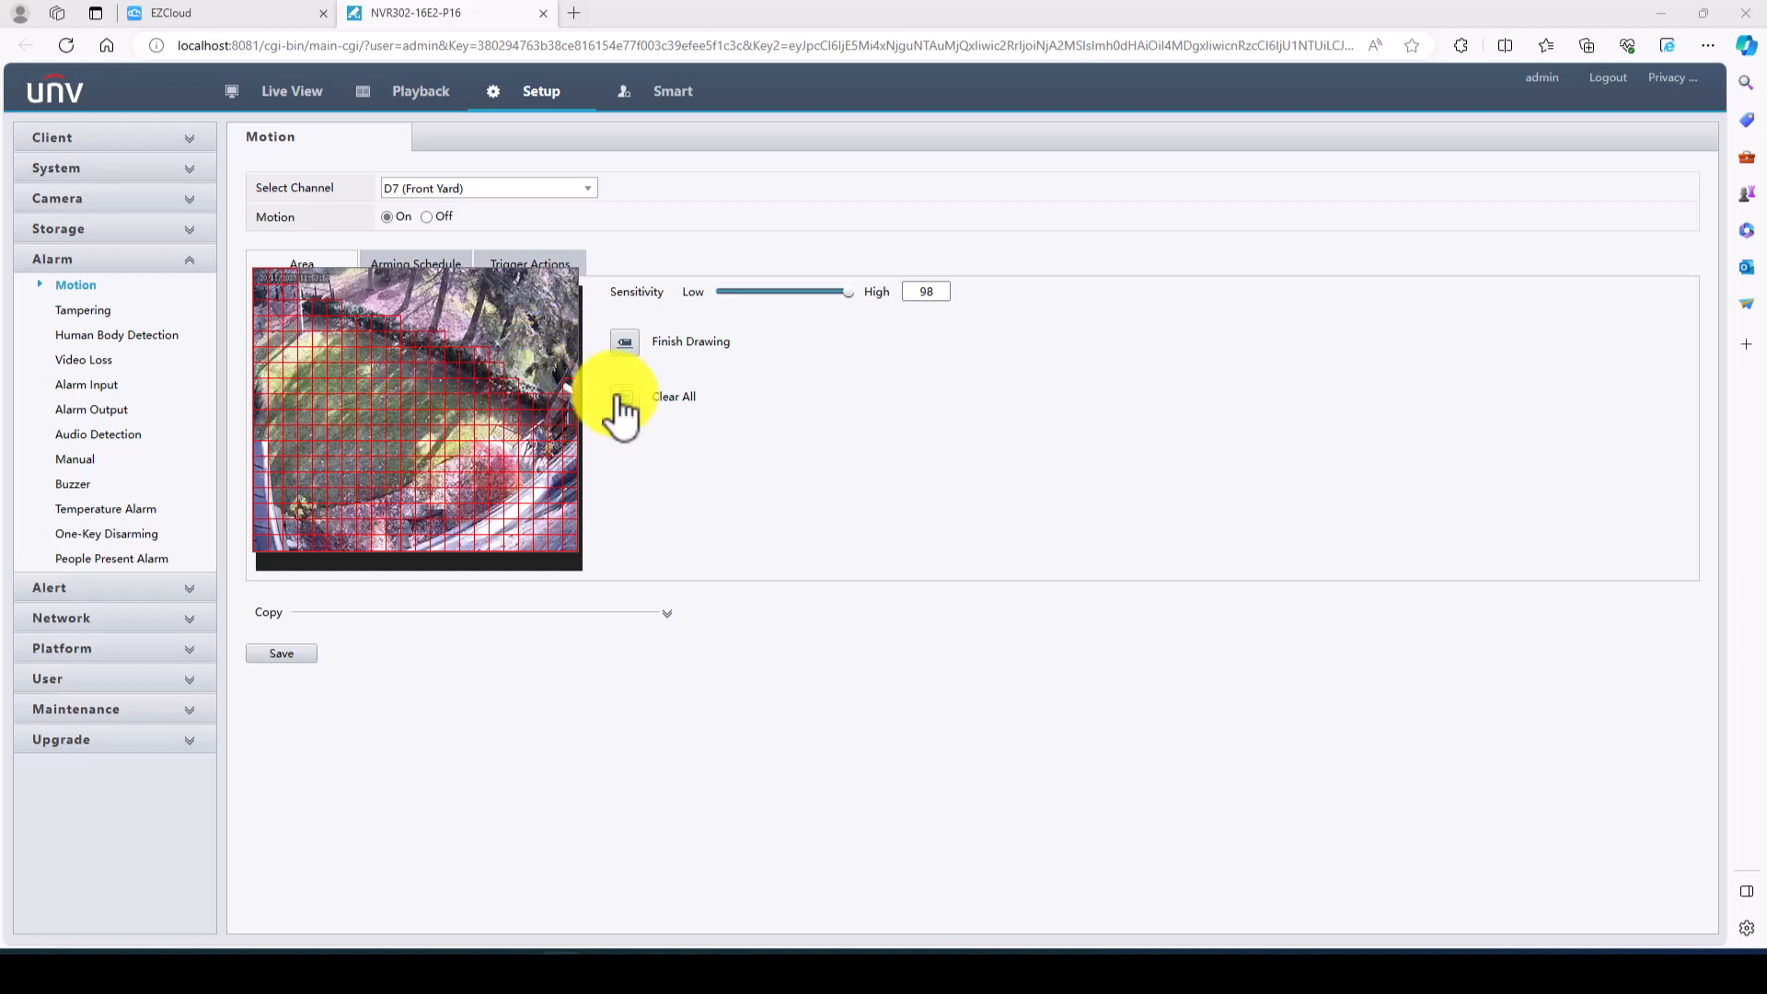
left_click(926, 291)
type("80")
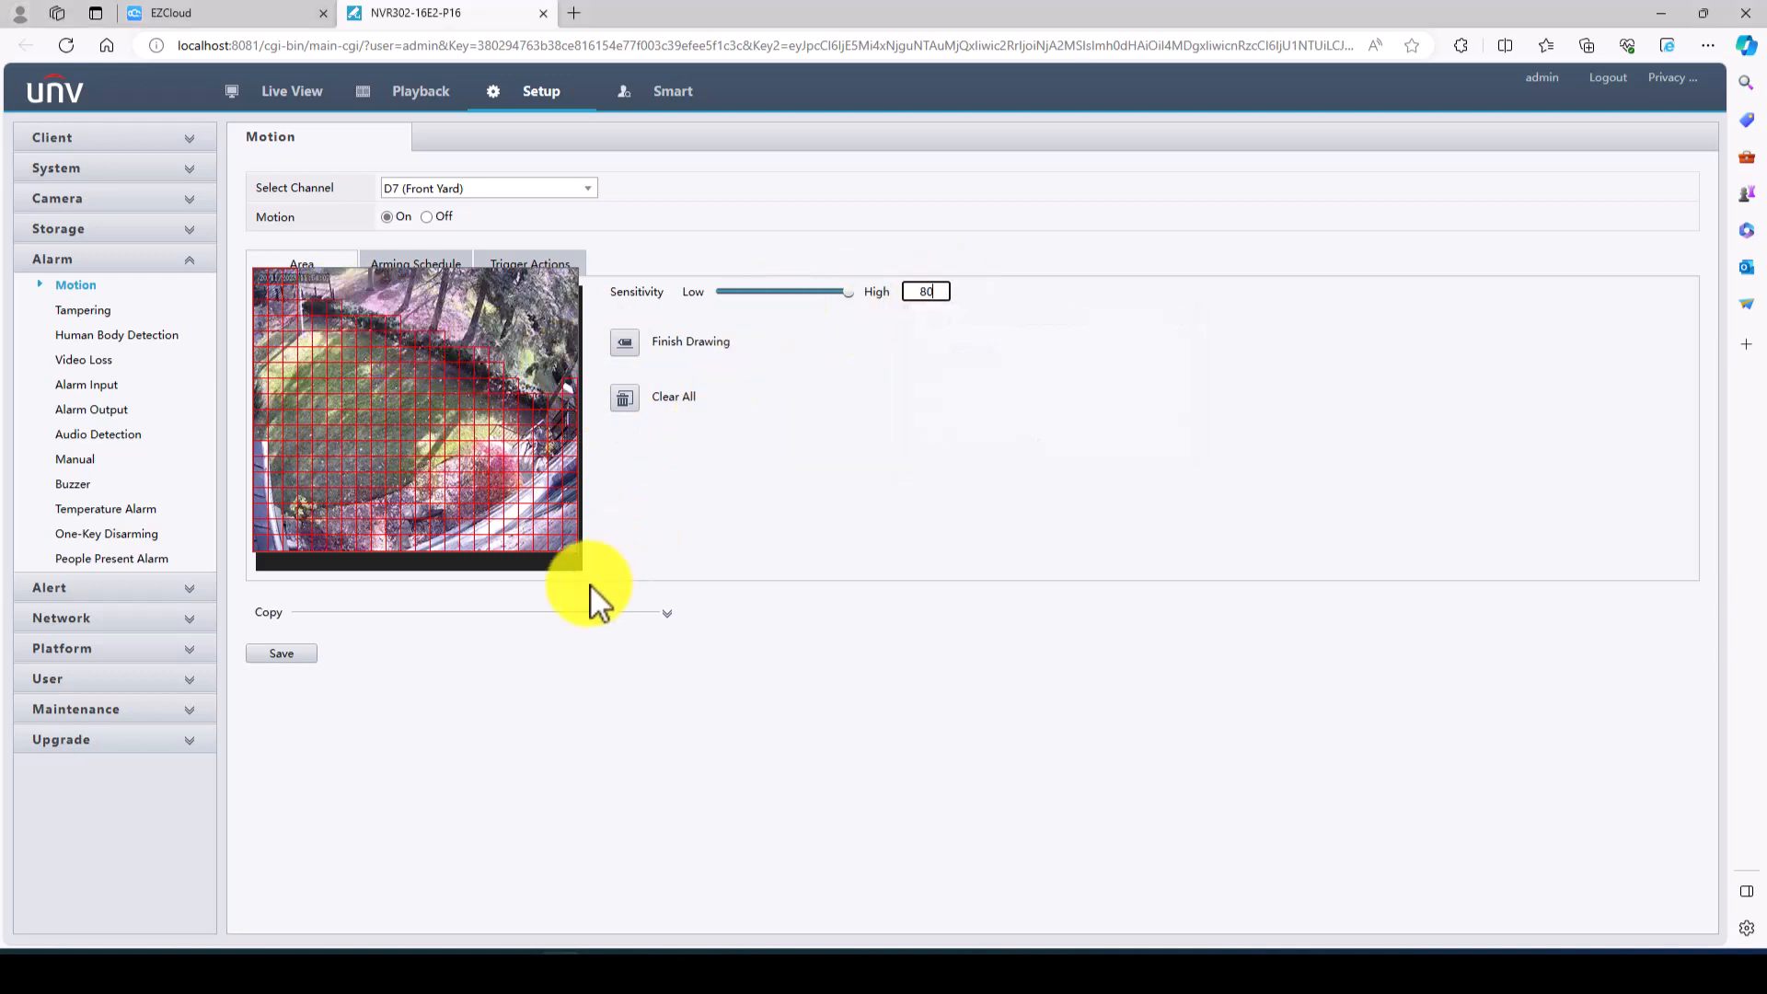
left_click(624, 342)
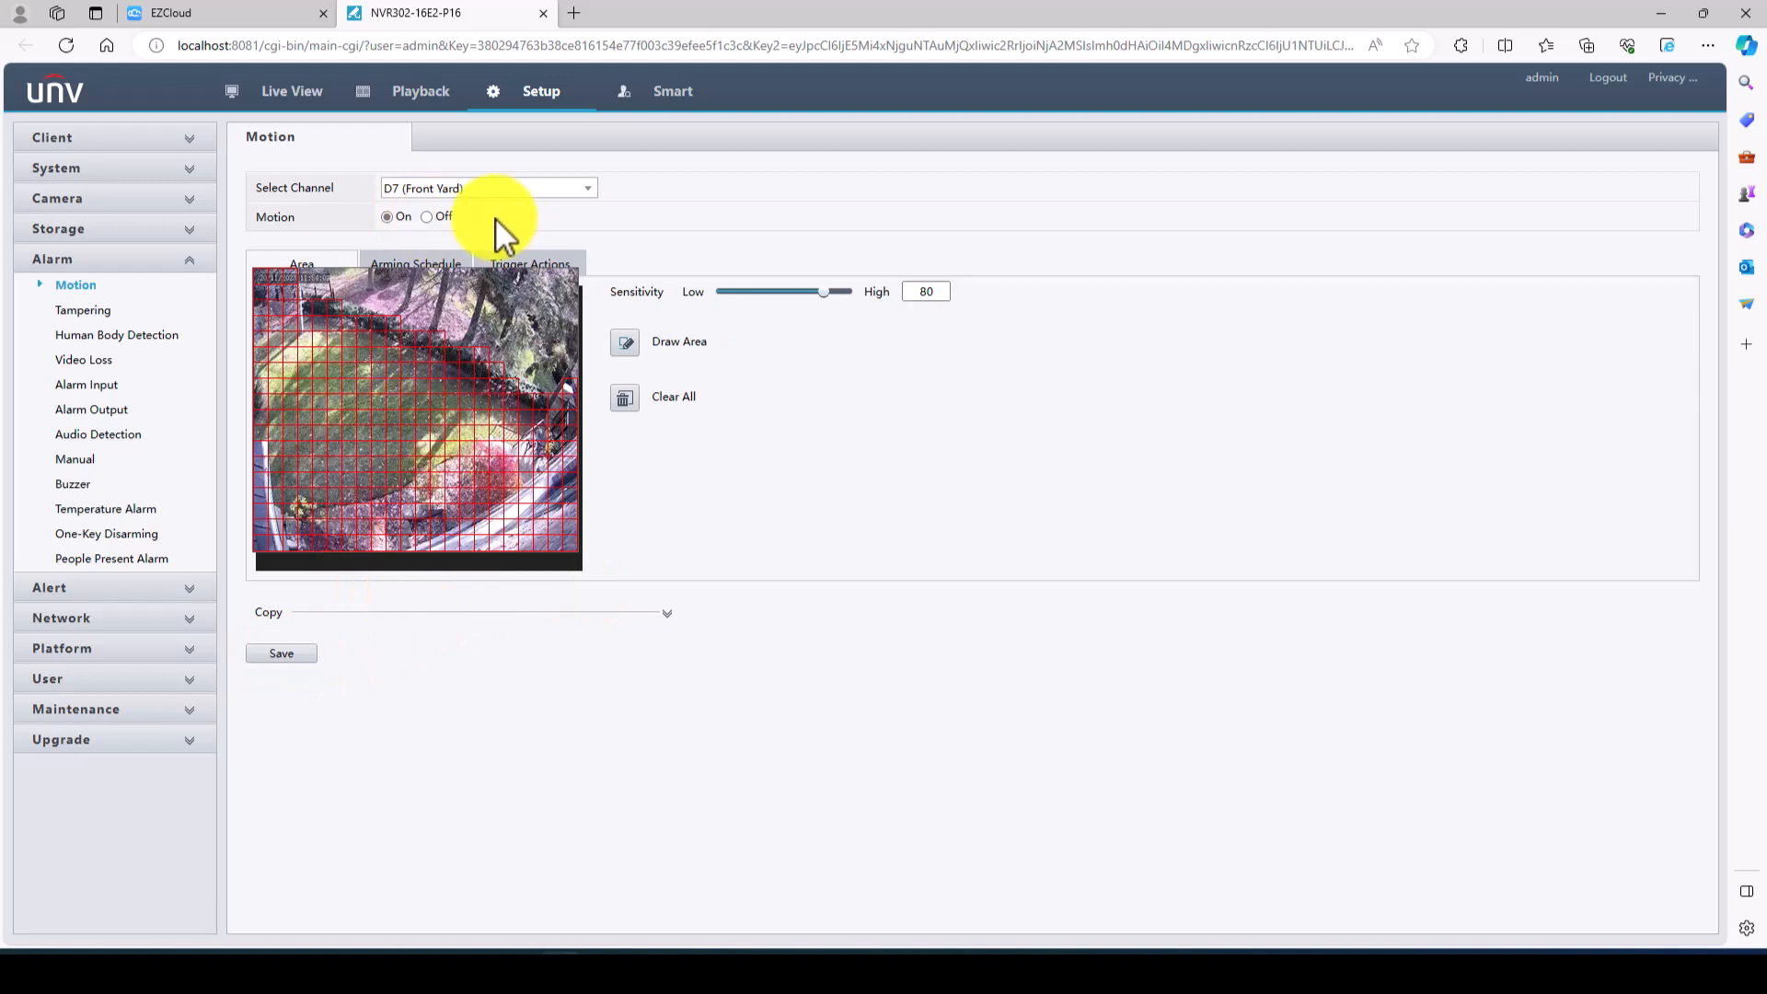
- Save D8 Side Gate with Motion Detection sensitivity 80, then Ultra Motion Detection recording on D8
left_click(281, 654)
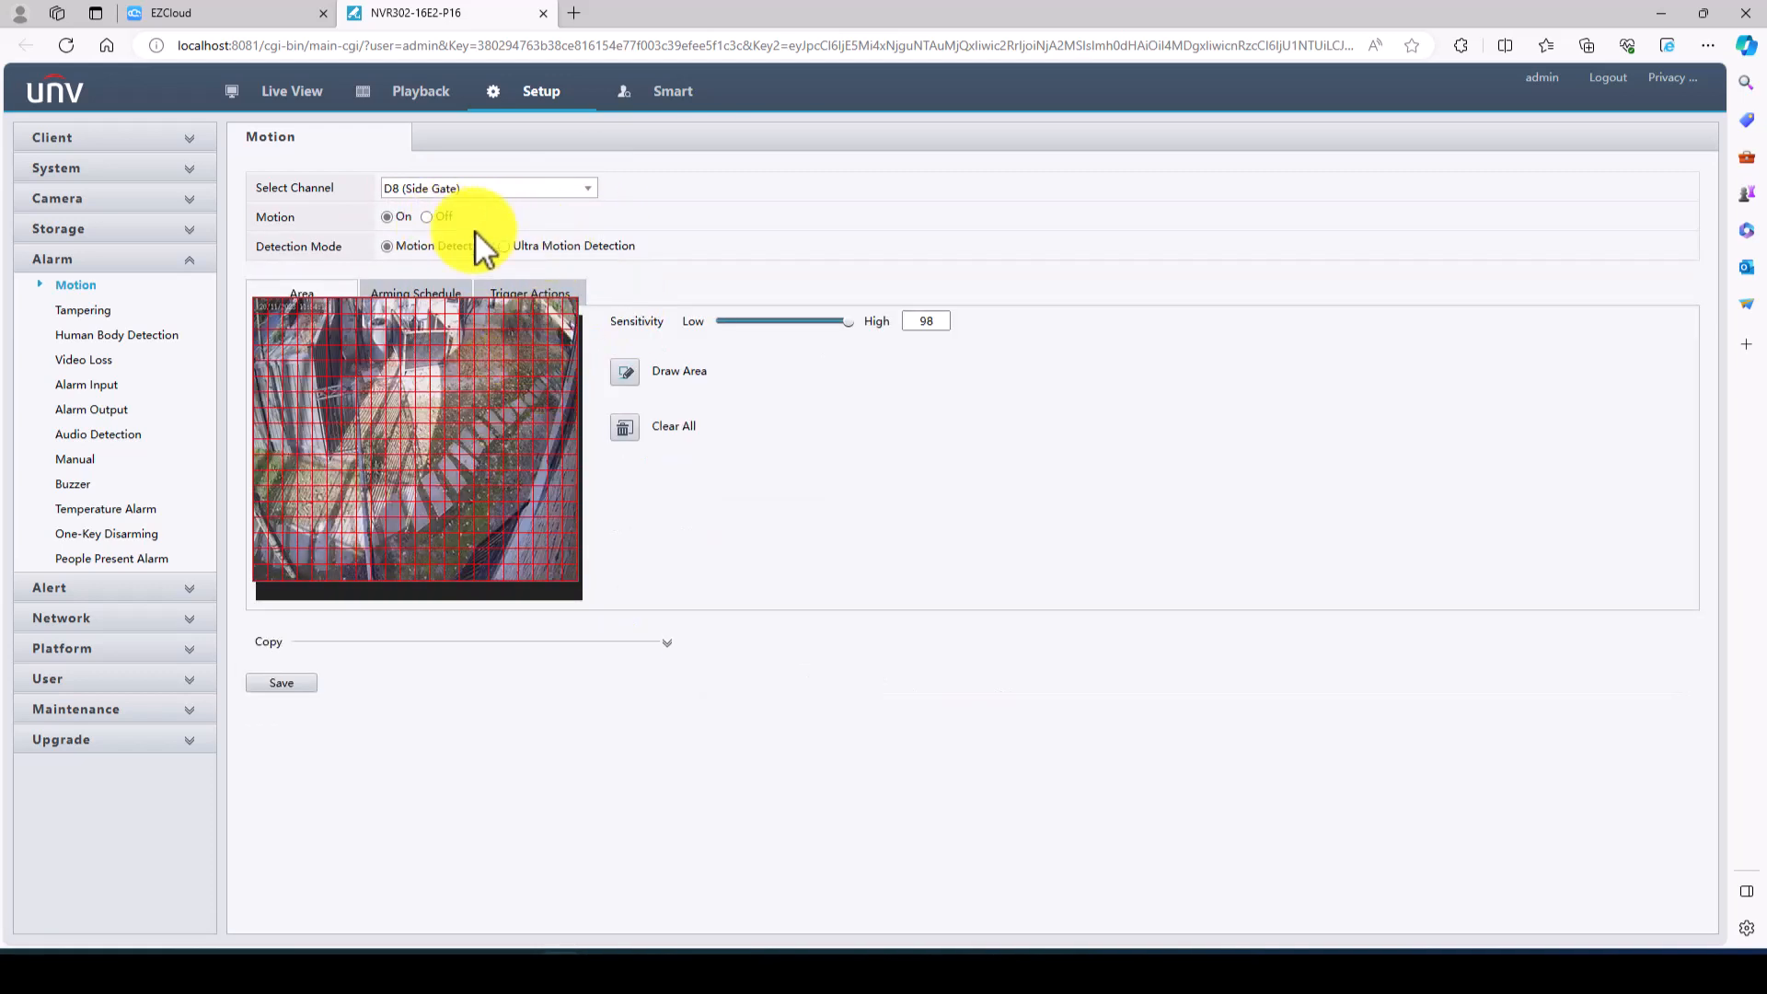
left_click(926, 320)
type("80")
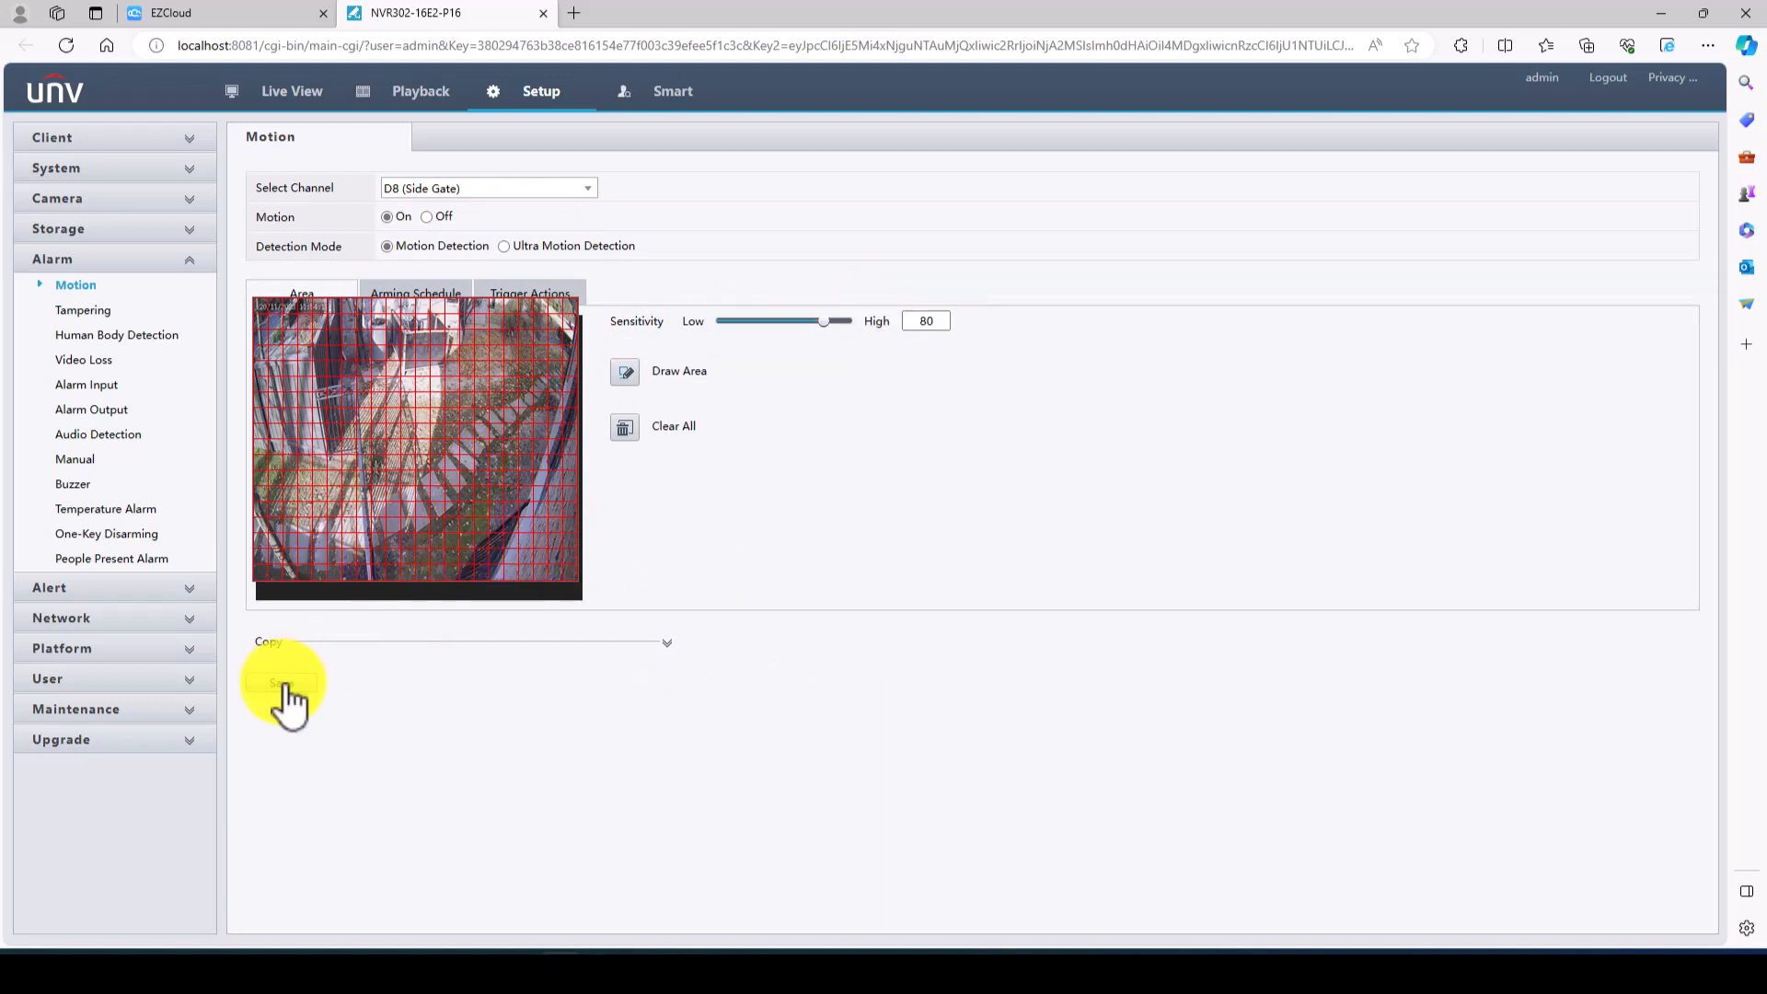
left_click(279, 681)
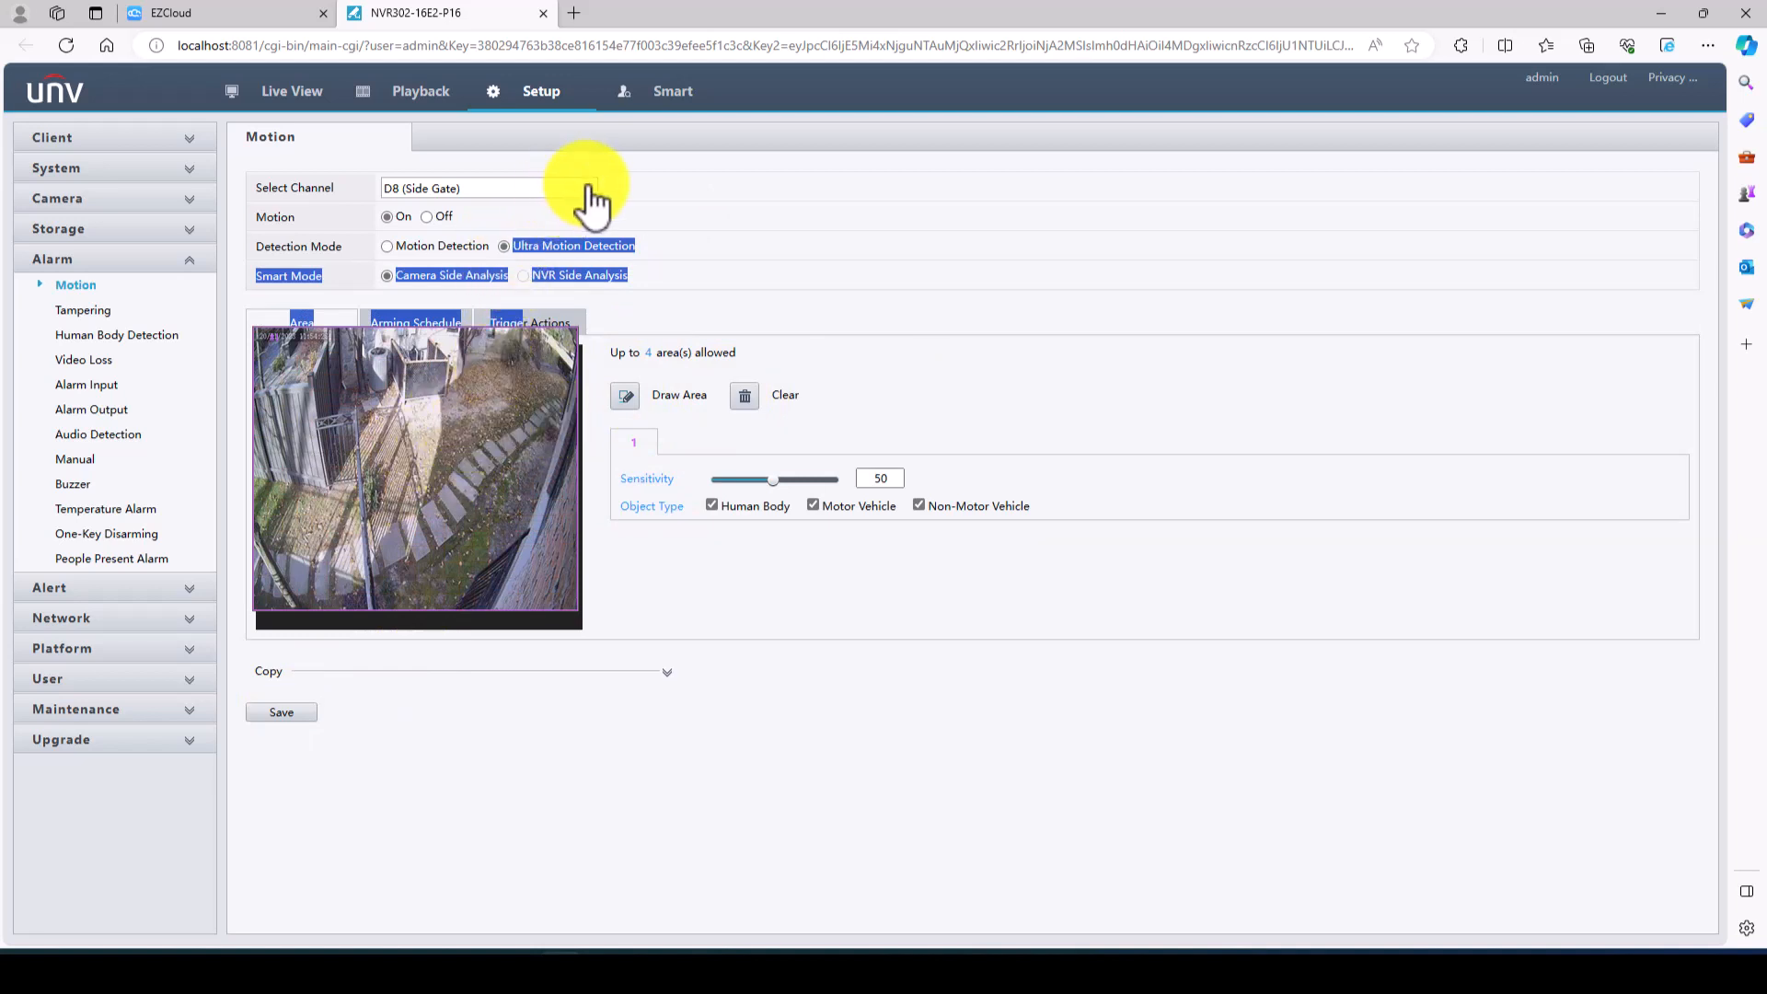
left_click(529, 322)
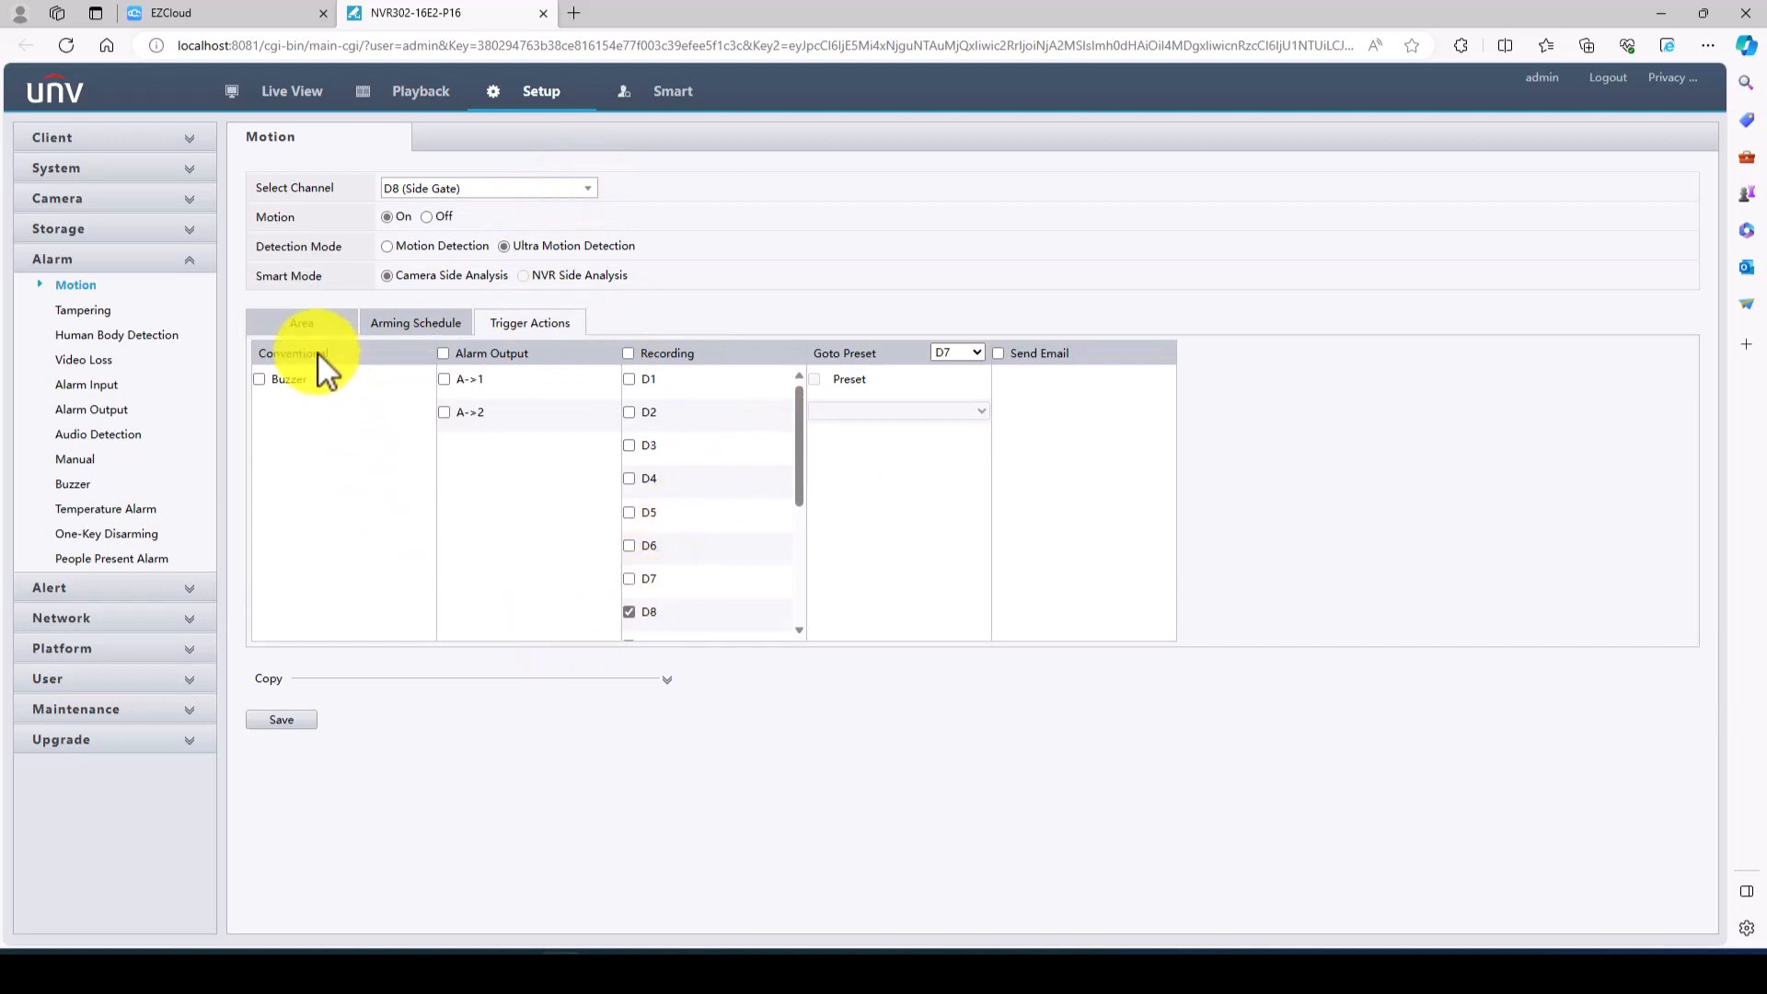
left_click(301, 322)
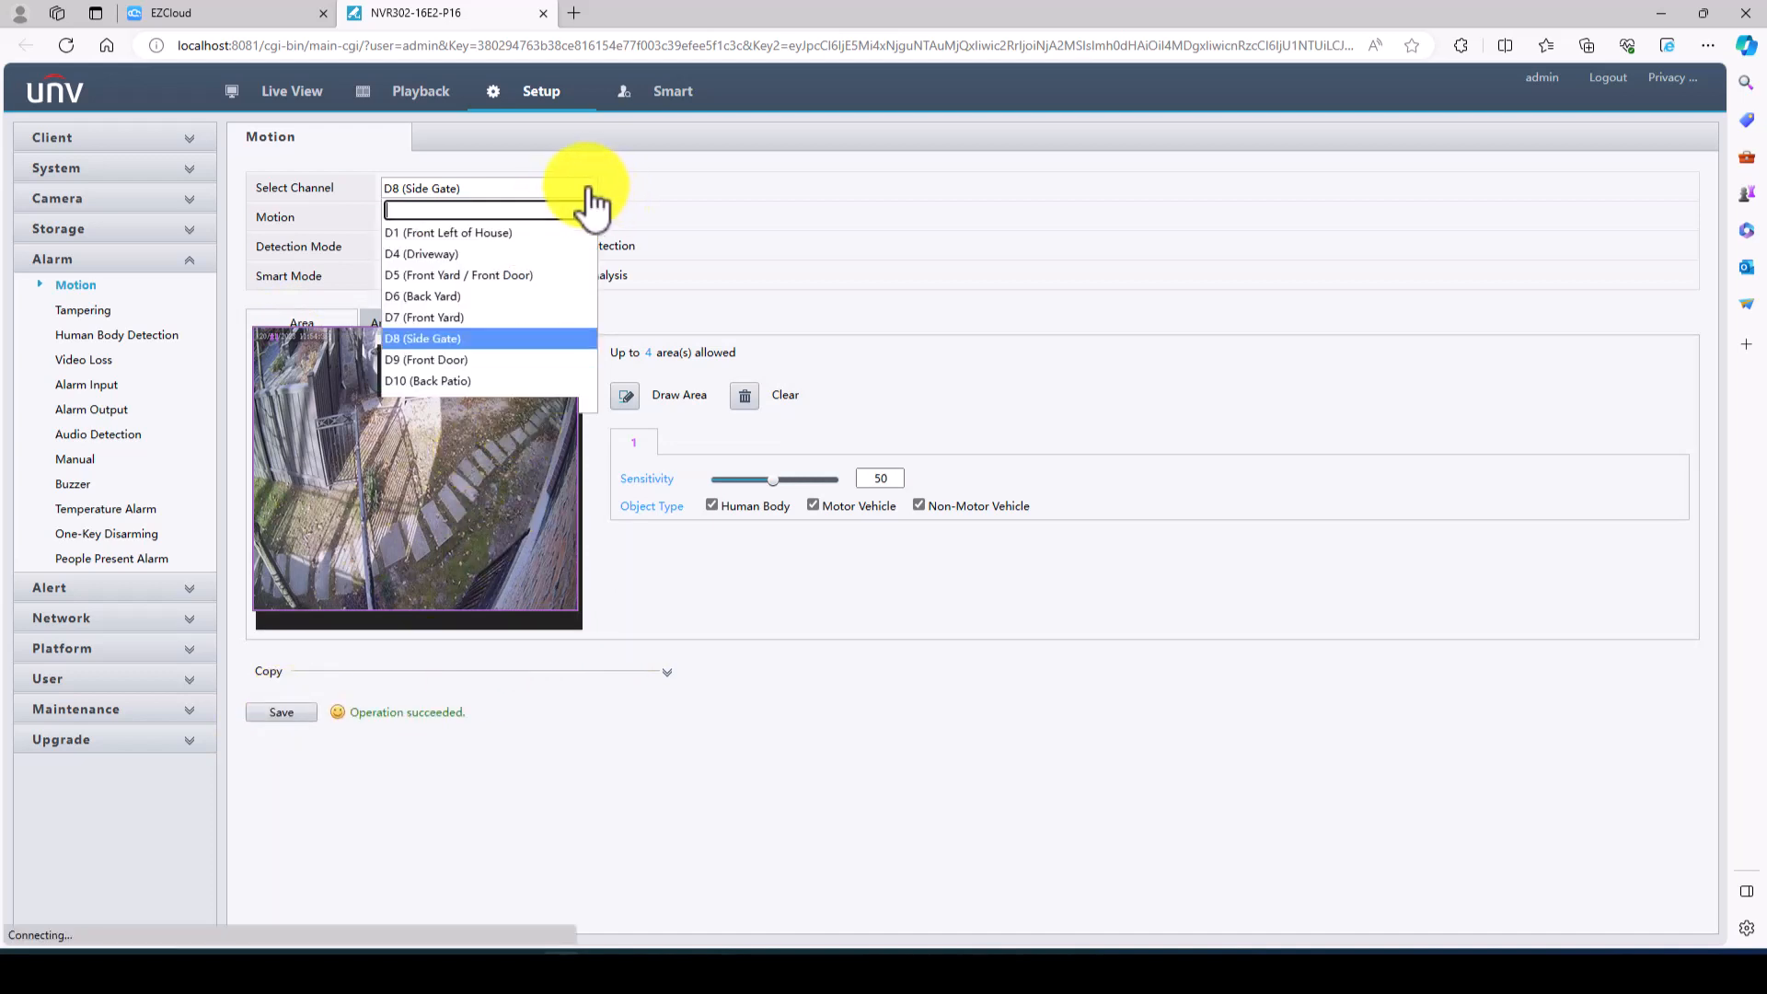
- Paint a new motion grid for D9 Front Door under Motion Detection, sensitivity 80, and save
left_click(427, 360)
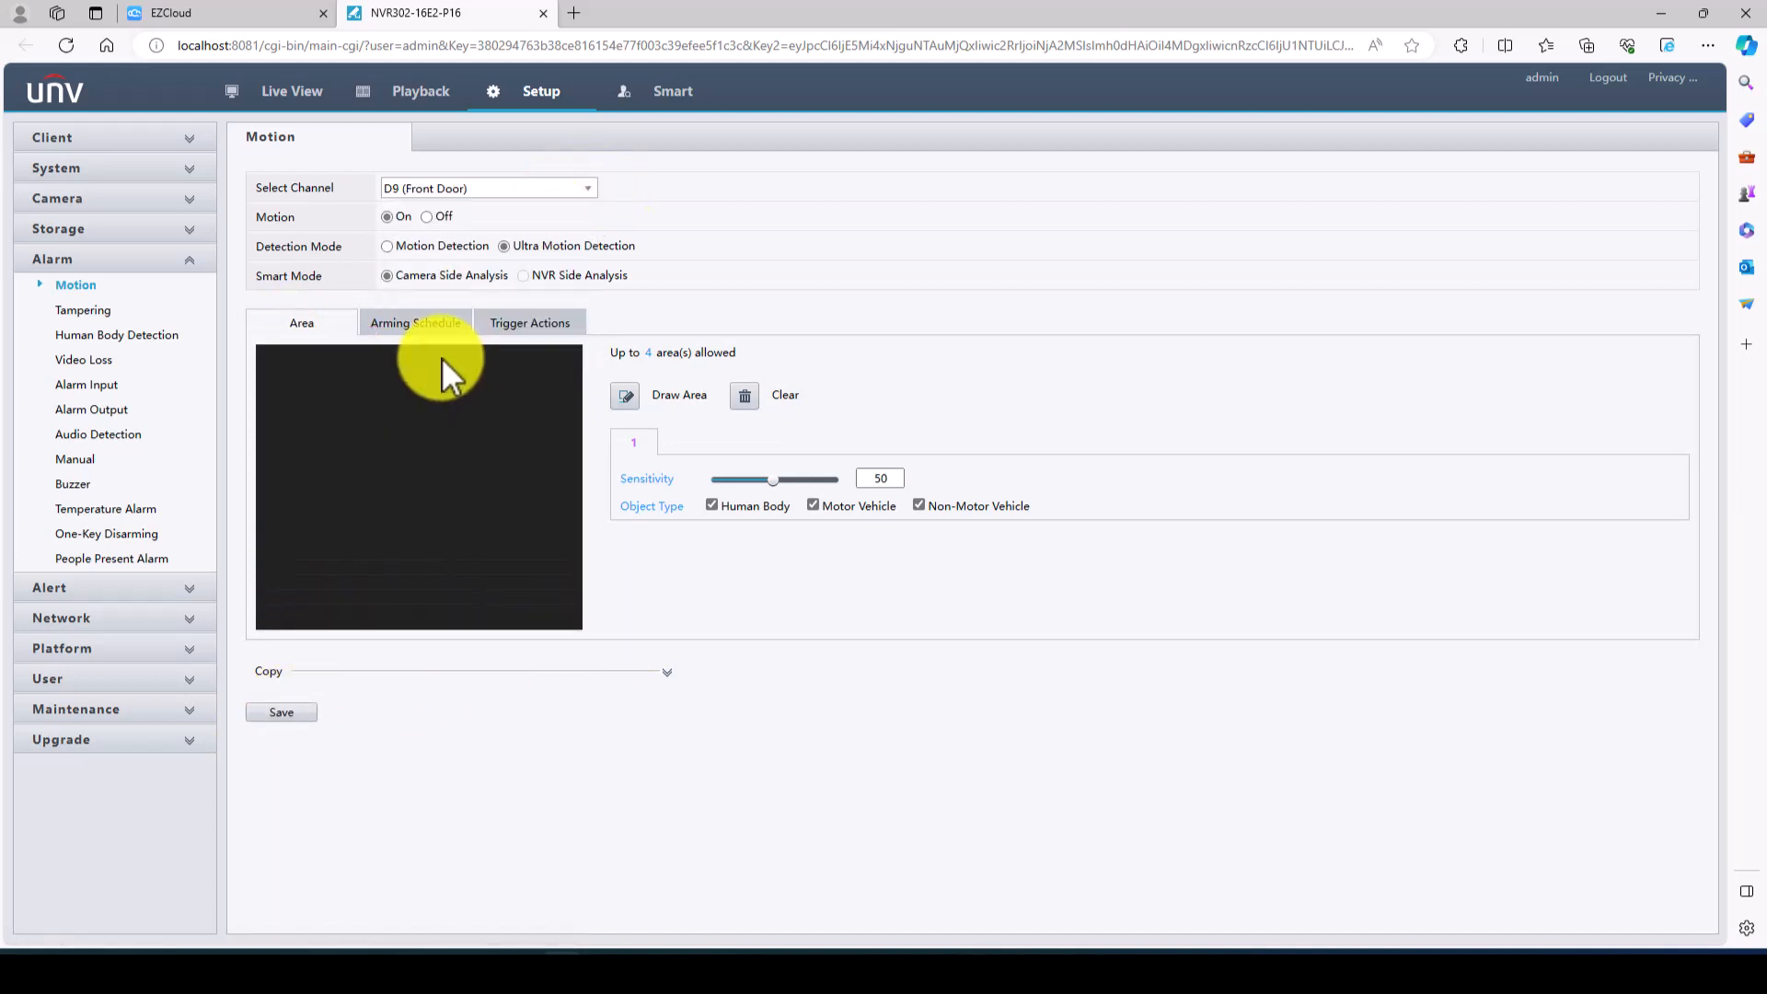
left_click(387, 247)
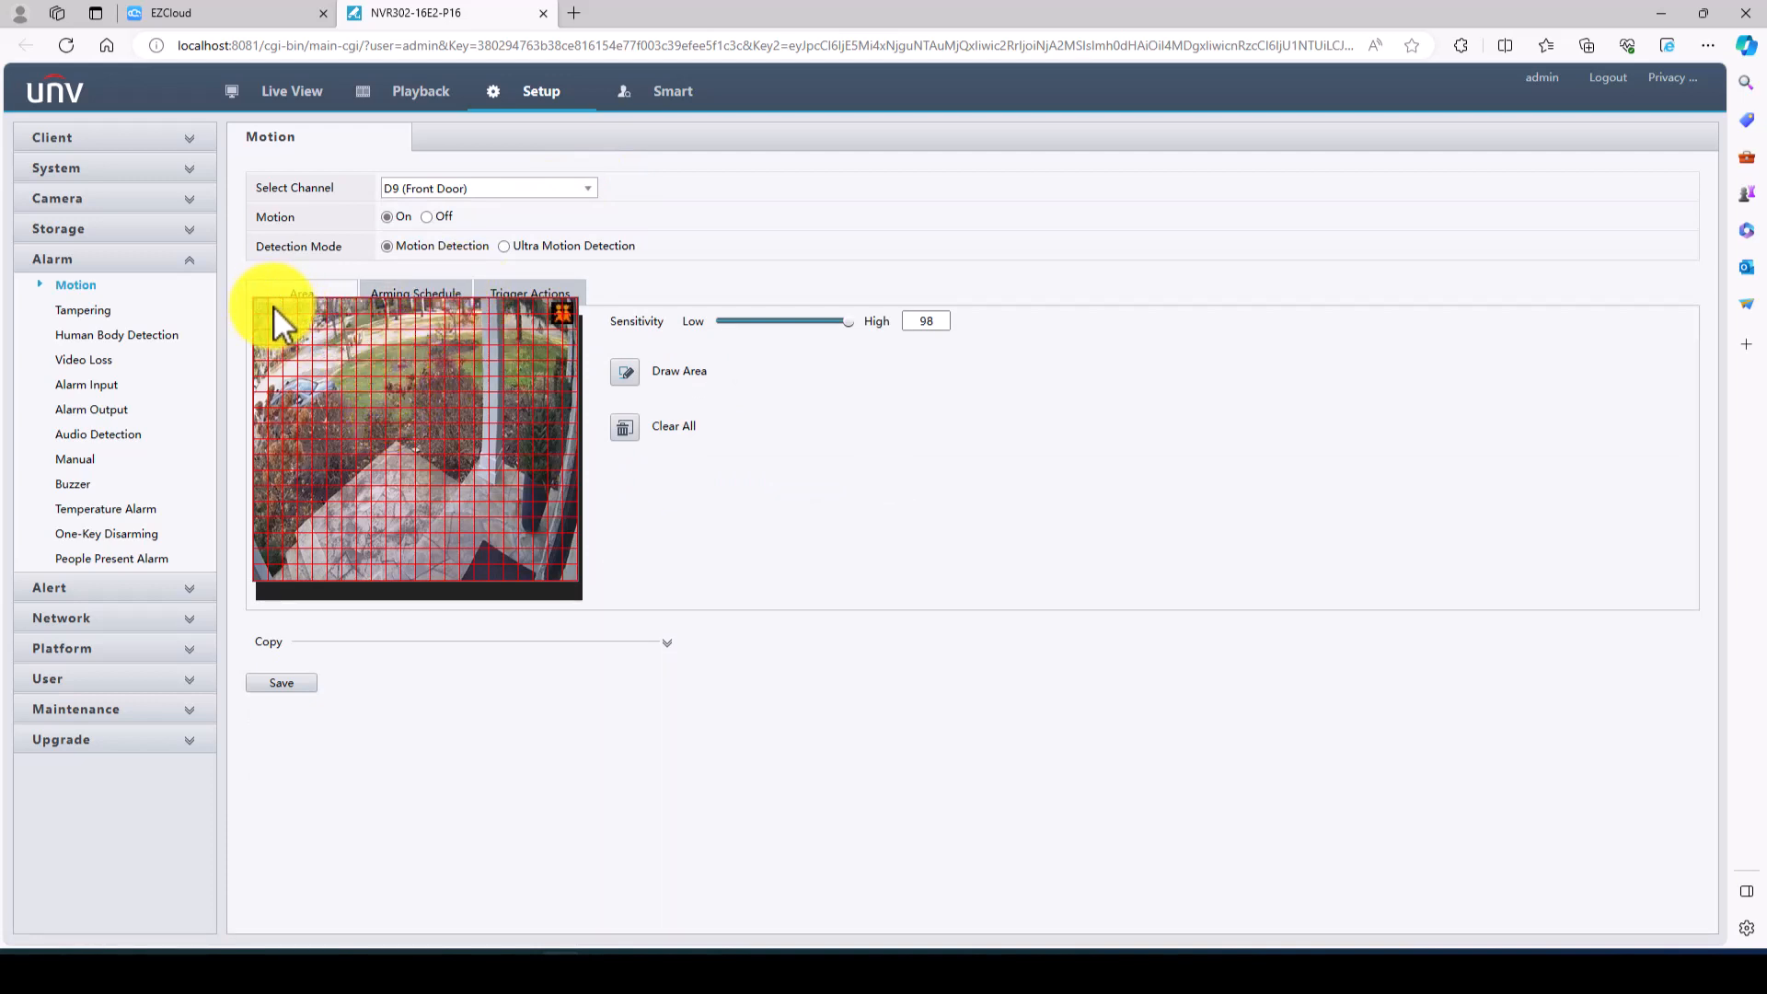
left_click(624, 371)
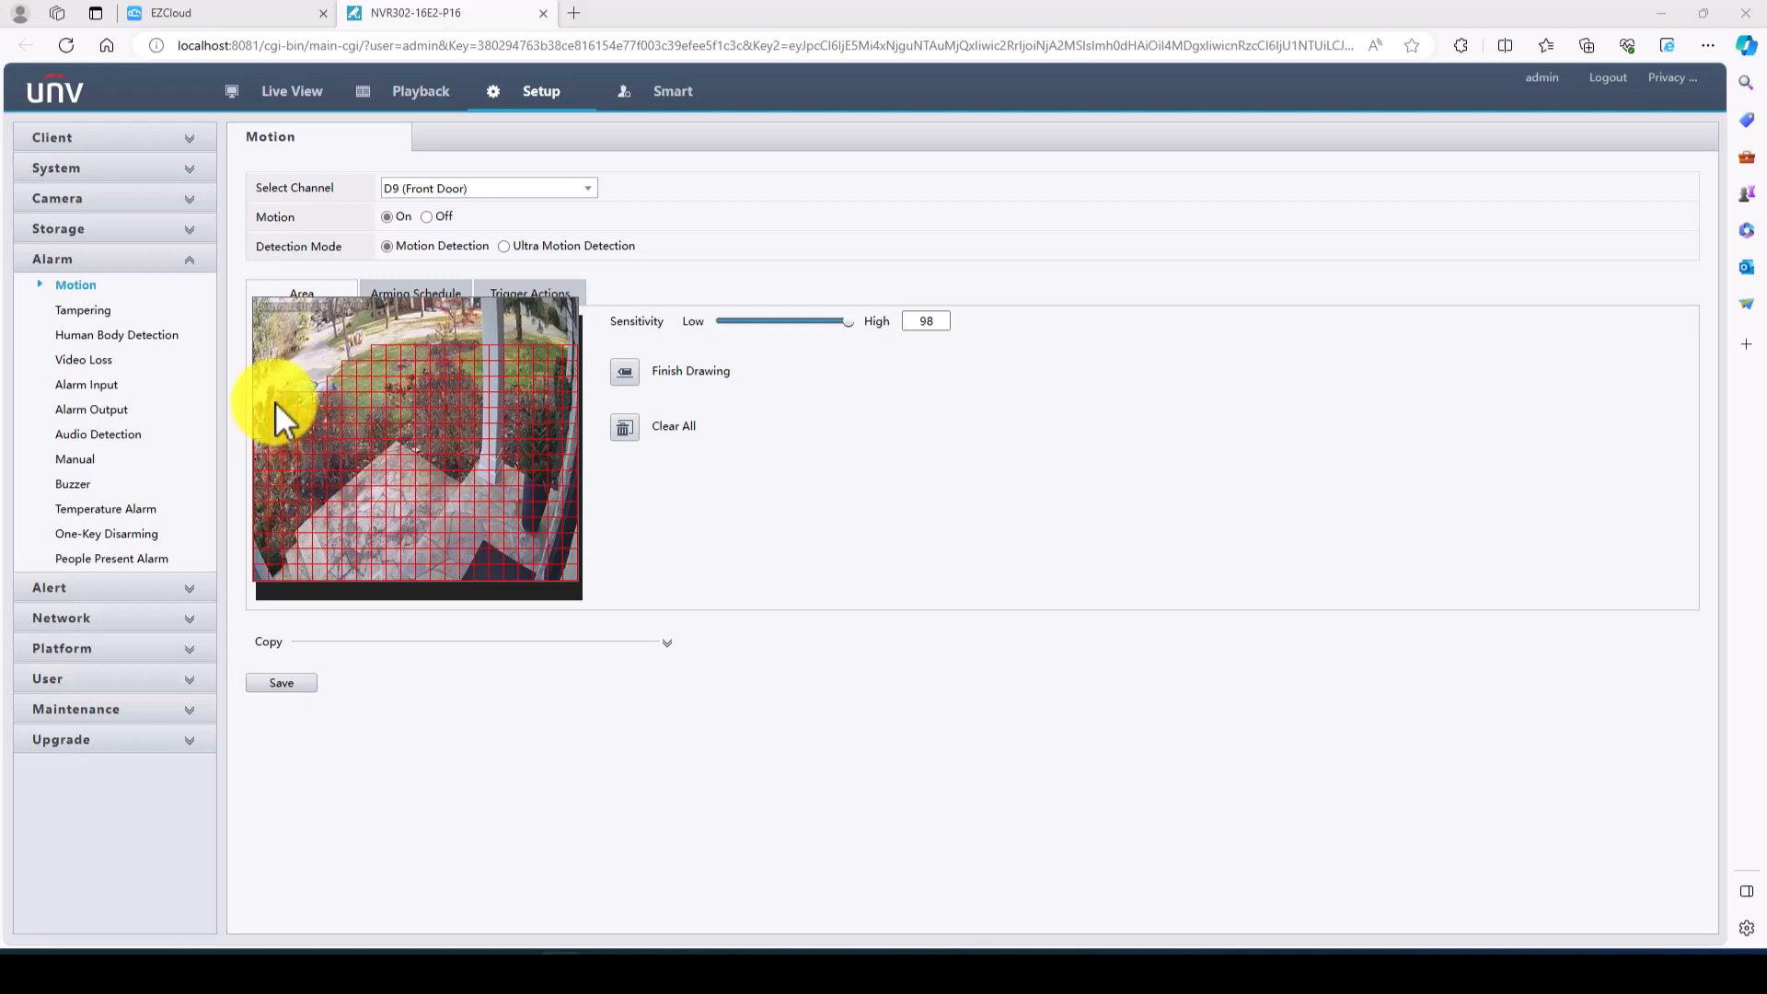
mouse_move(267, 471)
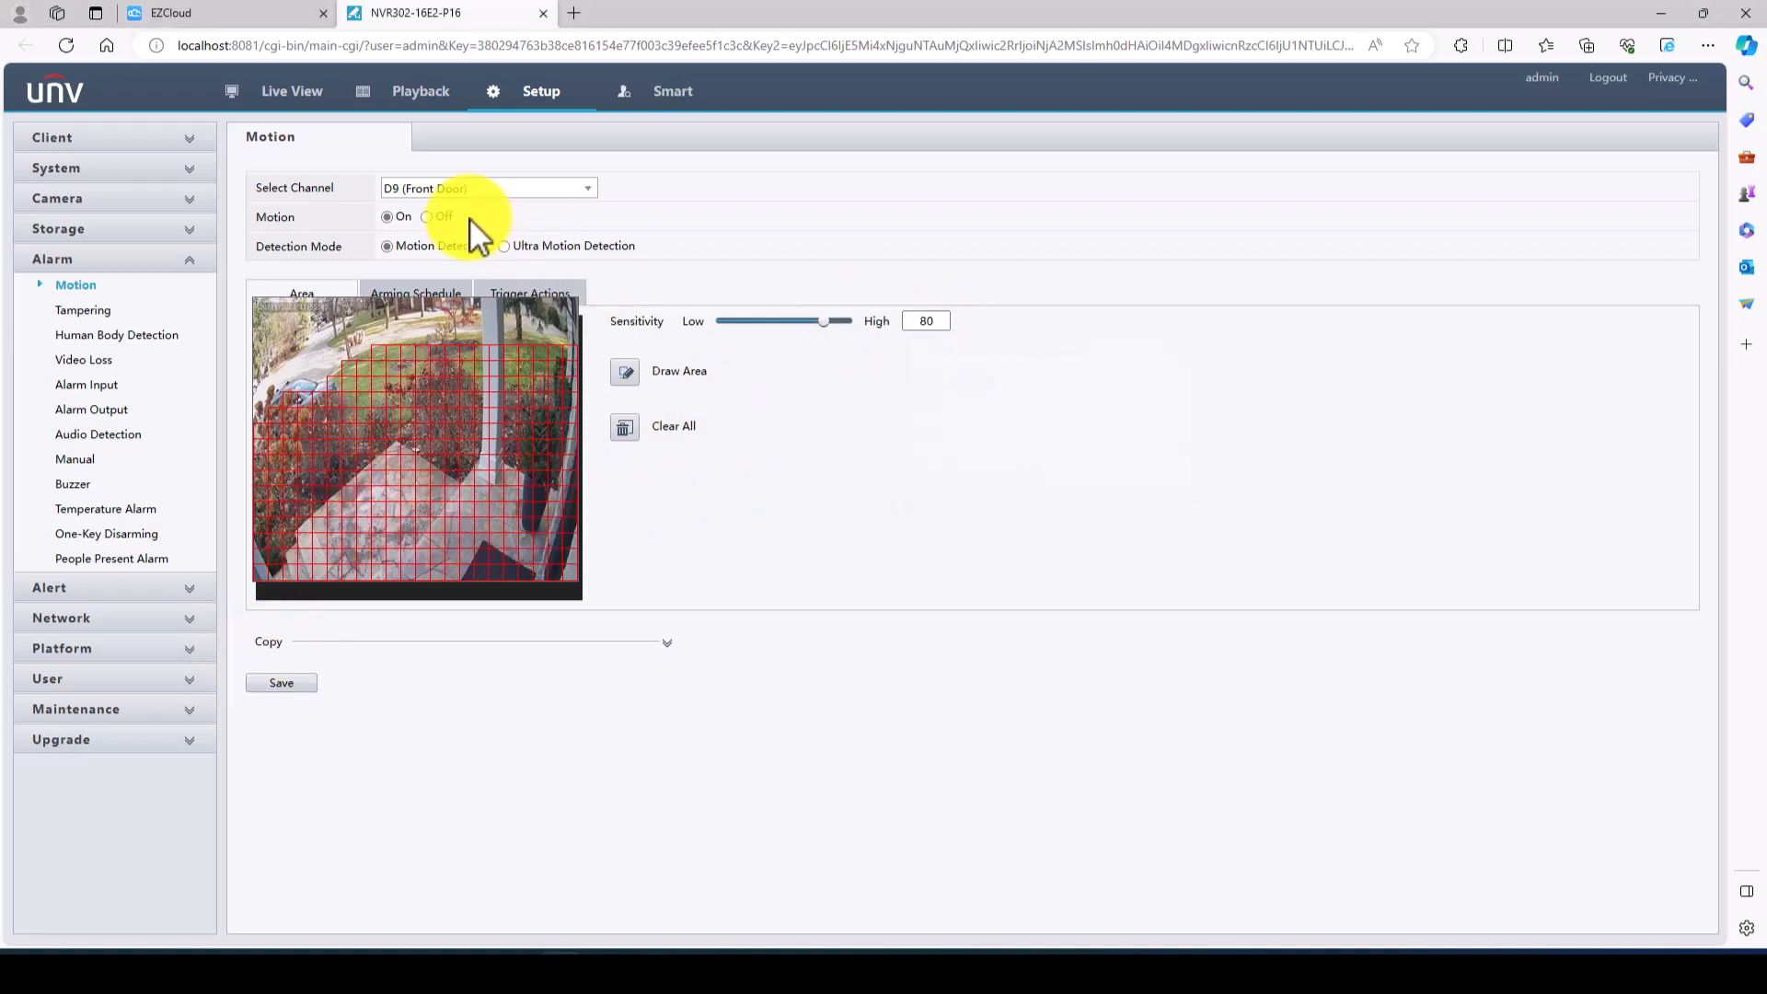
left_click(280, 683)
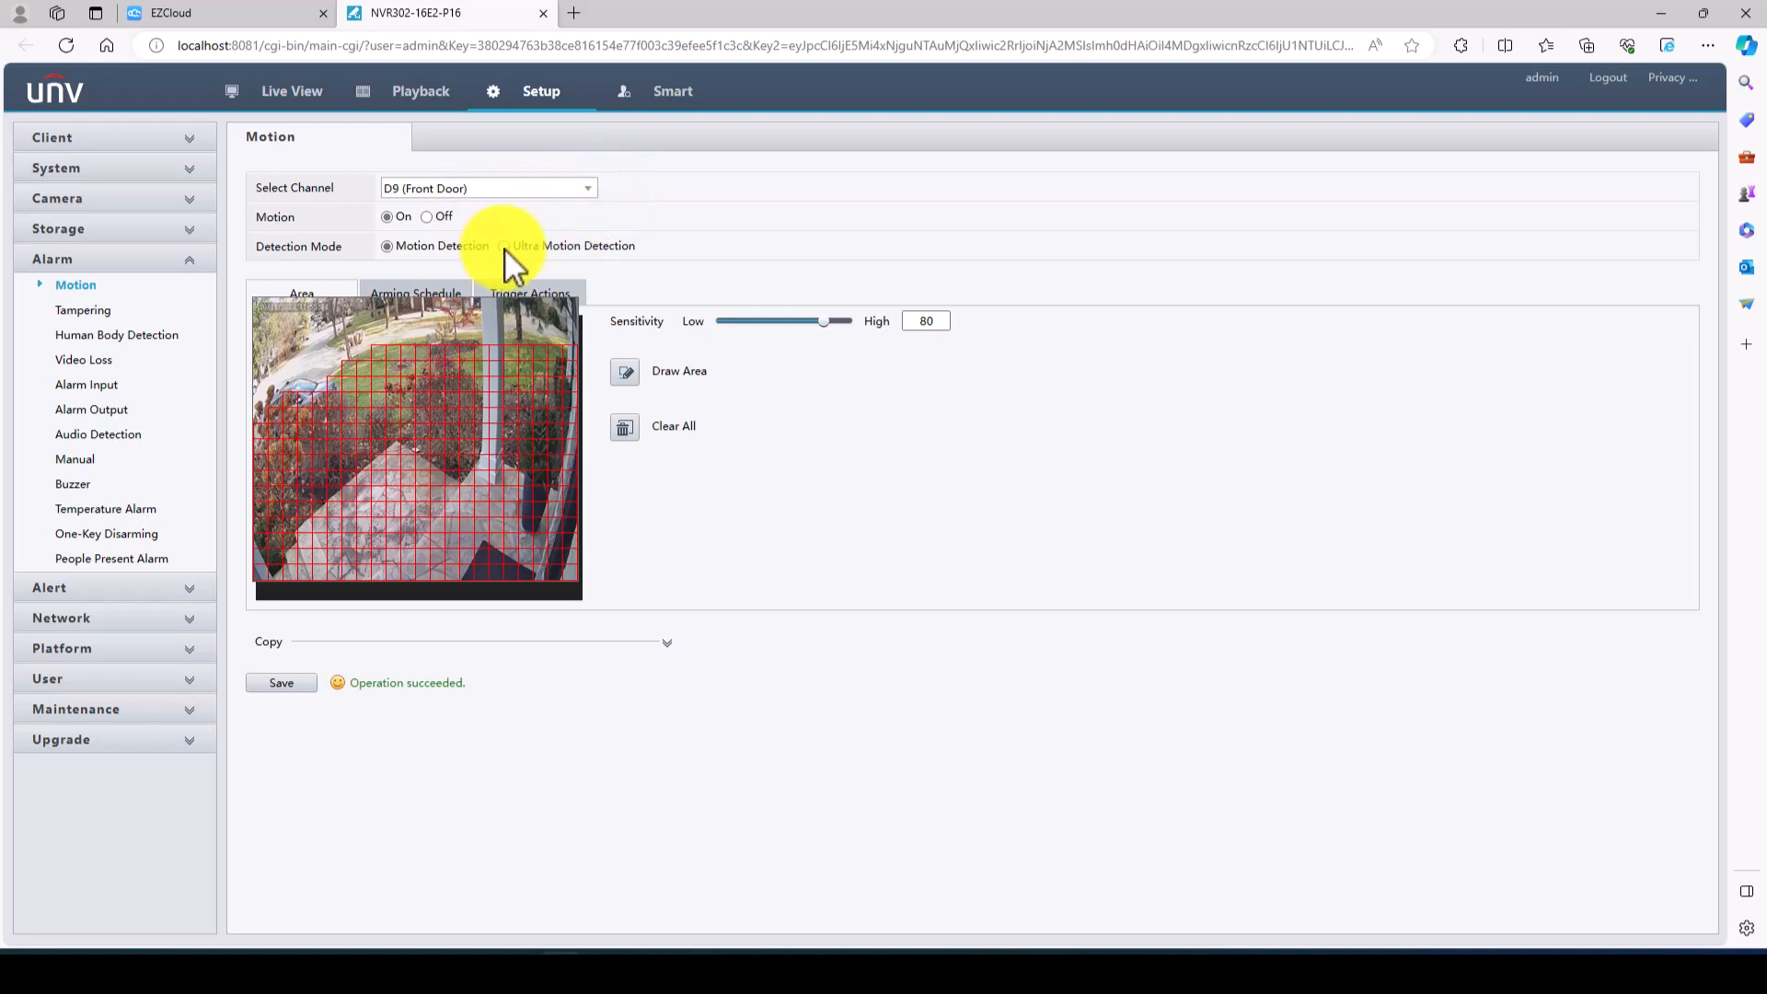
- Outline a D9 Ultra Motion Detection area over the yard and porch, stretched to the bottom, and save
left_click(502, 247)
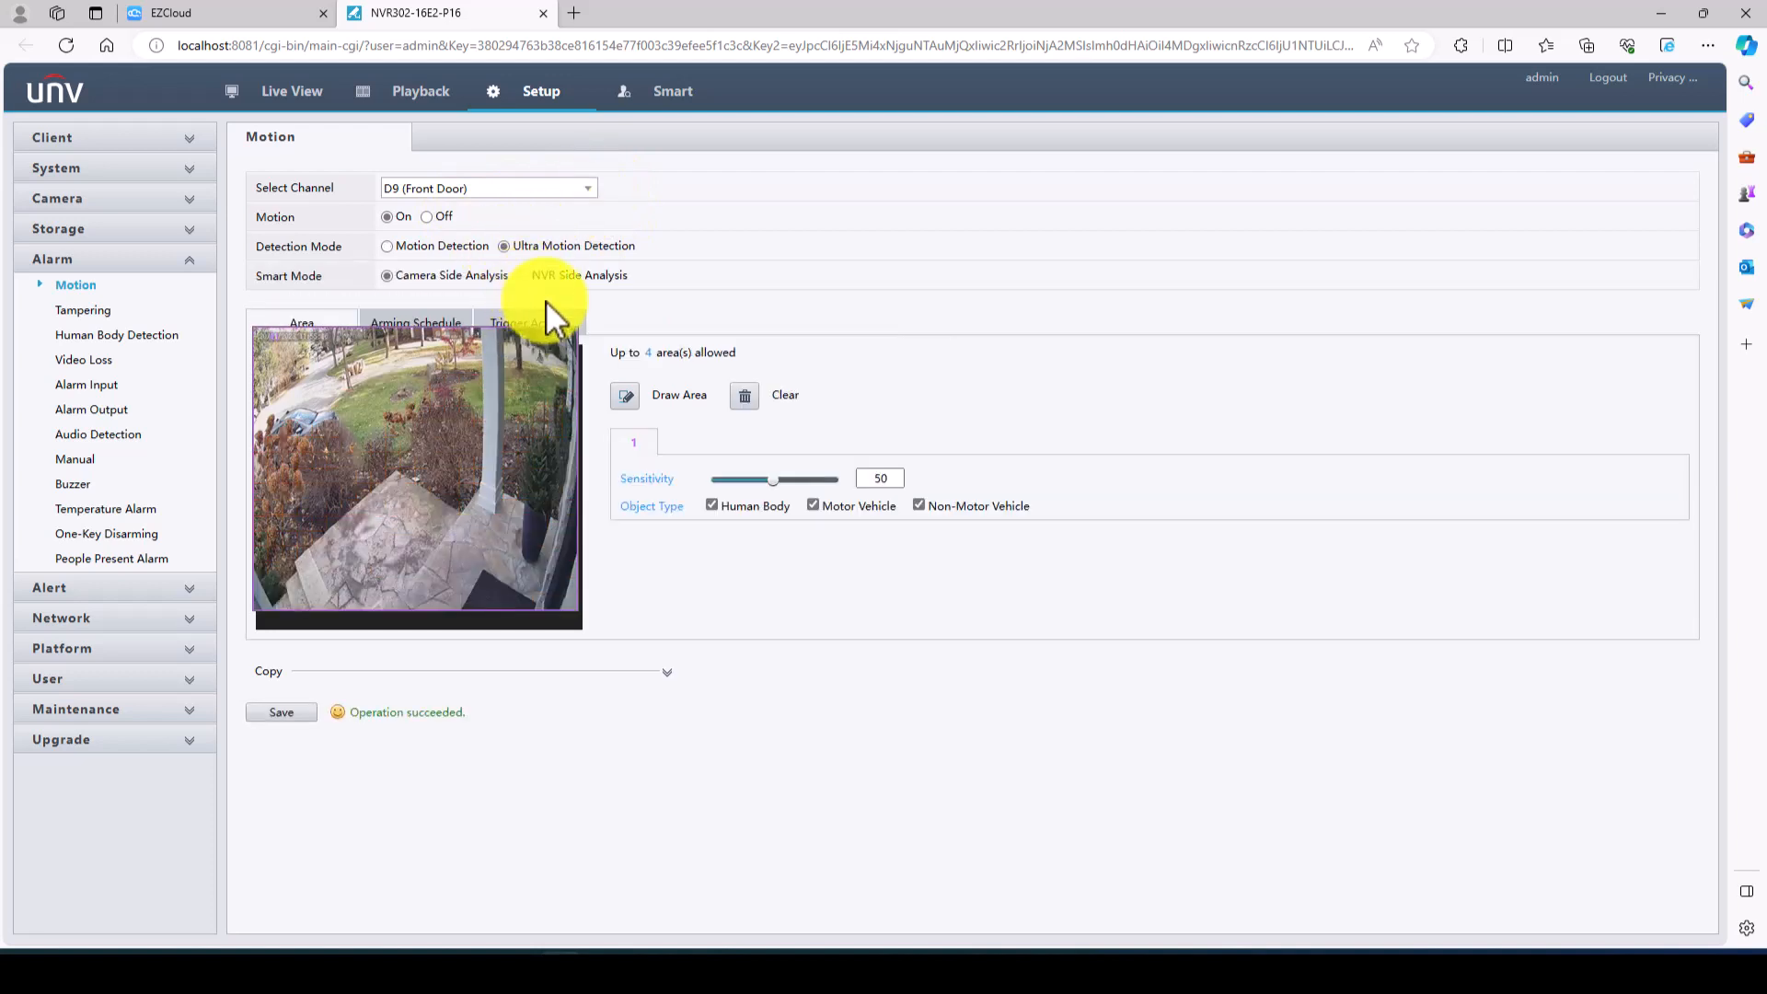
left_click(528, 322)
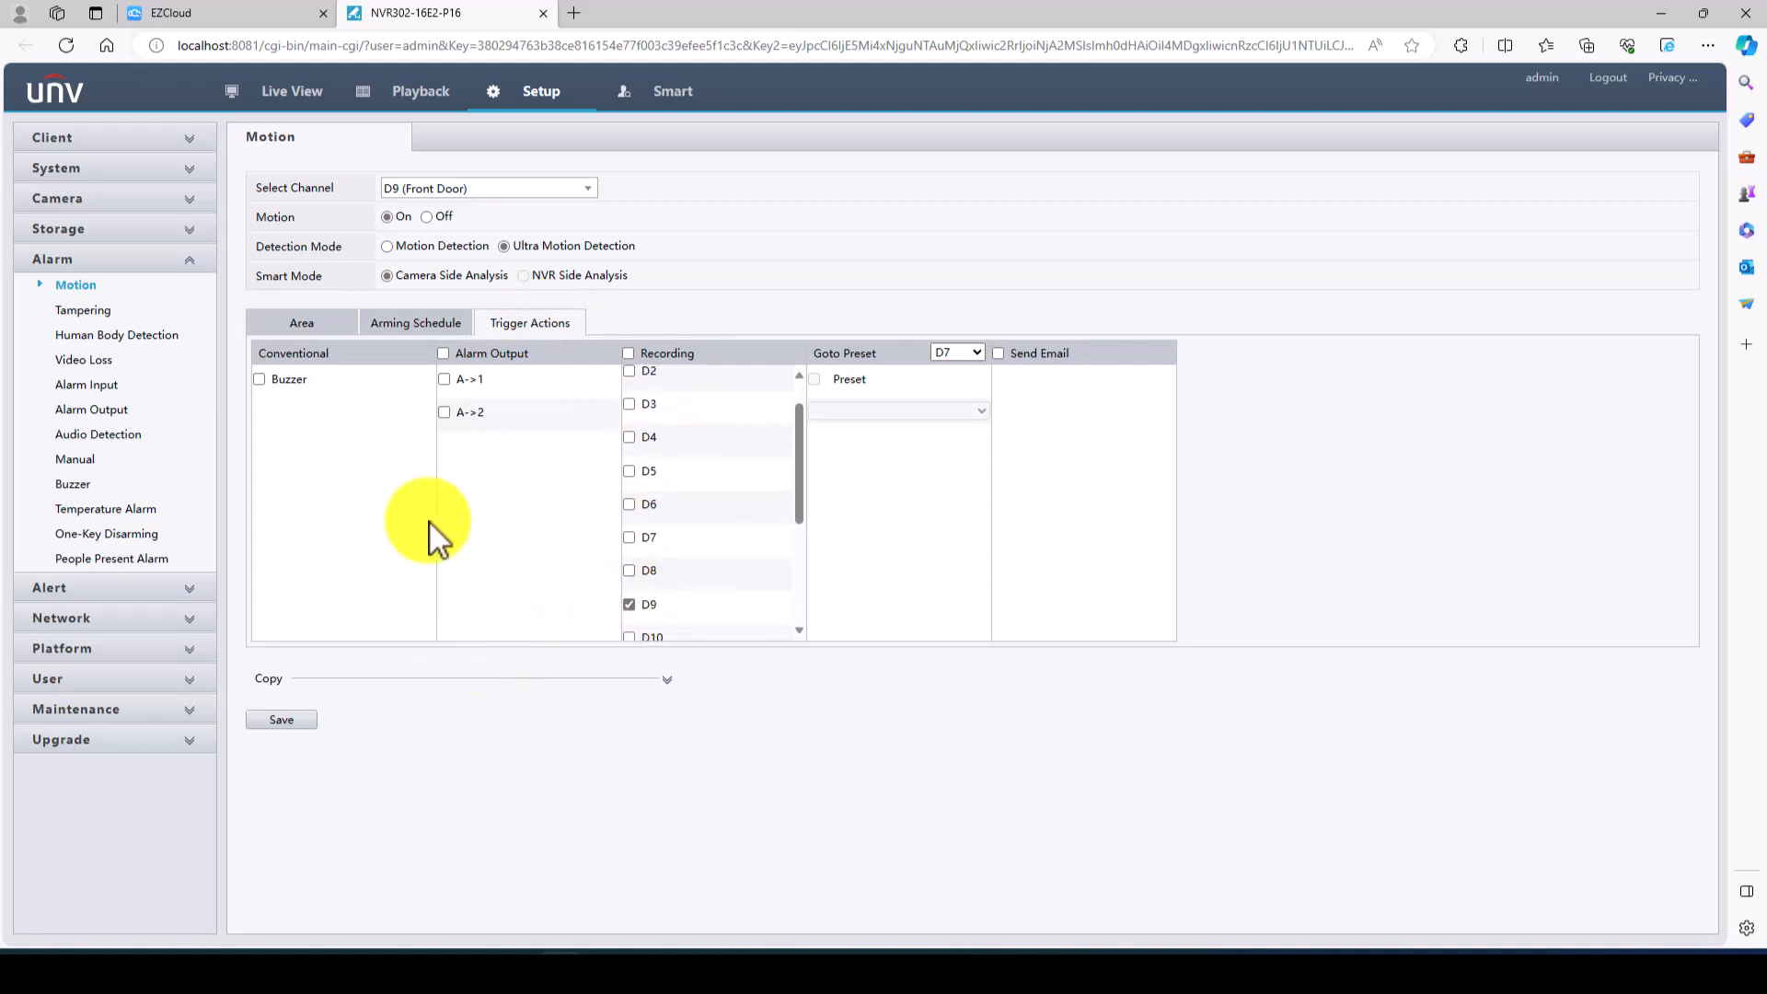
left_click(301, 322)
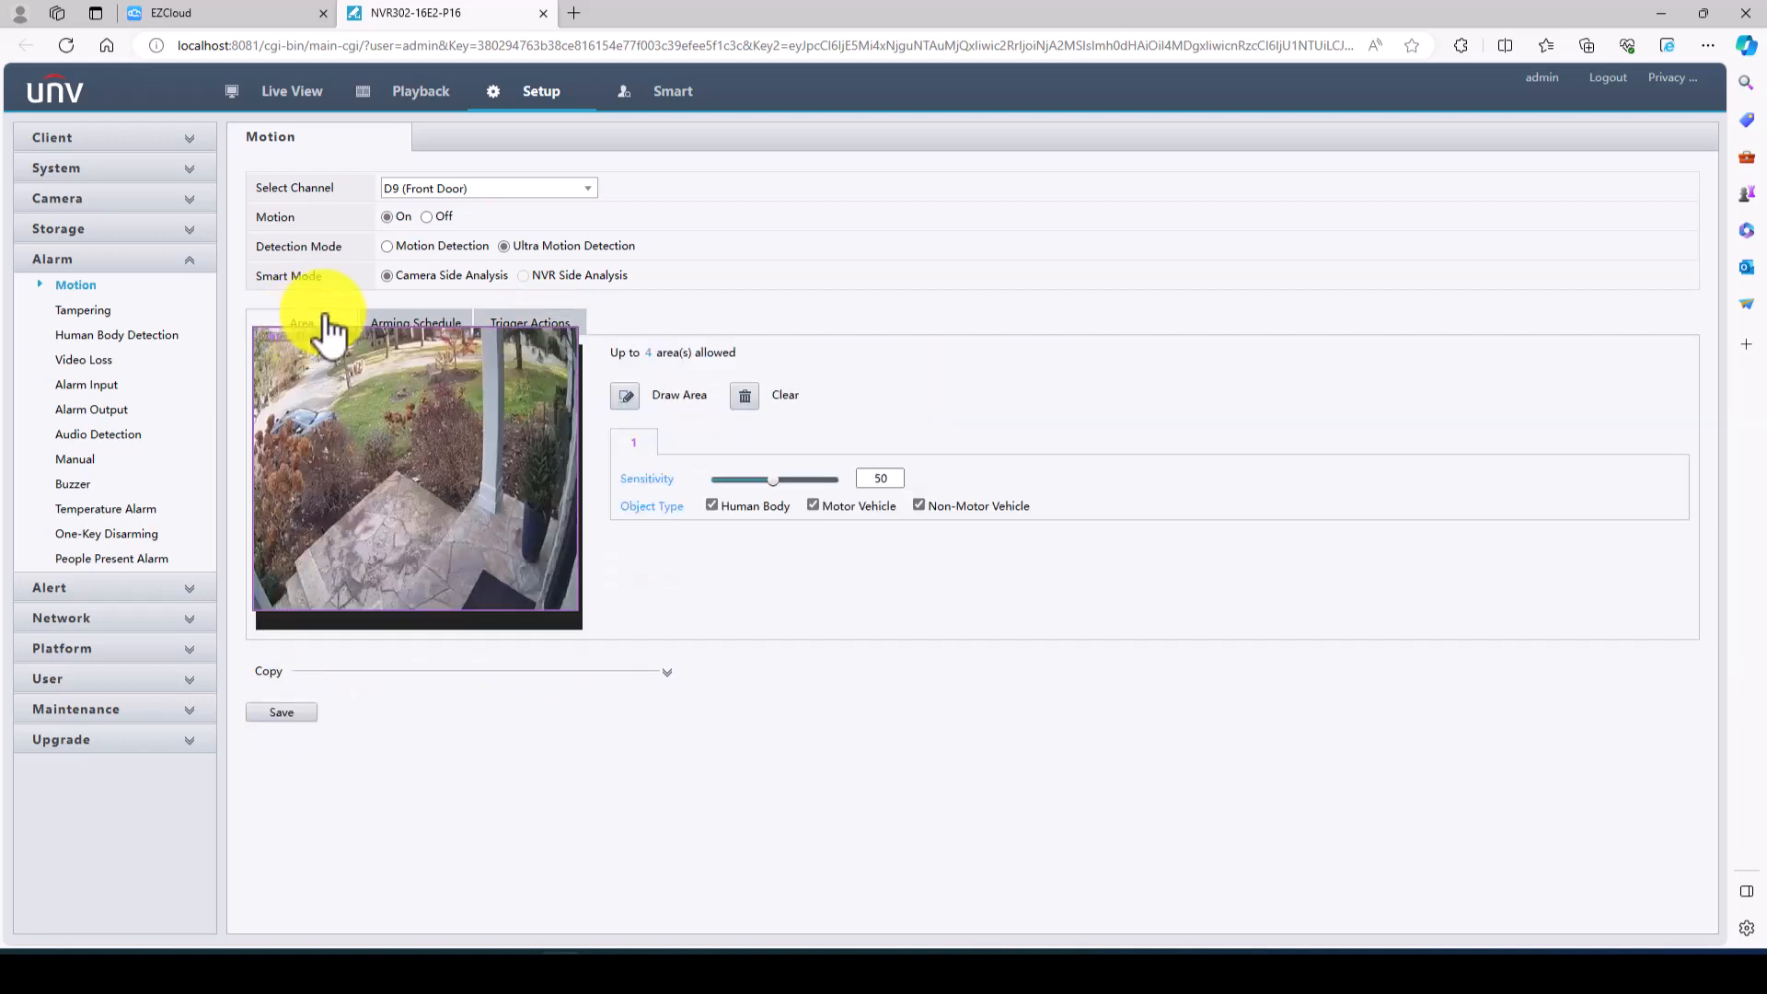
left_click(280, 711)
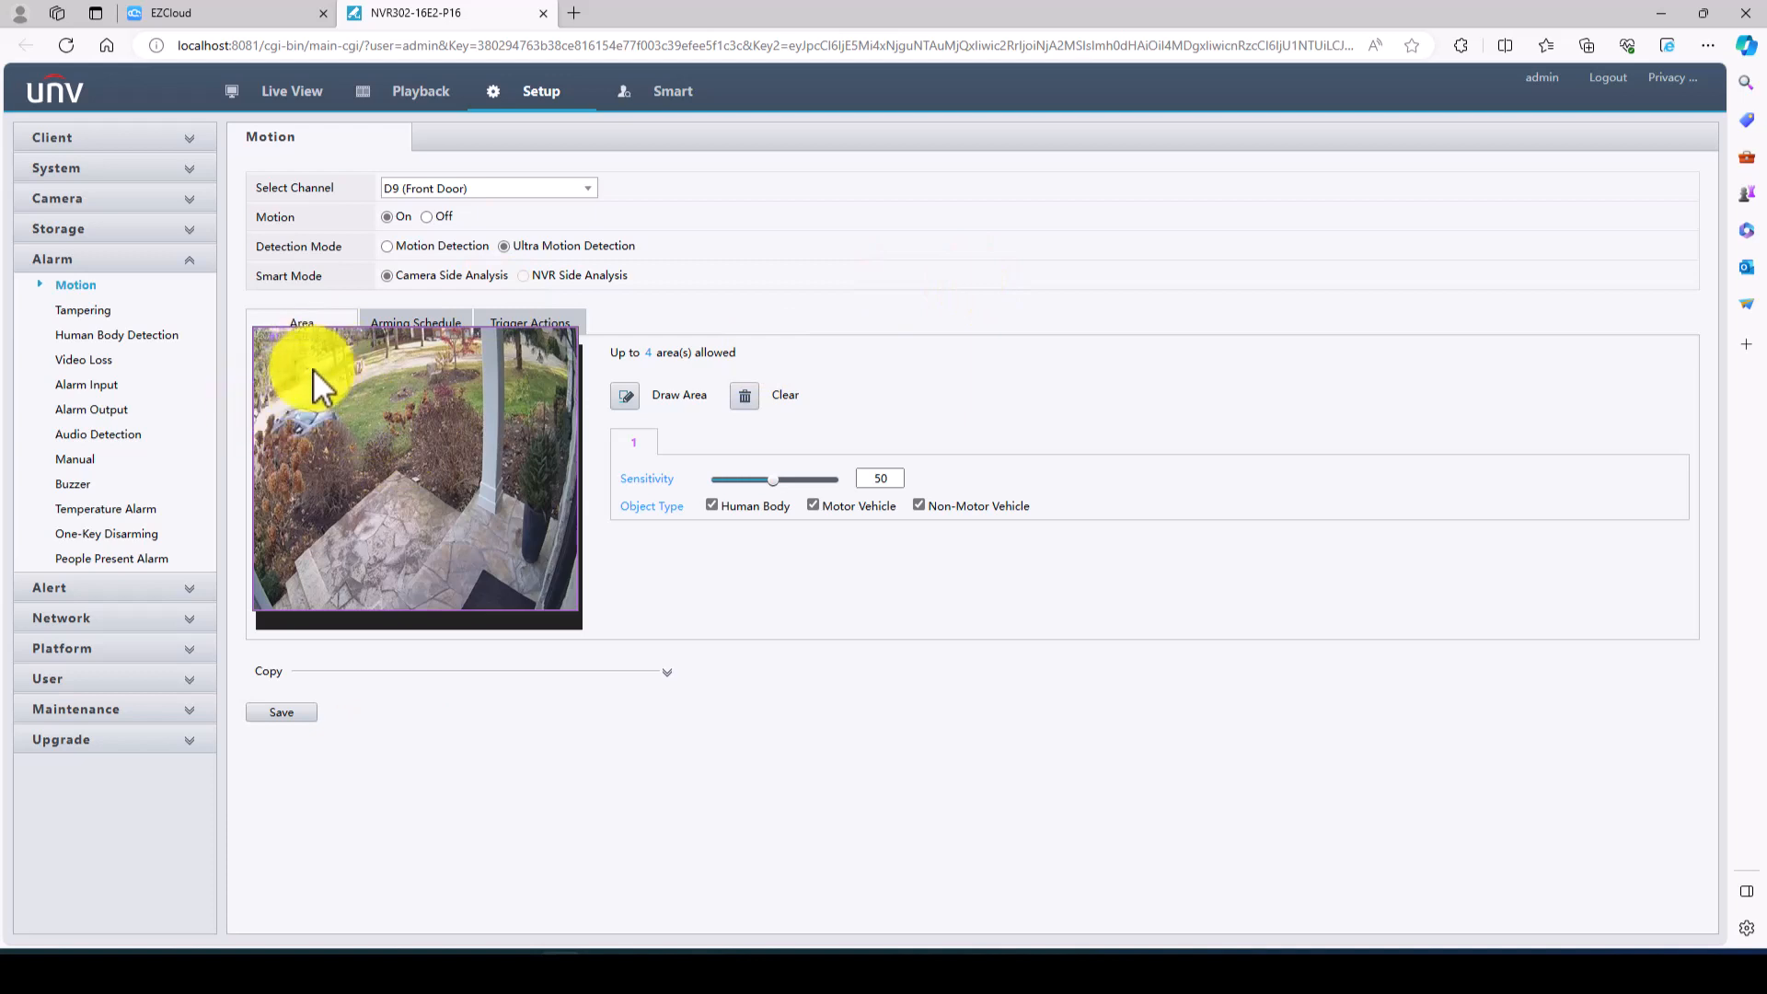
mouse_move(333, 372)
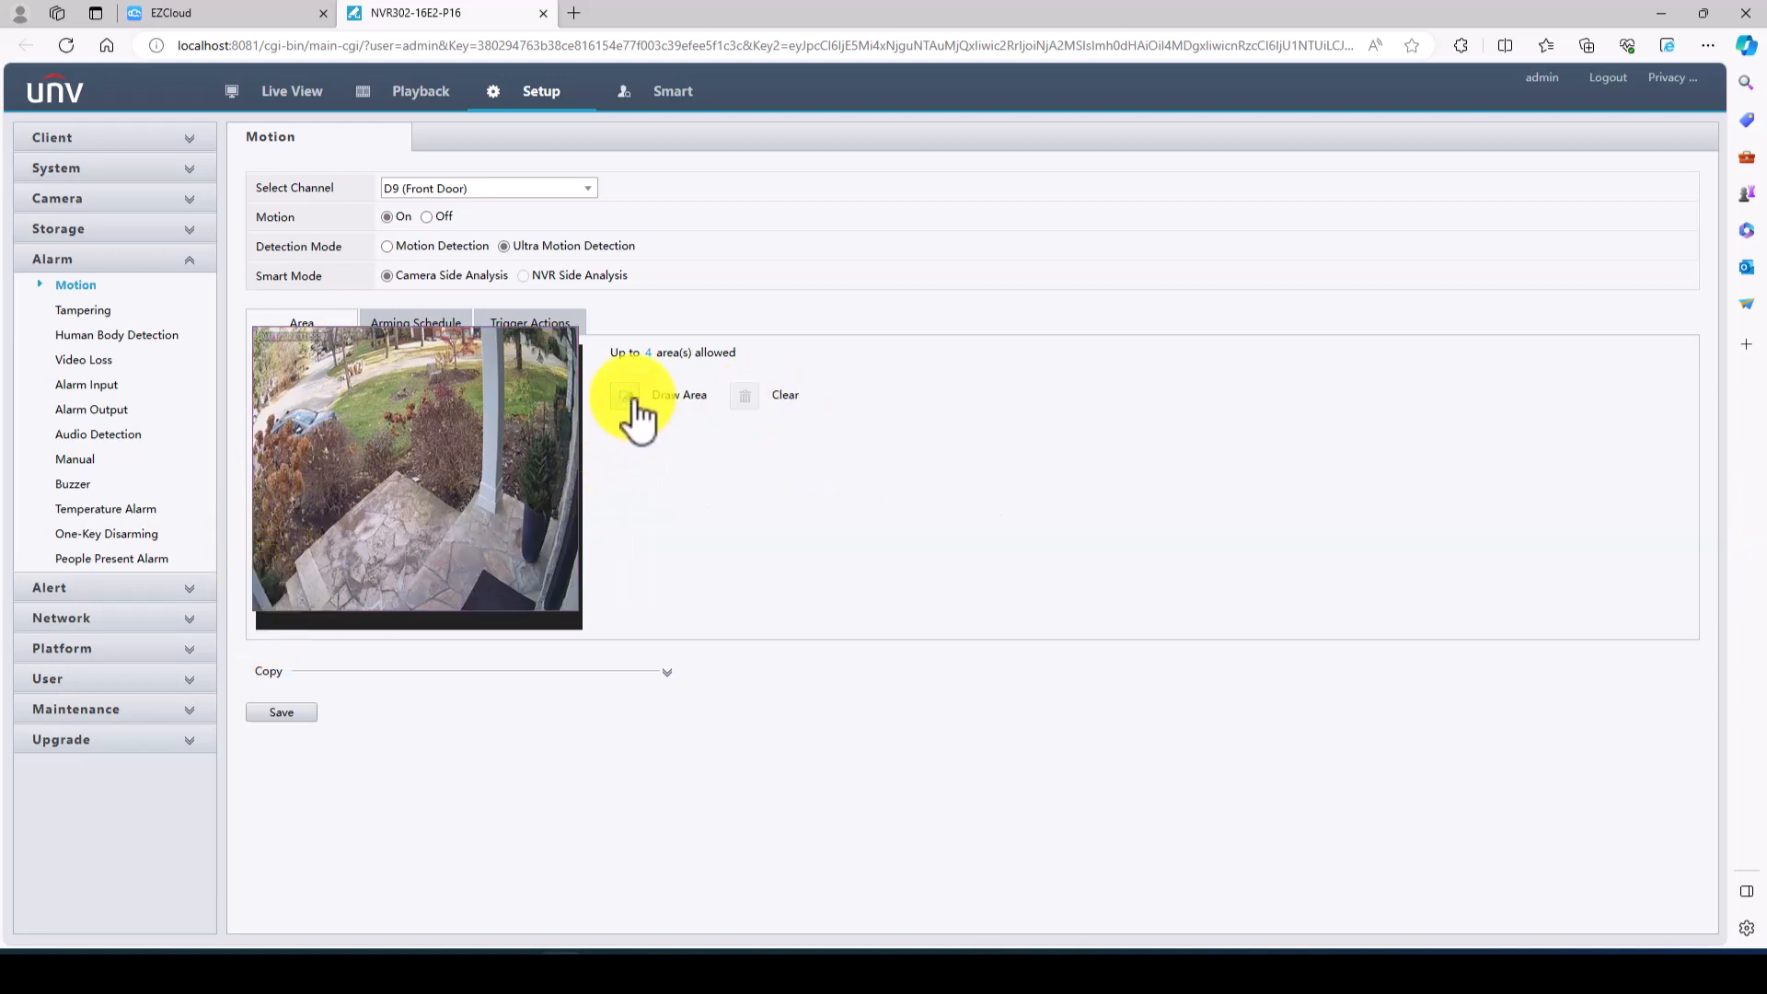
left_click(627, 394)
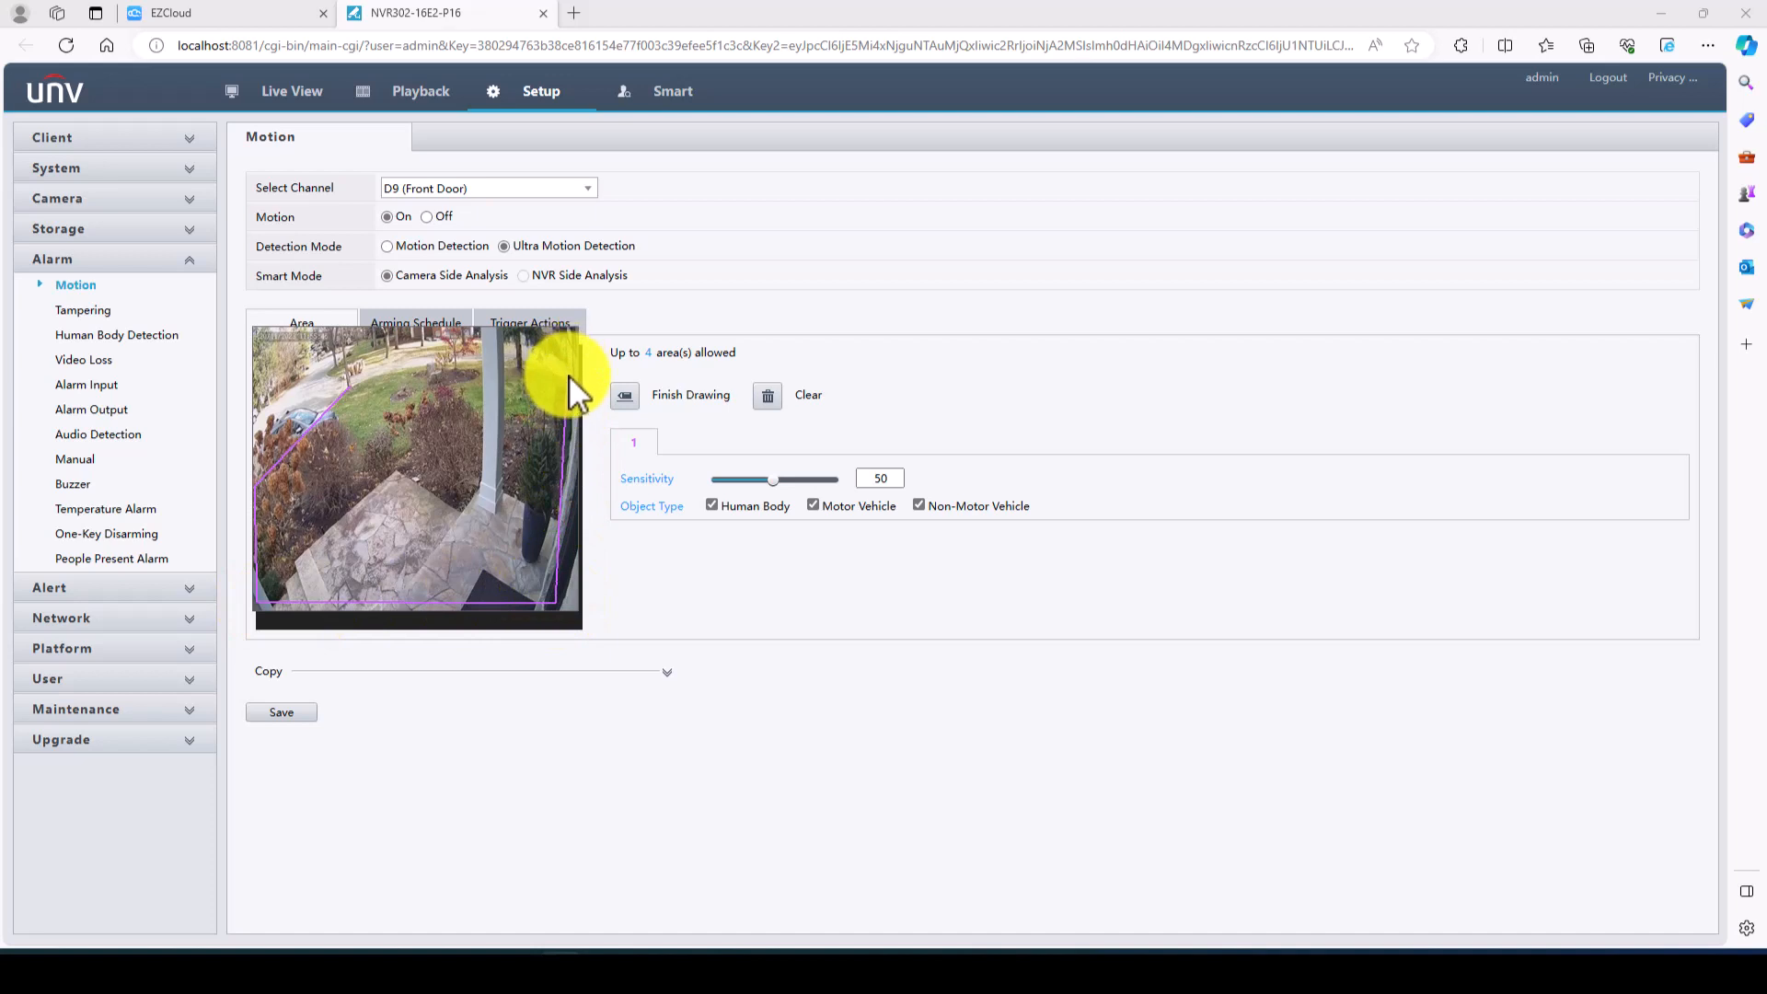
left_click_drag(569, 383, 467, 591)
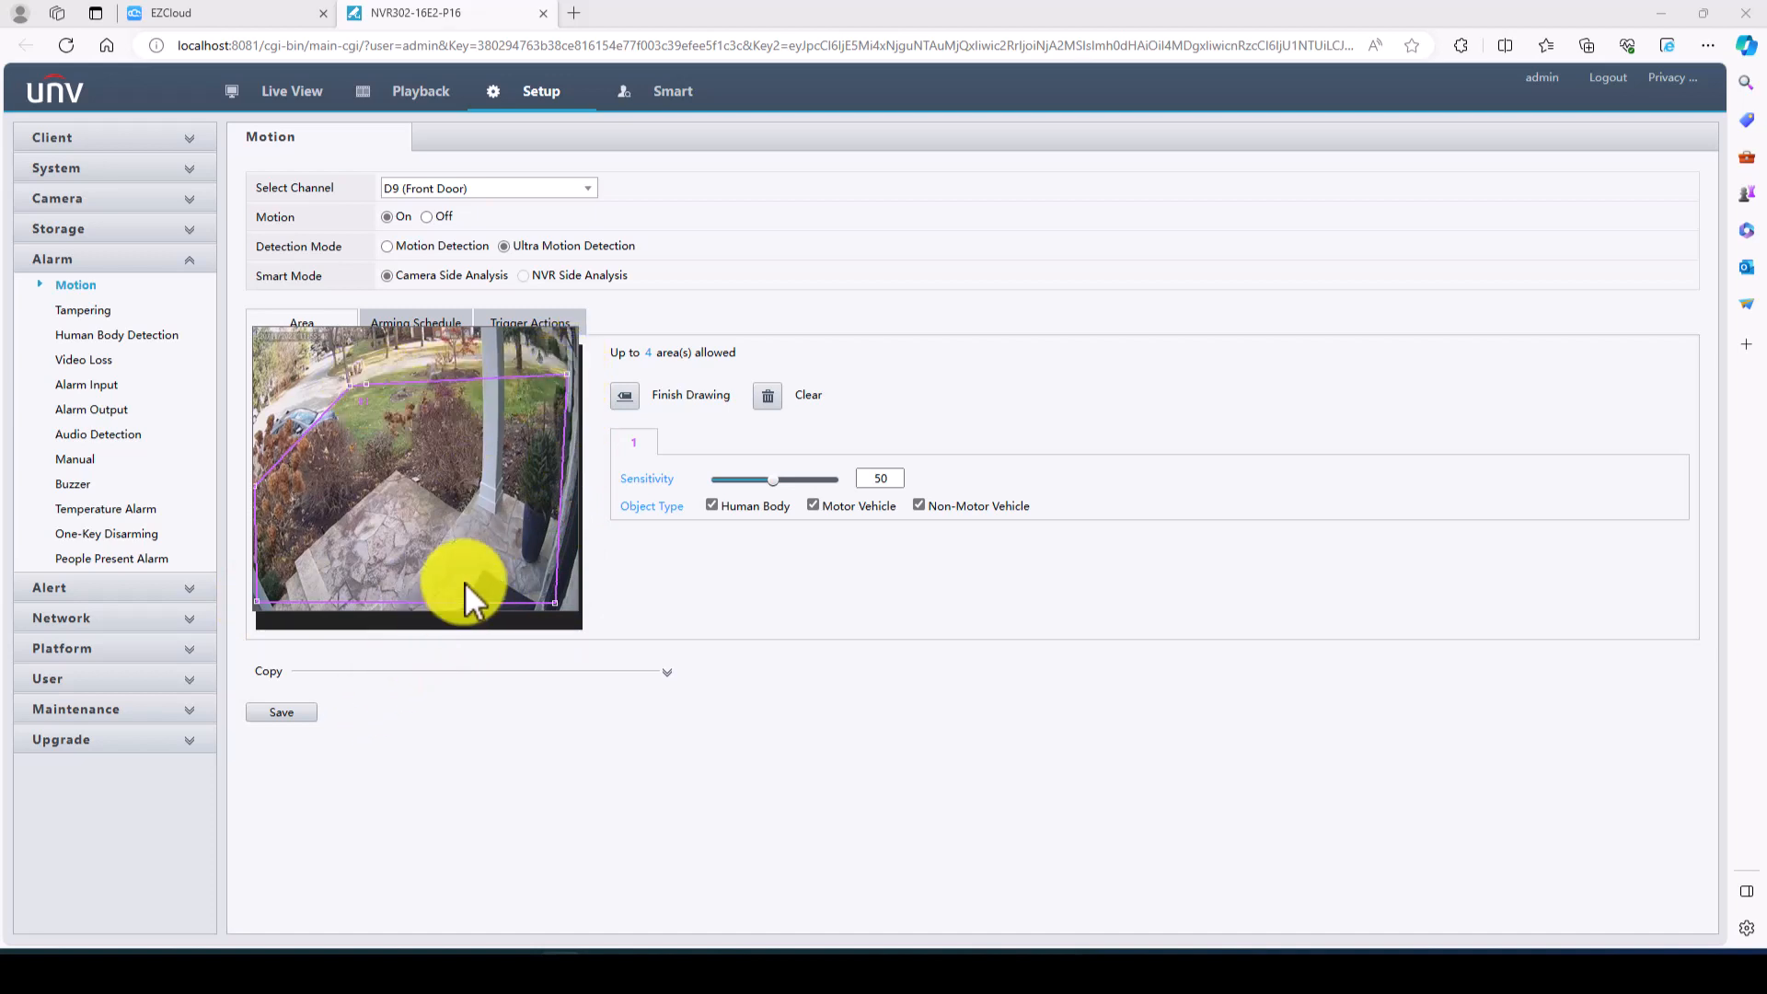
mouse_move(313, 494)
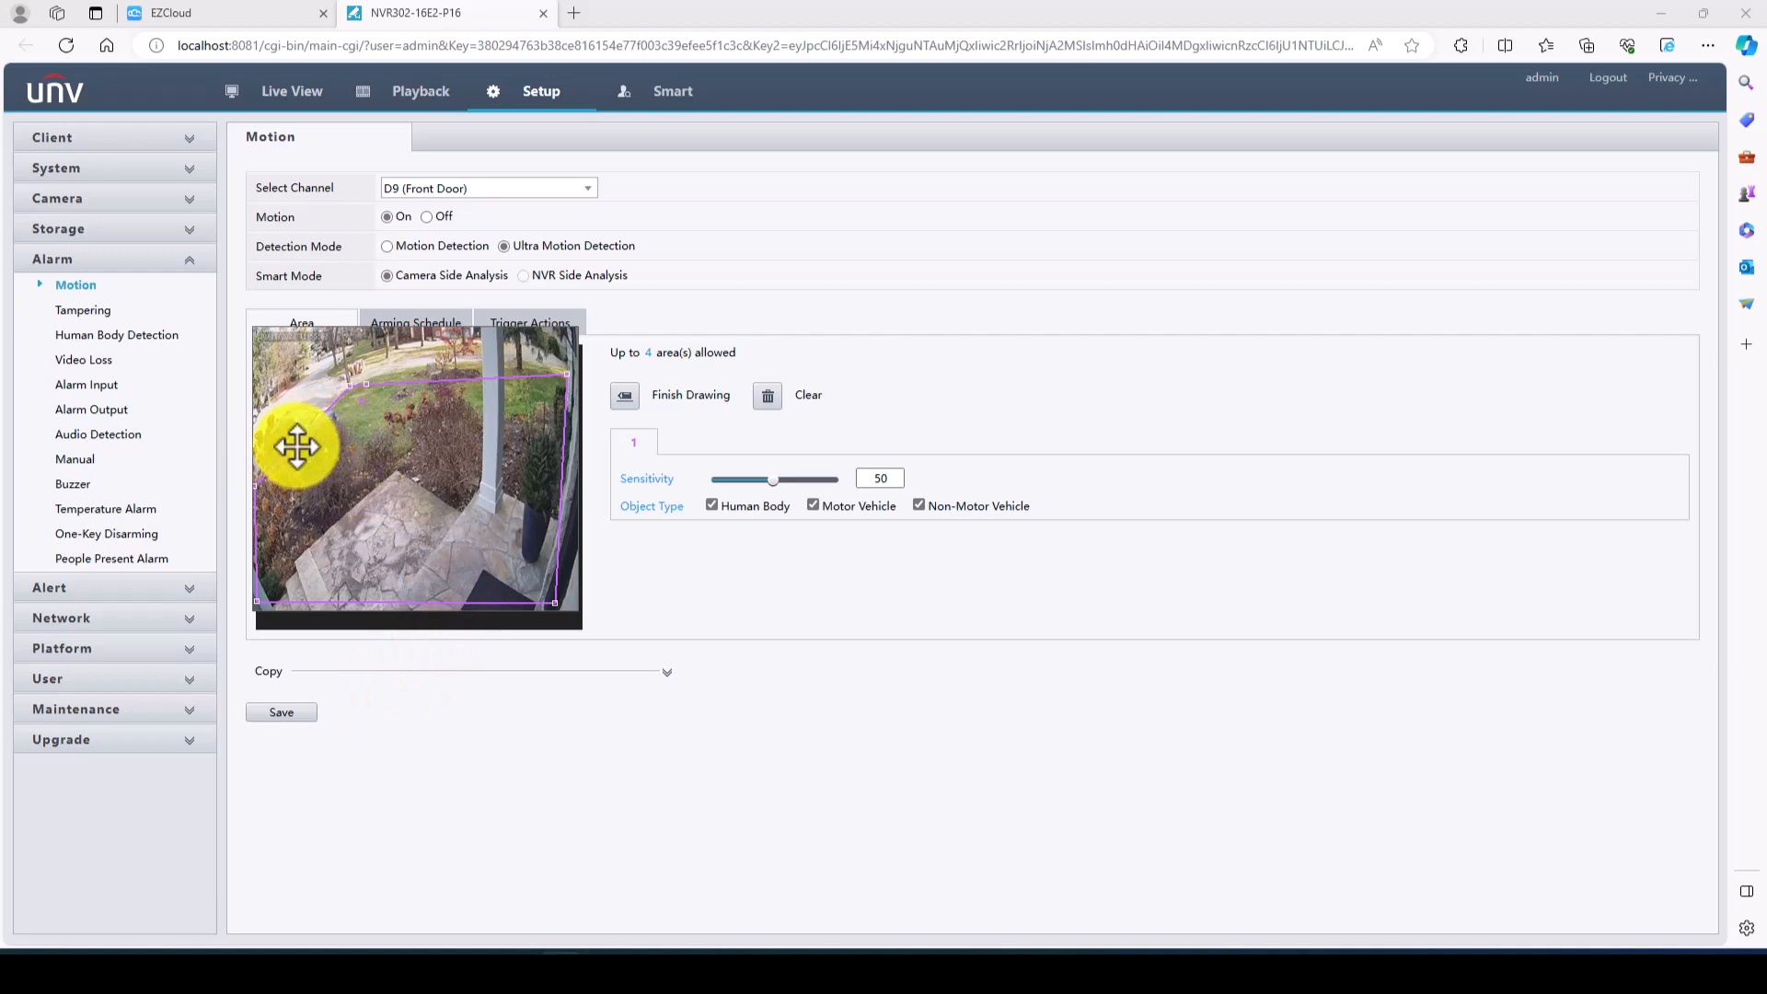
mouse_move(405, 504)
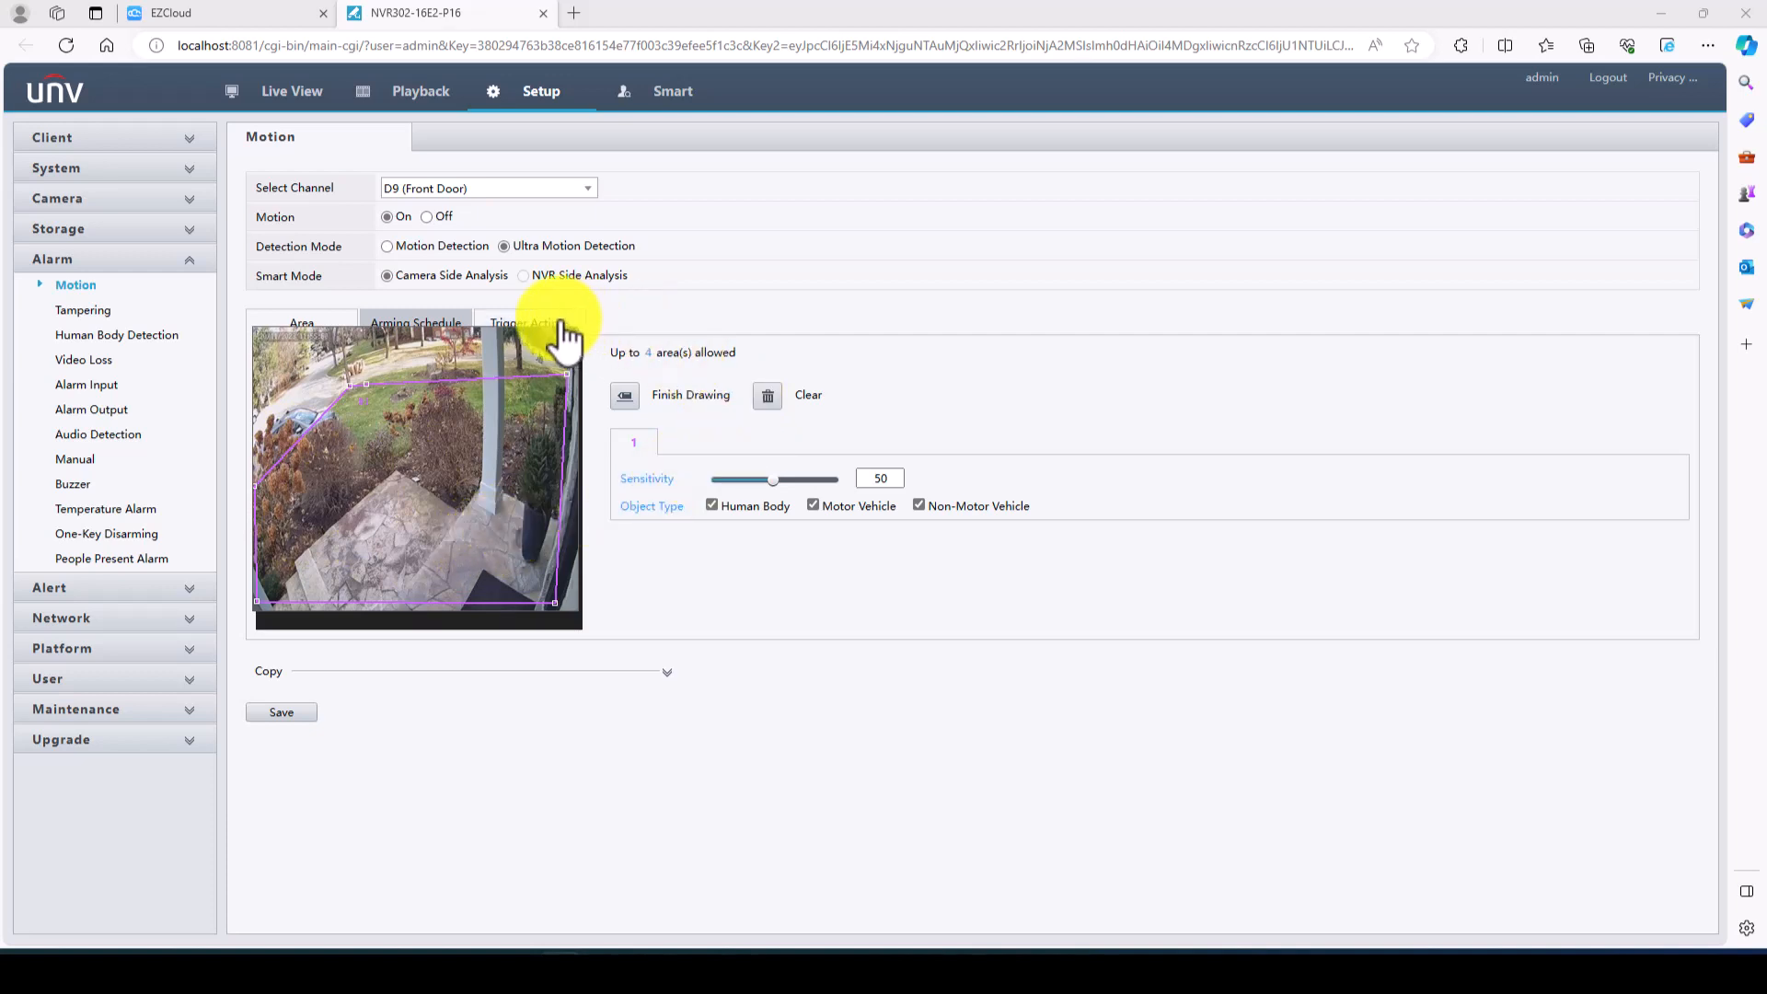
left_click(626, 394)
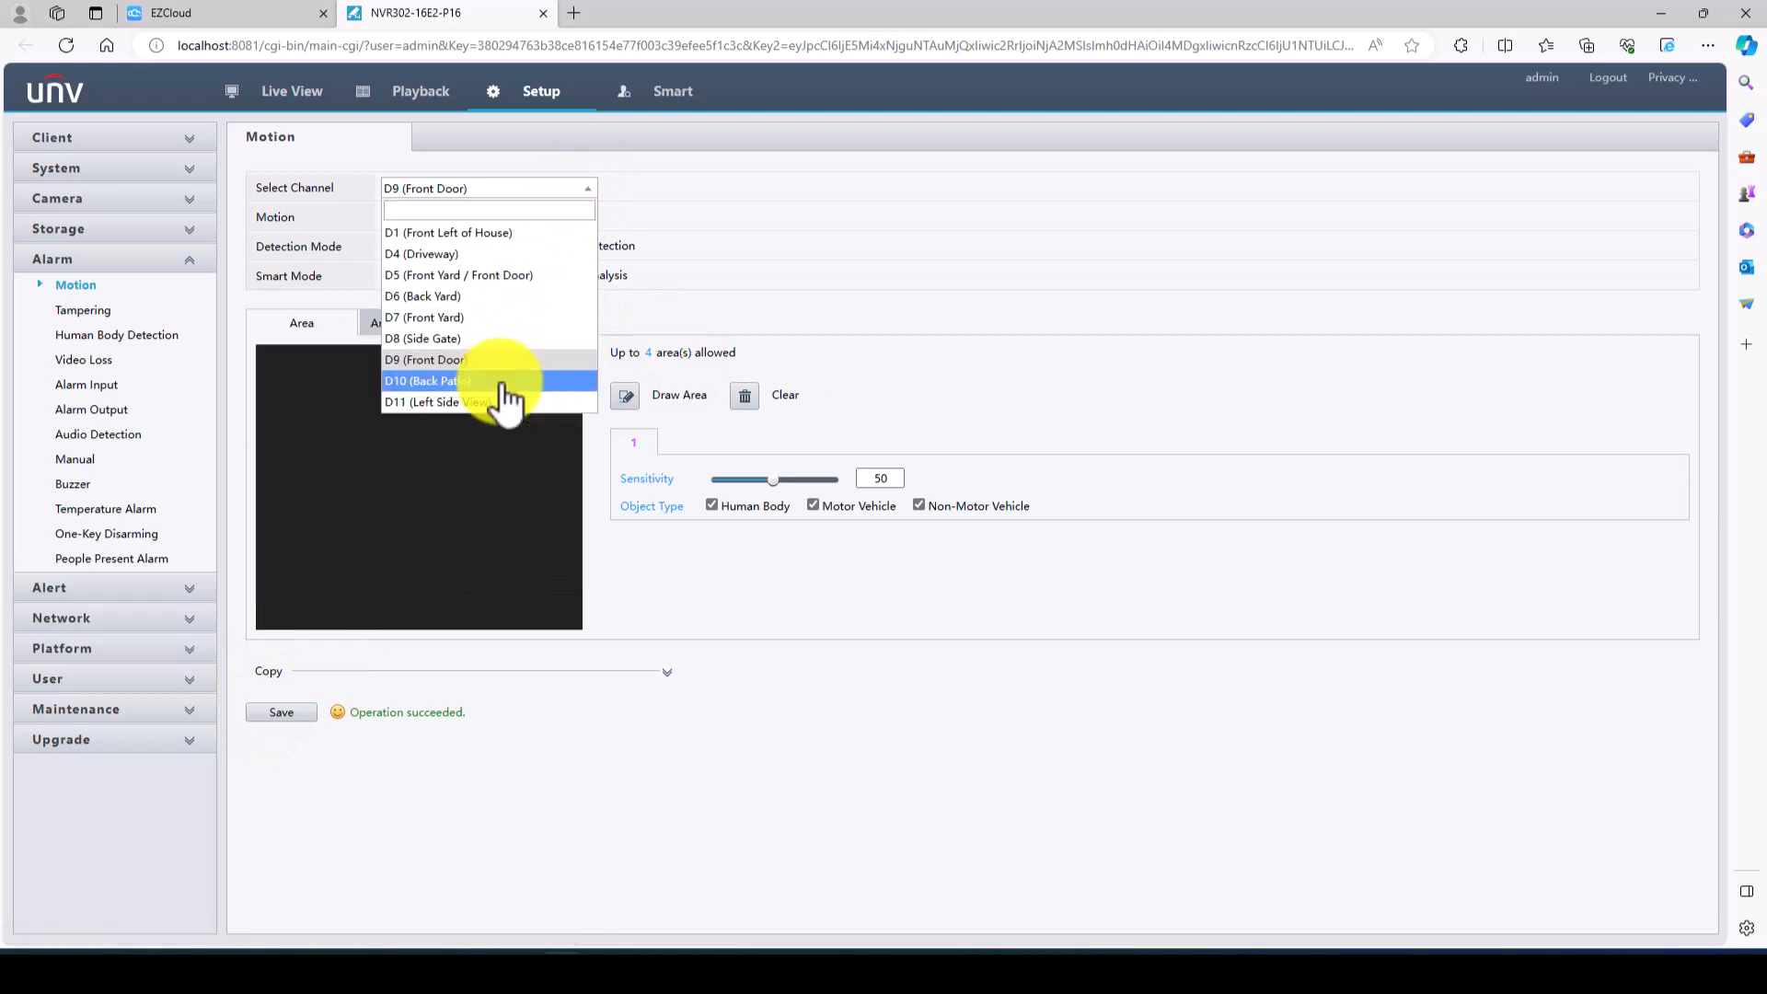
- Save D10 Back Patio's motion sensitivity of 80 and switch it to Ultra Motion Detection
left_click(425, 381)
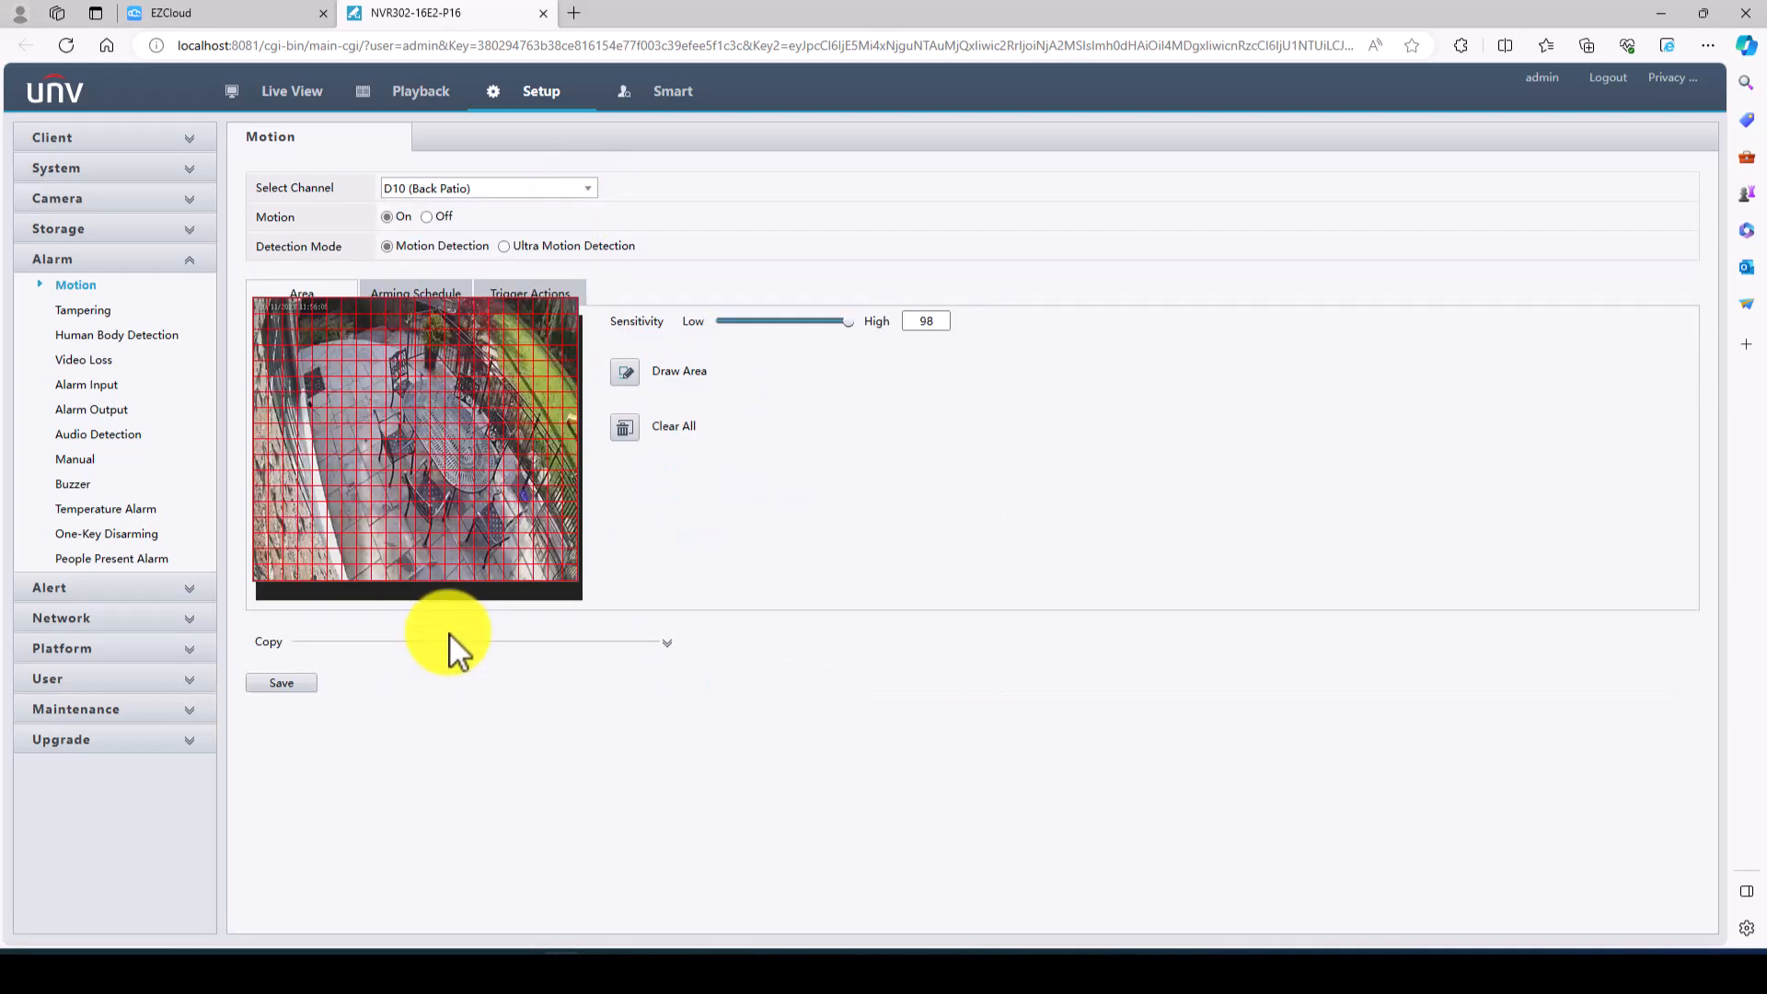
left_click(926, 320)
type("80")
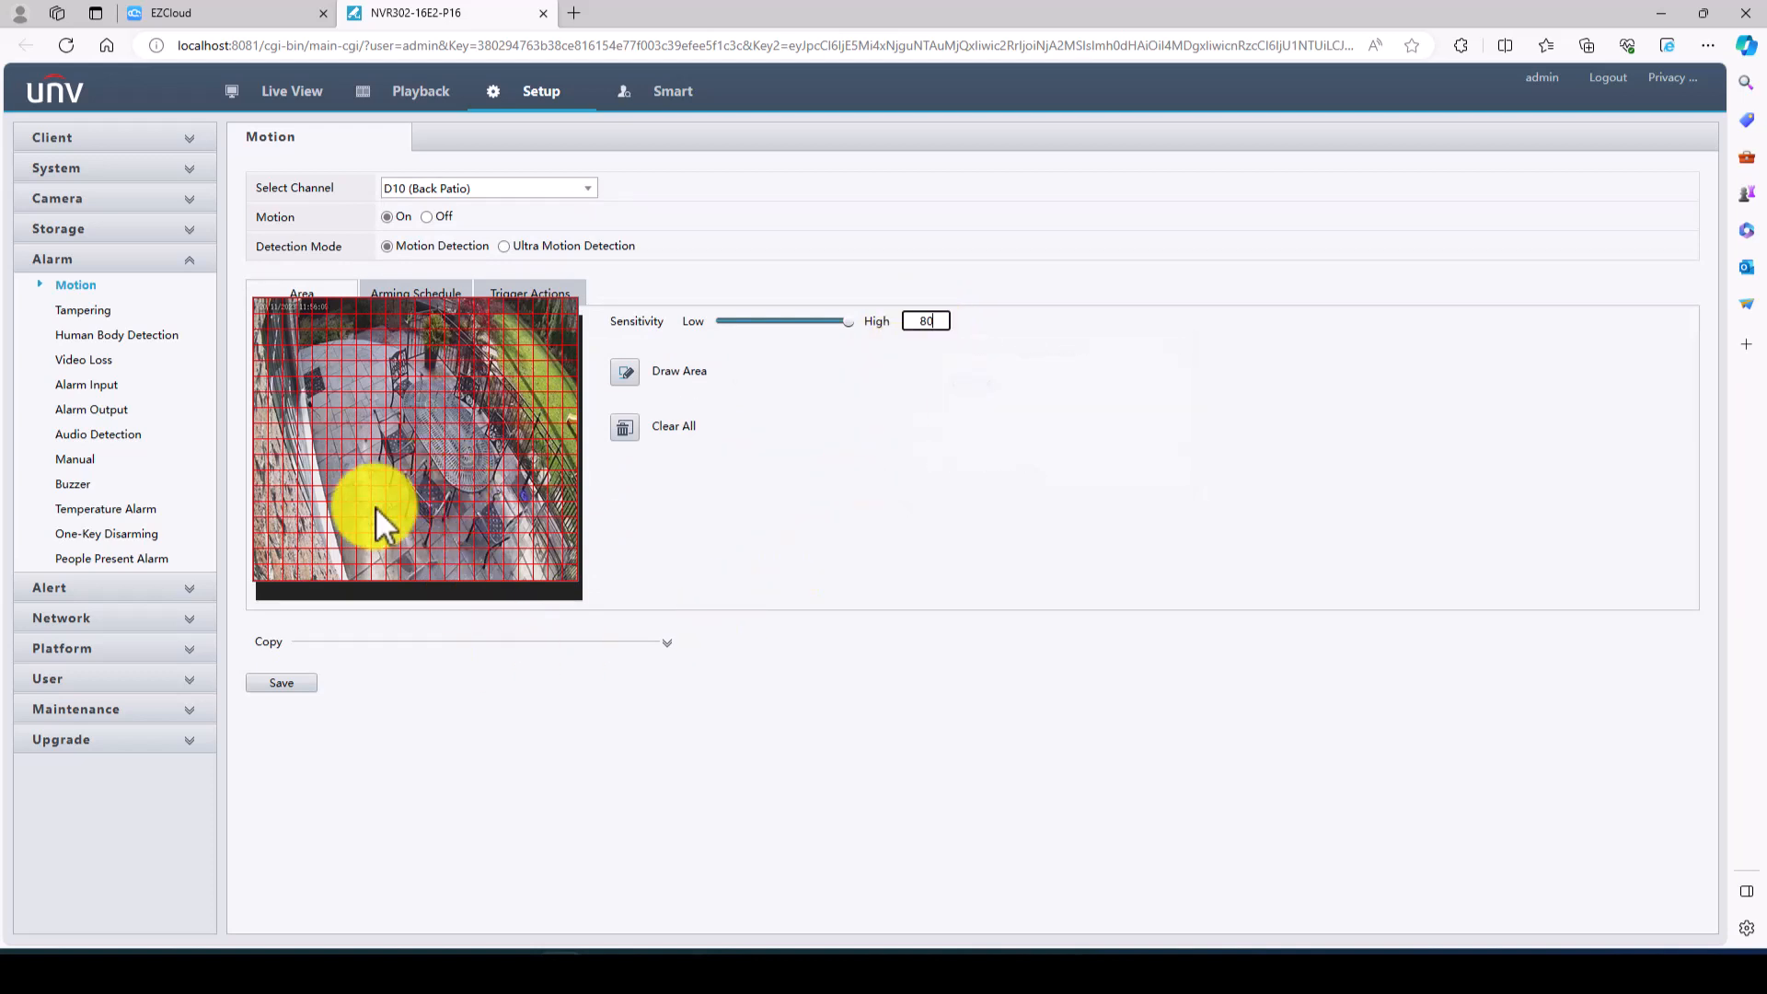
left_click(282, 682)
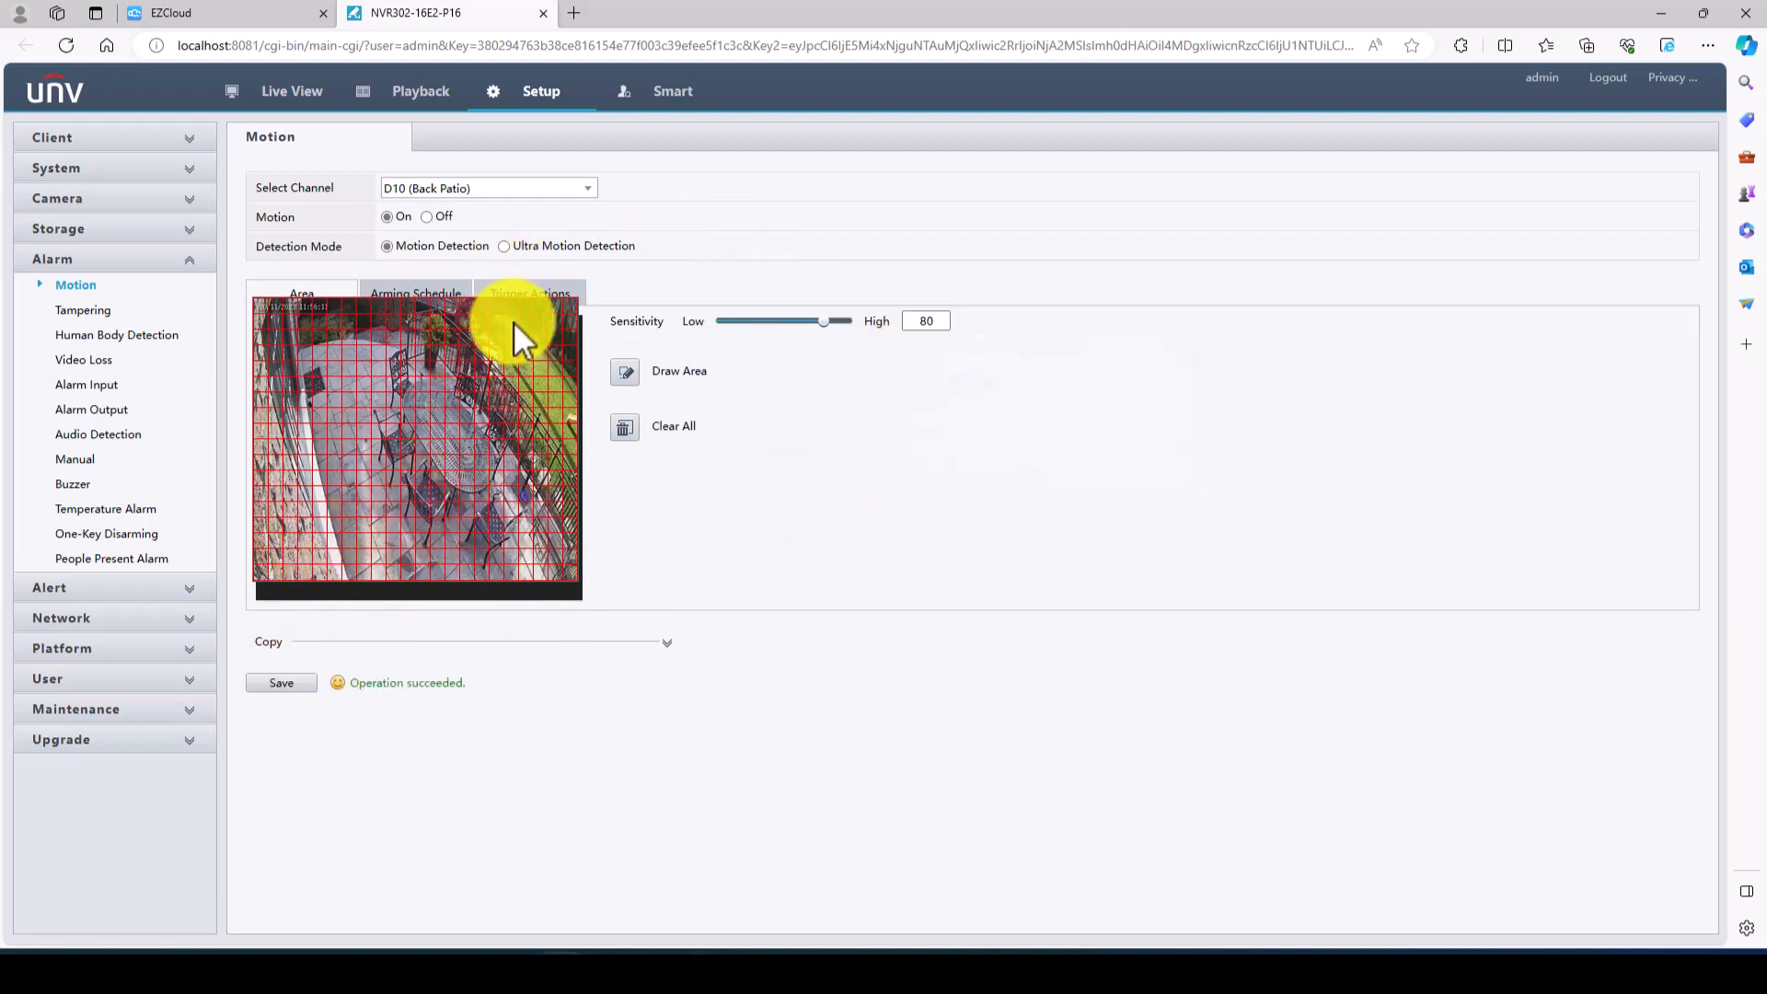
left_click(502, 247)
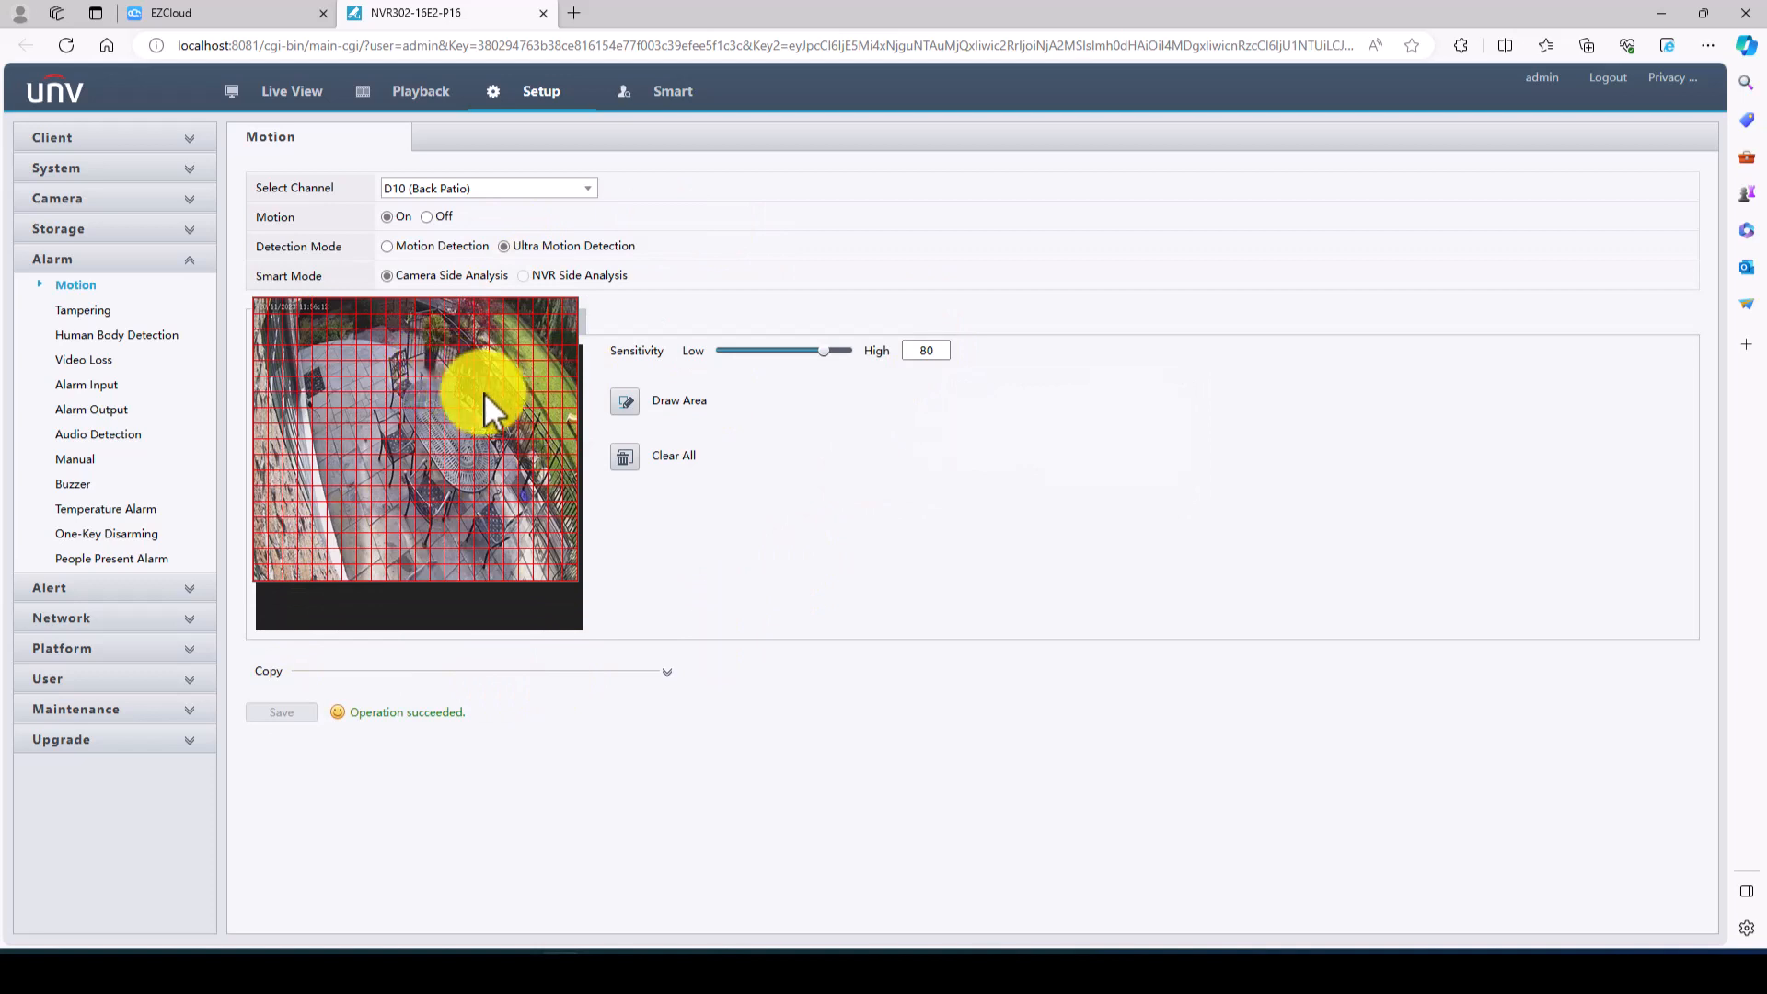
- Enable recording on D10 as the motion trigger action and save
left_click(528, 323)
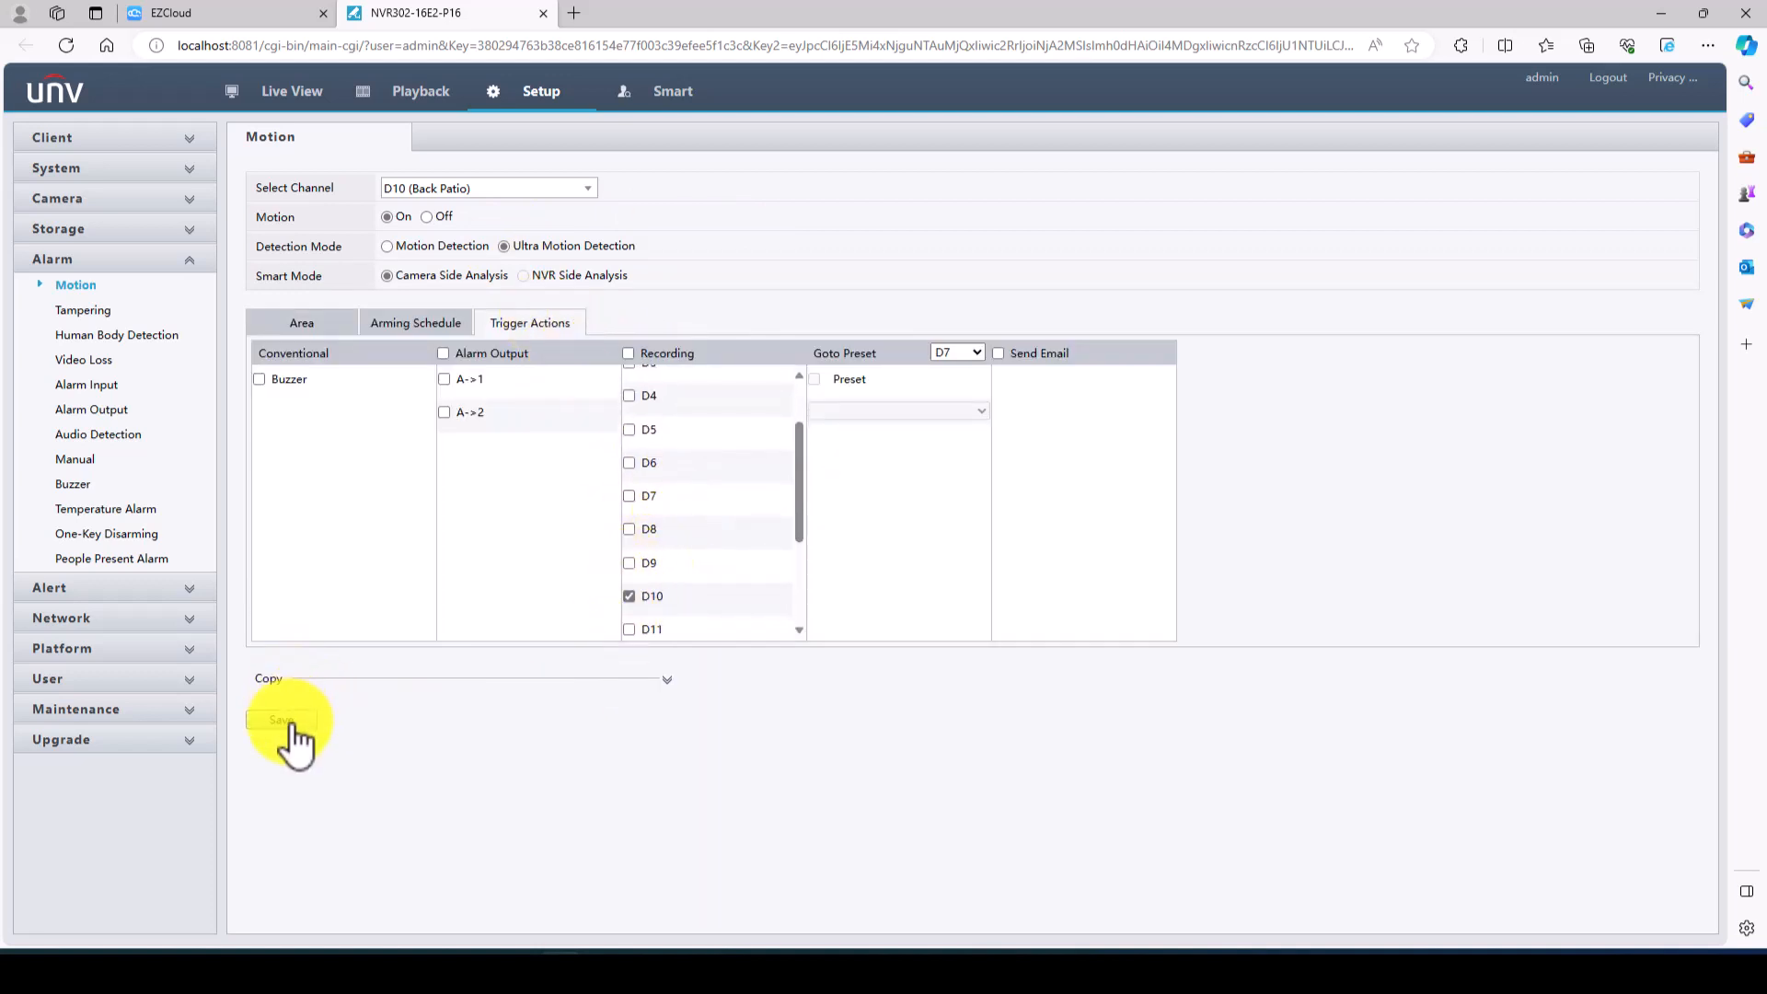
left_click(280, 720)
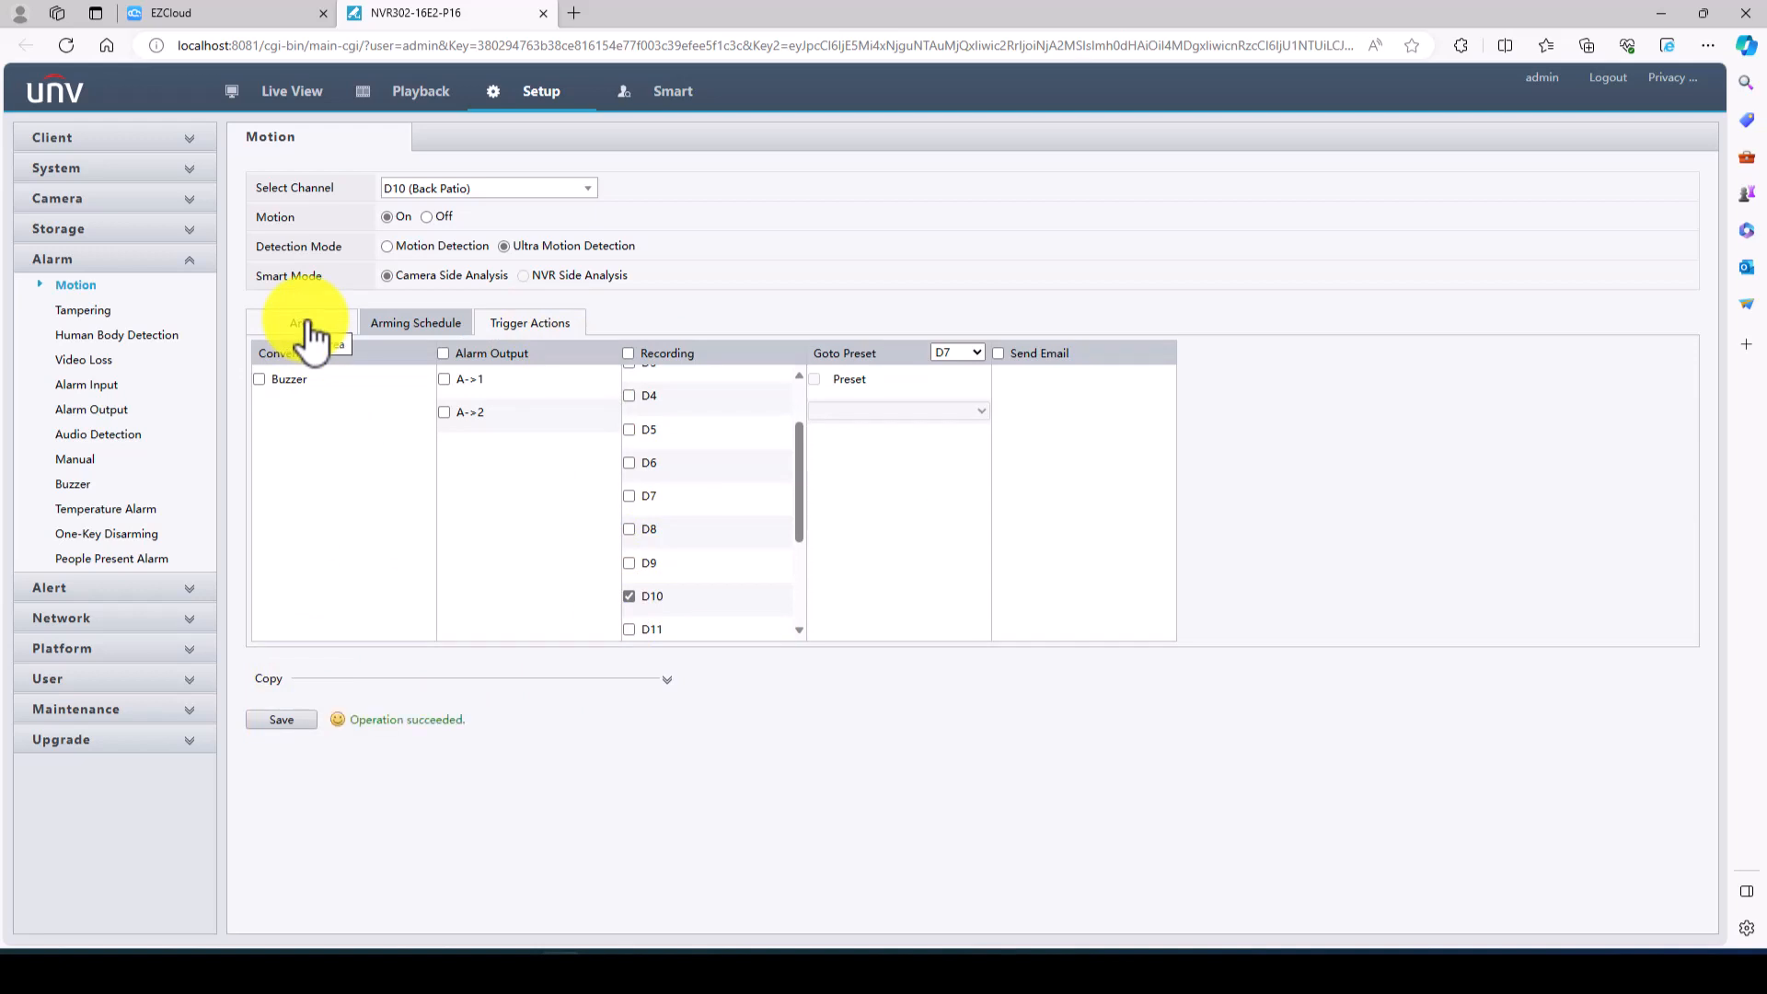
left_click(302, 322)
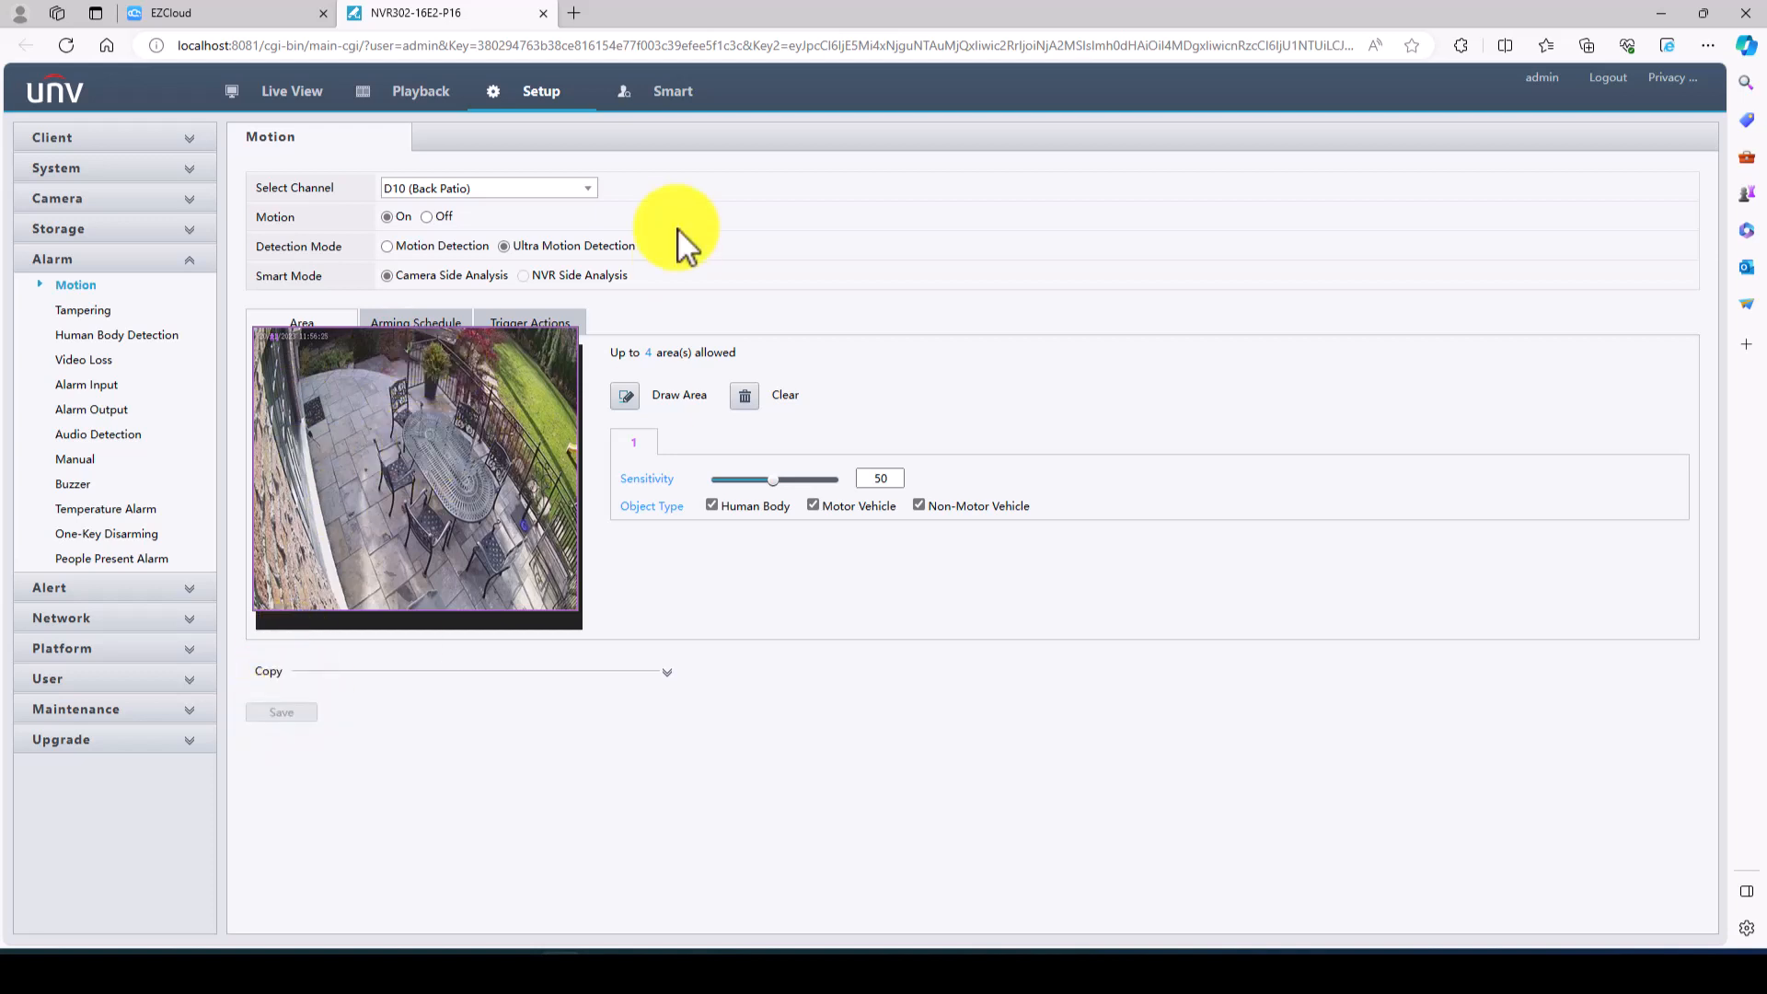
left_click(487, 187)
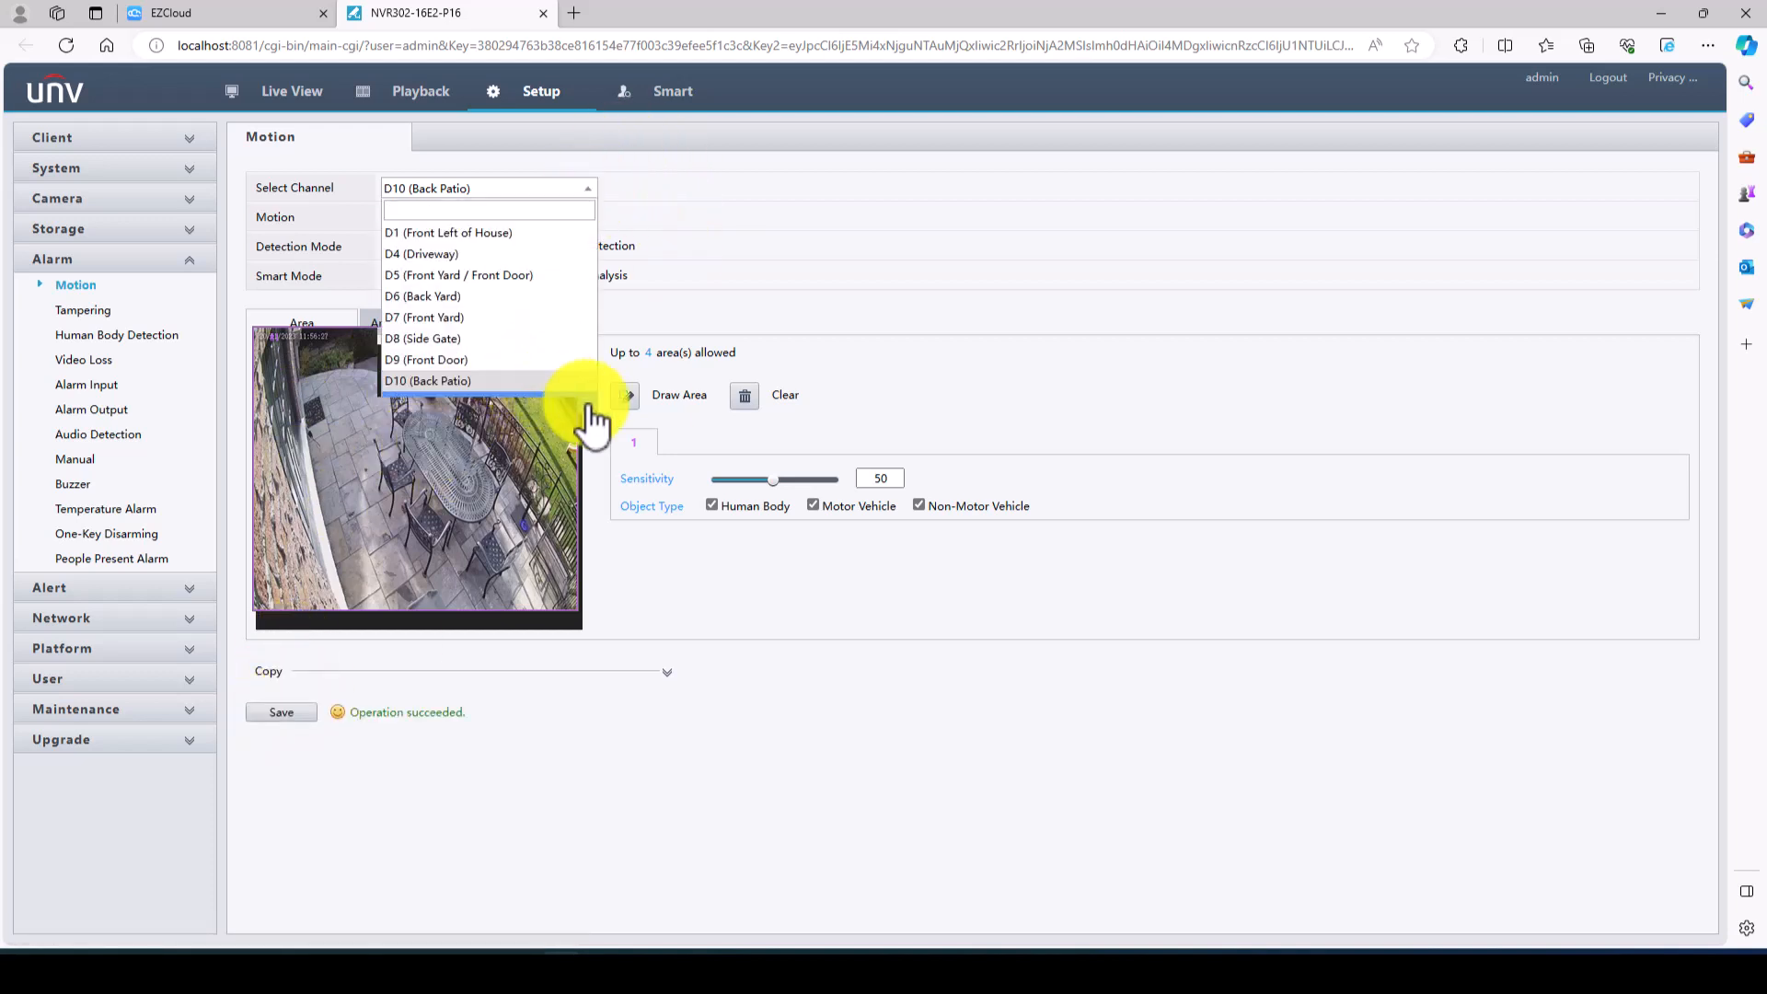
- Mark D11 Left Side View detection cells along the stone wall with sensitivity 75 and save
left_click(427, 381)
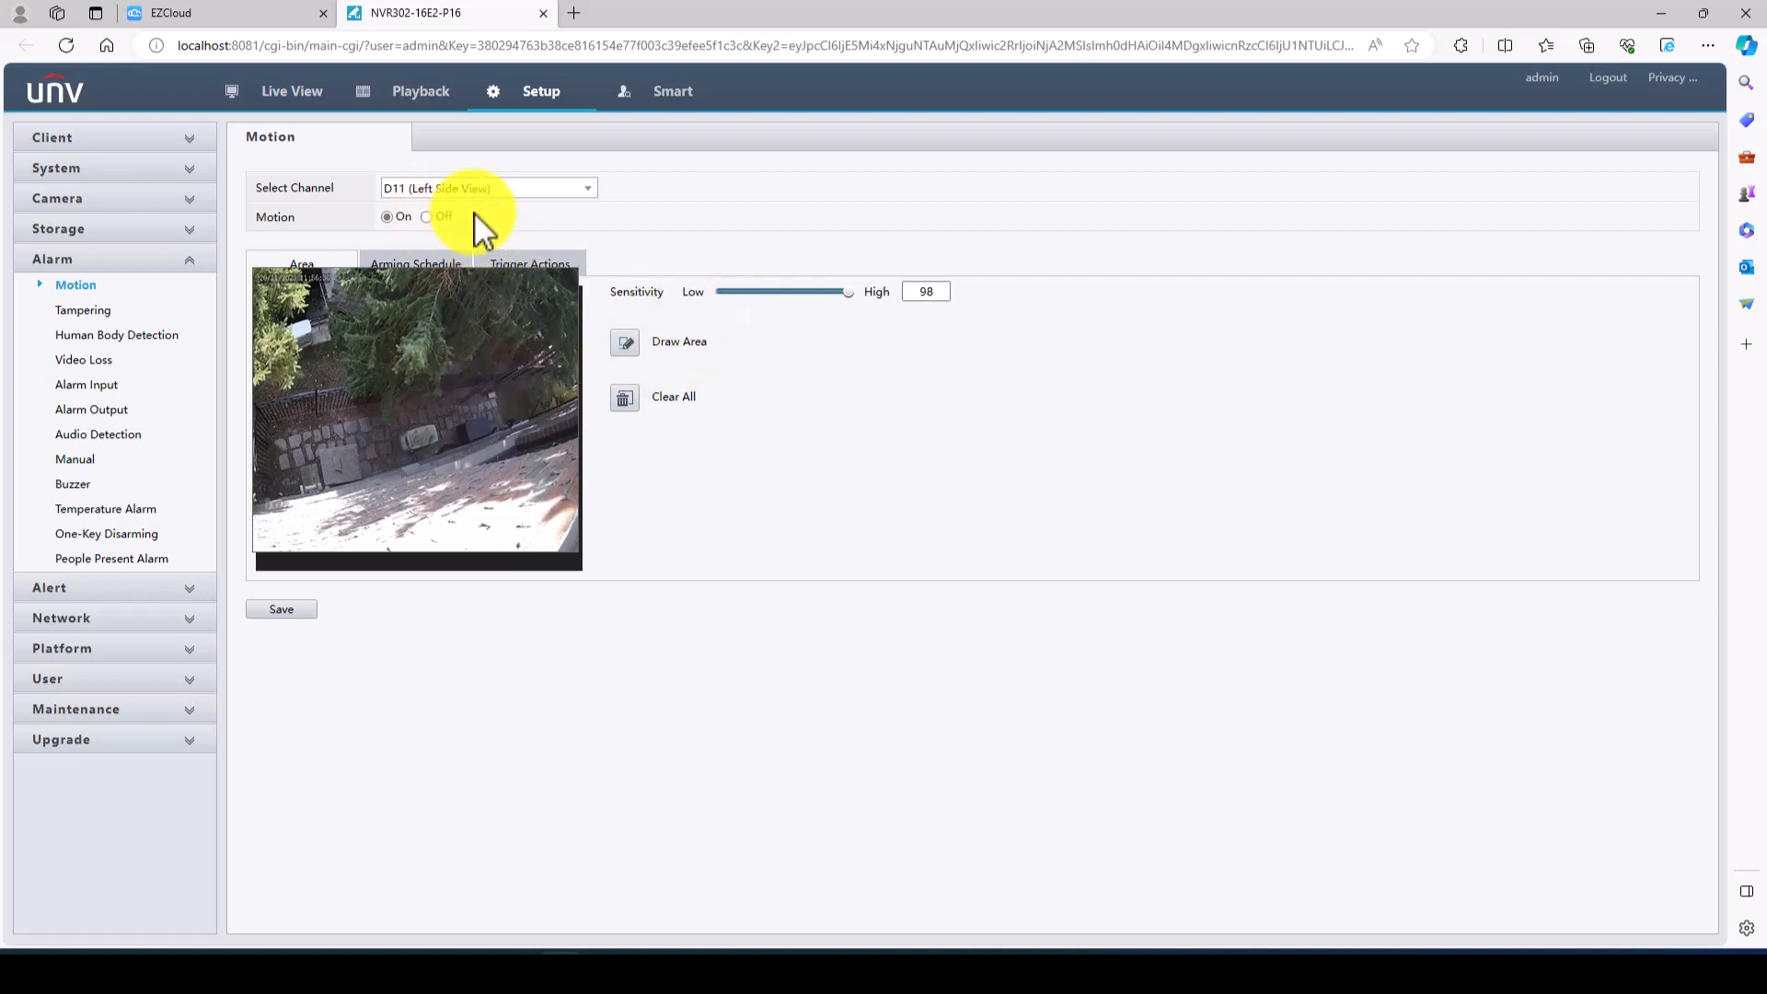
mouse_move(428, 276)
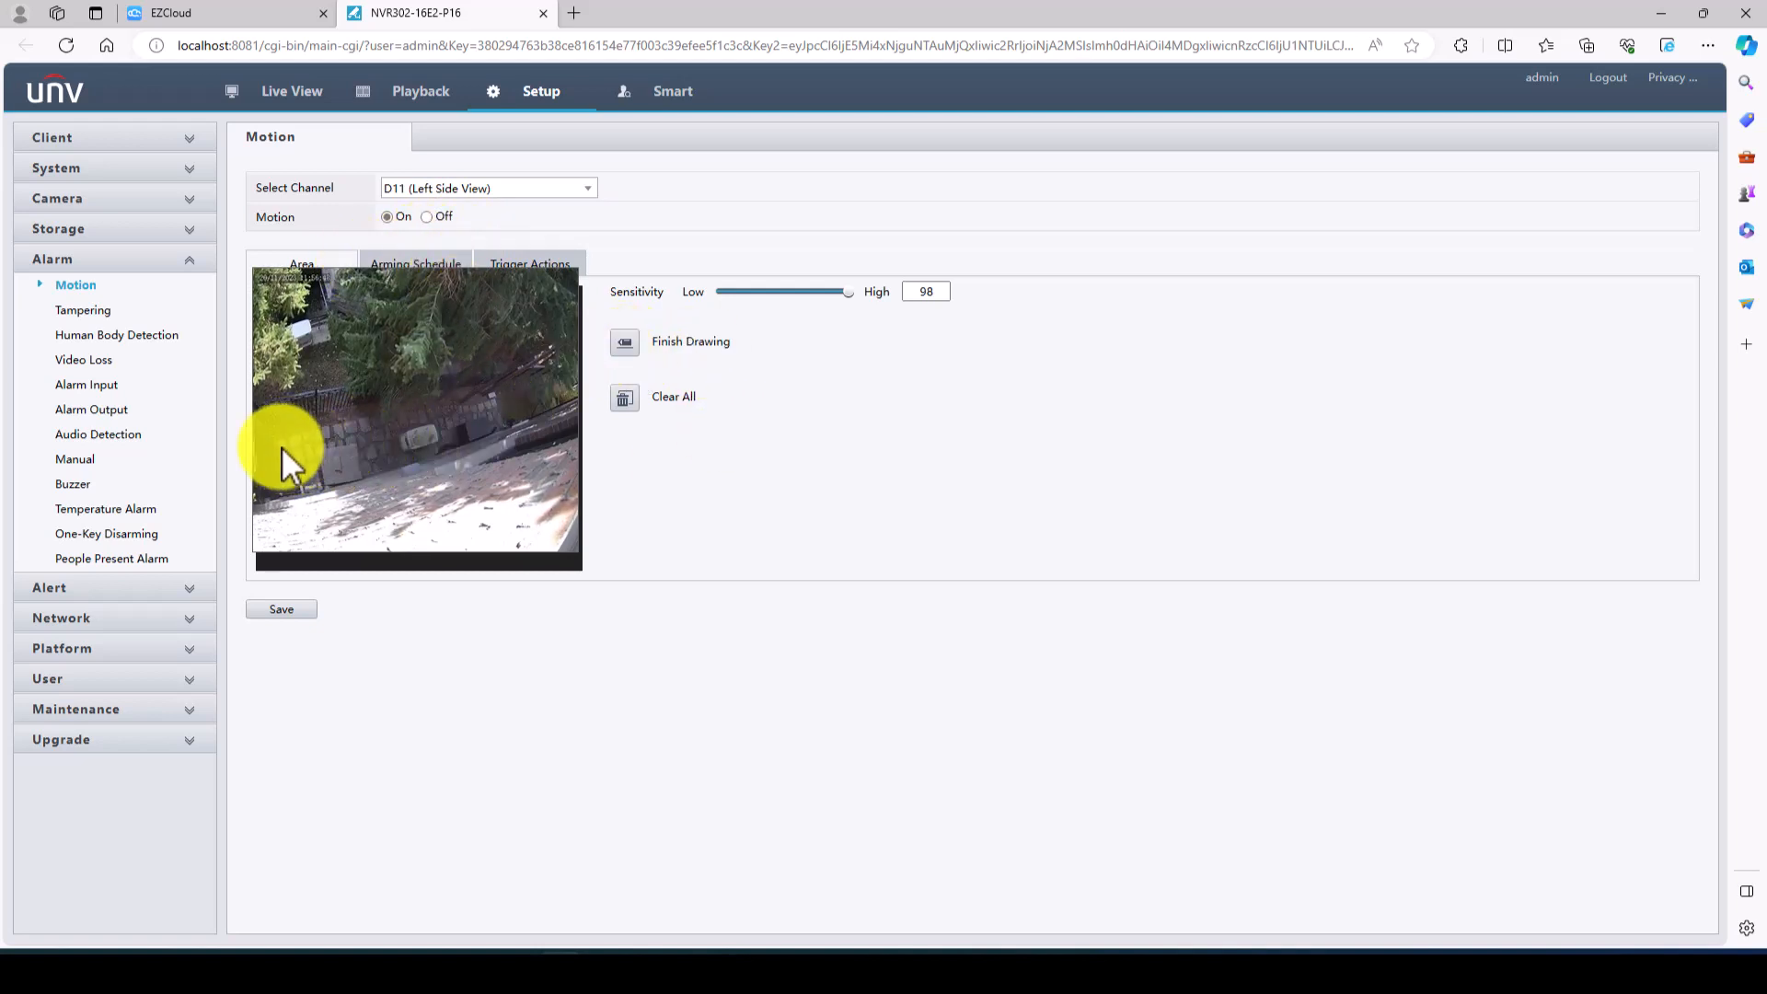
left_click_drag(265, 423, 370, 484)
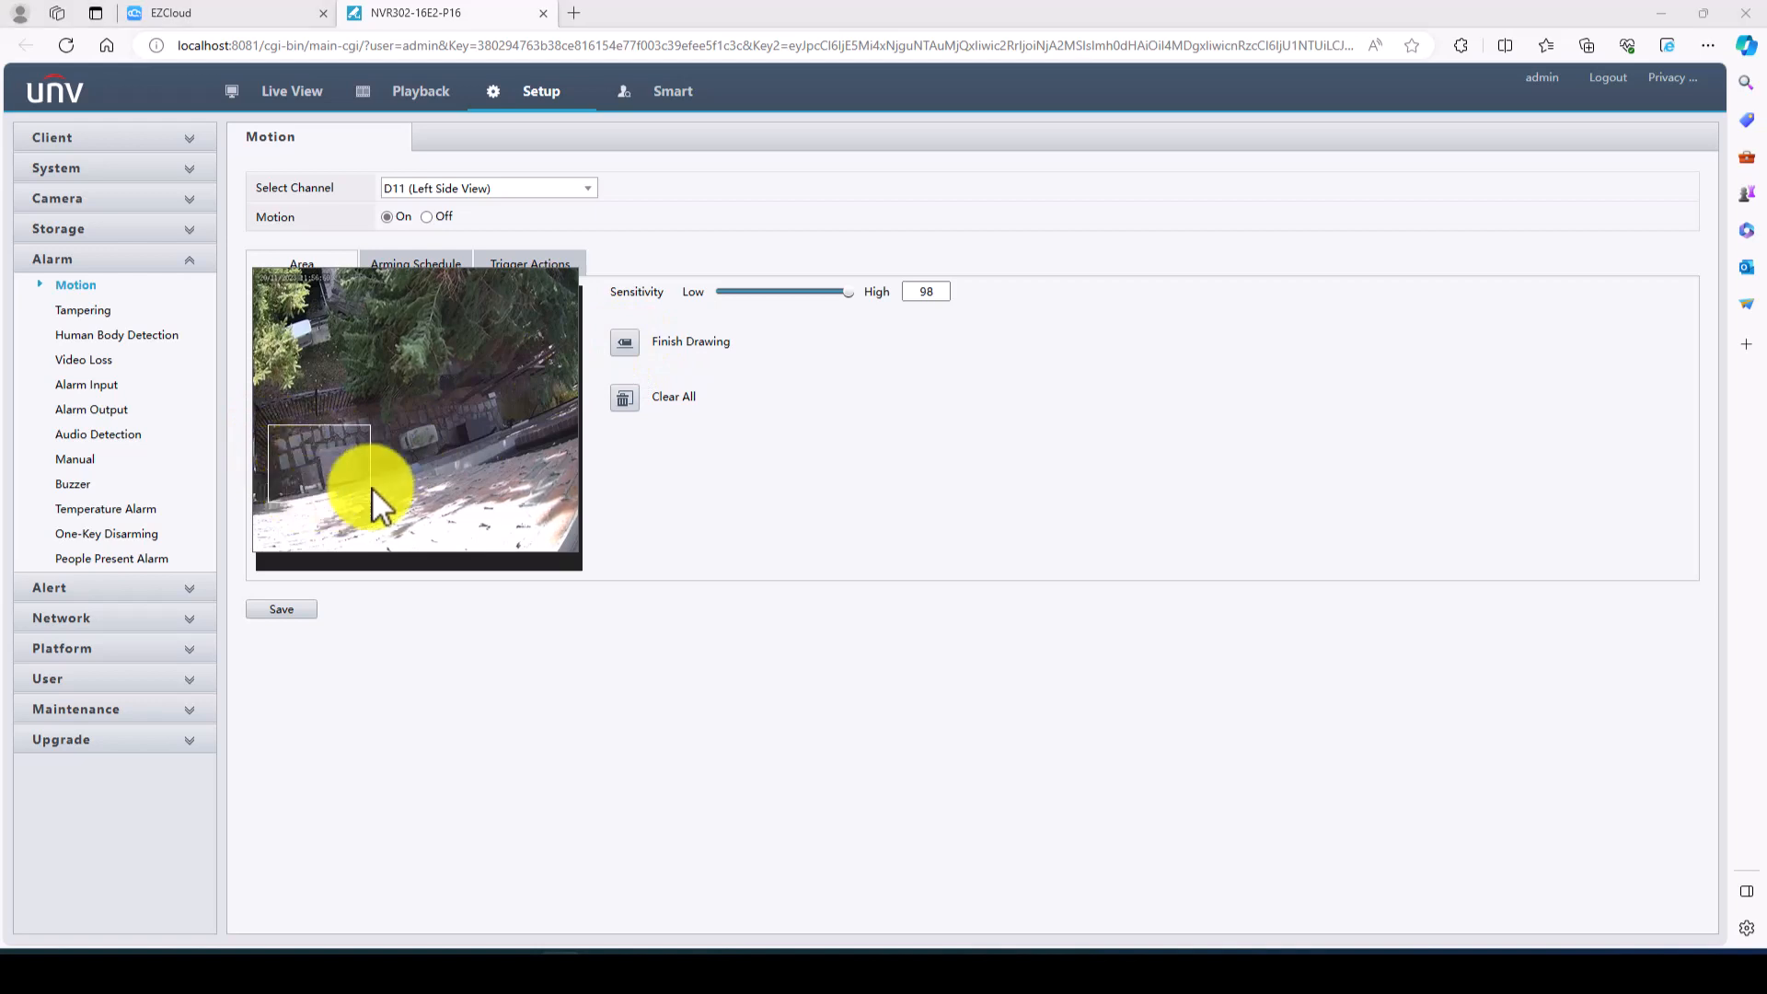
left_click_drag(371, 496, 473, 473)
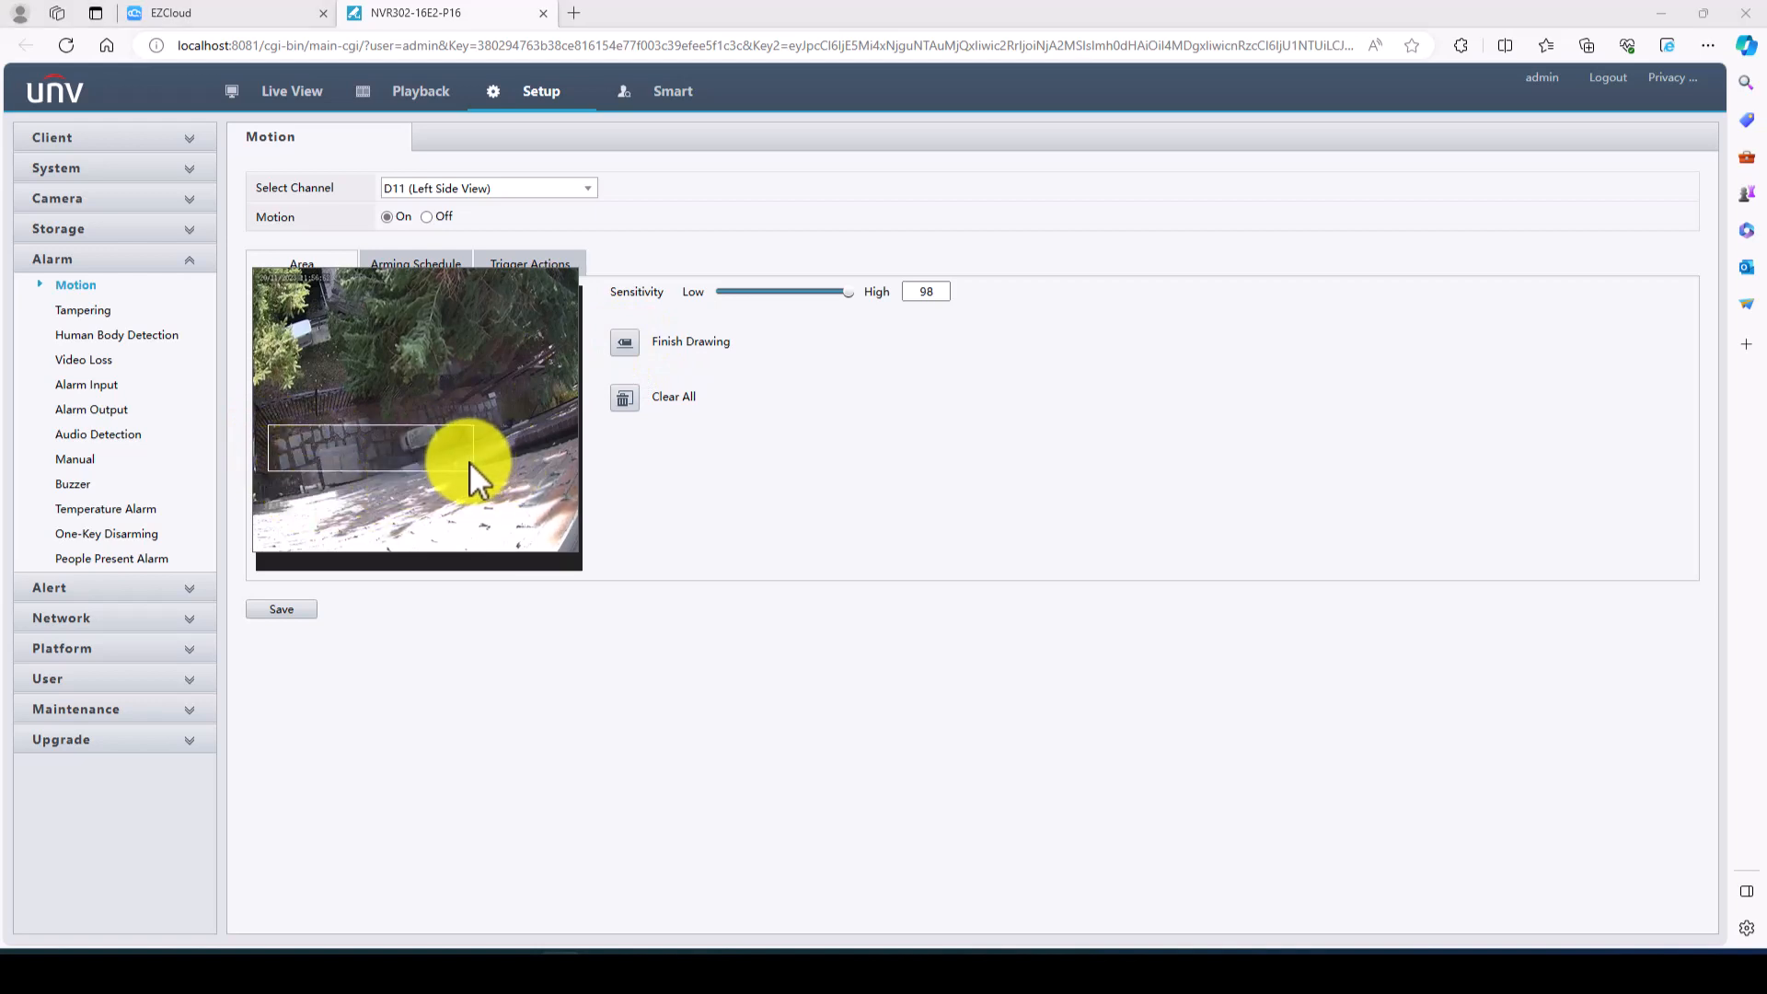
left_click_drag(473, 456, 270, 484)
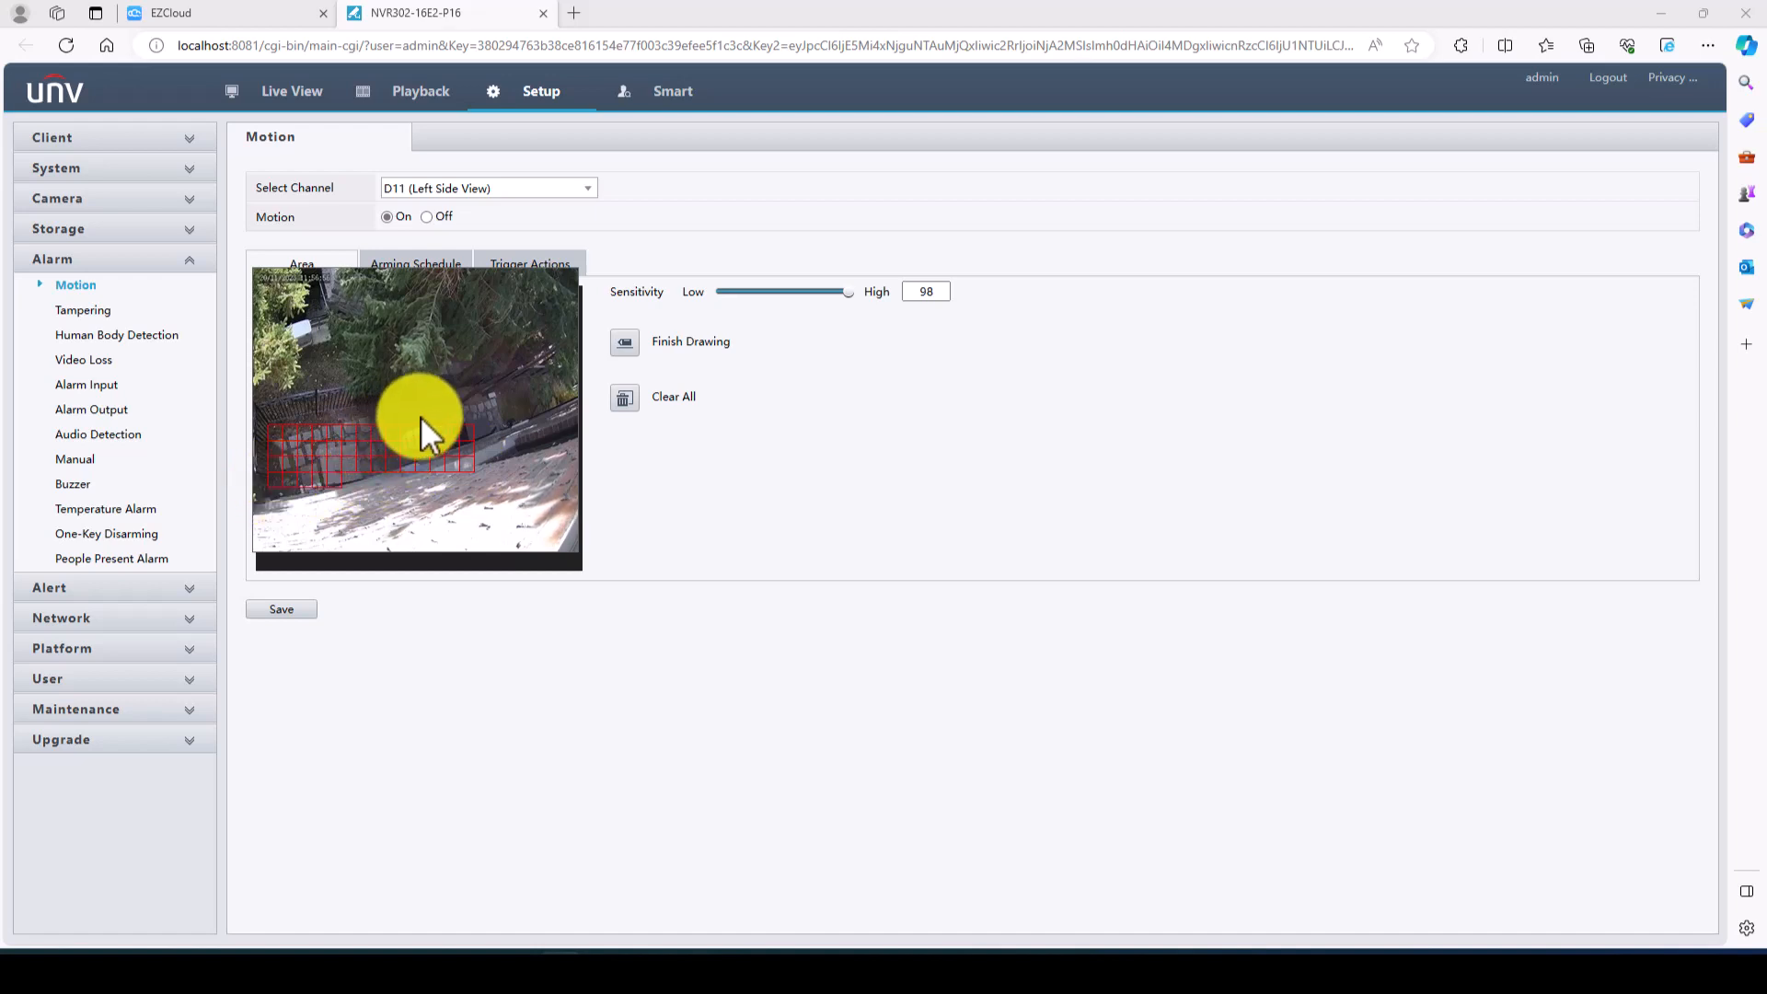
mouse_move(445, 430)
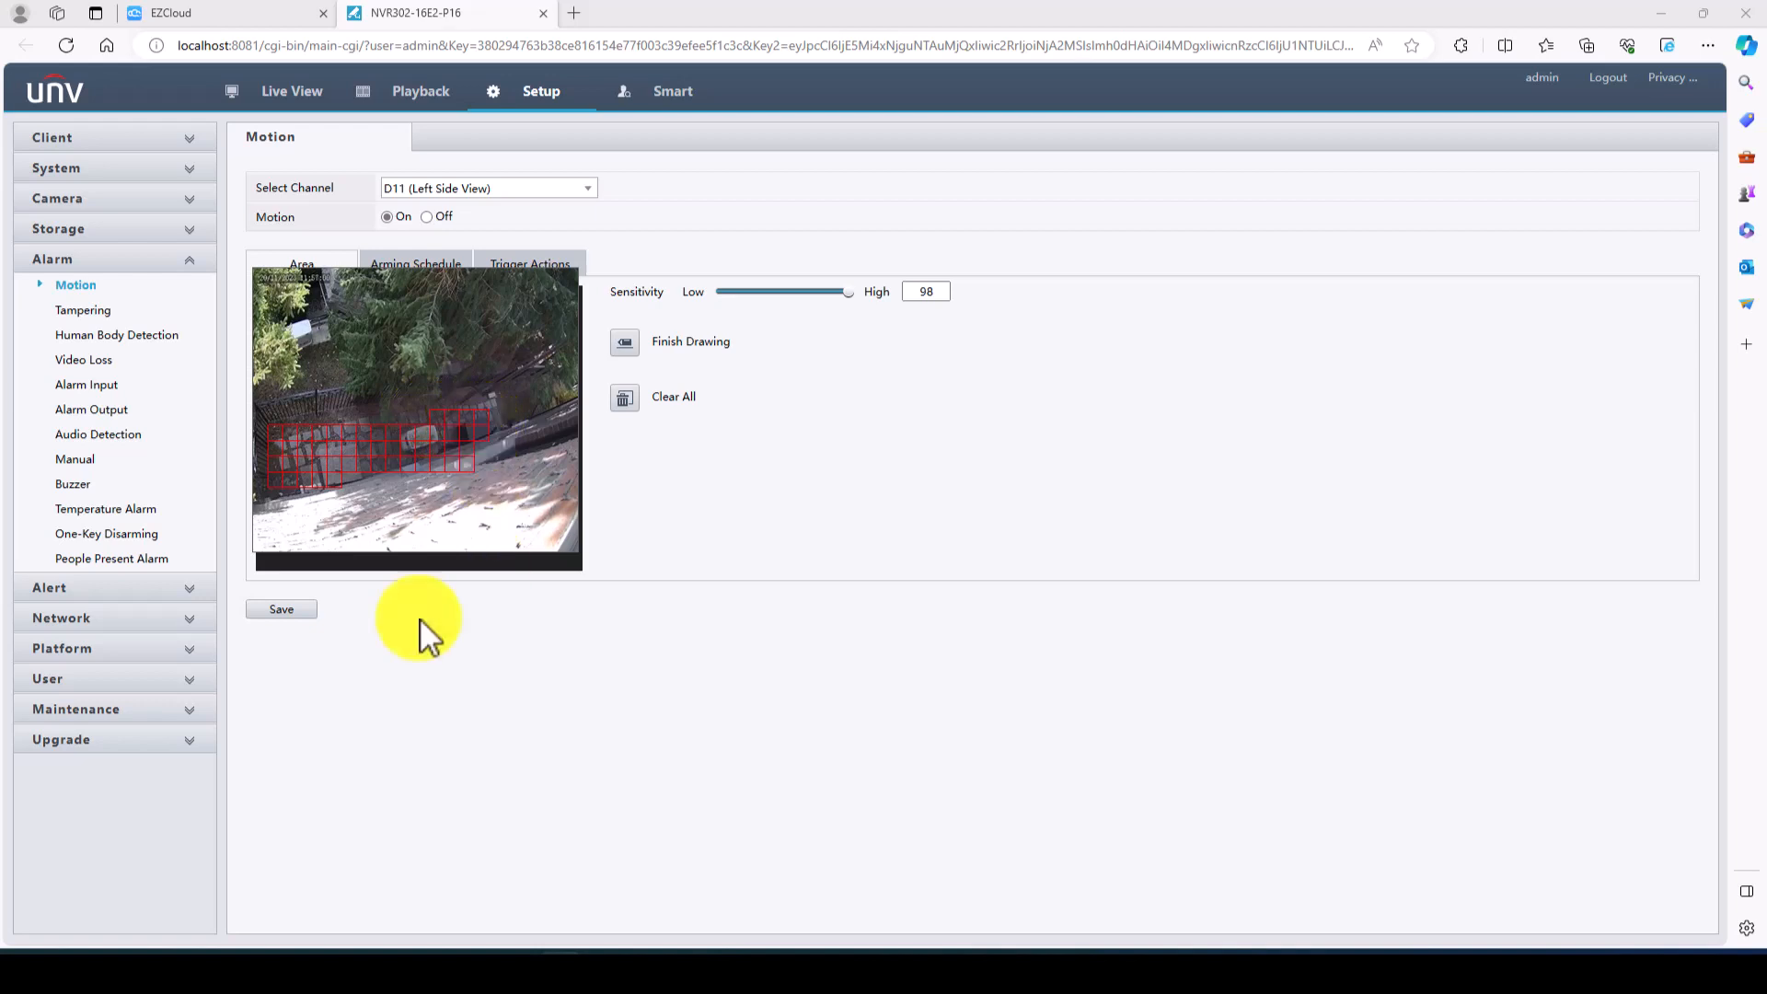
mouse_move(543, 442)
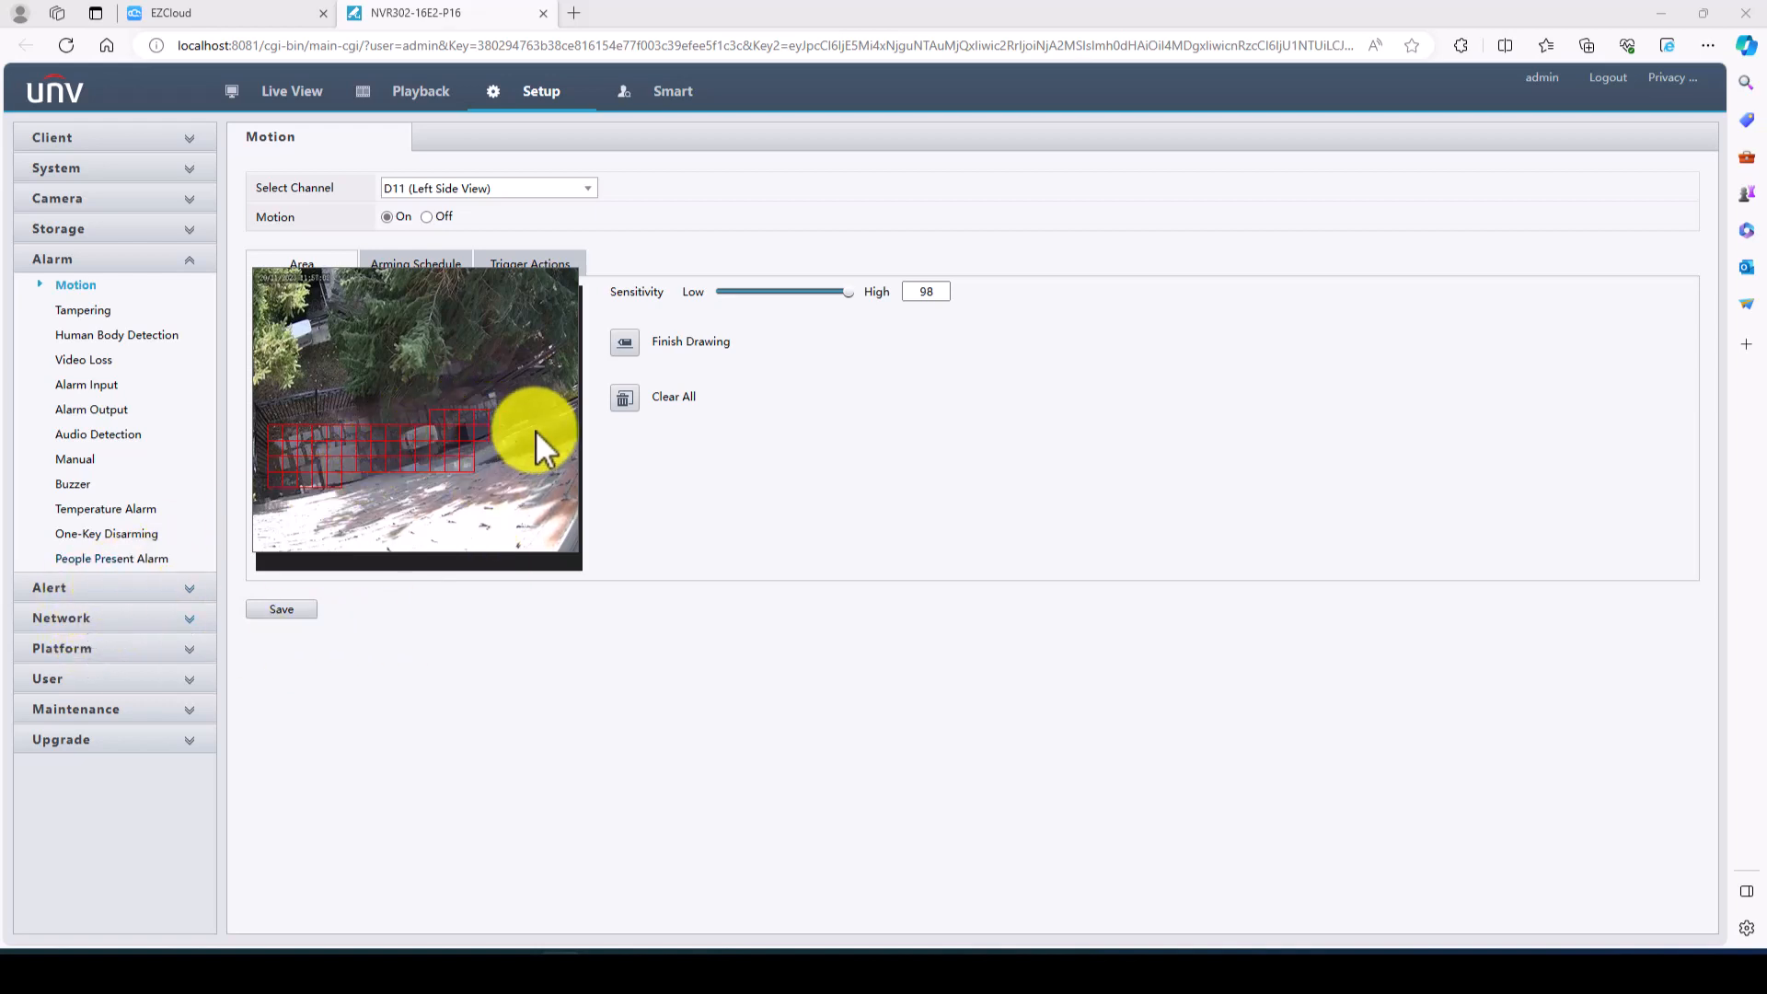
mouse_move(497, 403)
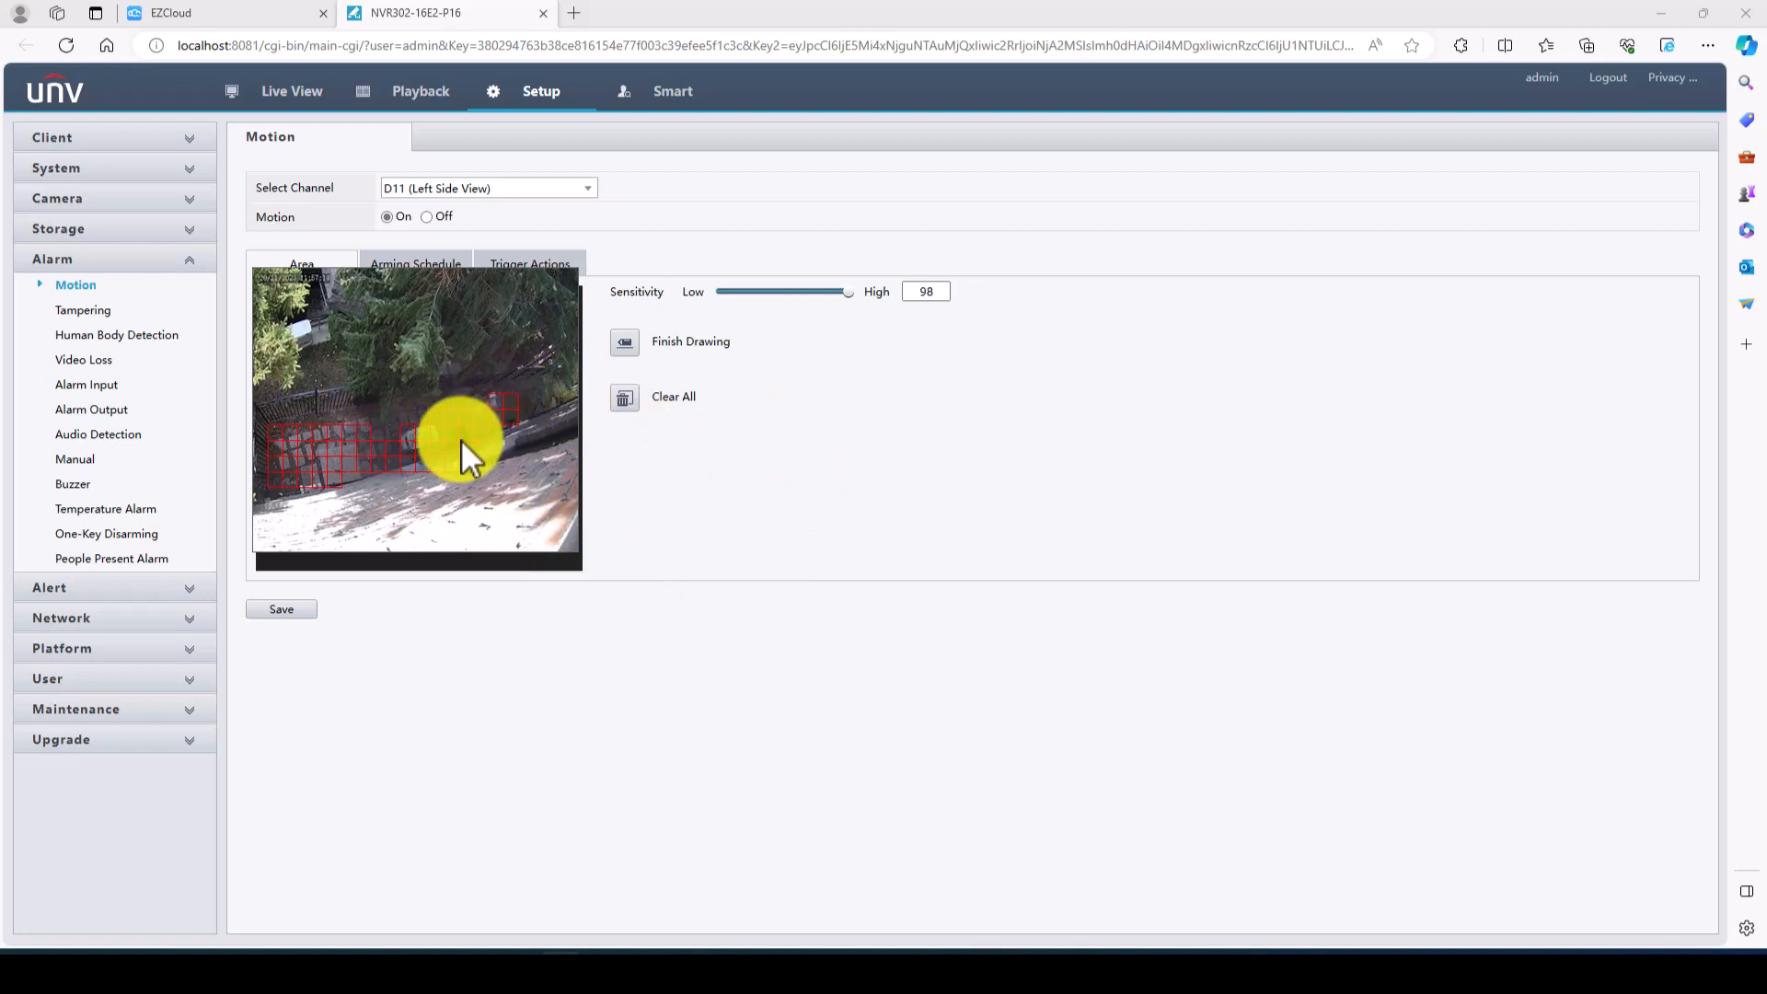
left_click_drag(845, 292, 777, 293)
type("75")
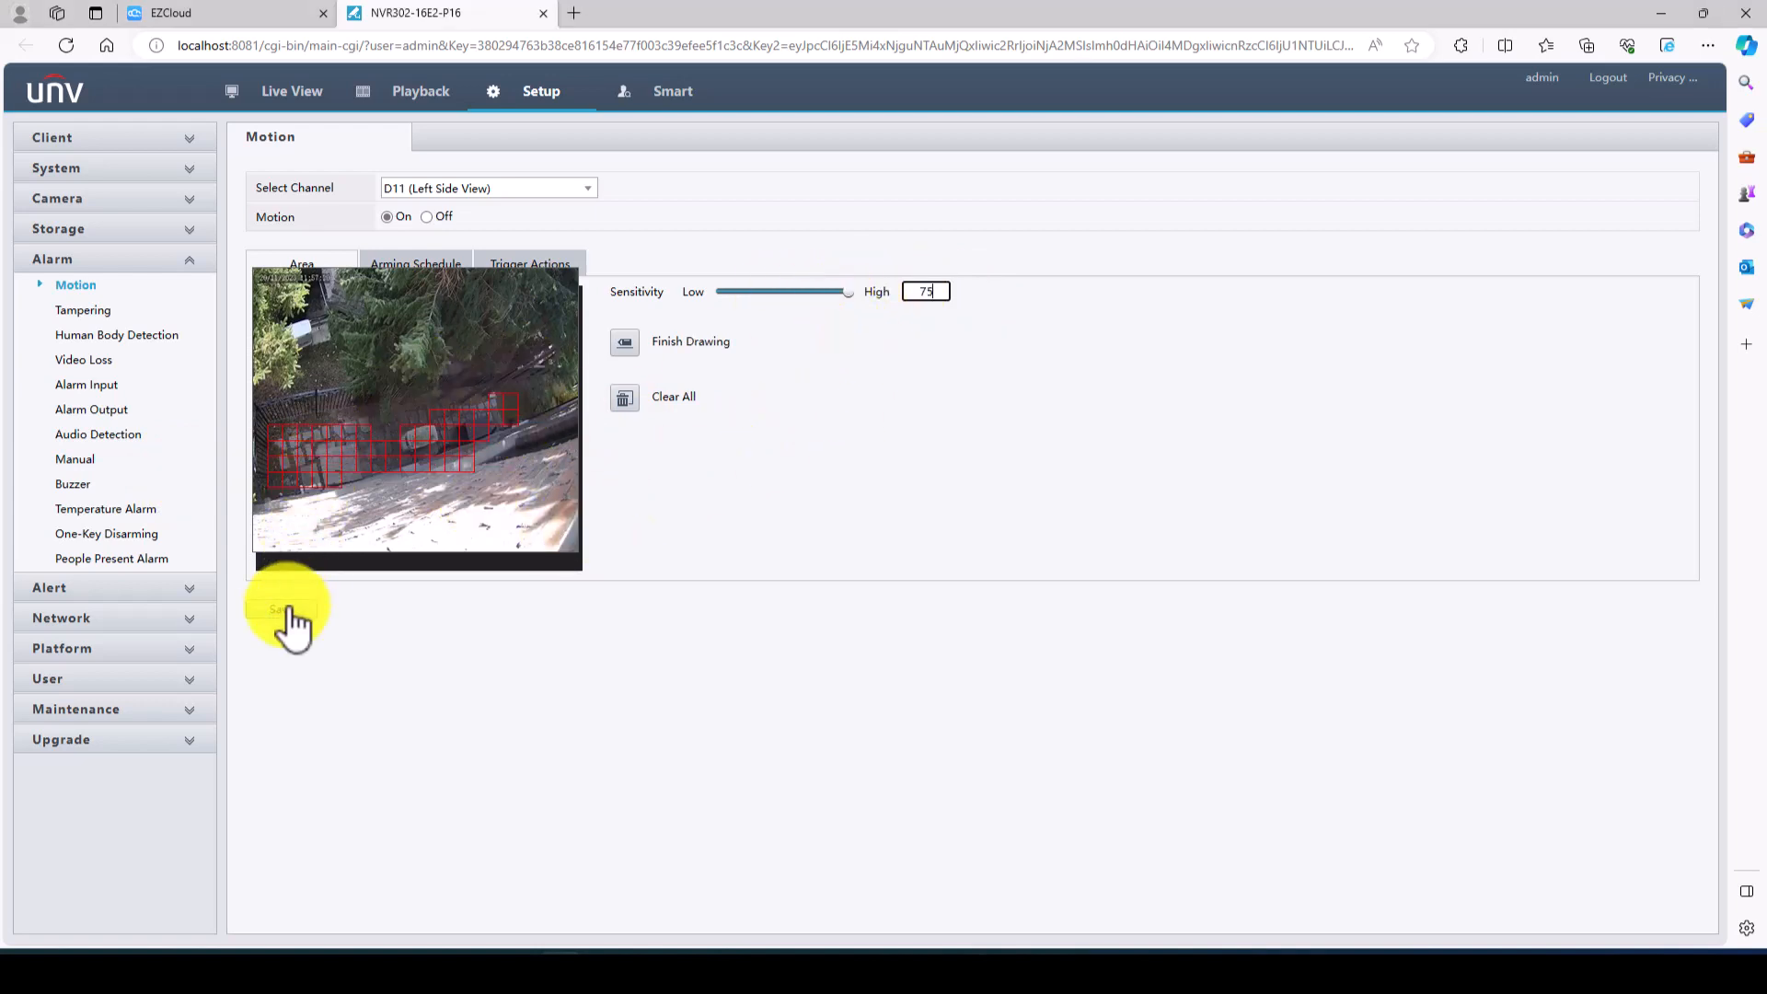
left_click(283, 608)
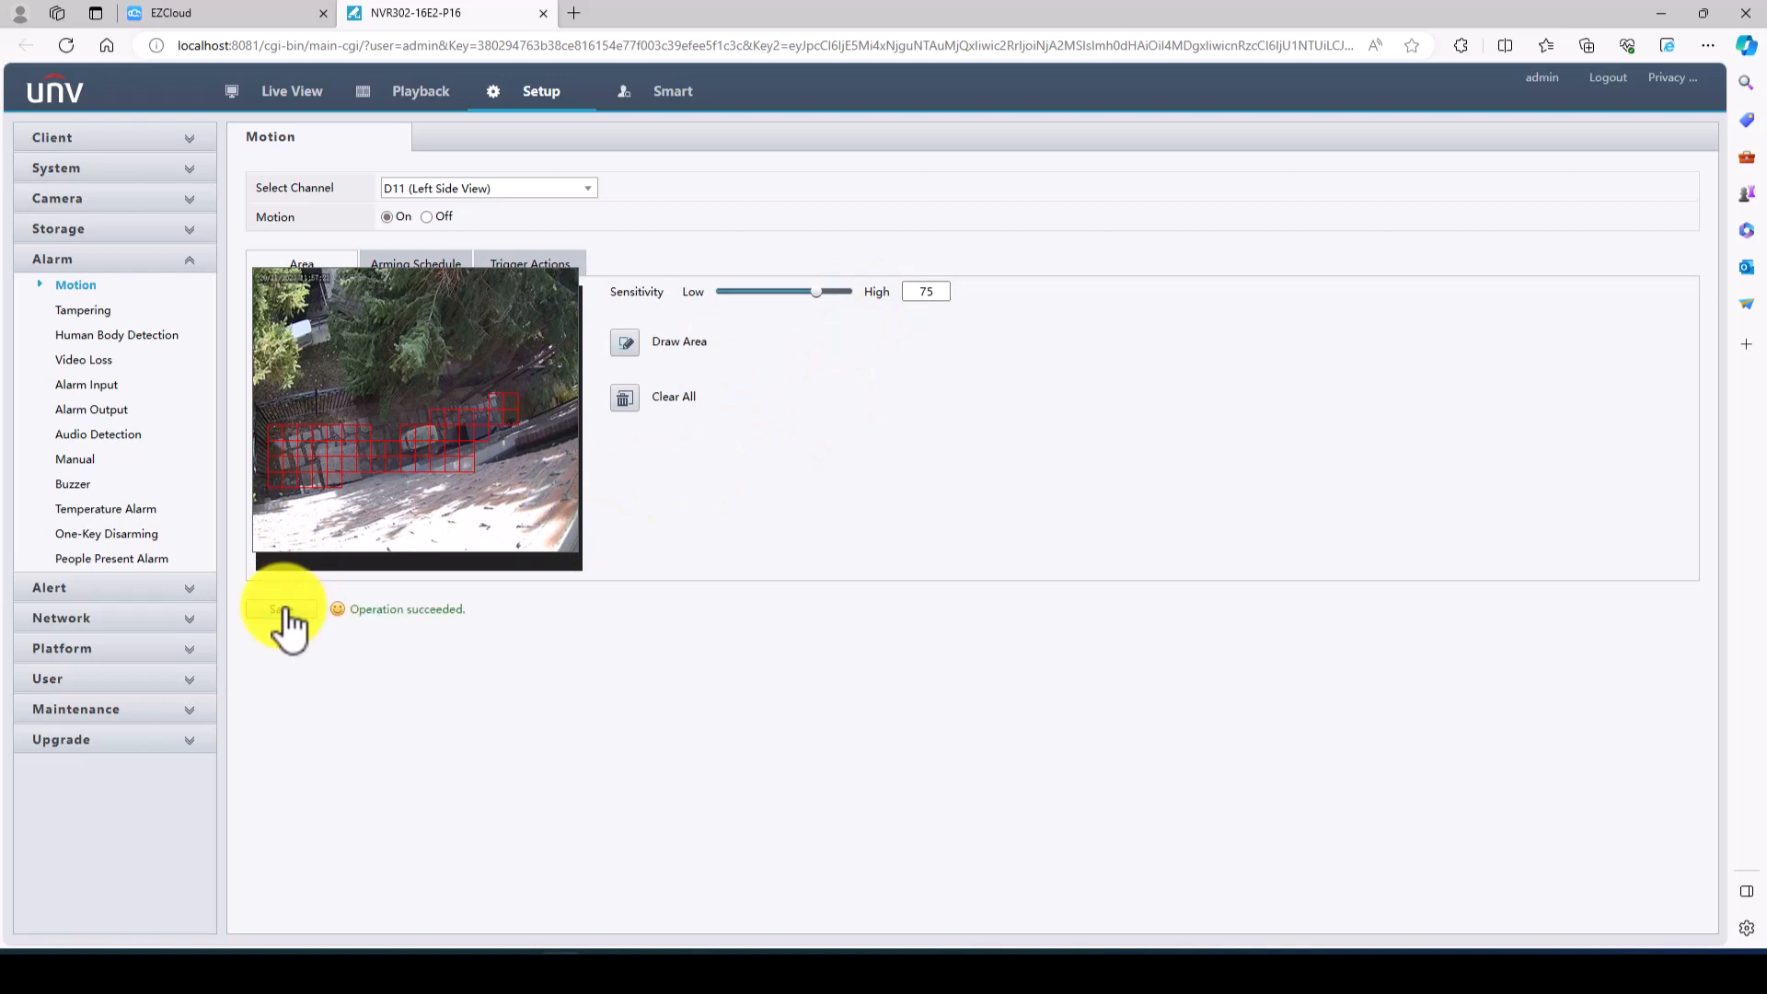